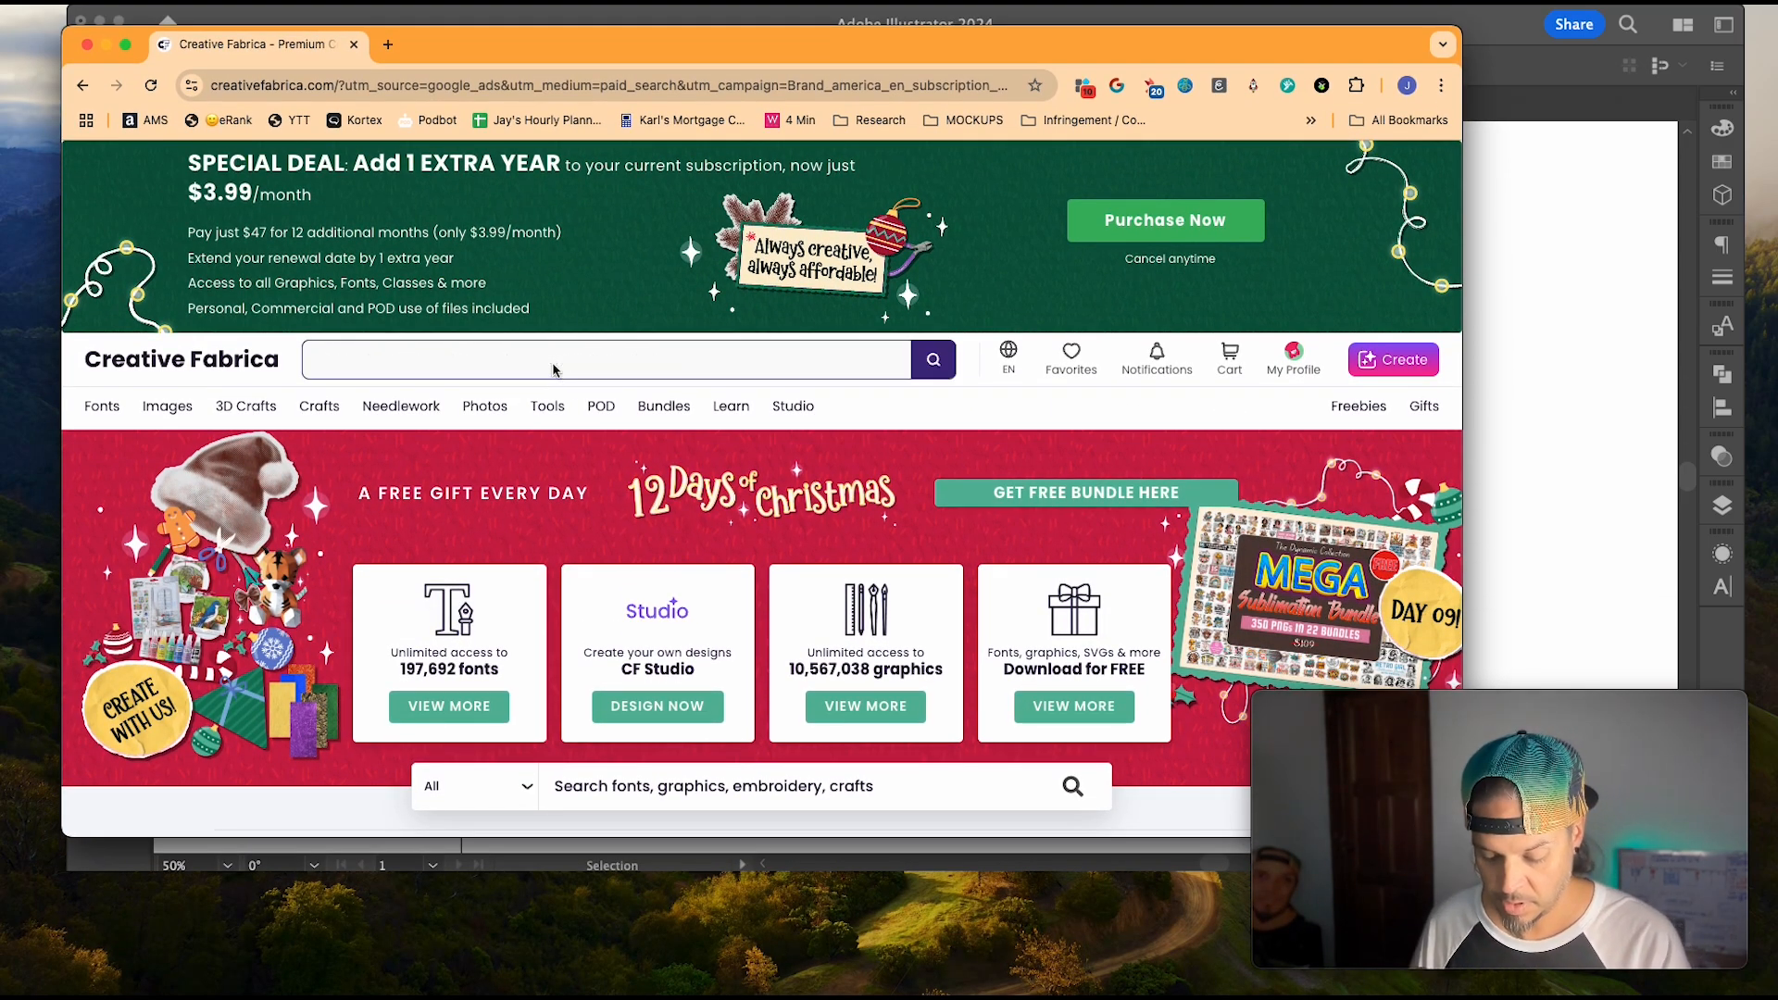
# Step: Search Creative Fabrica for "leopard" and download the Seamless Leopard Print Background
pyautogui.write('leopard')
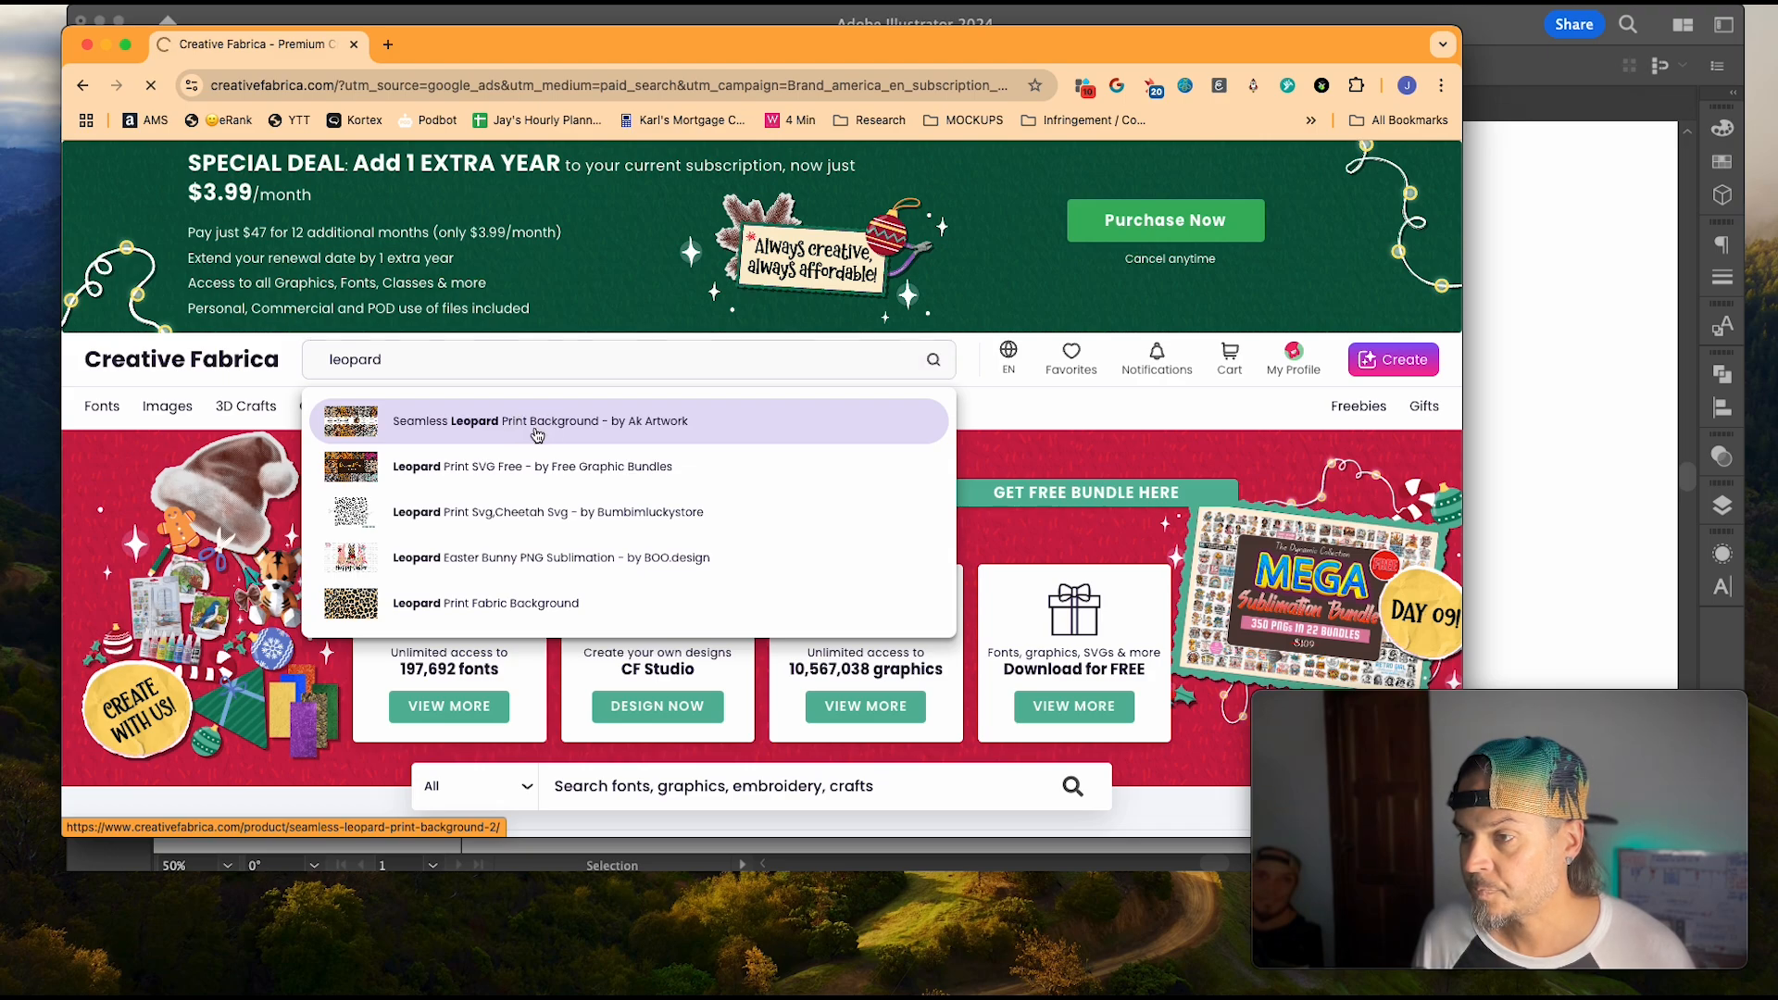
pyautogui.click(538, 421)
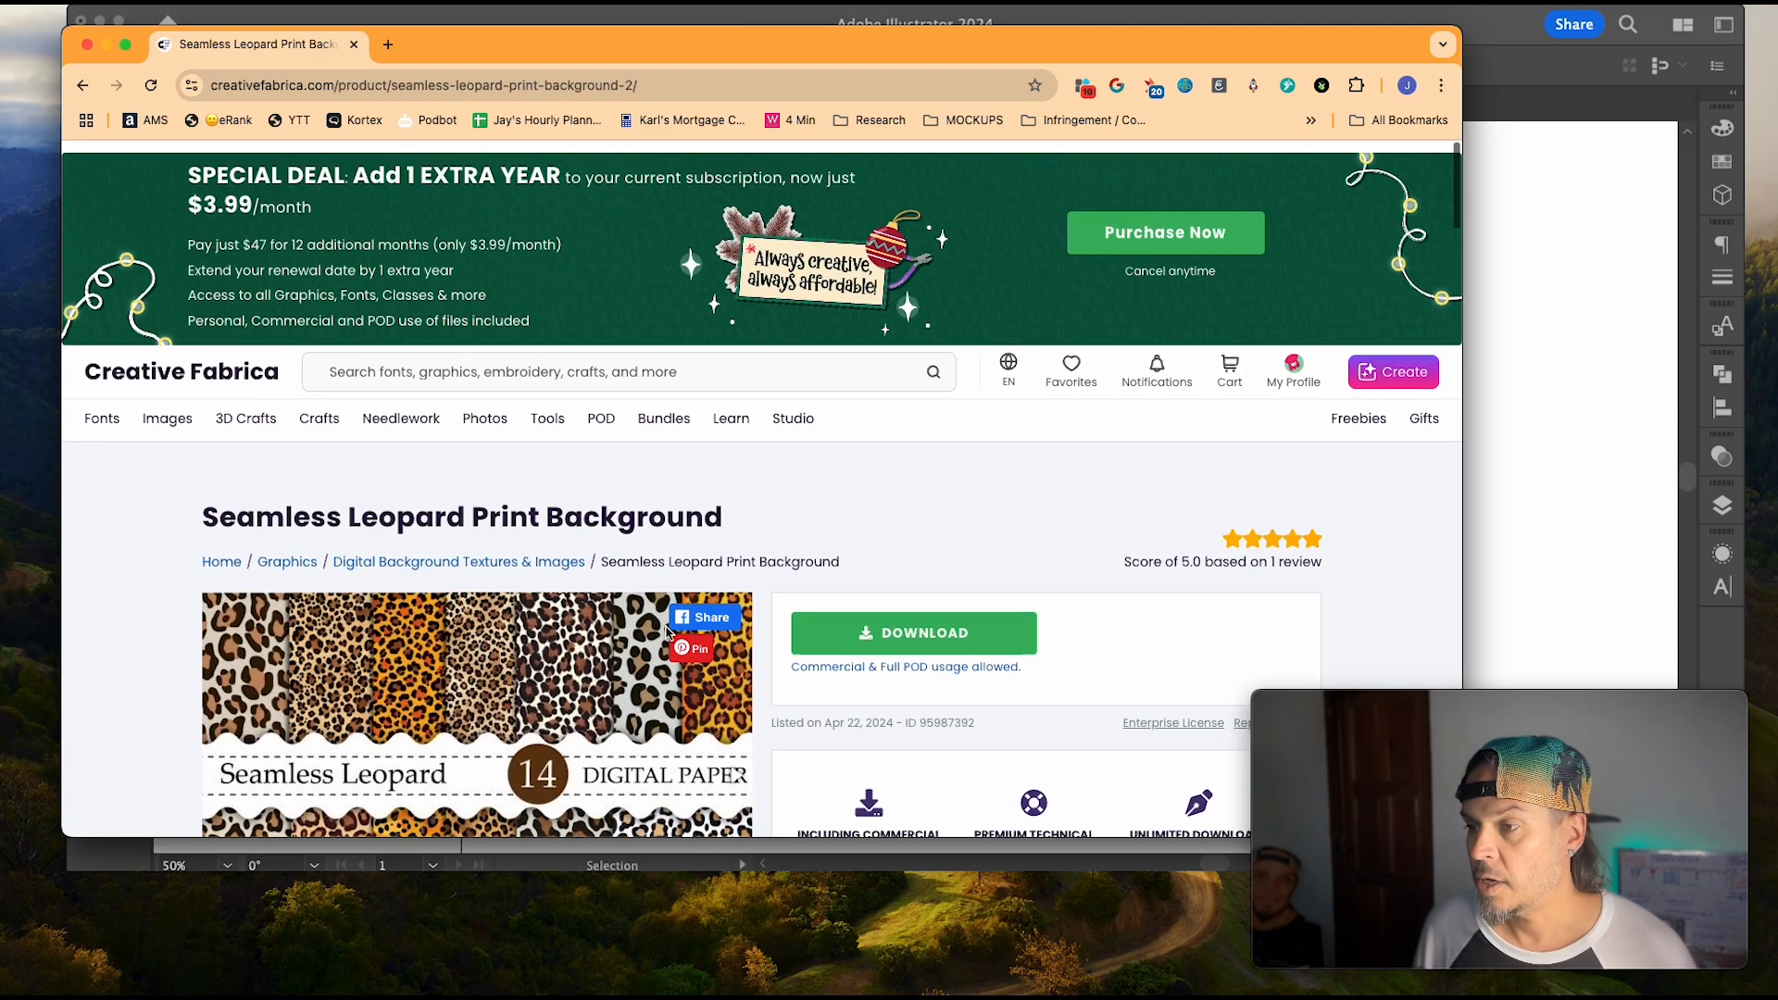
pyautogui.scroll(-3)
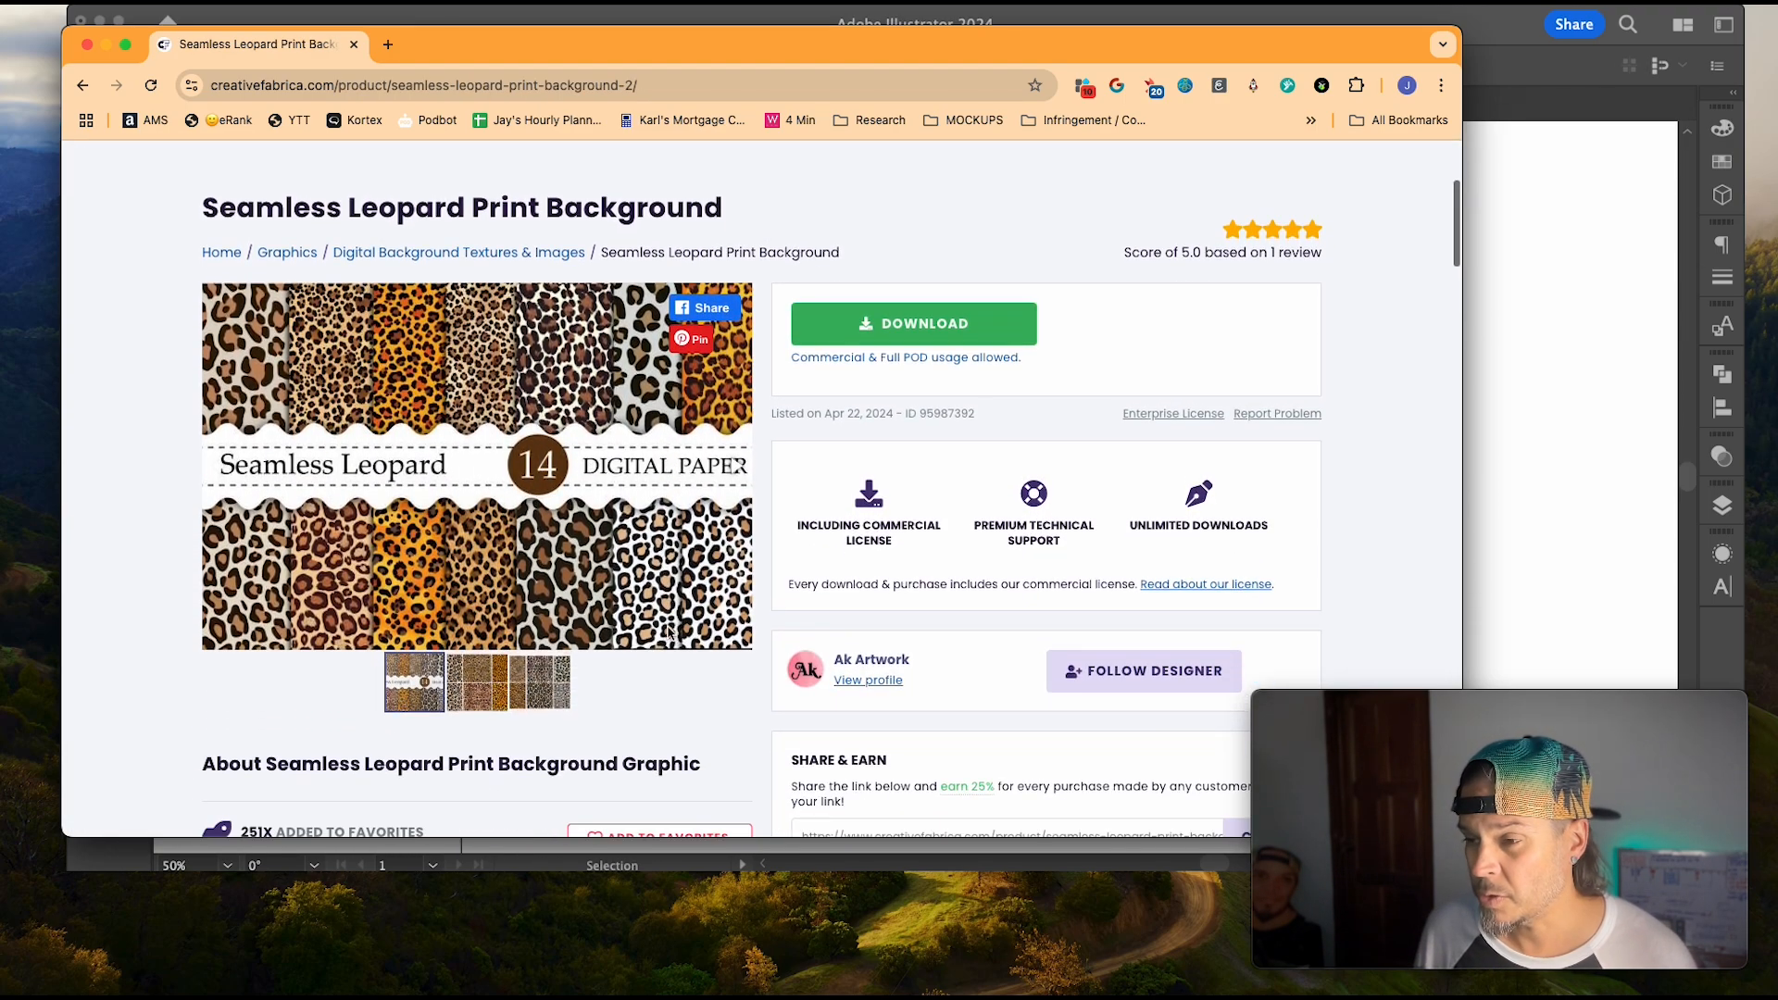
pyautogui.moveTo(702, 693)
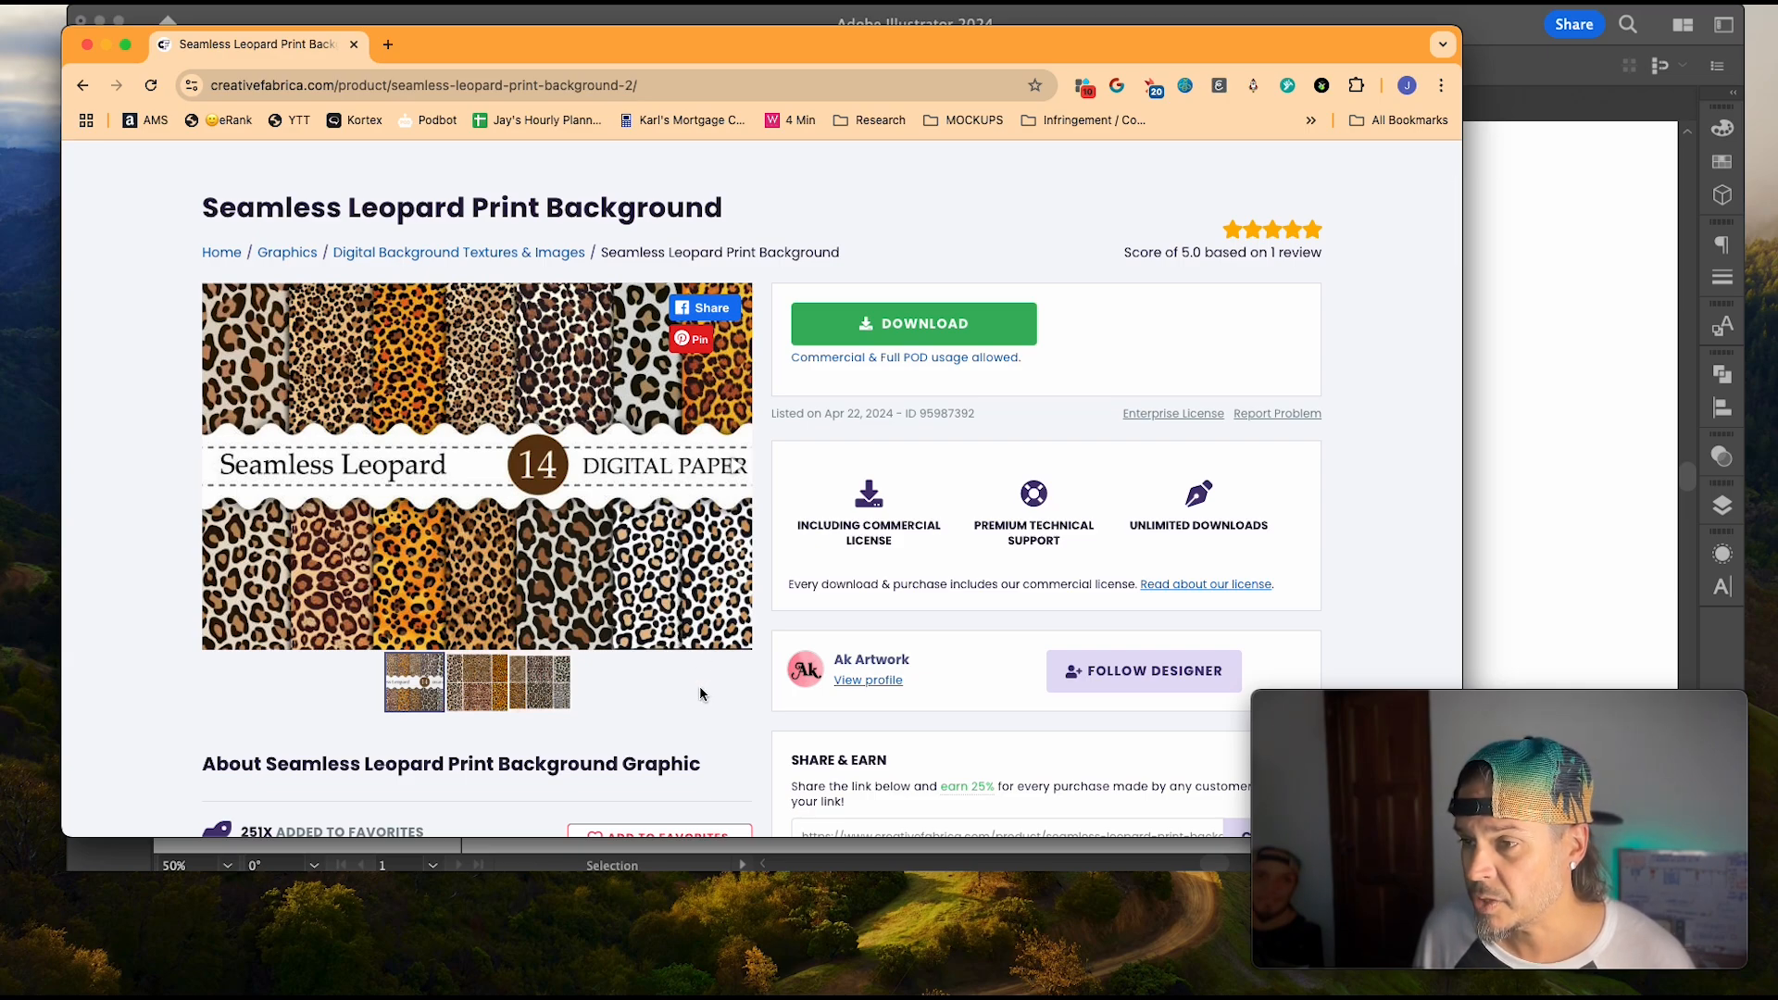
pyautogui.click(915, 324)
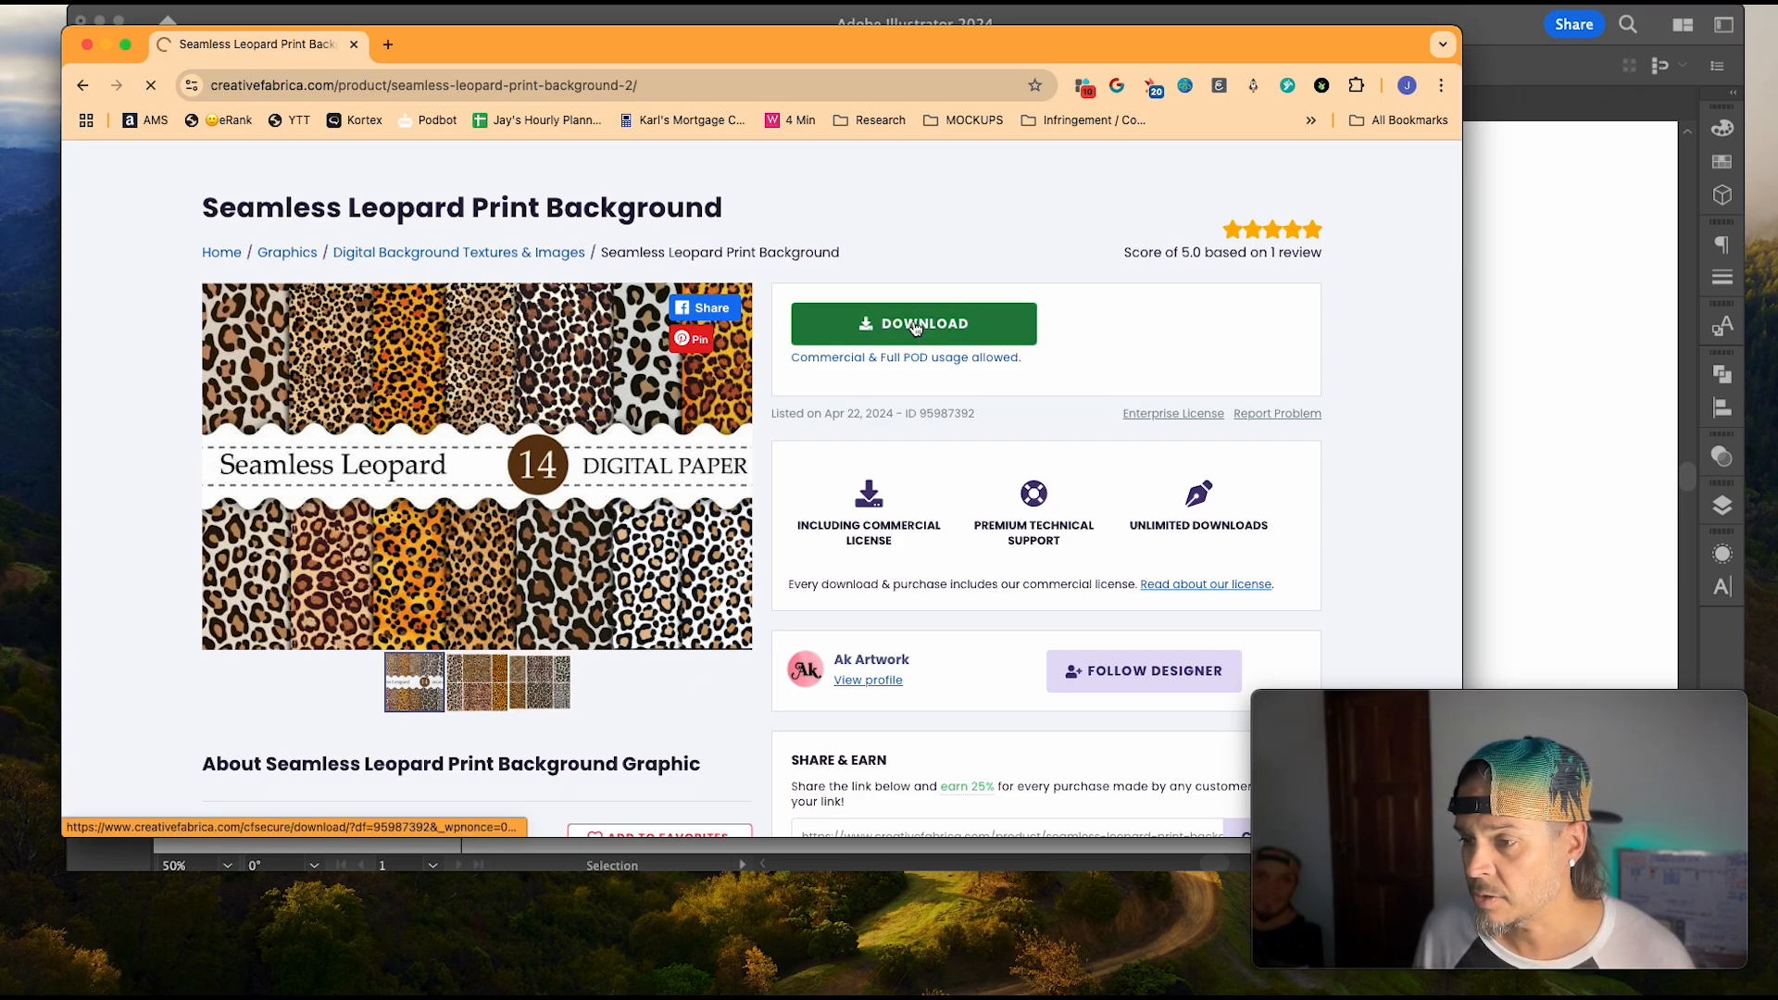
pyautogui.click(915, 322)
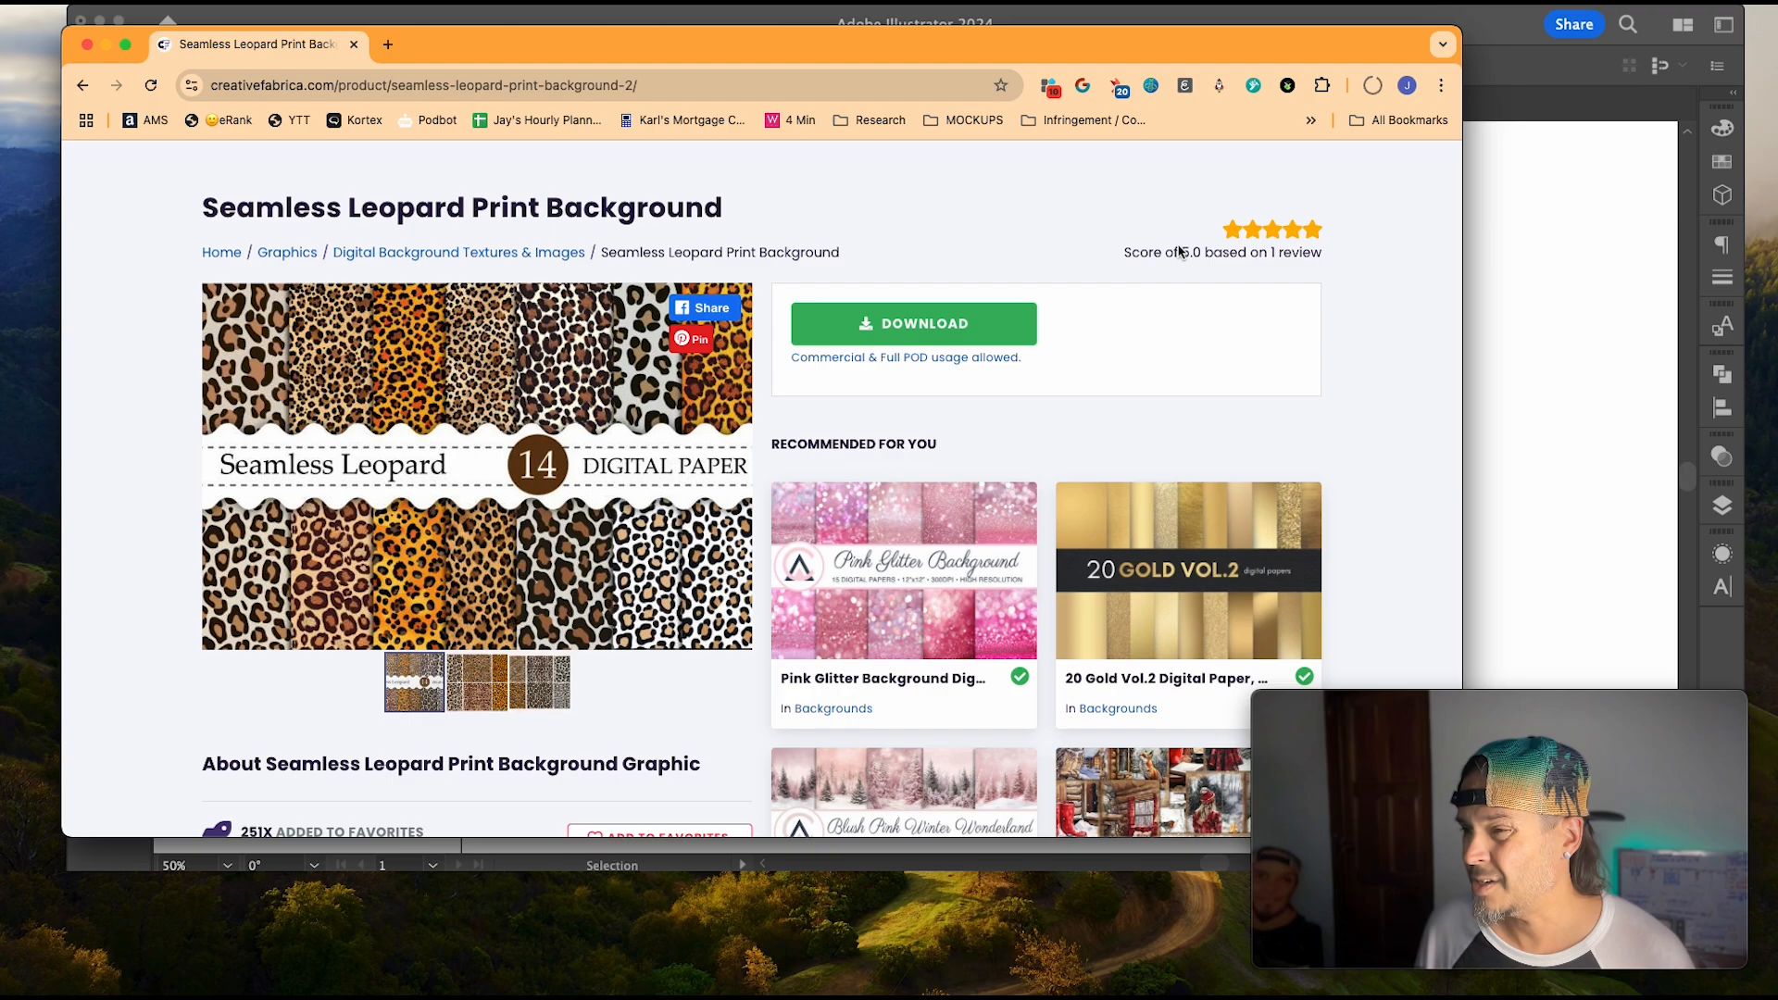
pyautogui.moveTo(1081, 162)
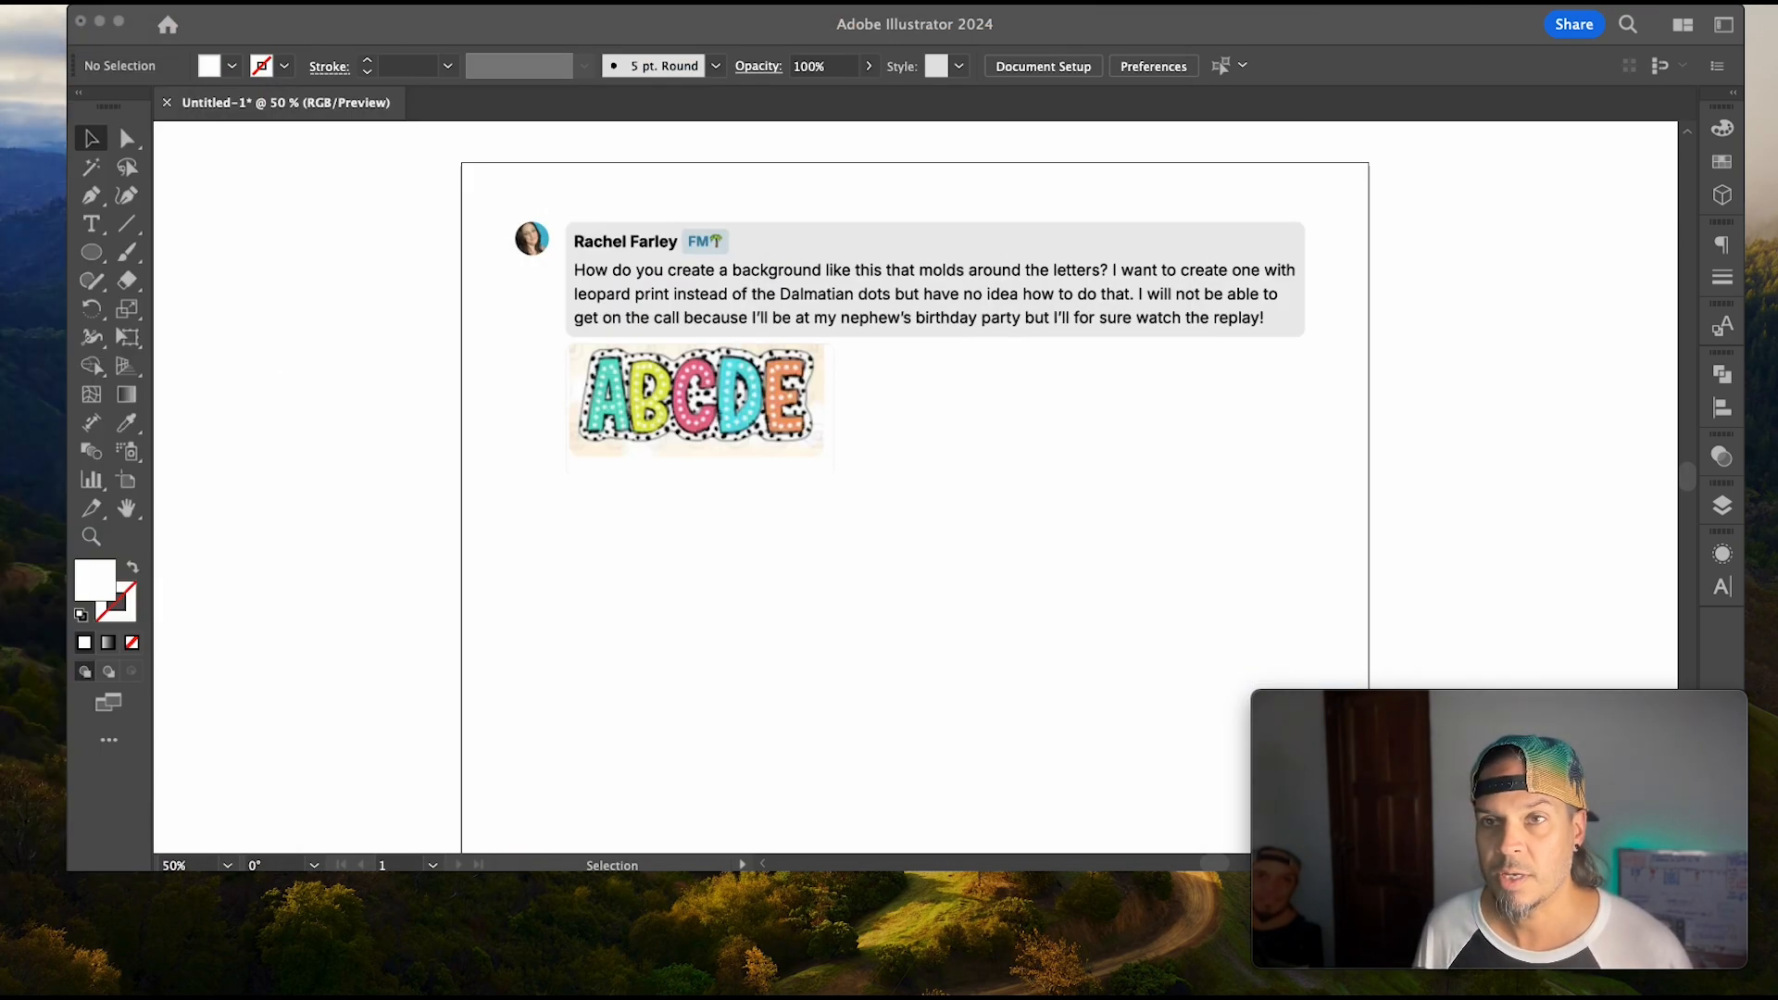
pyautogui.moveTo(1010, 406)
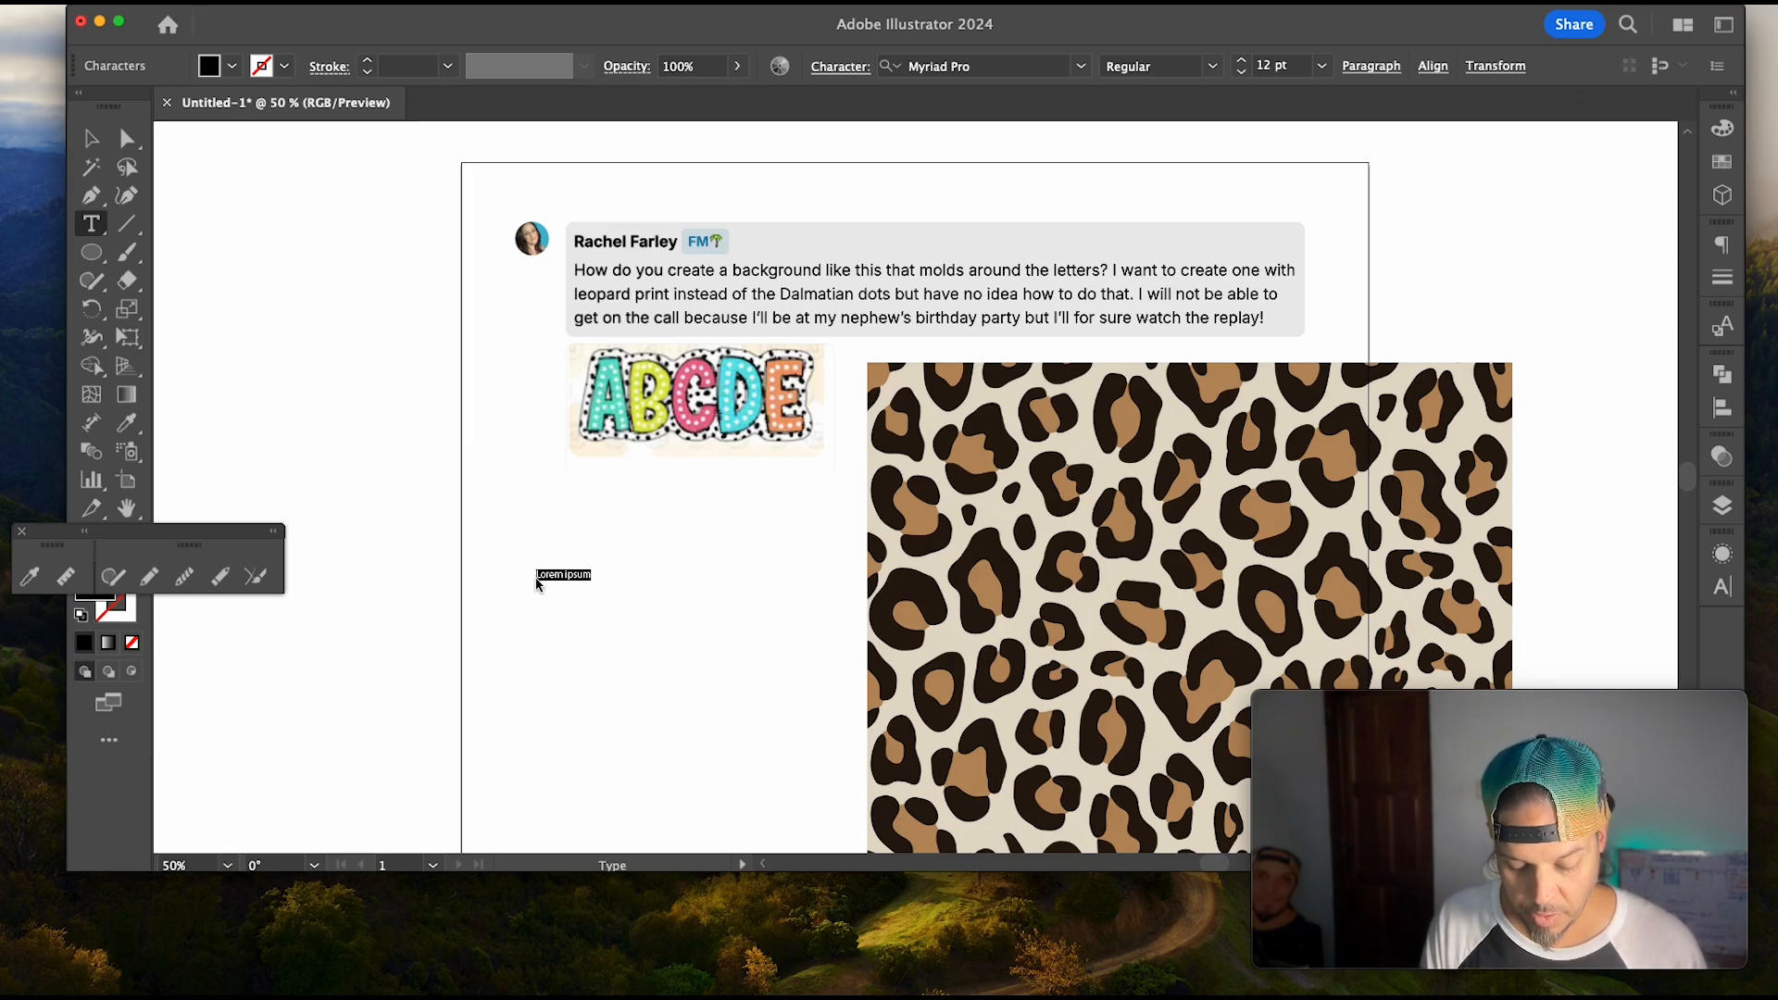
# Step: Add ABCDE lettering set in the Miserably Lose brush-script font
pyautogui.write('ABCDE')
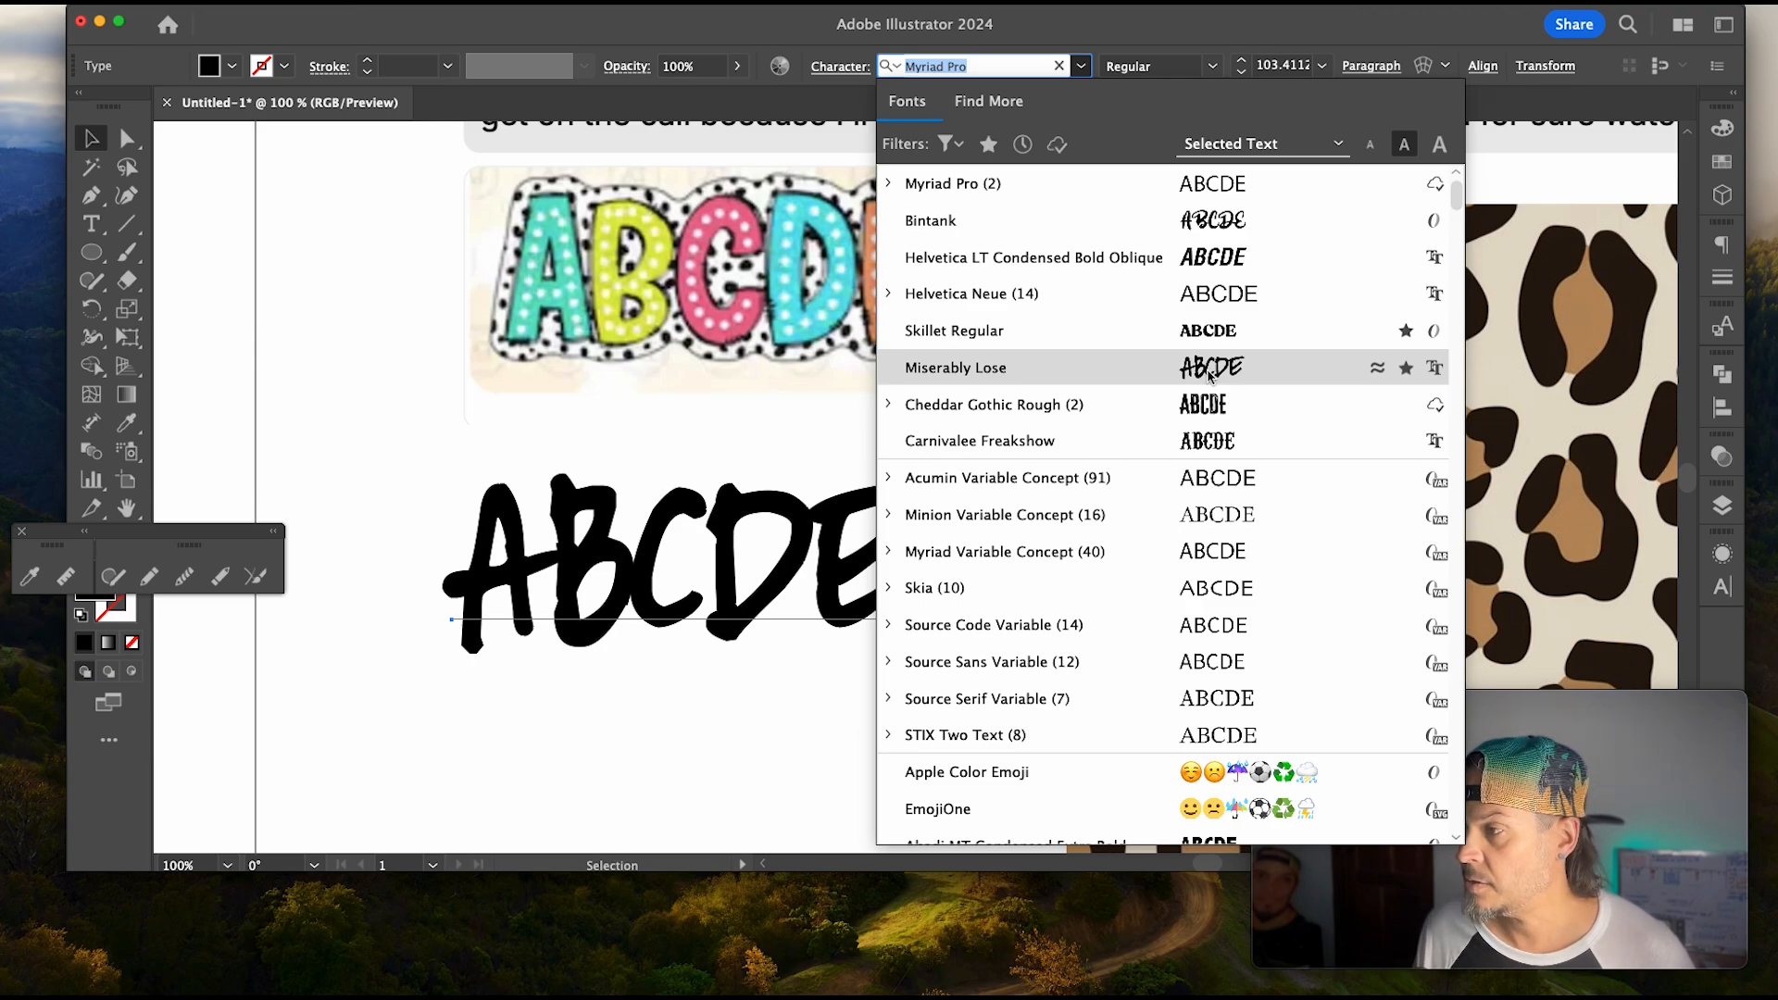
pyautogui.click(956, 367)
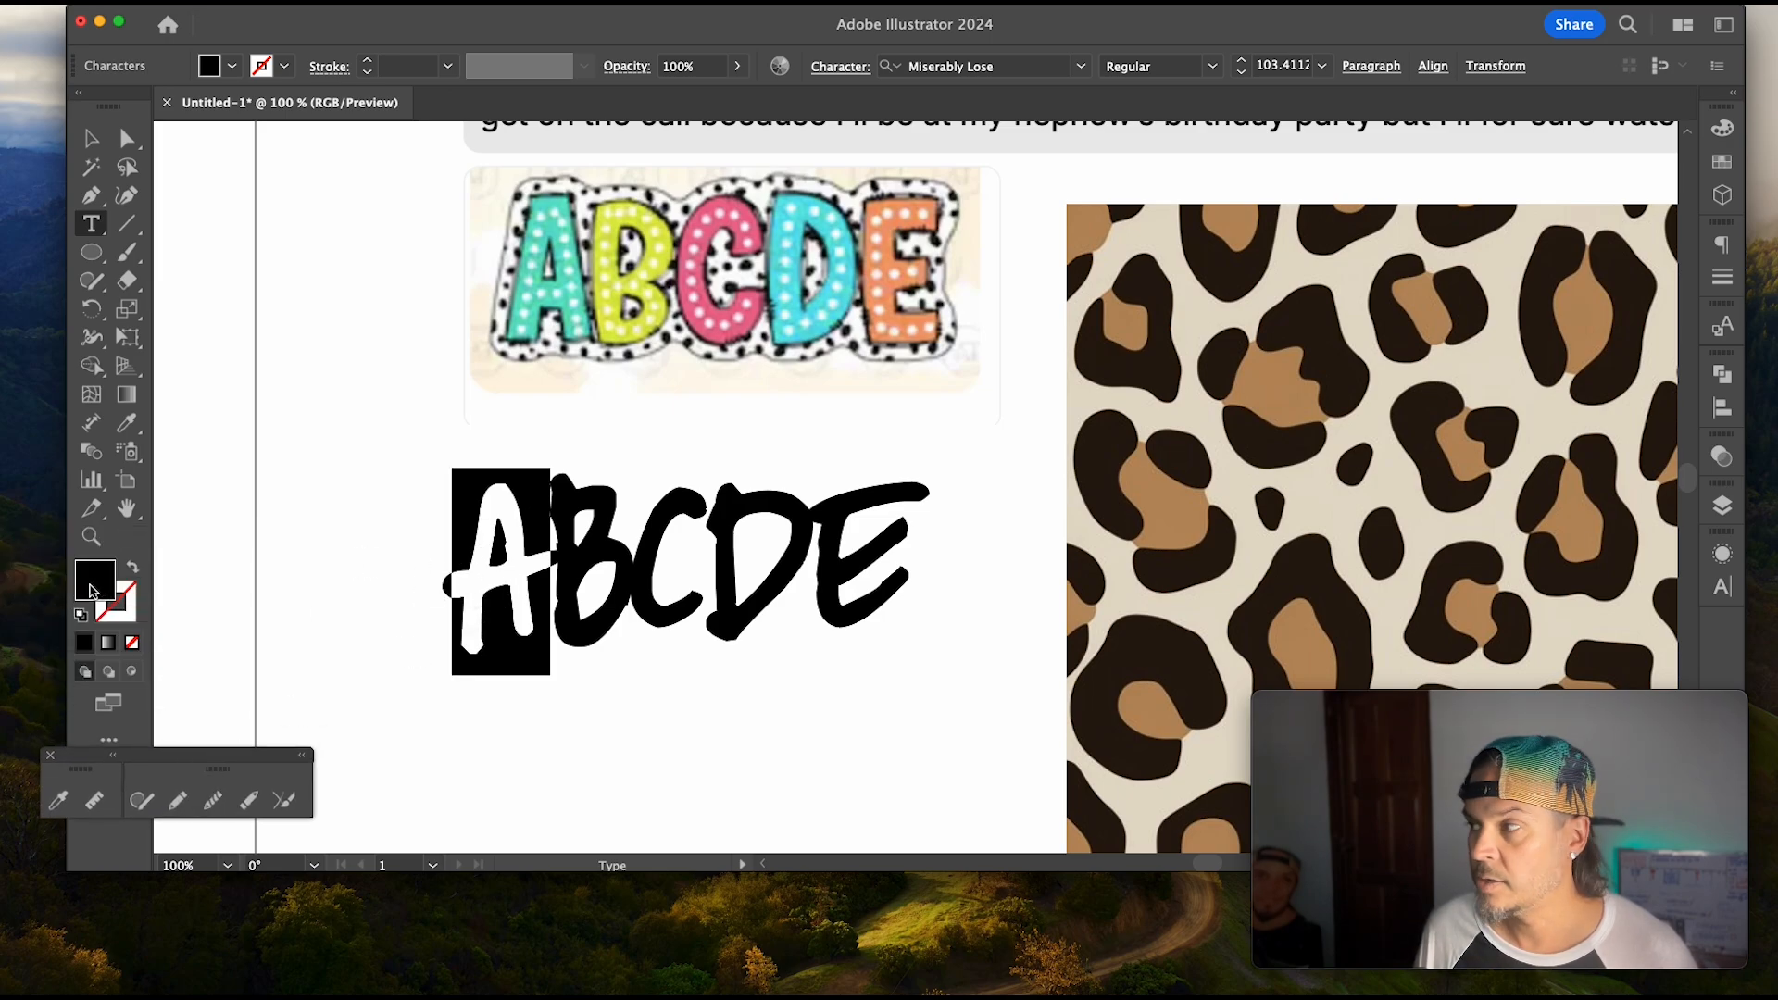
# Step: Recolour the letters individually: A light blue, B yellow, C a swatch colour
pyautogui.click(1721, 129)
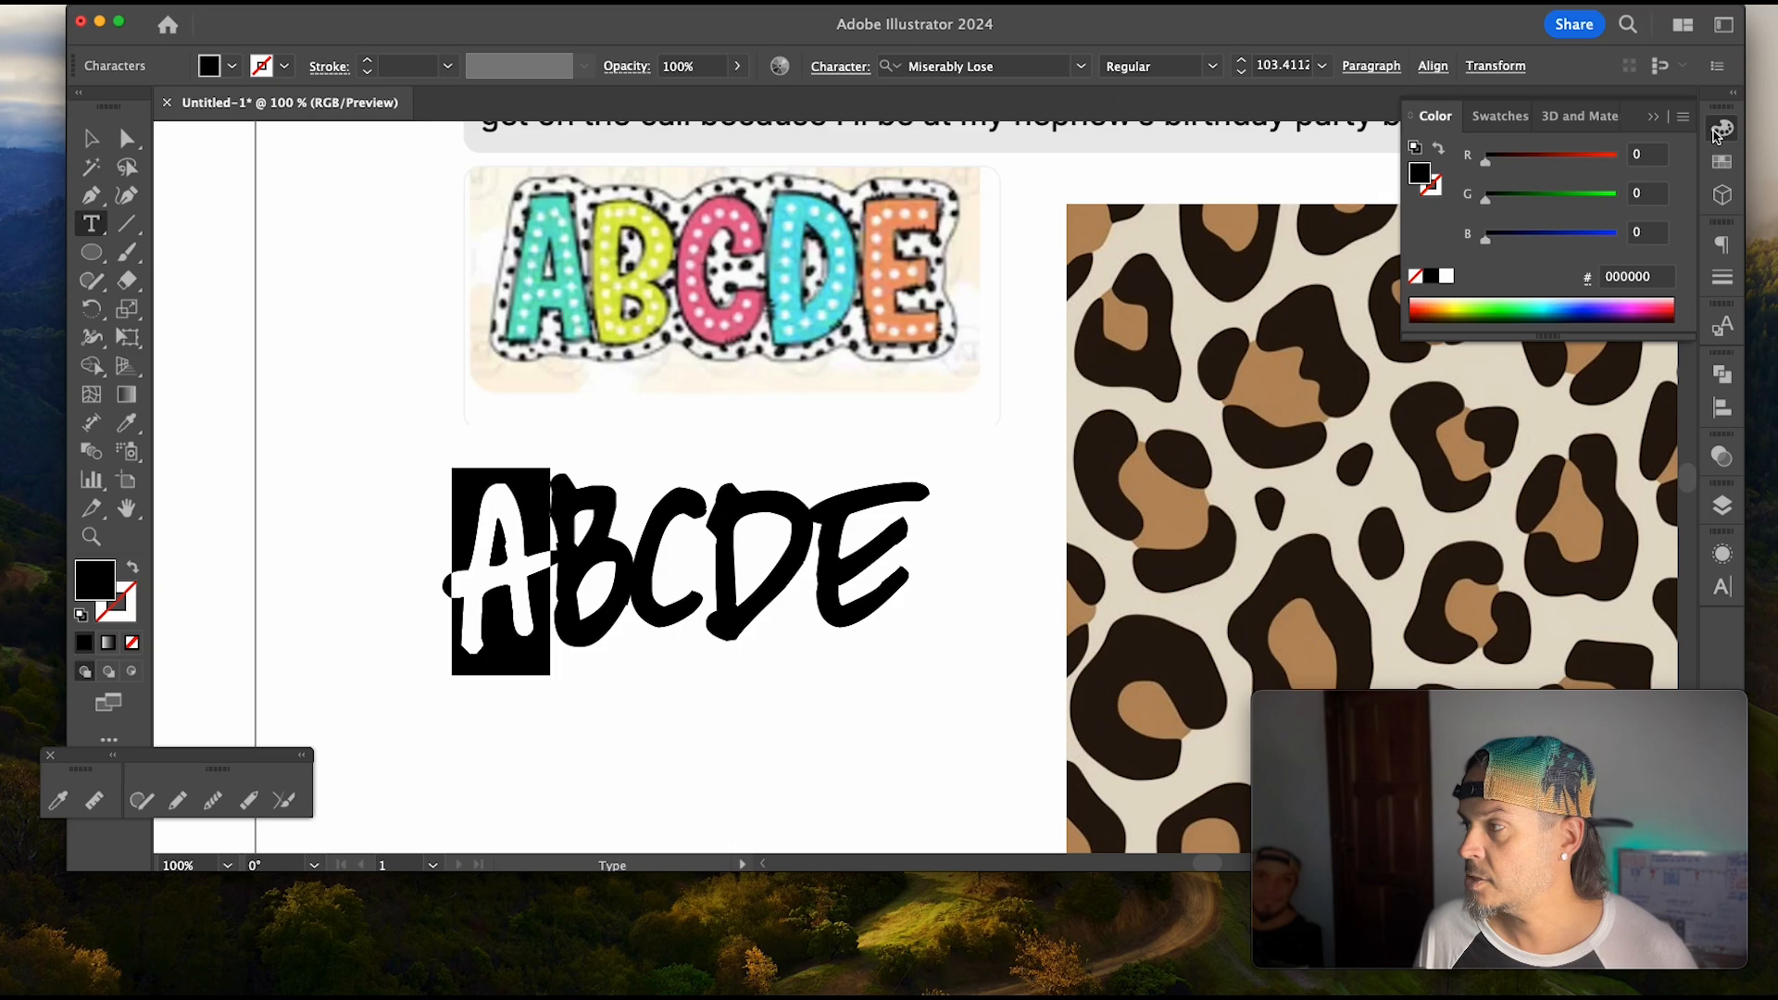
pyautogui.moveTo(1490, 292)
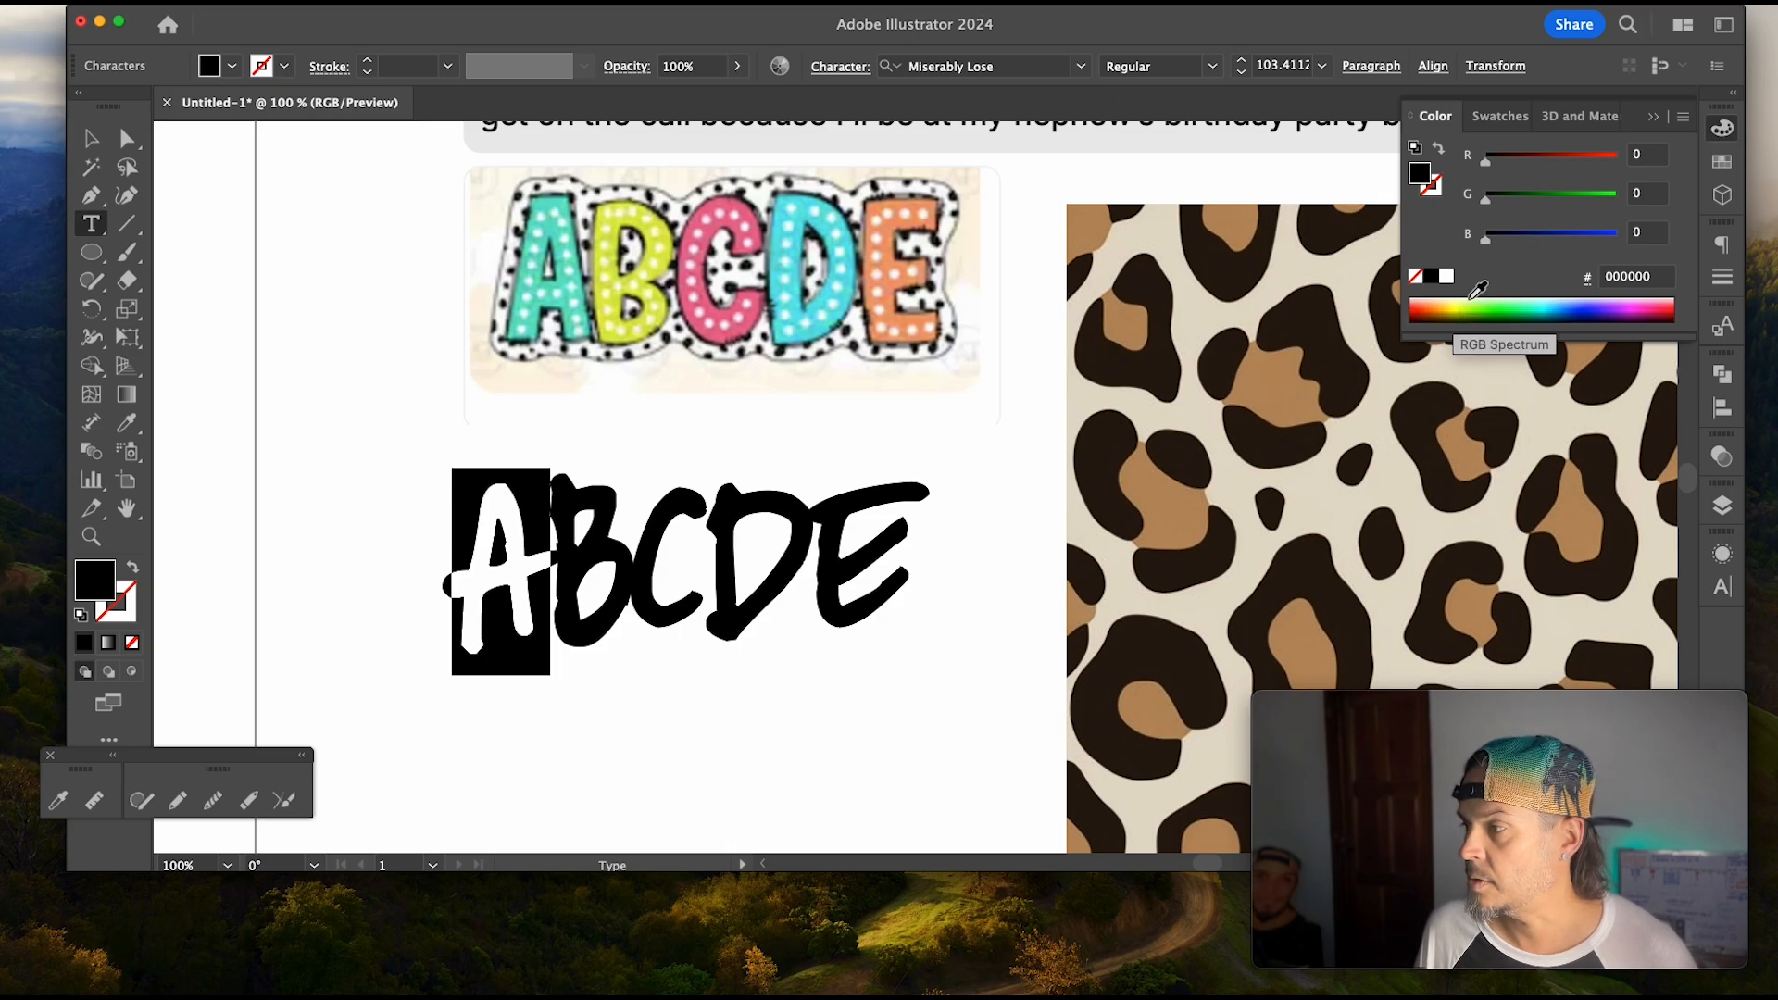
pyautogui.click(1545, 304)
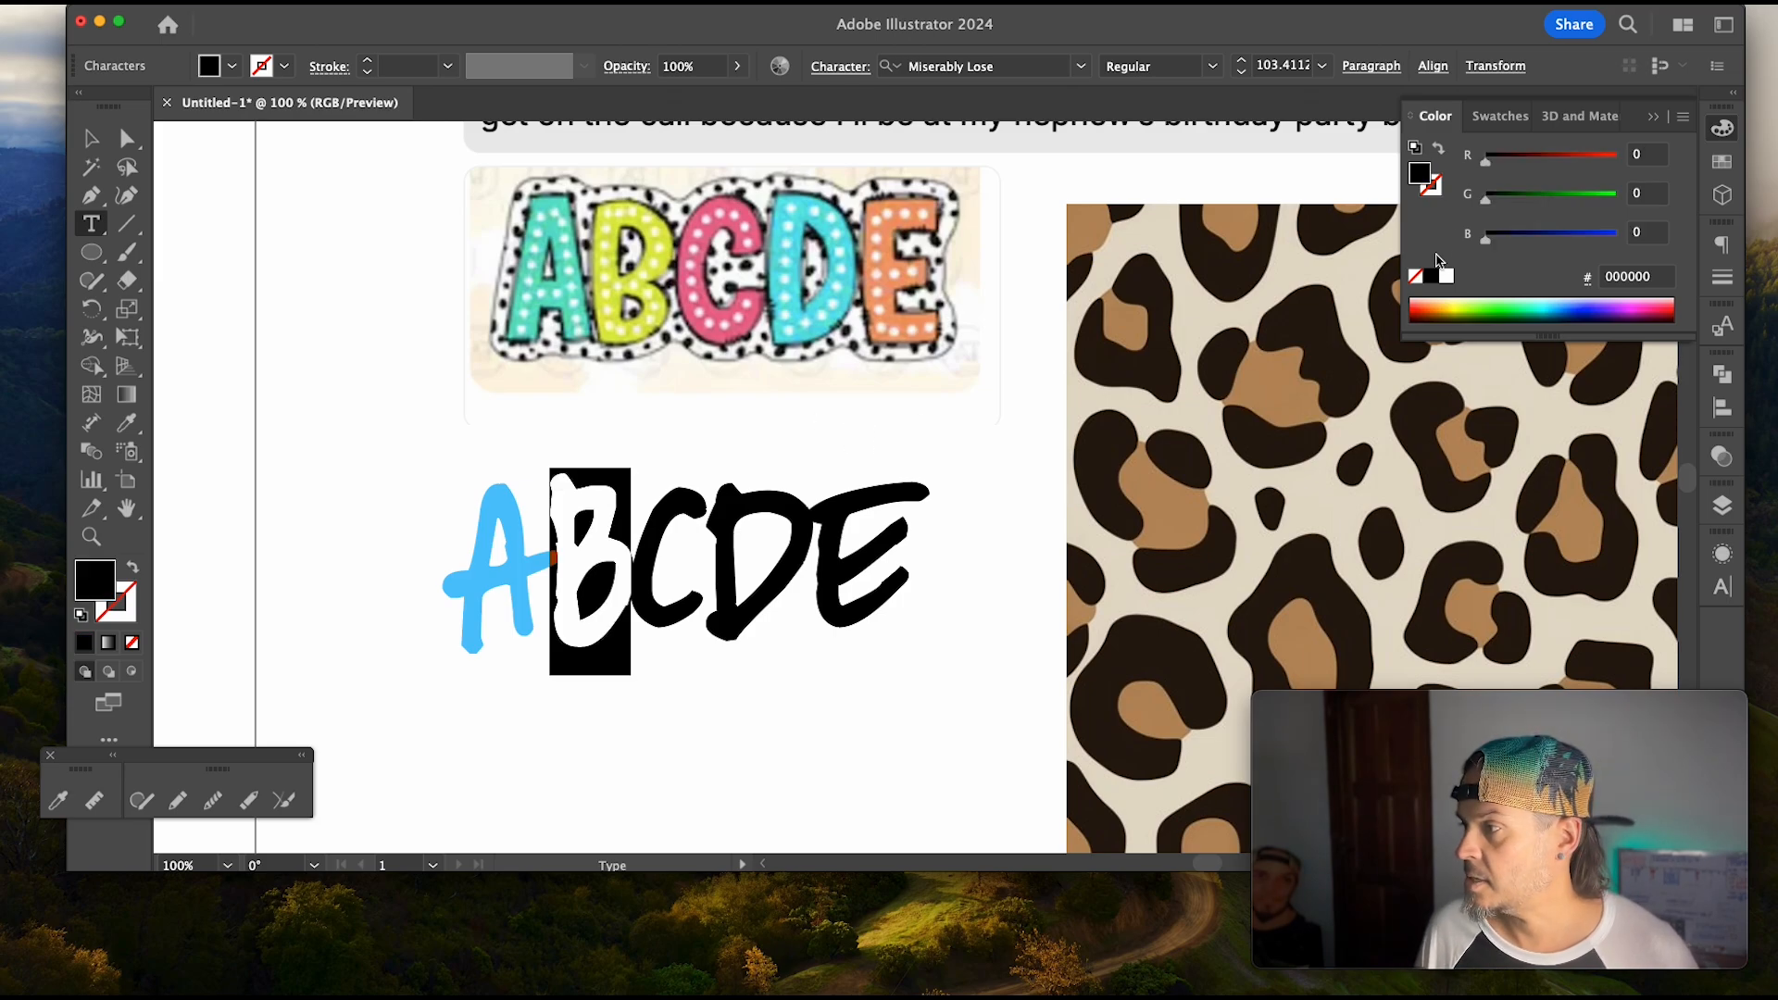
pyautogui.click(1464, 307)
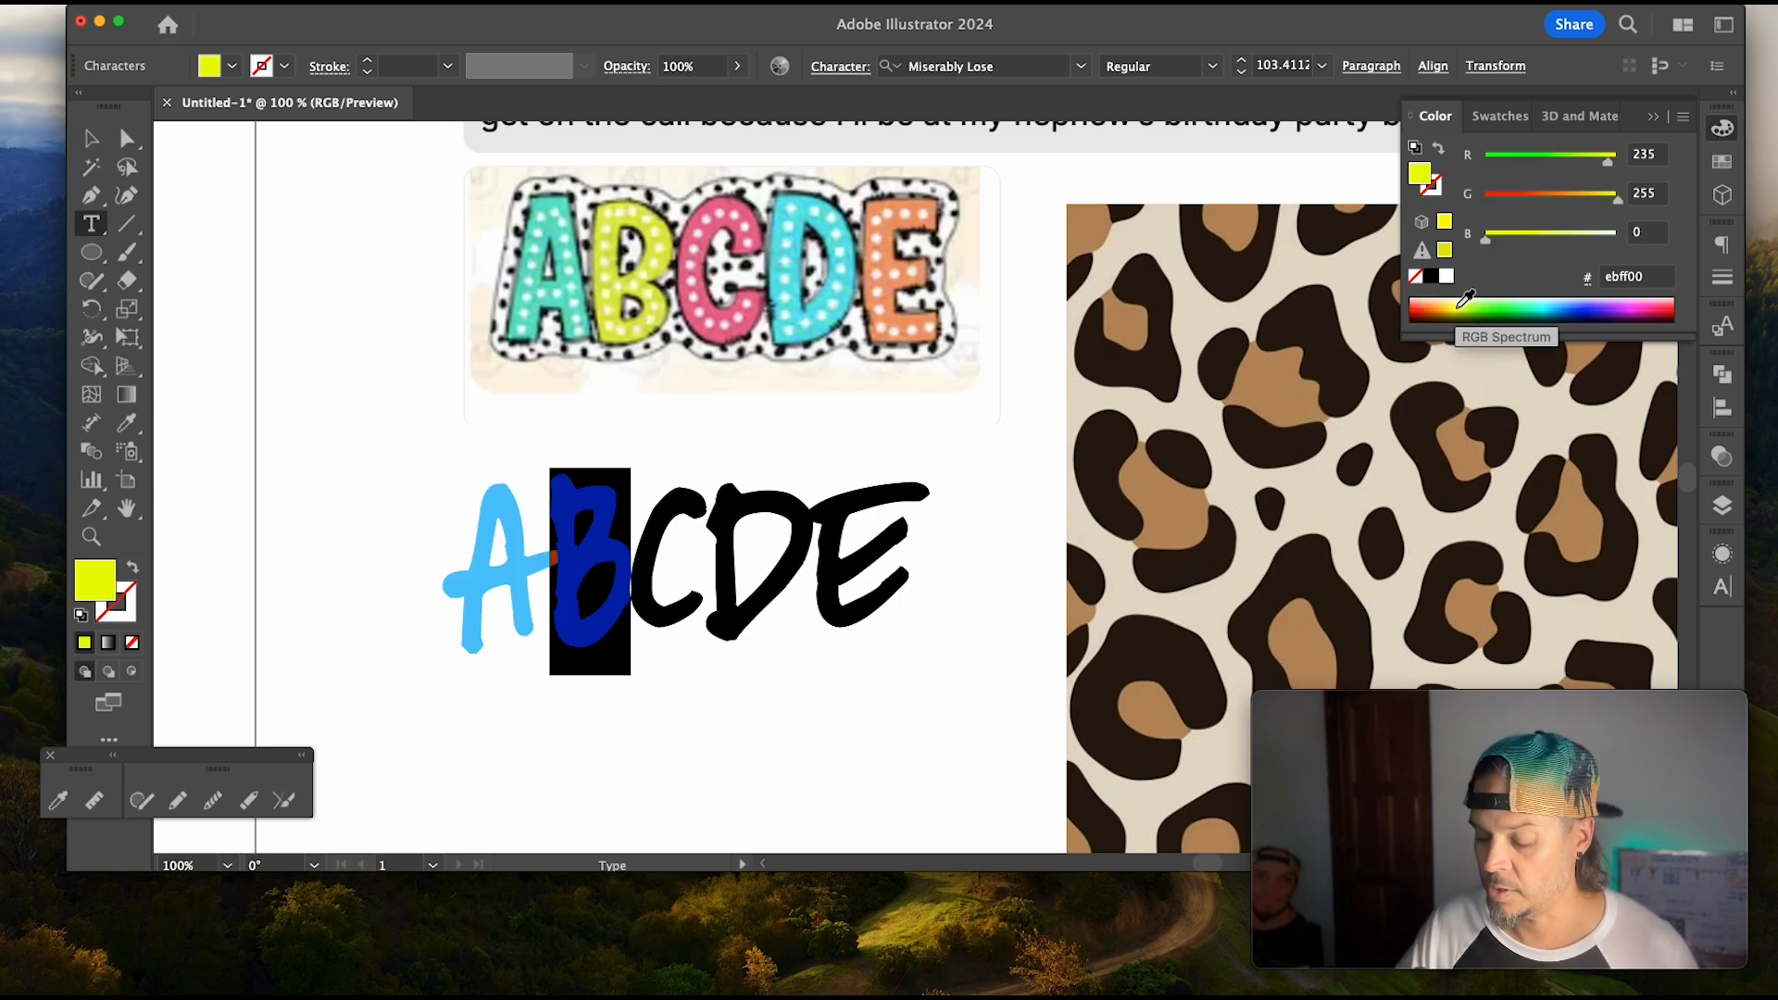
pyautogui.click(1485, 114)
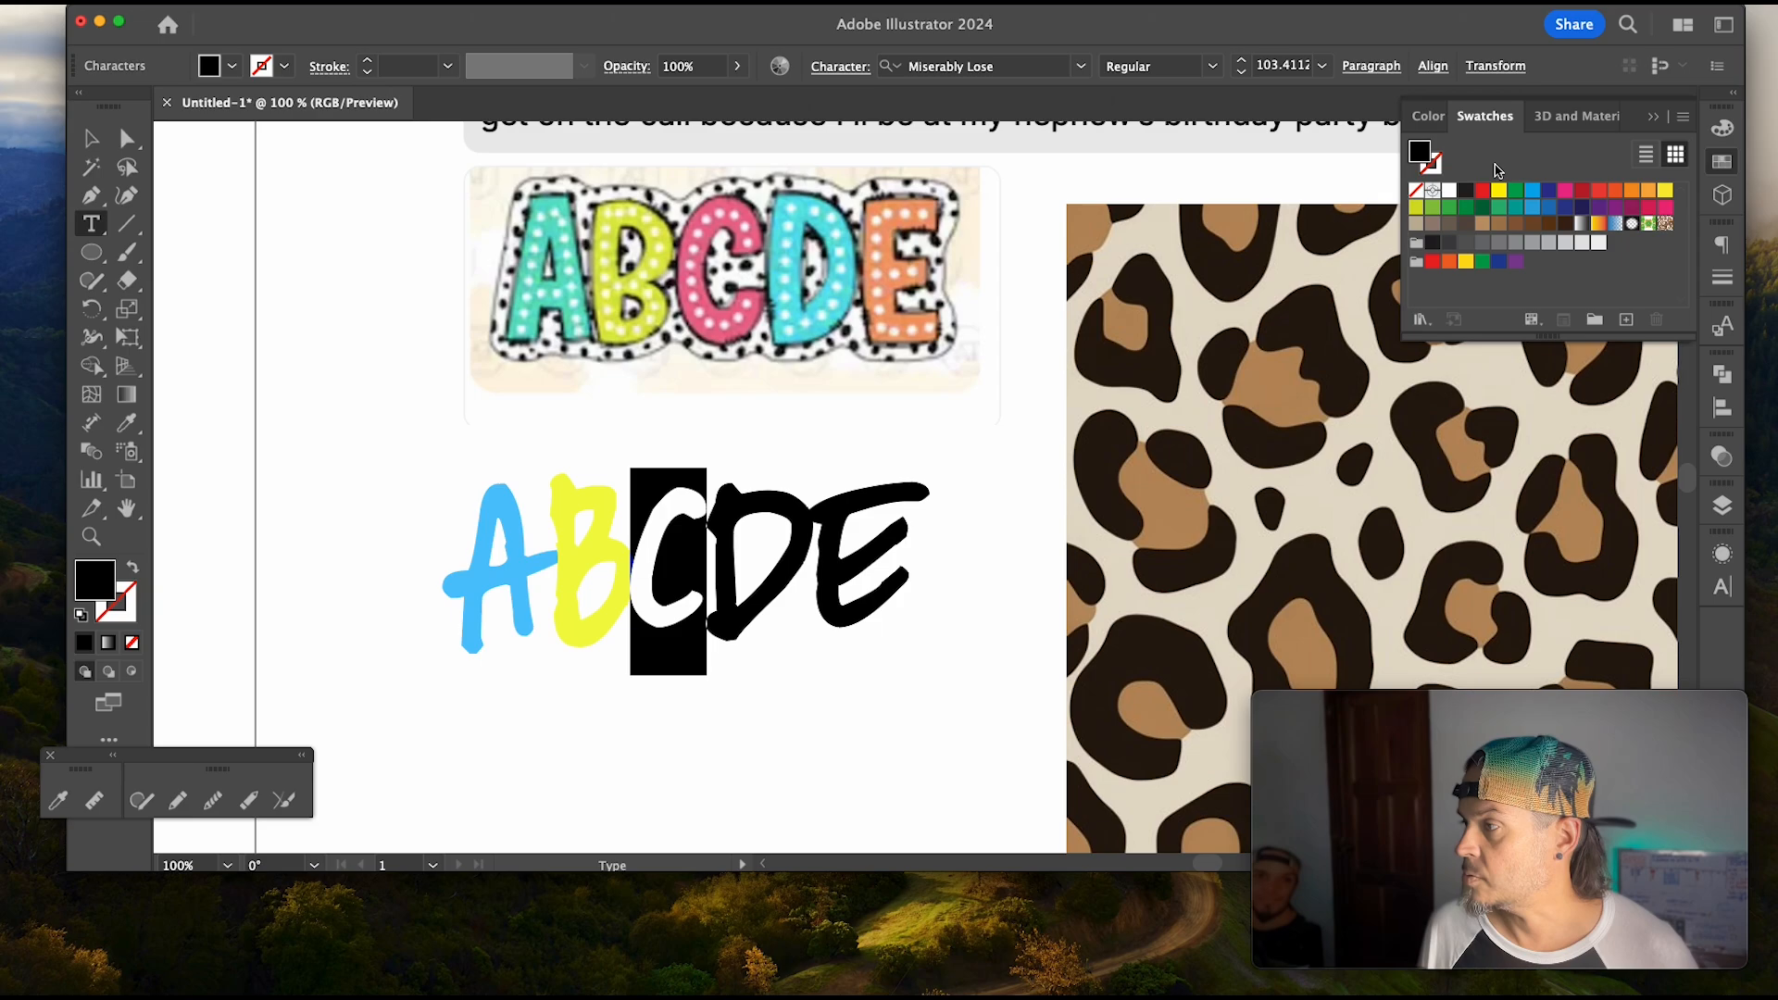
pyautogui.moveTo(1534, 194)
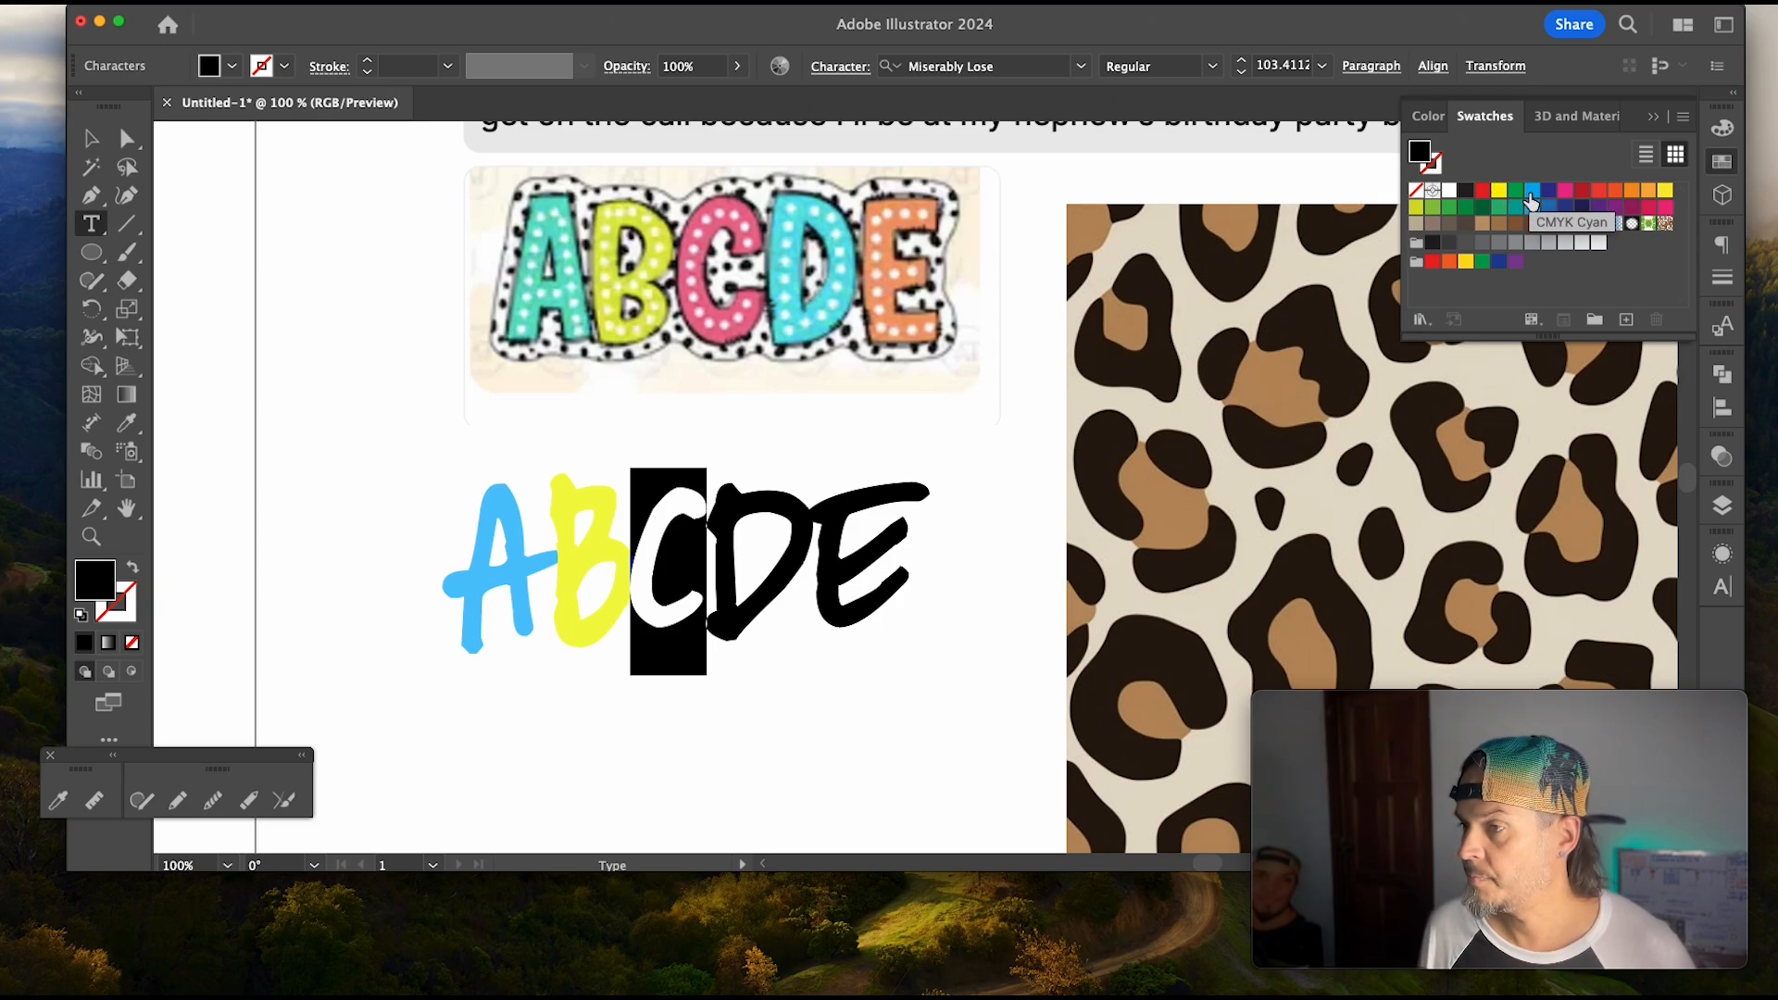
pyautogui.click(1565, 189)
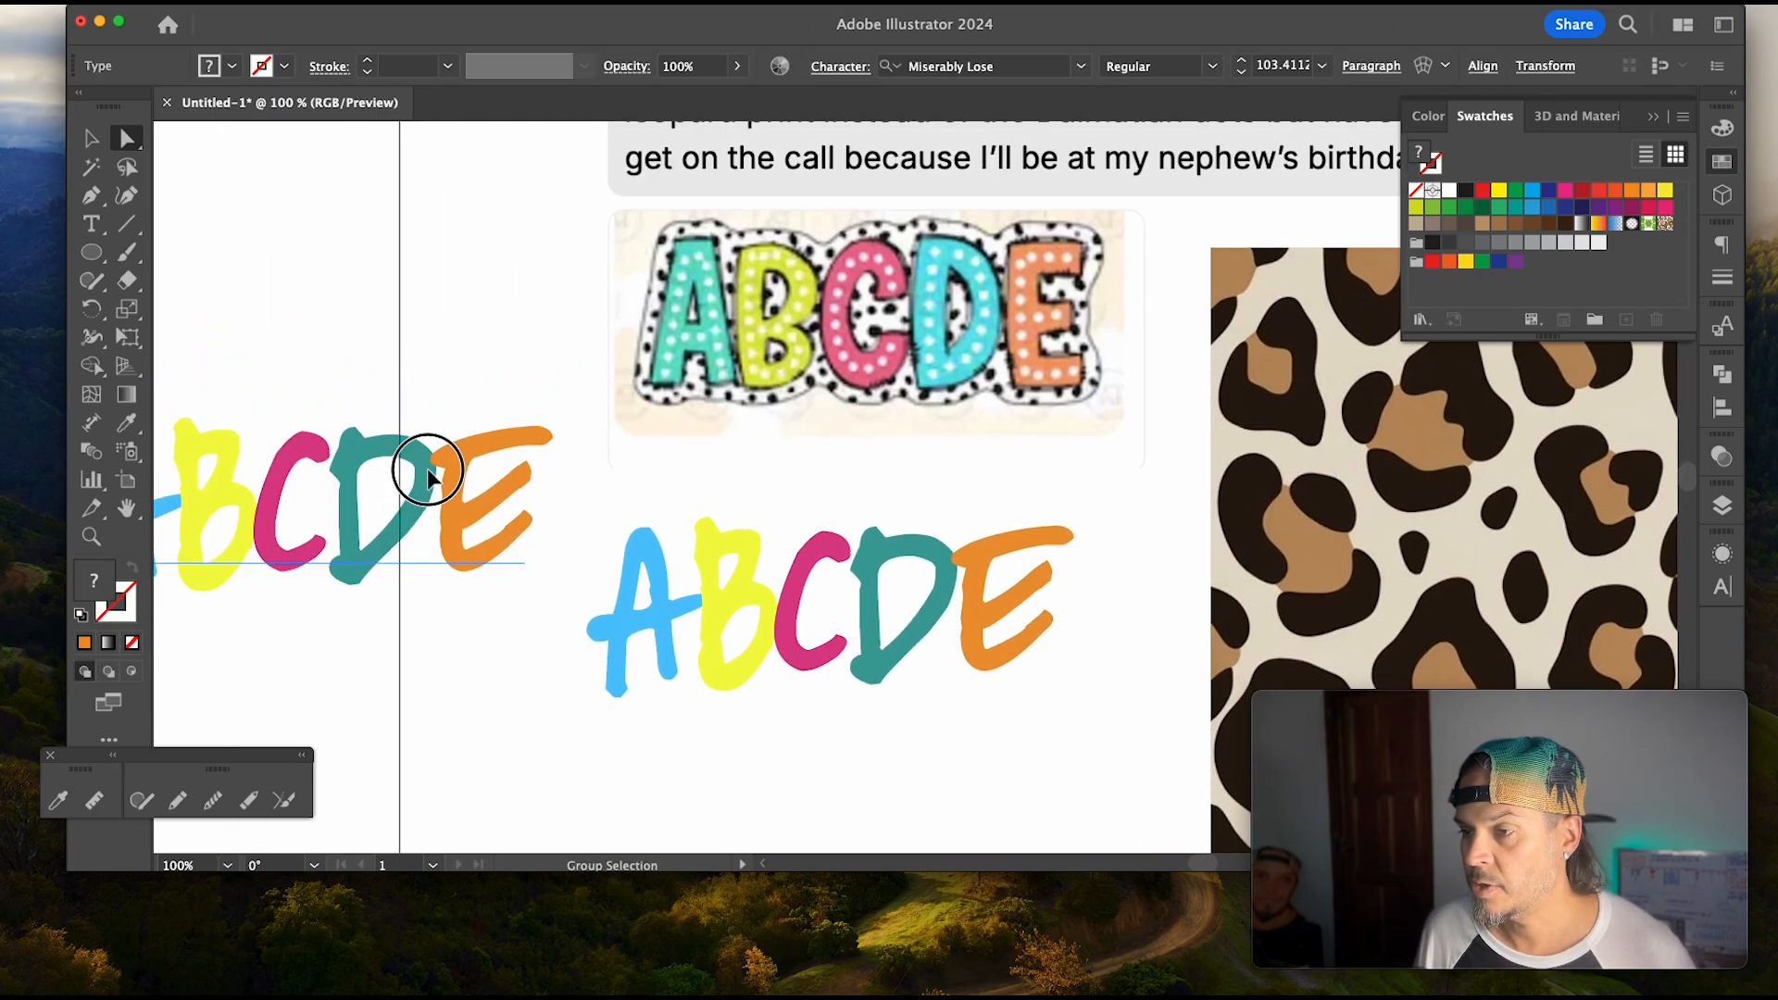
# Step: Drag a spare copy of the coloured lettering off to the left
pyautogui.moveTo(428, 471); pyautogui.dragTo(437, 347)
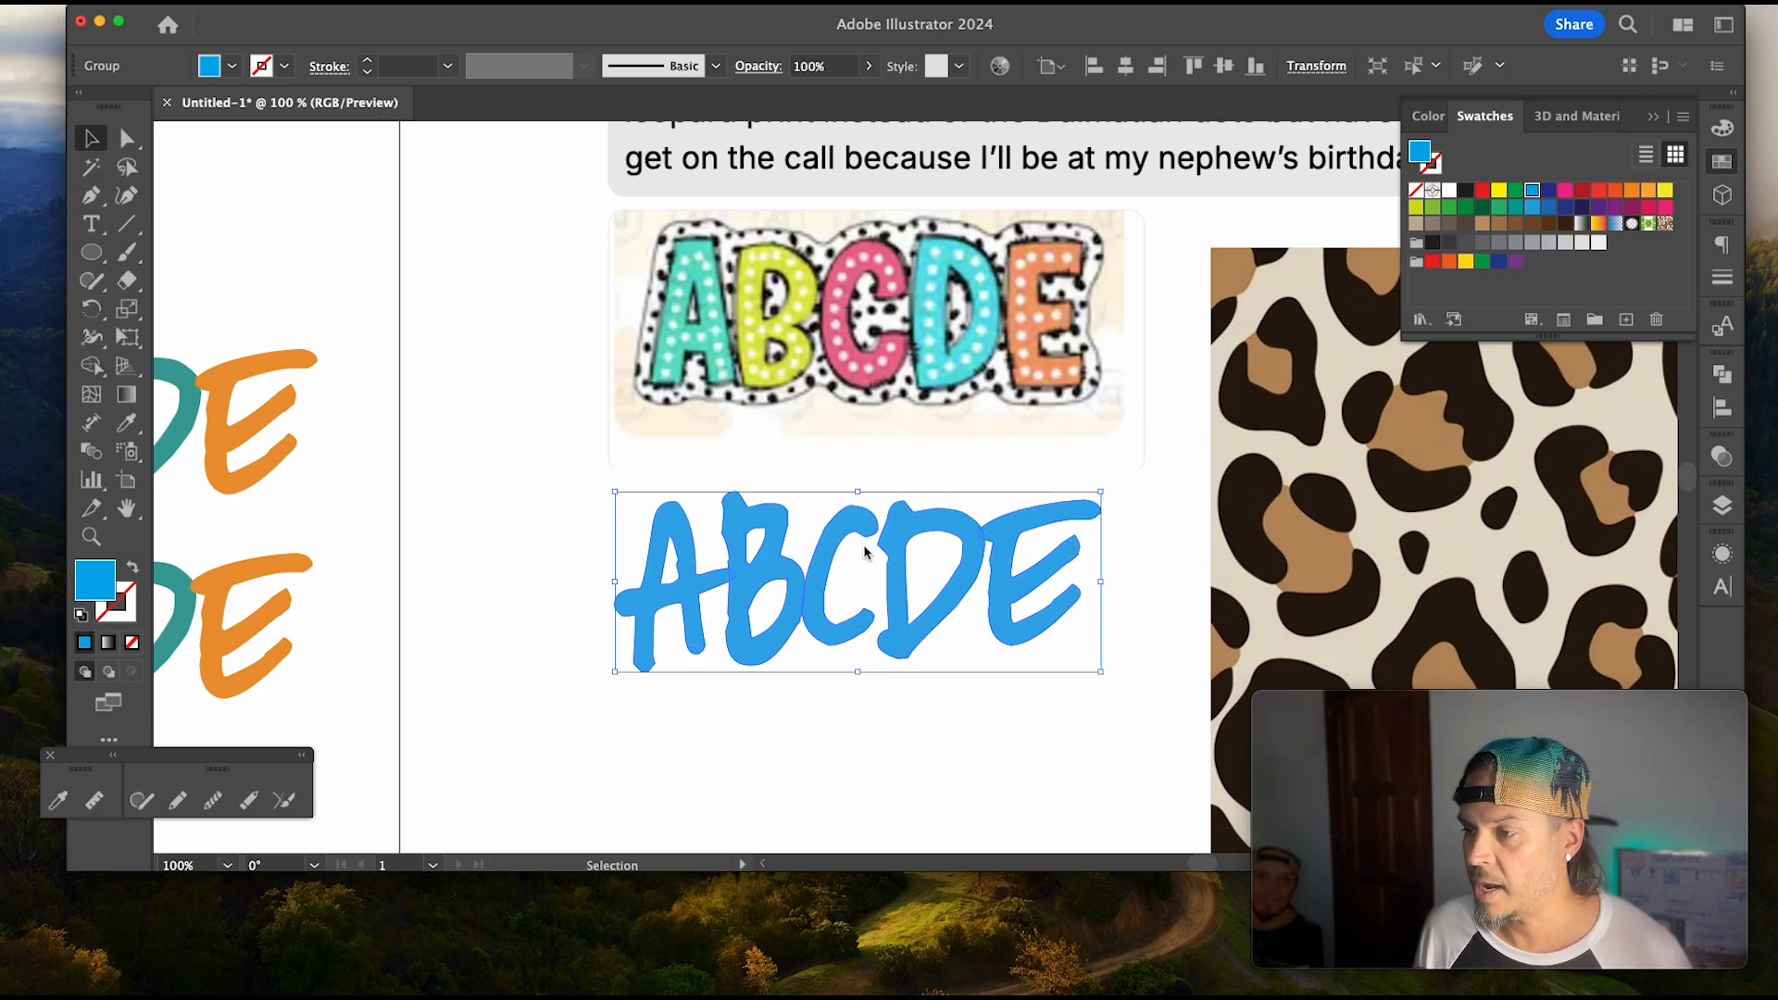
pyautogui.moveTo(81, 619)
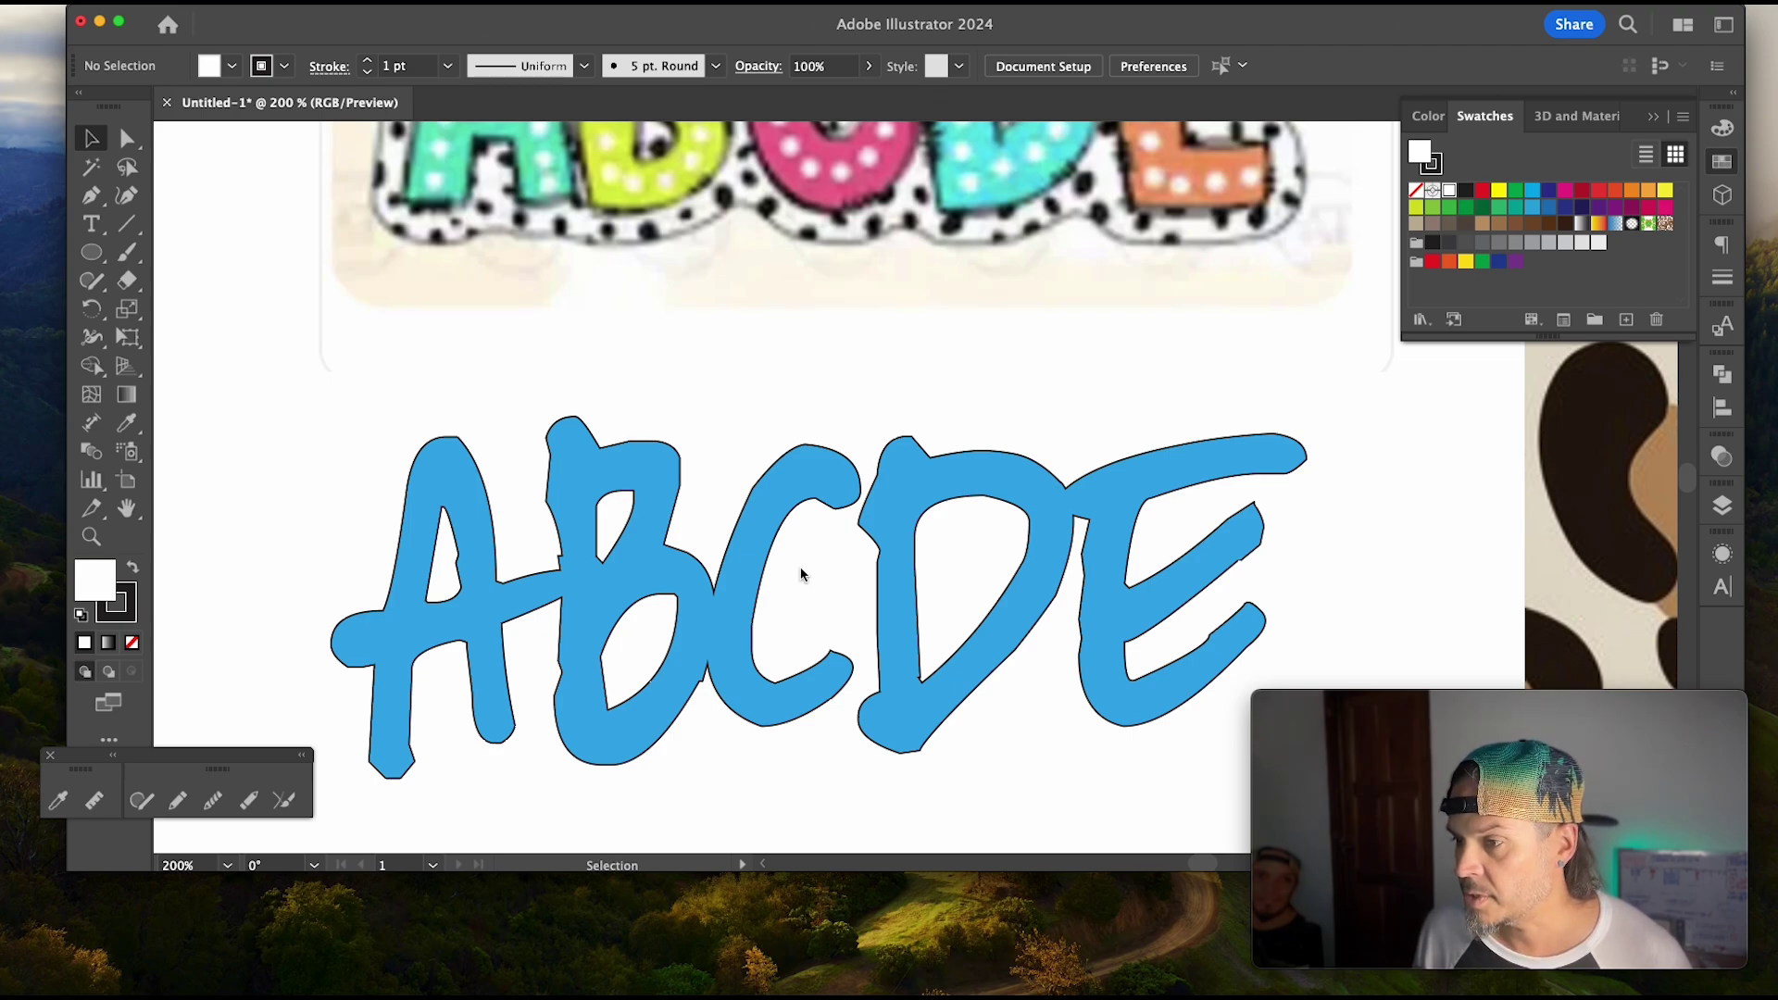
pyautogui.moveTo(745, 574)
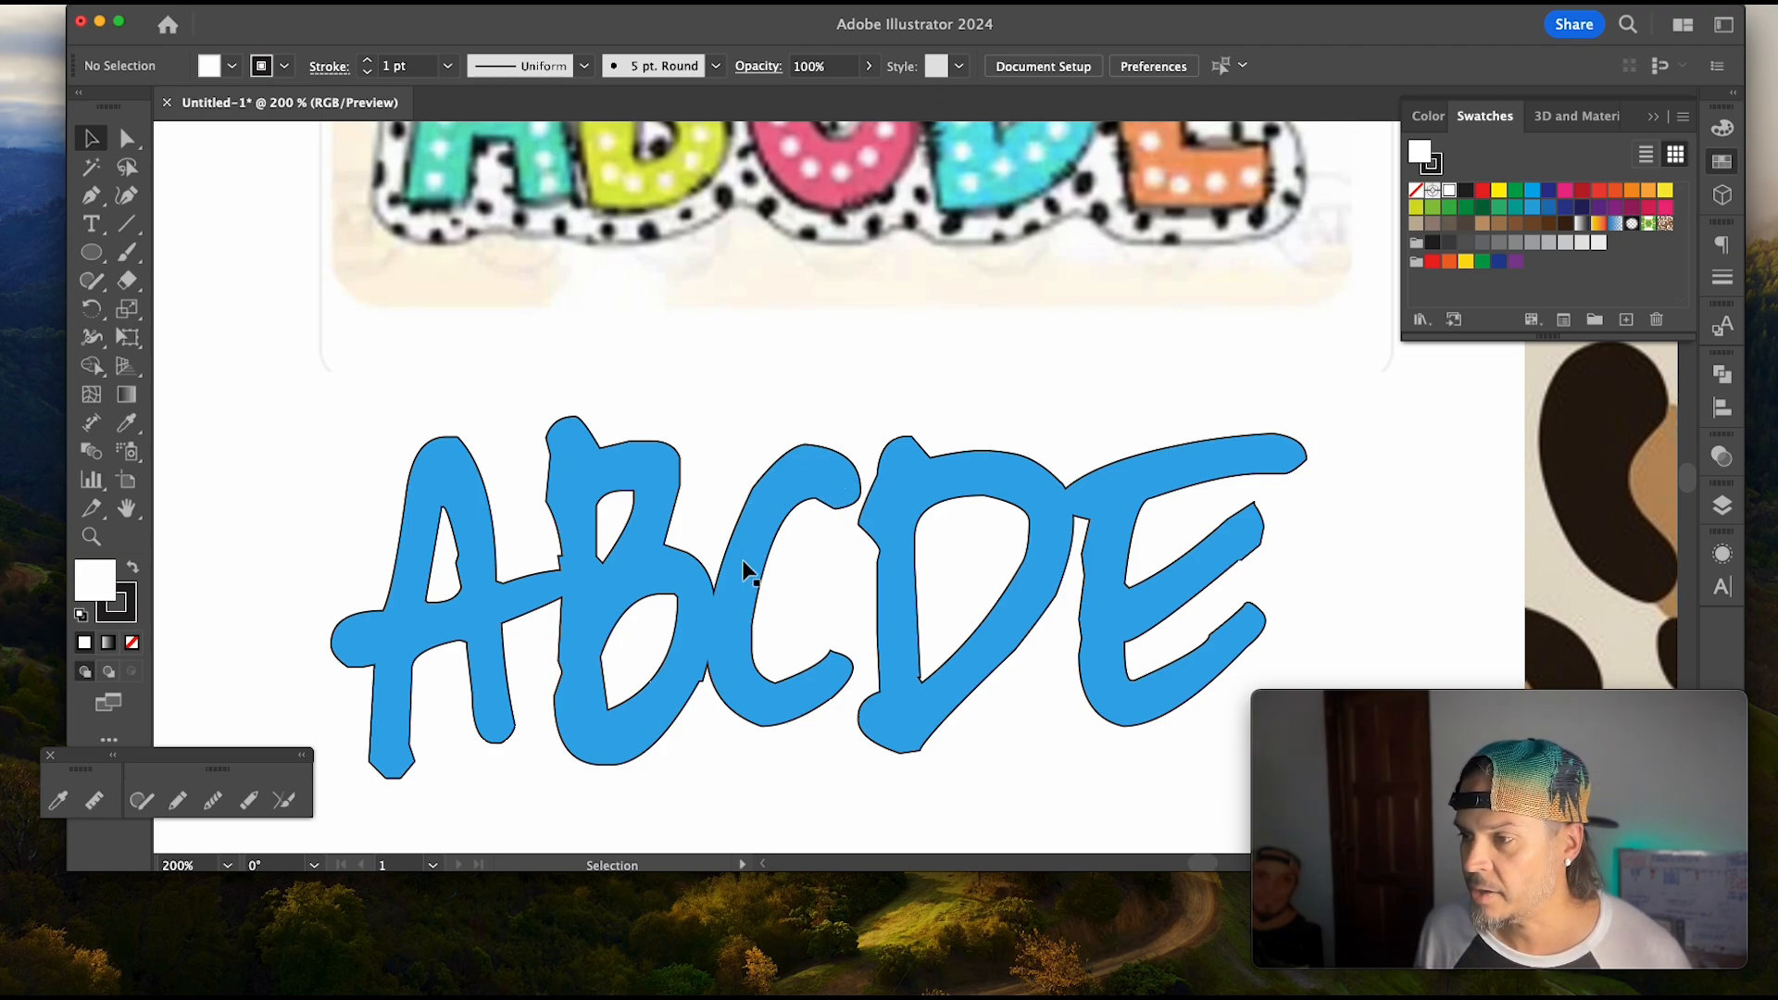
# Step: Give the blue ABCDE group an outline with rounded caps and corners
pyautogui.click(745, 570)
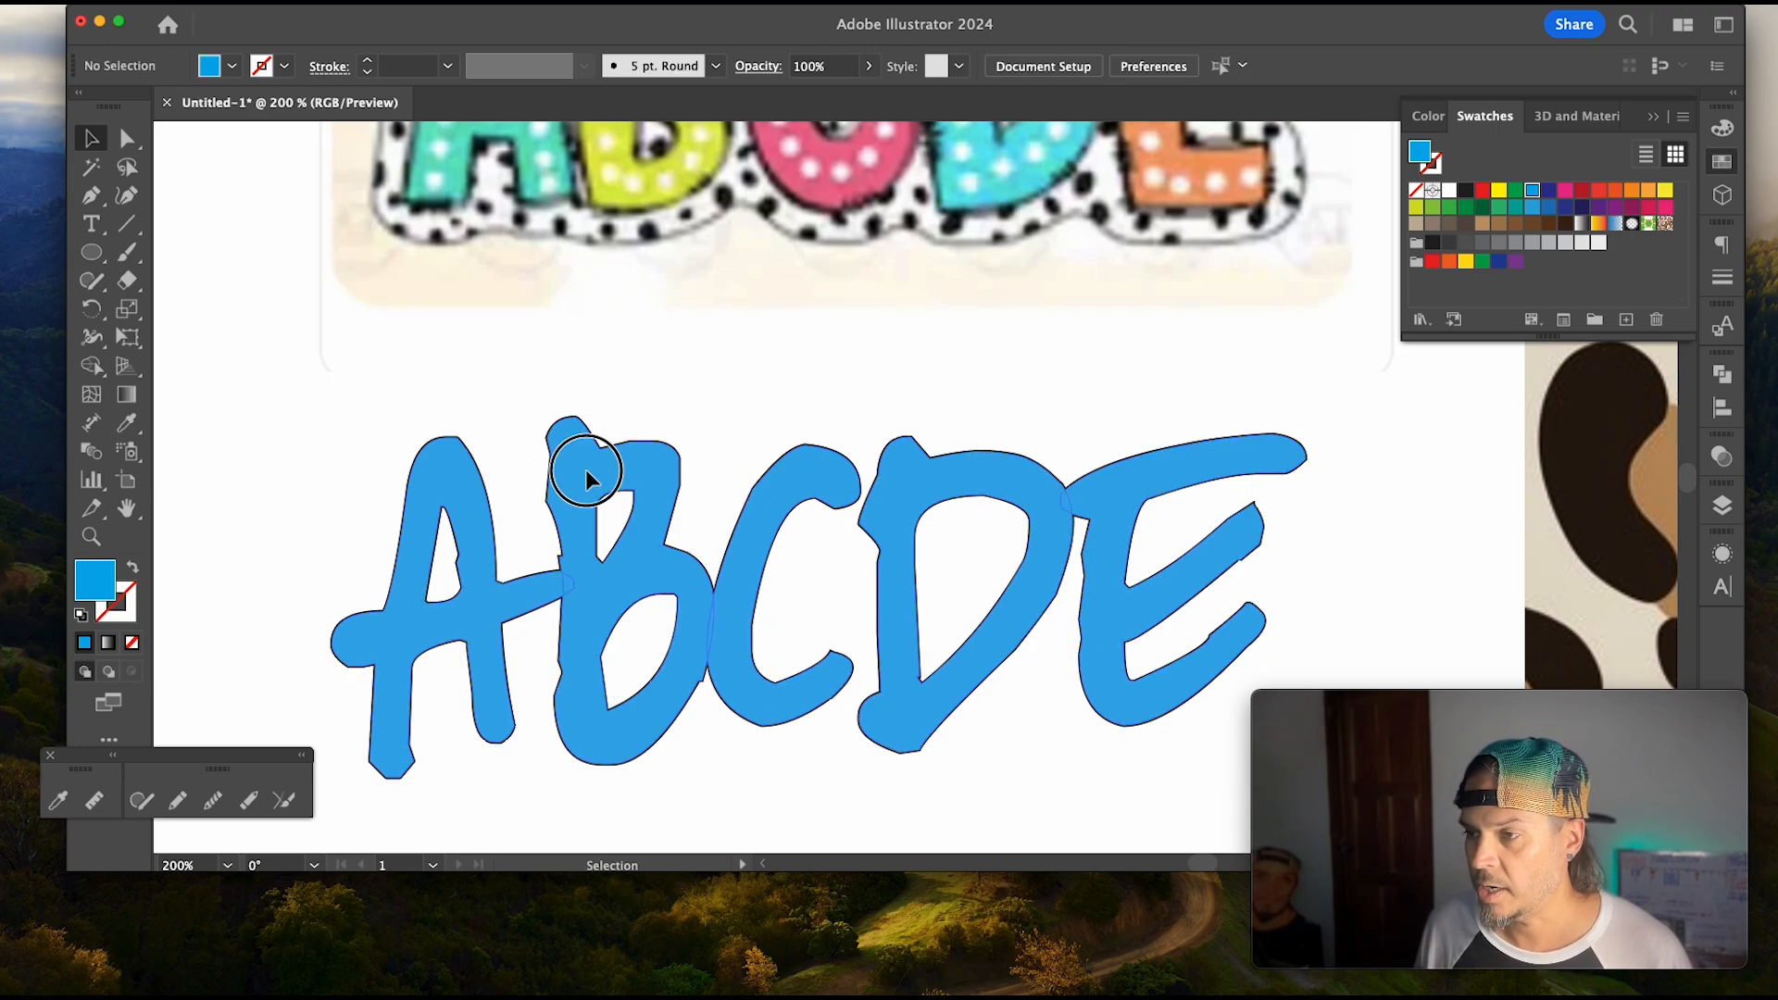
pyautogui.click(586, 478)
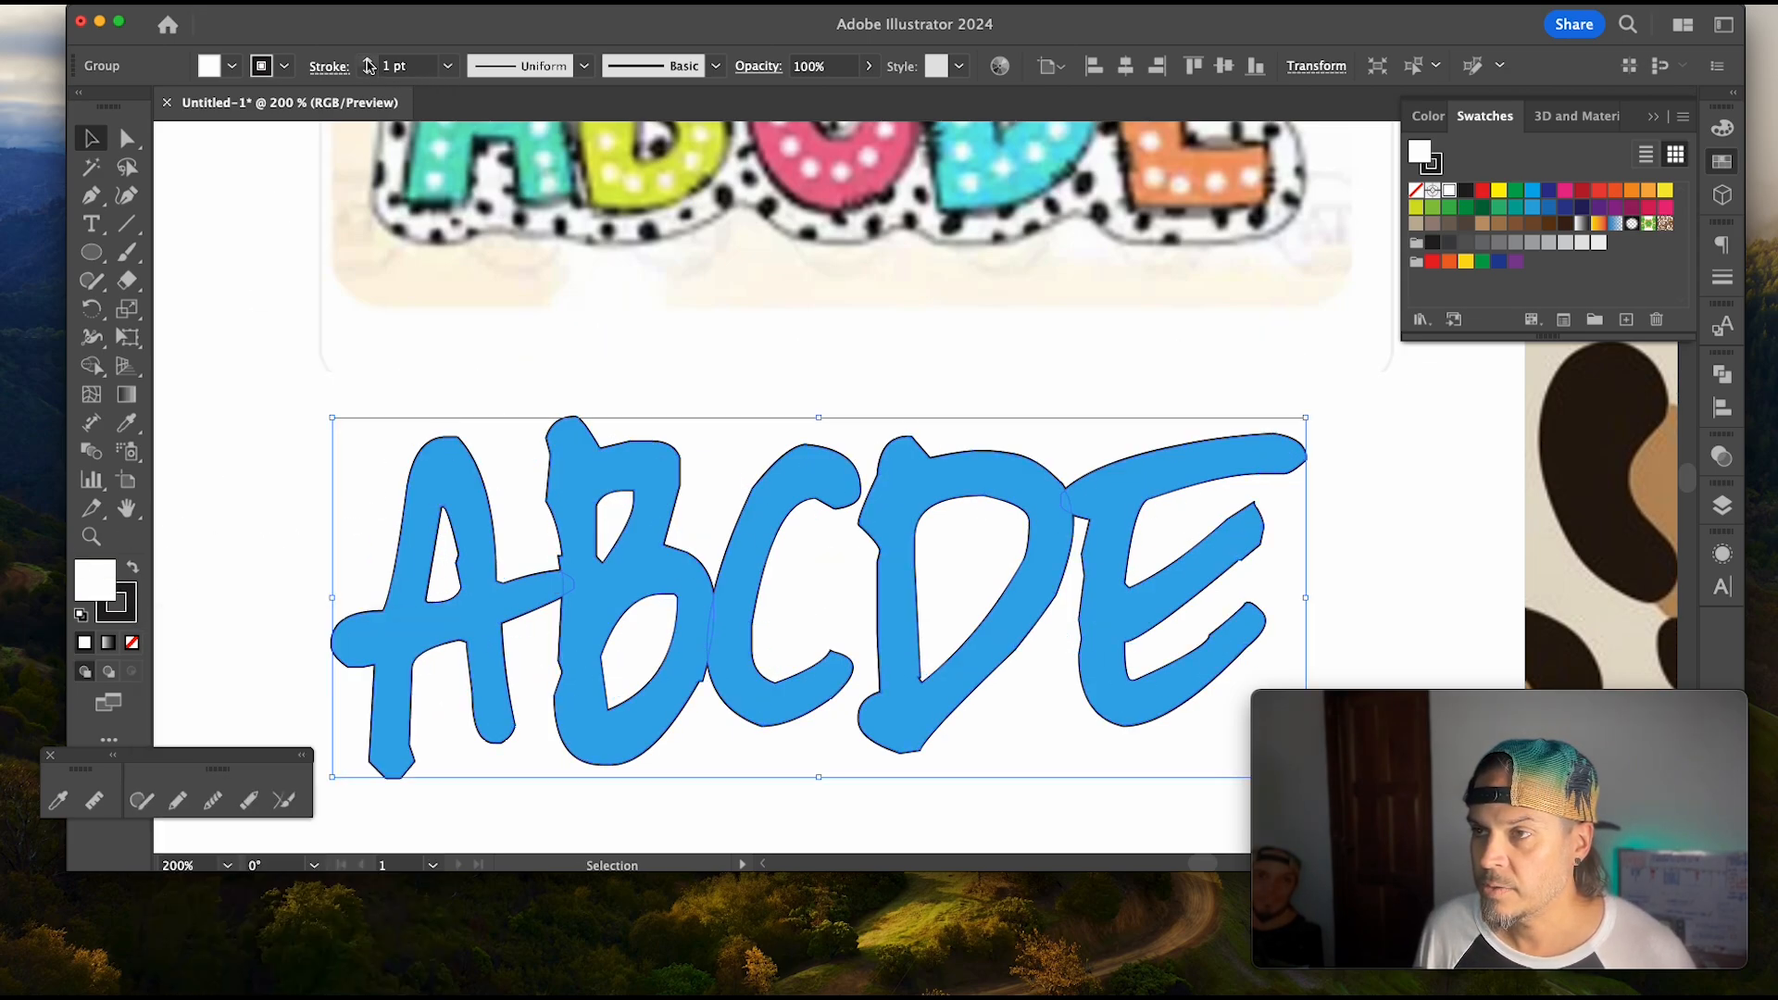
pyautogui.click(329, 67)
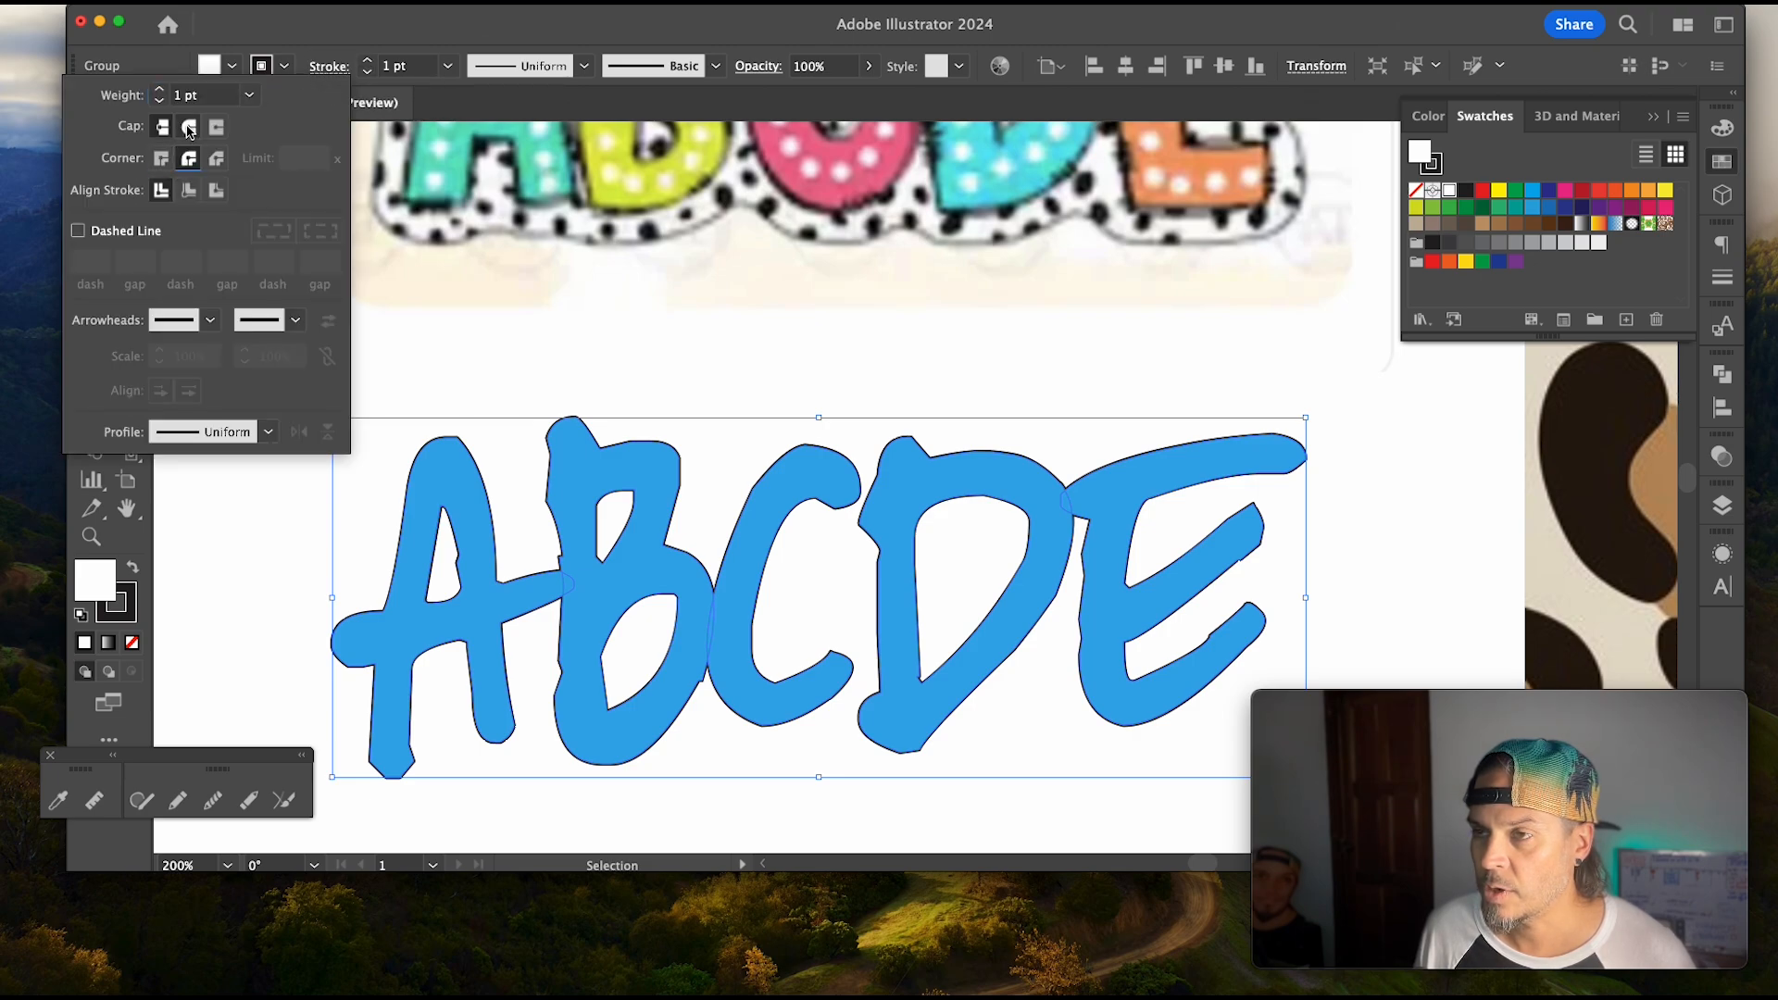
pyautogui.click(161, 92)
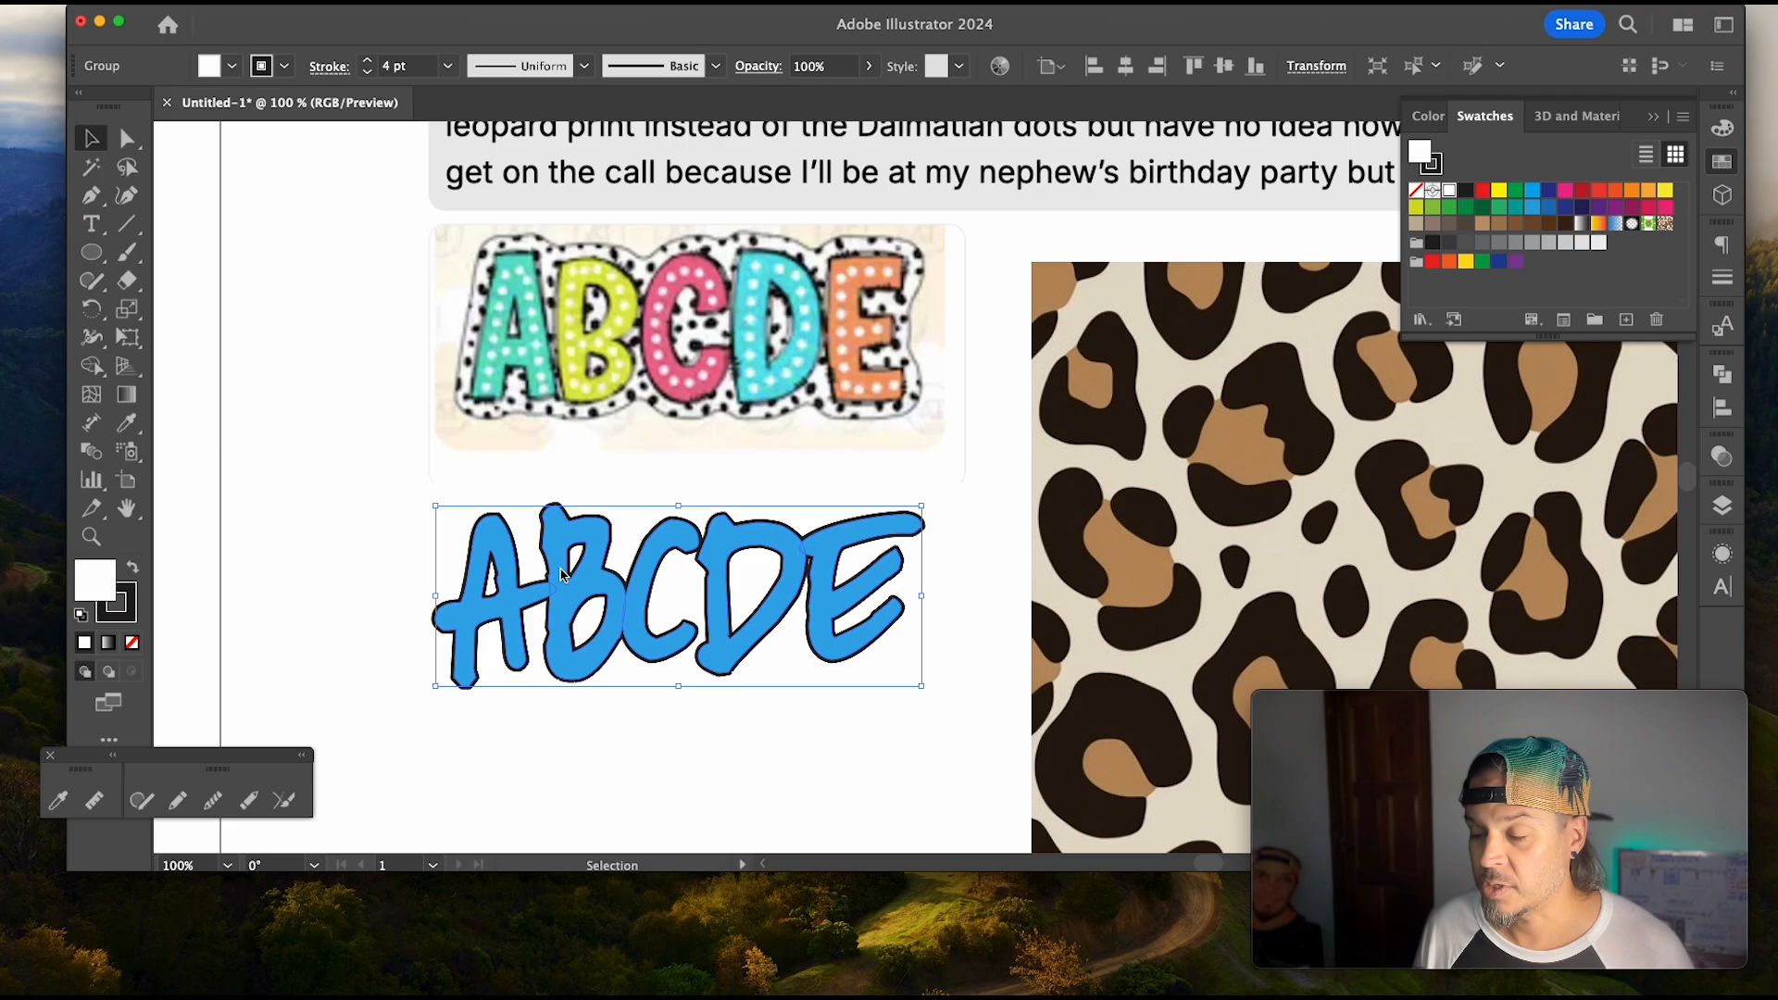
# Step: Paste a copy in back and thicken its red outline to 24 pt
pyautogui.click(121, 14)
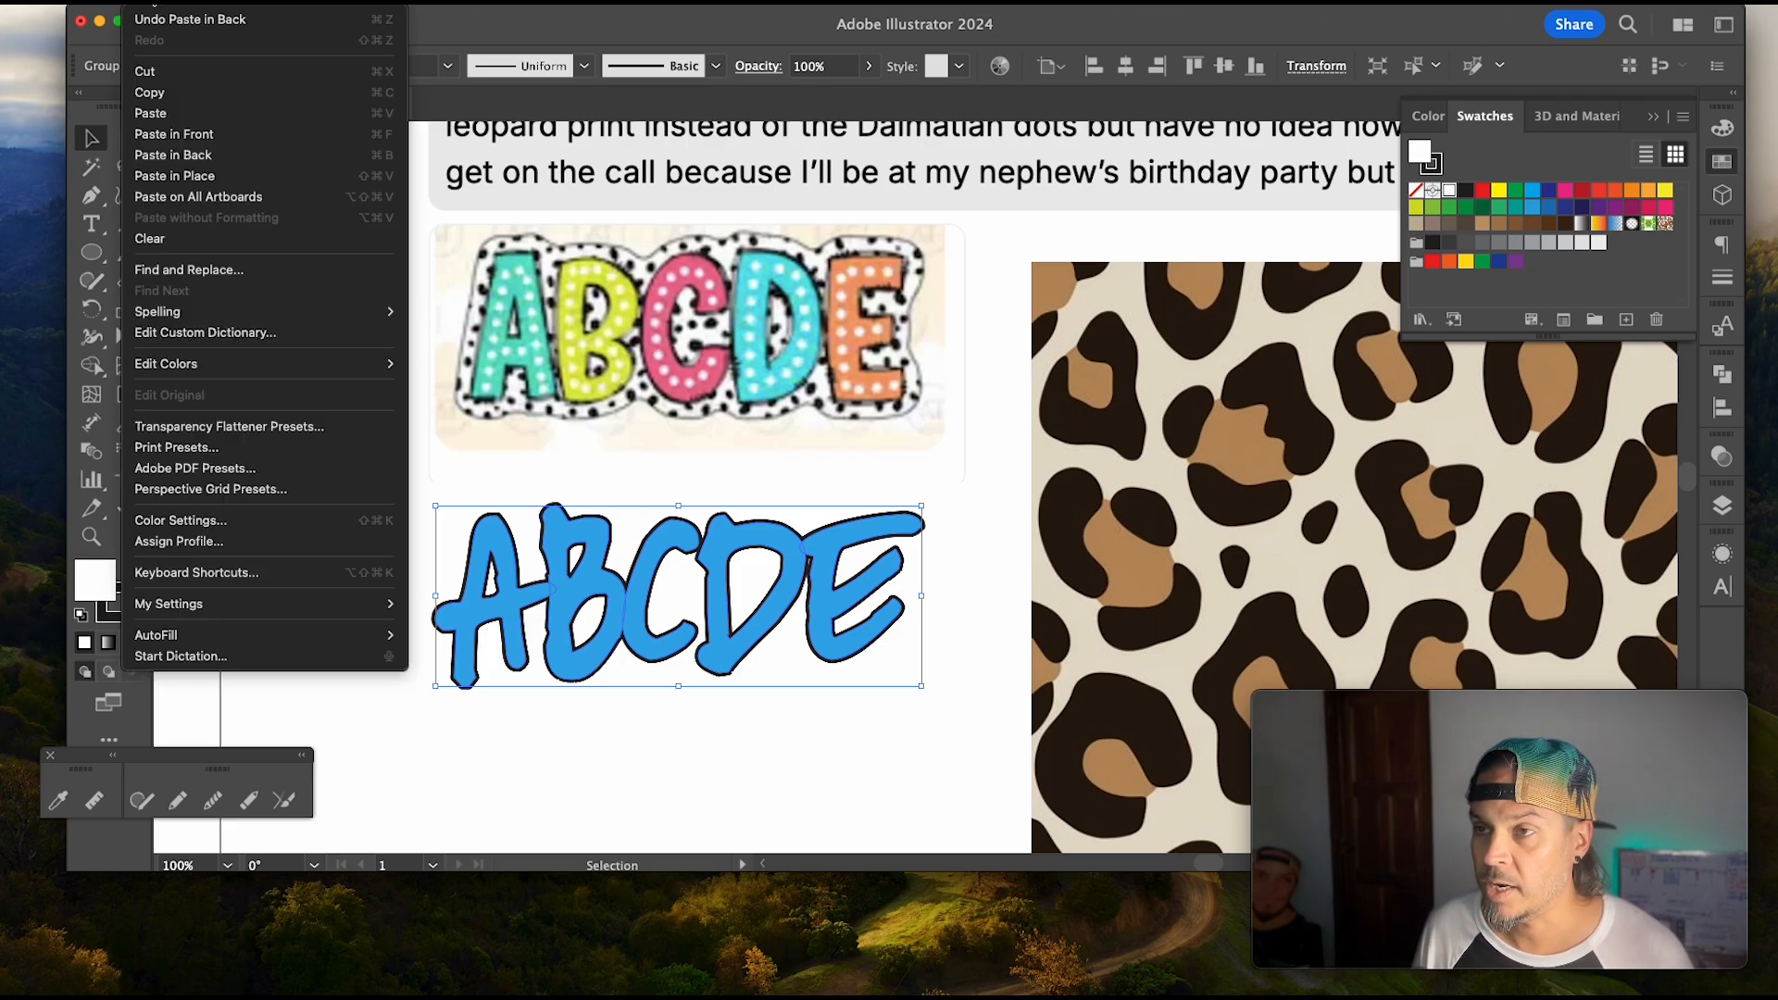
pyautogui.moveTo(415, 171)
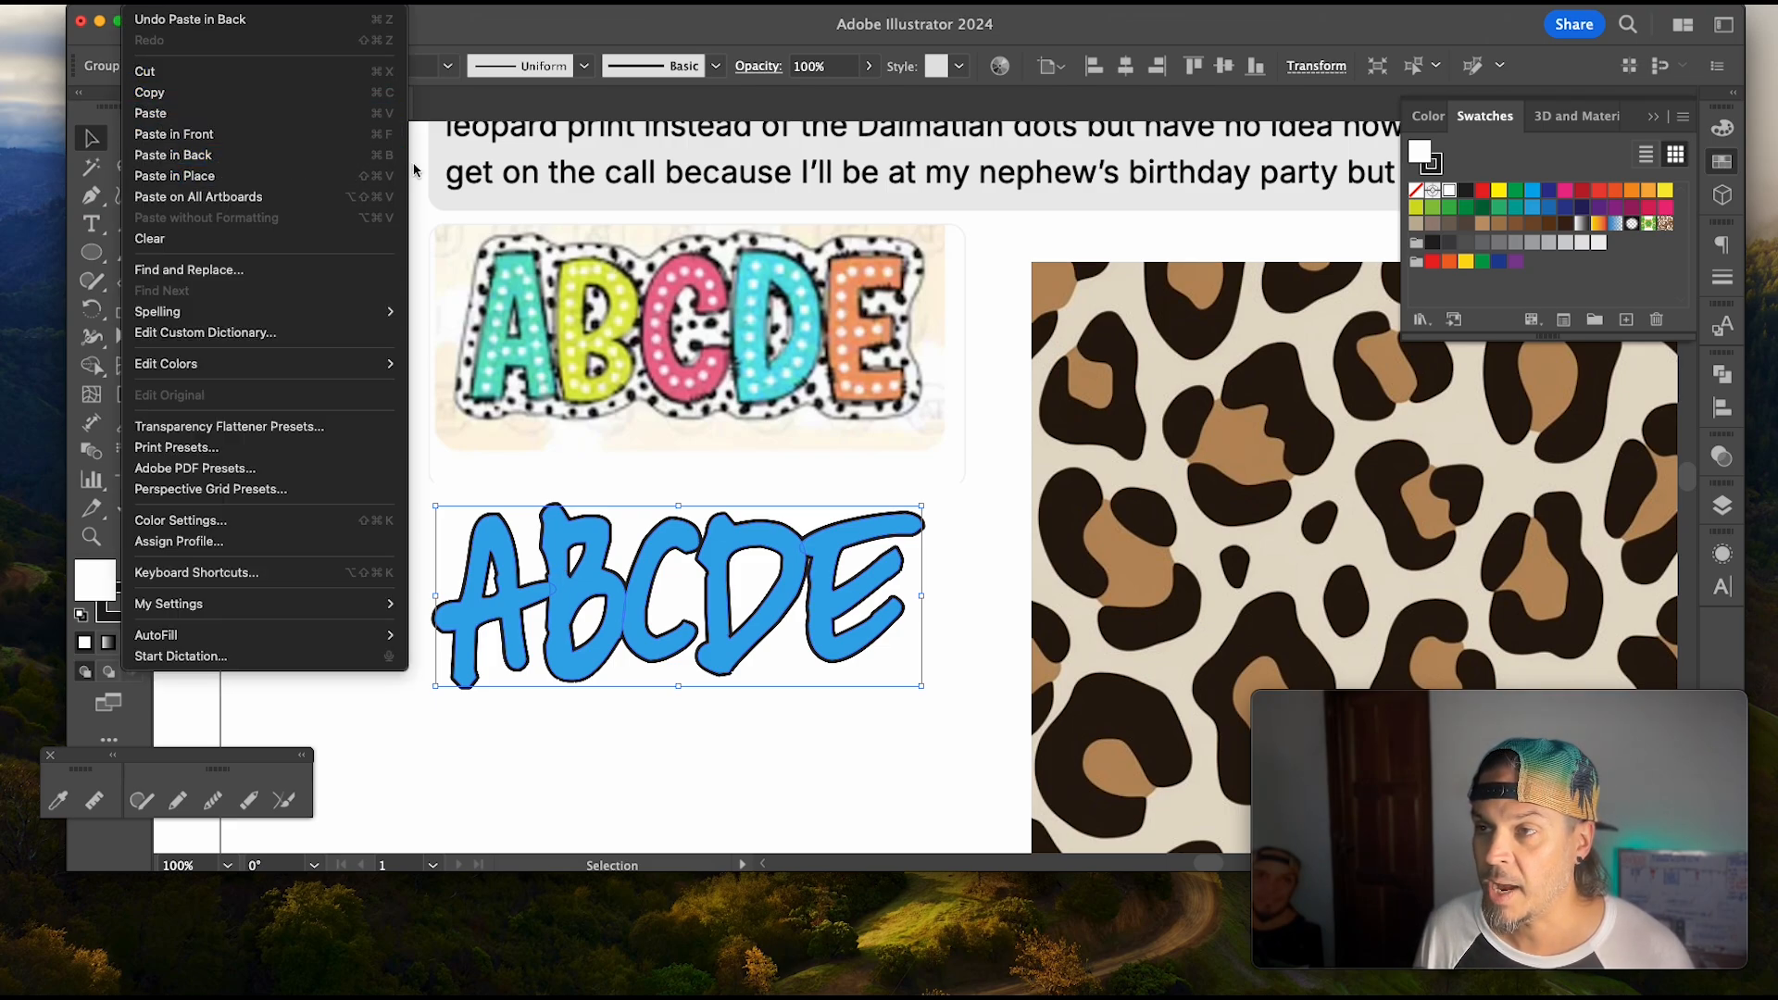
pyautogui.moveTo(693, 480)
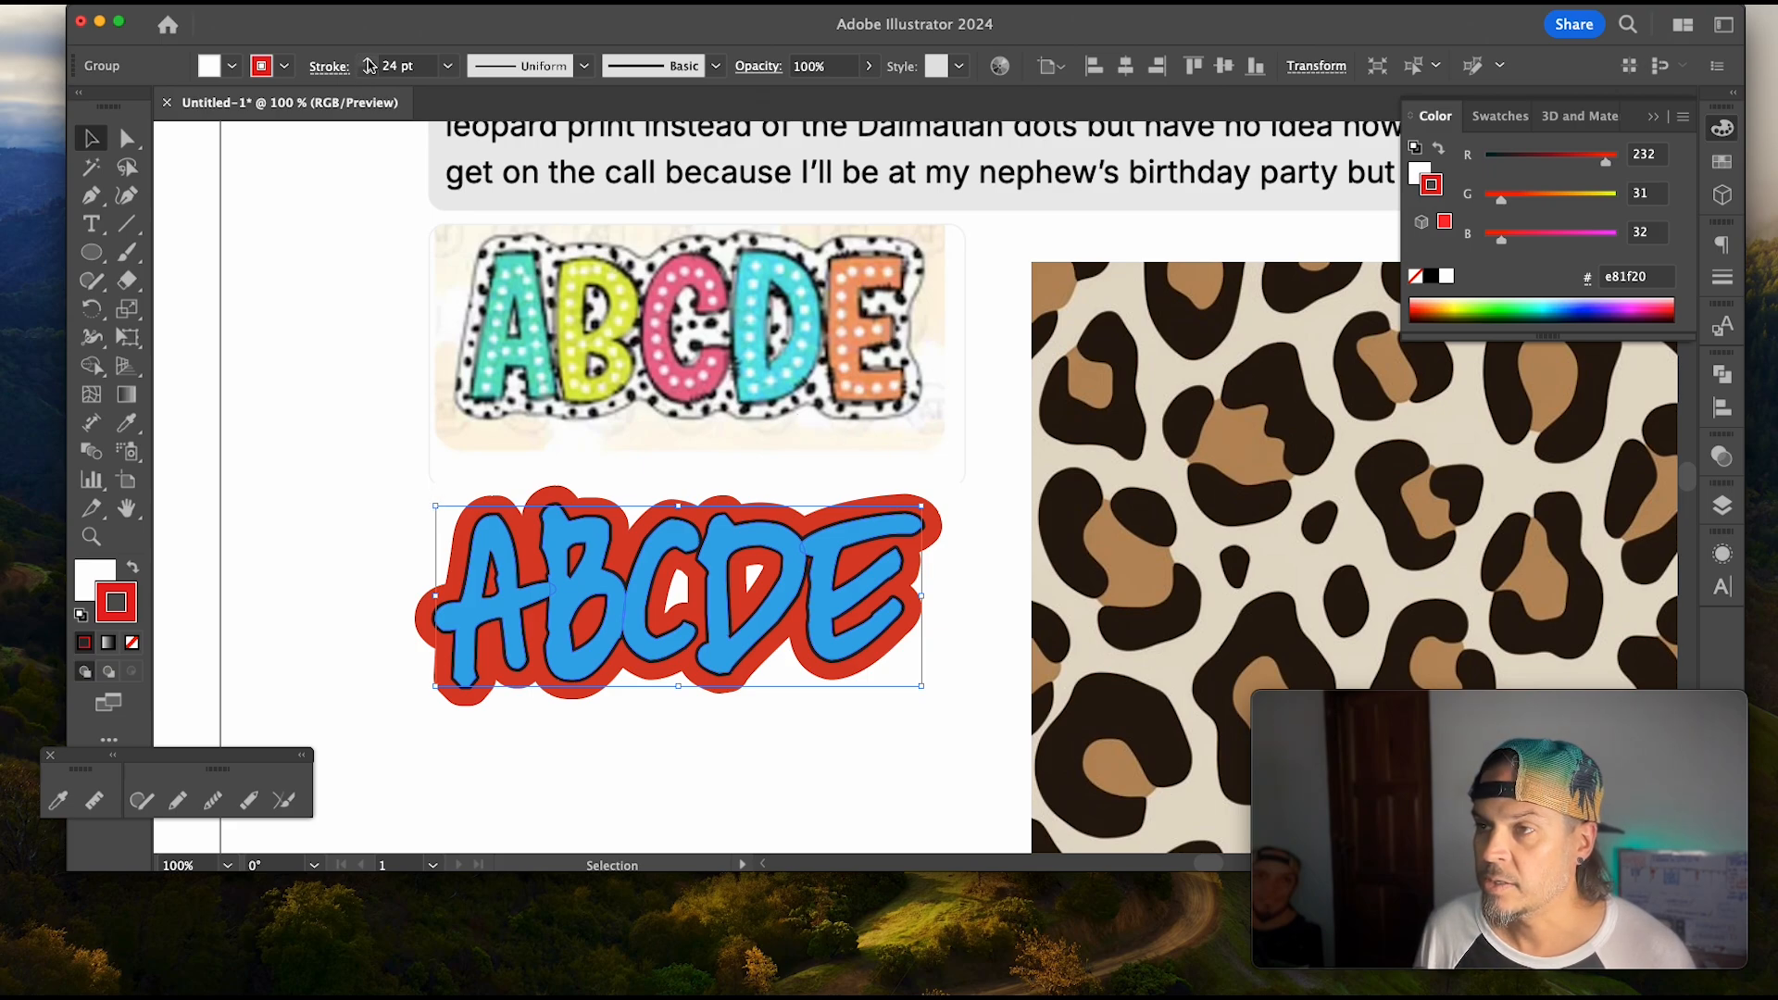
pyautogui.click(370, 63)
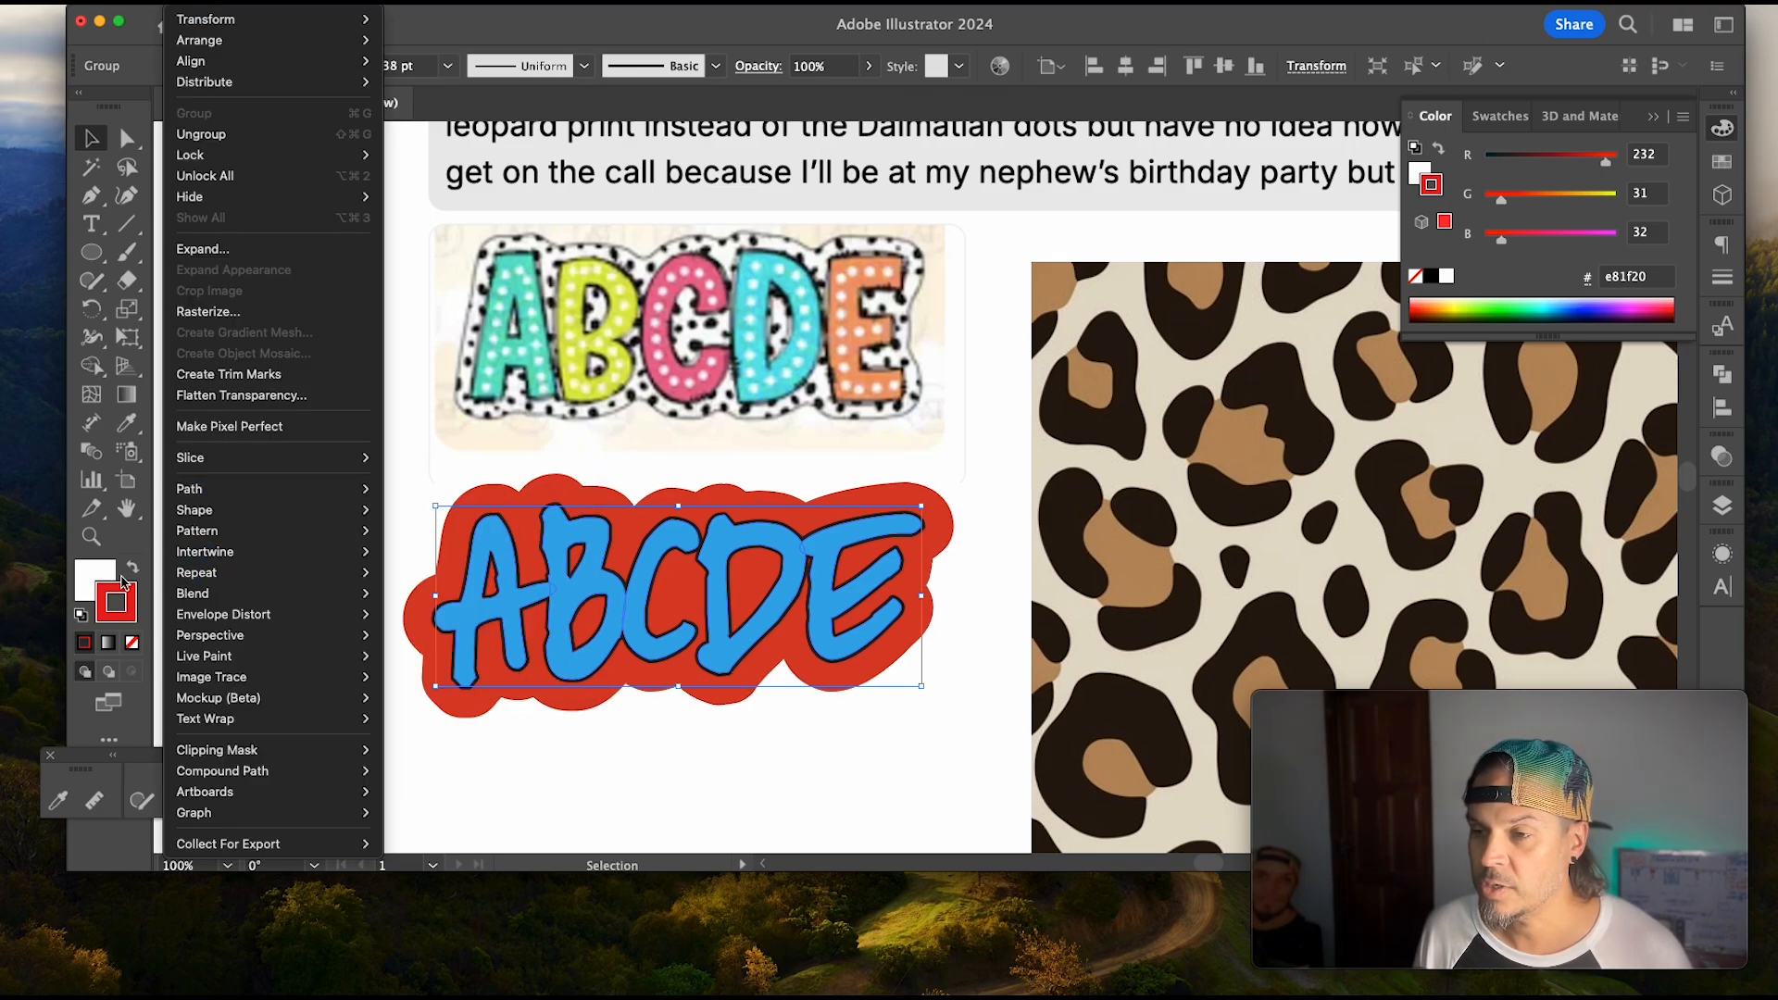
pyautogui.moveTo(505, 519)
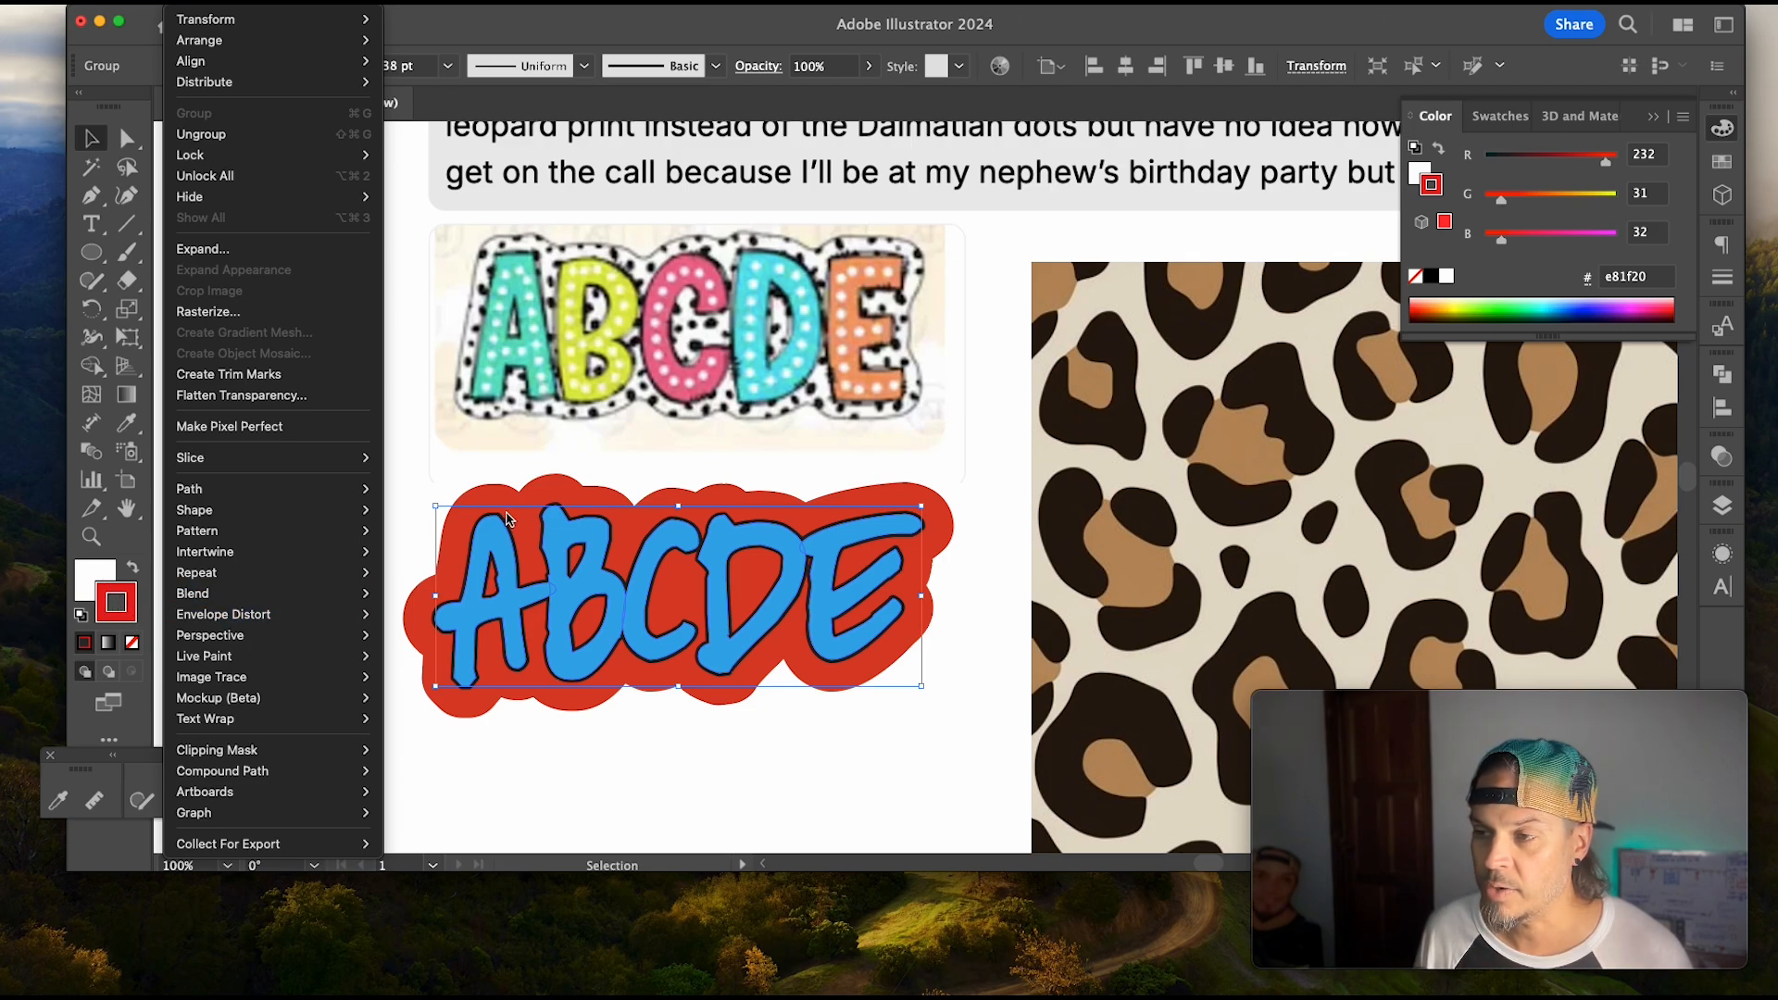
pyautogui.moveTo(392, 537)
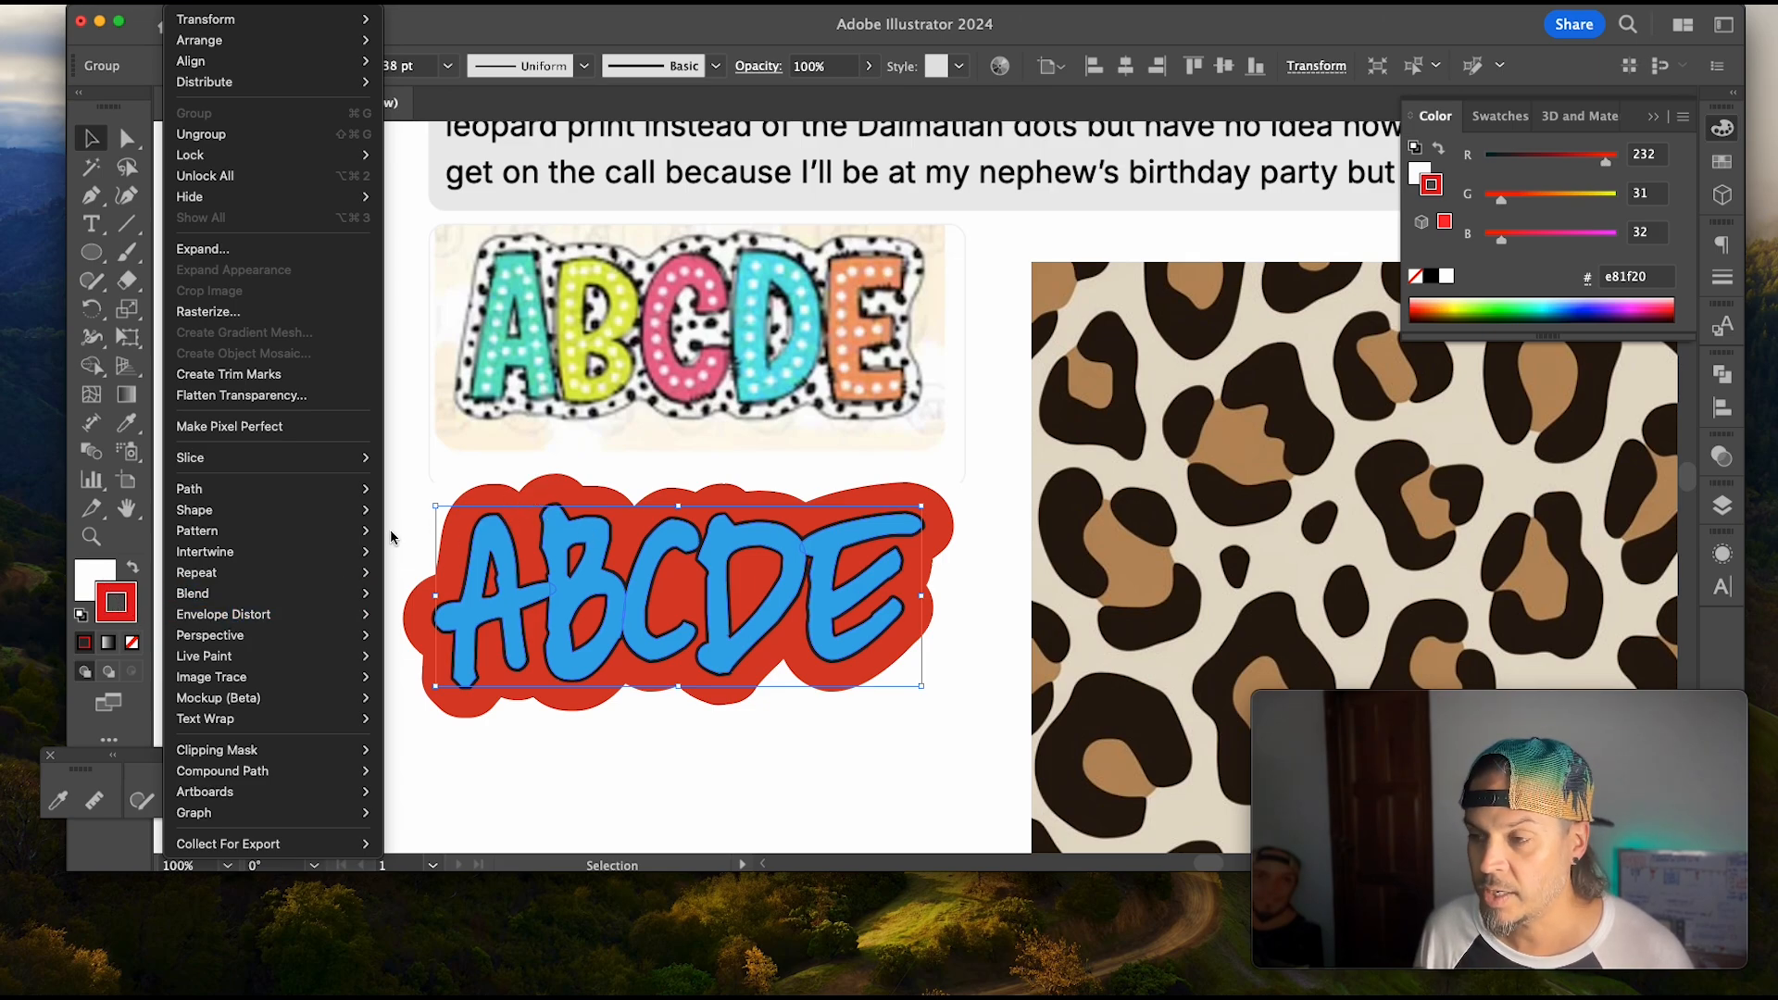
pyautogui.moveTo(273, 489)
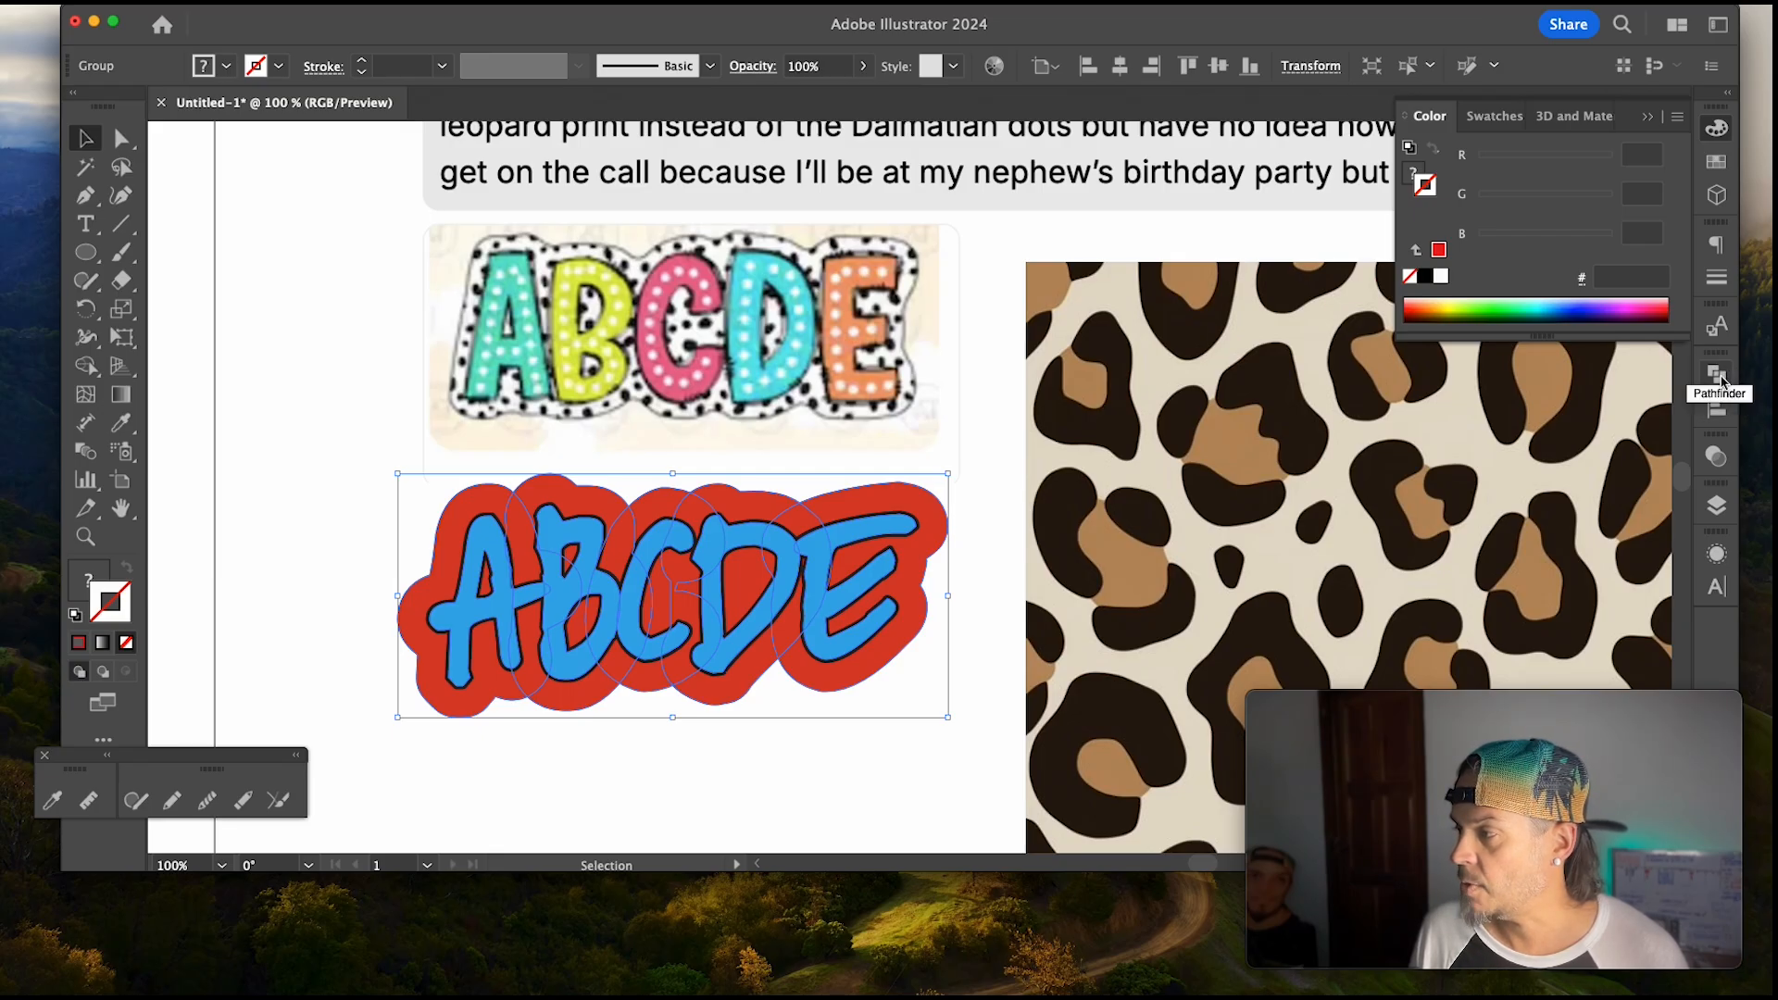
# Step: Unite the red offset blobs into one backing shape with Pathfinder
pyautogui.click(1717, 372)
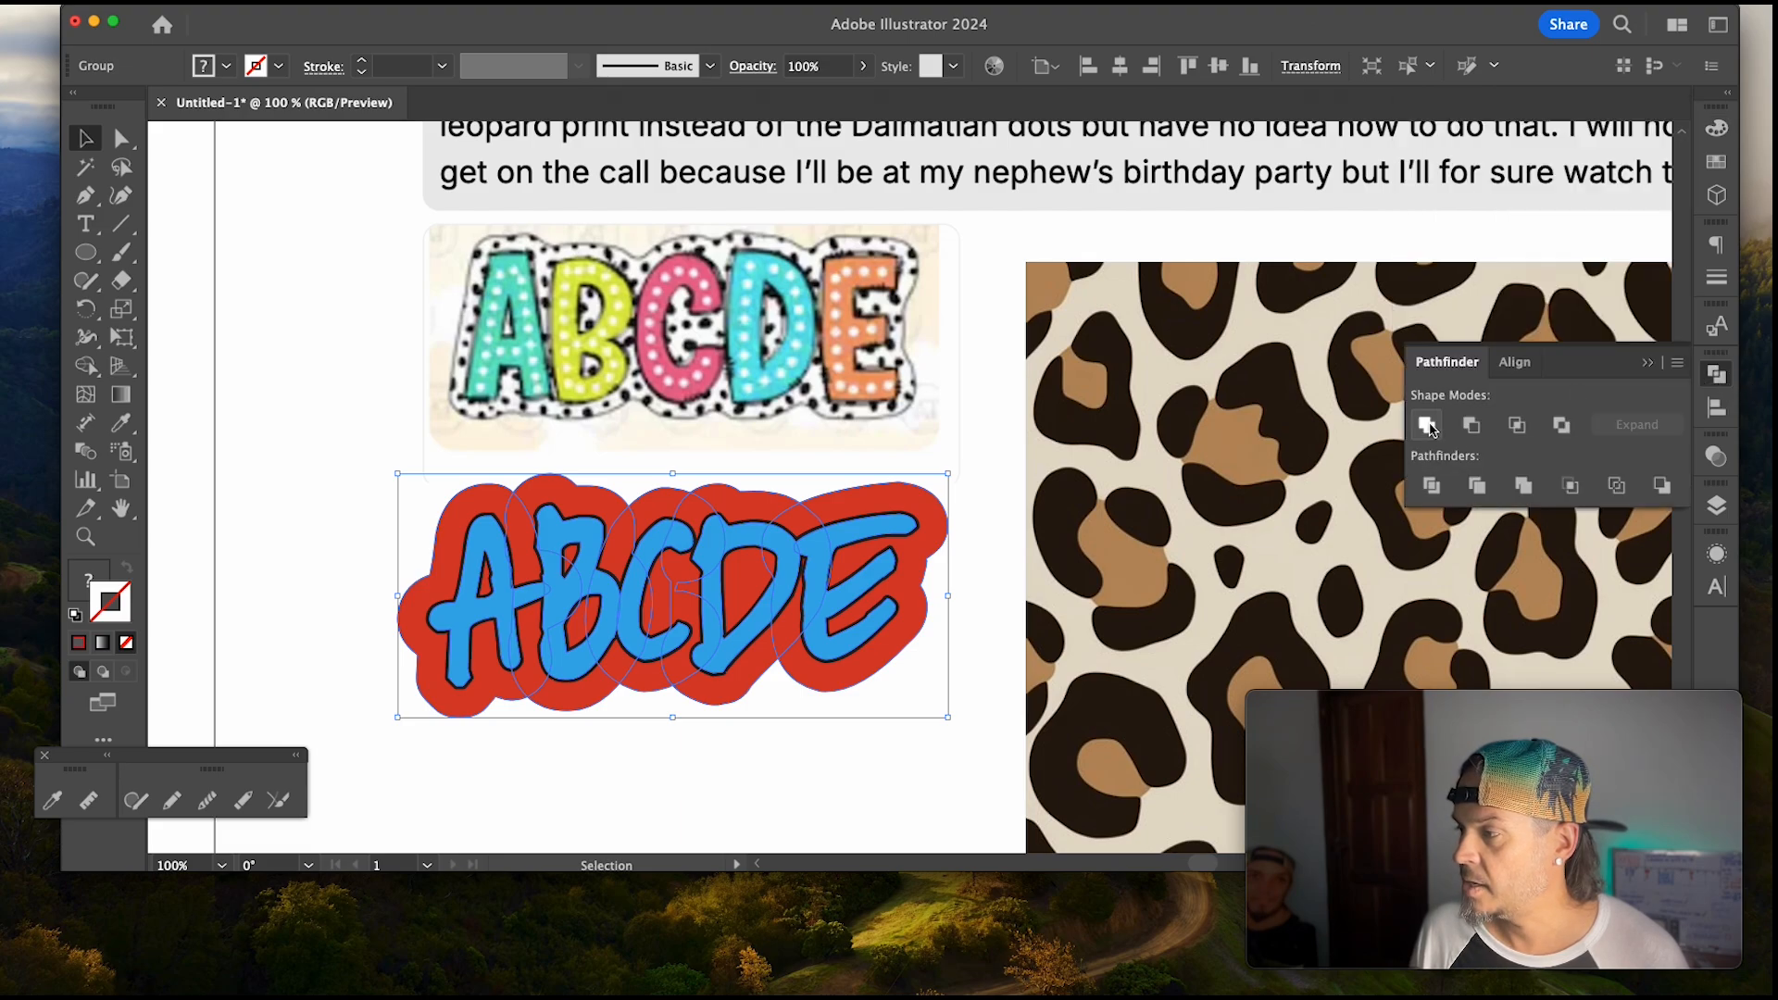
pyautogui.moveTo(1426, 426)
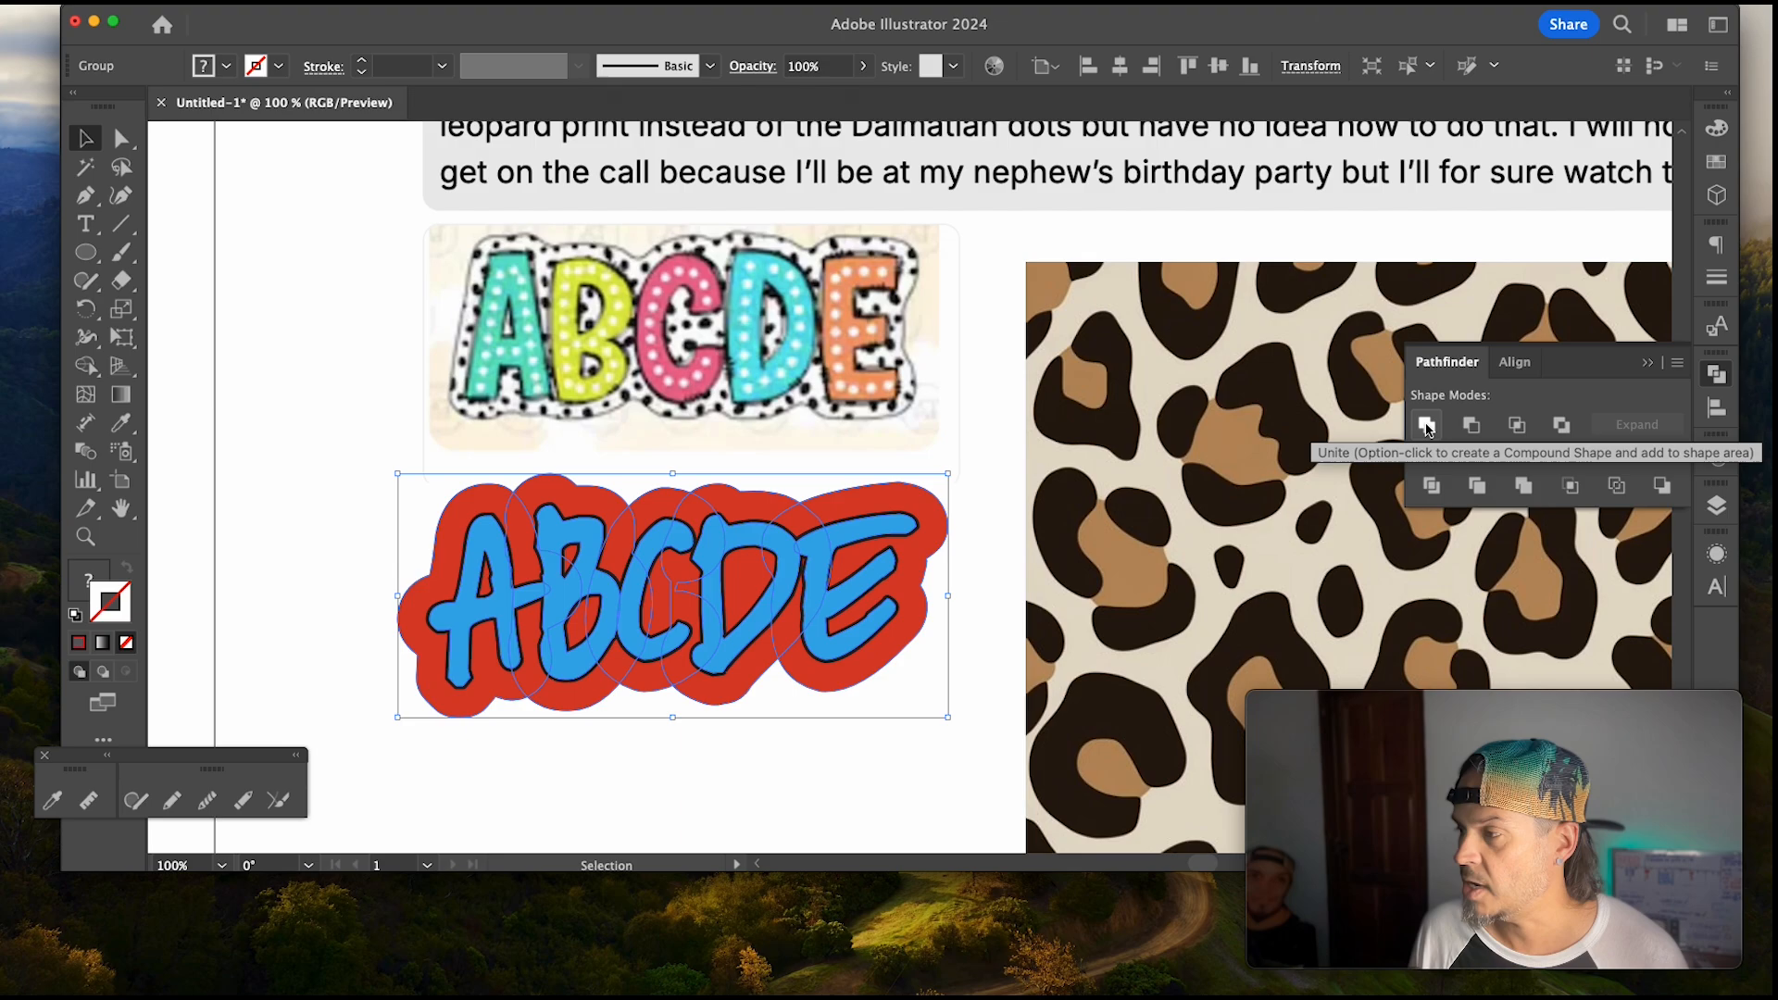
pyautogui.click(1427, 426)
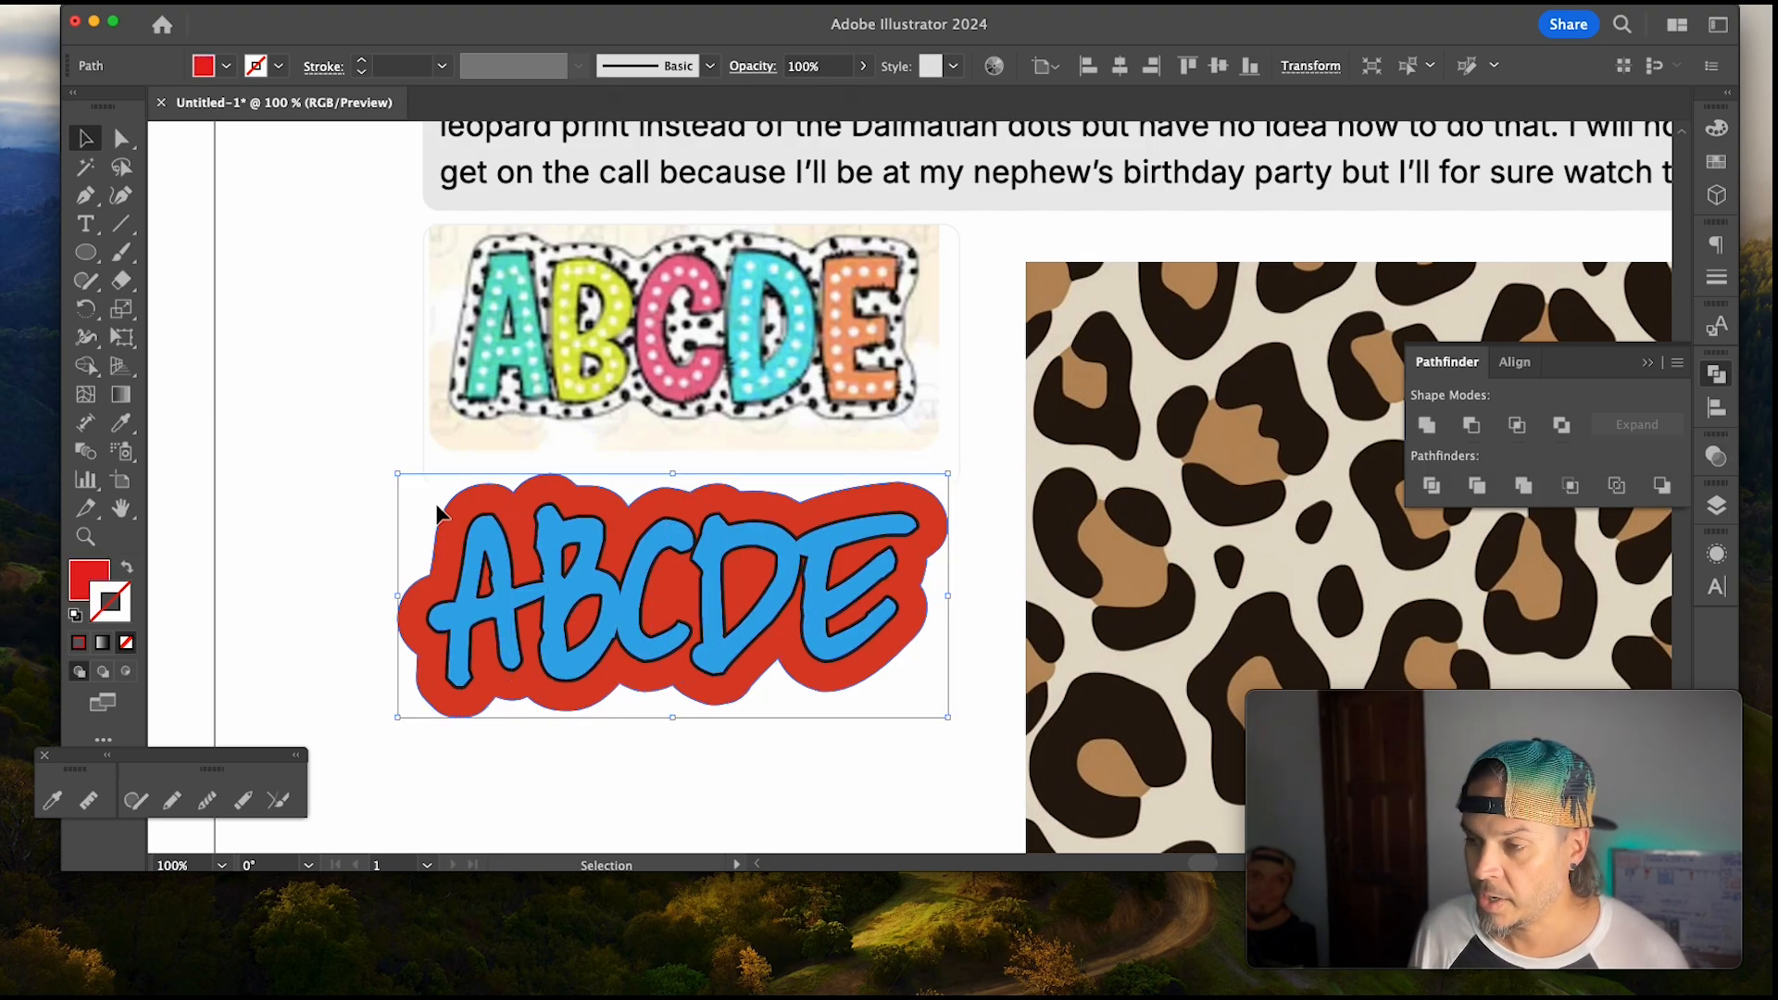
pyautogui.click(122, 139)
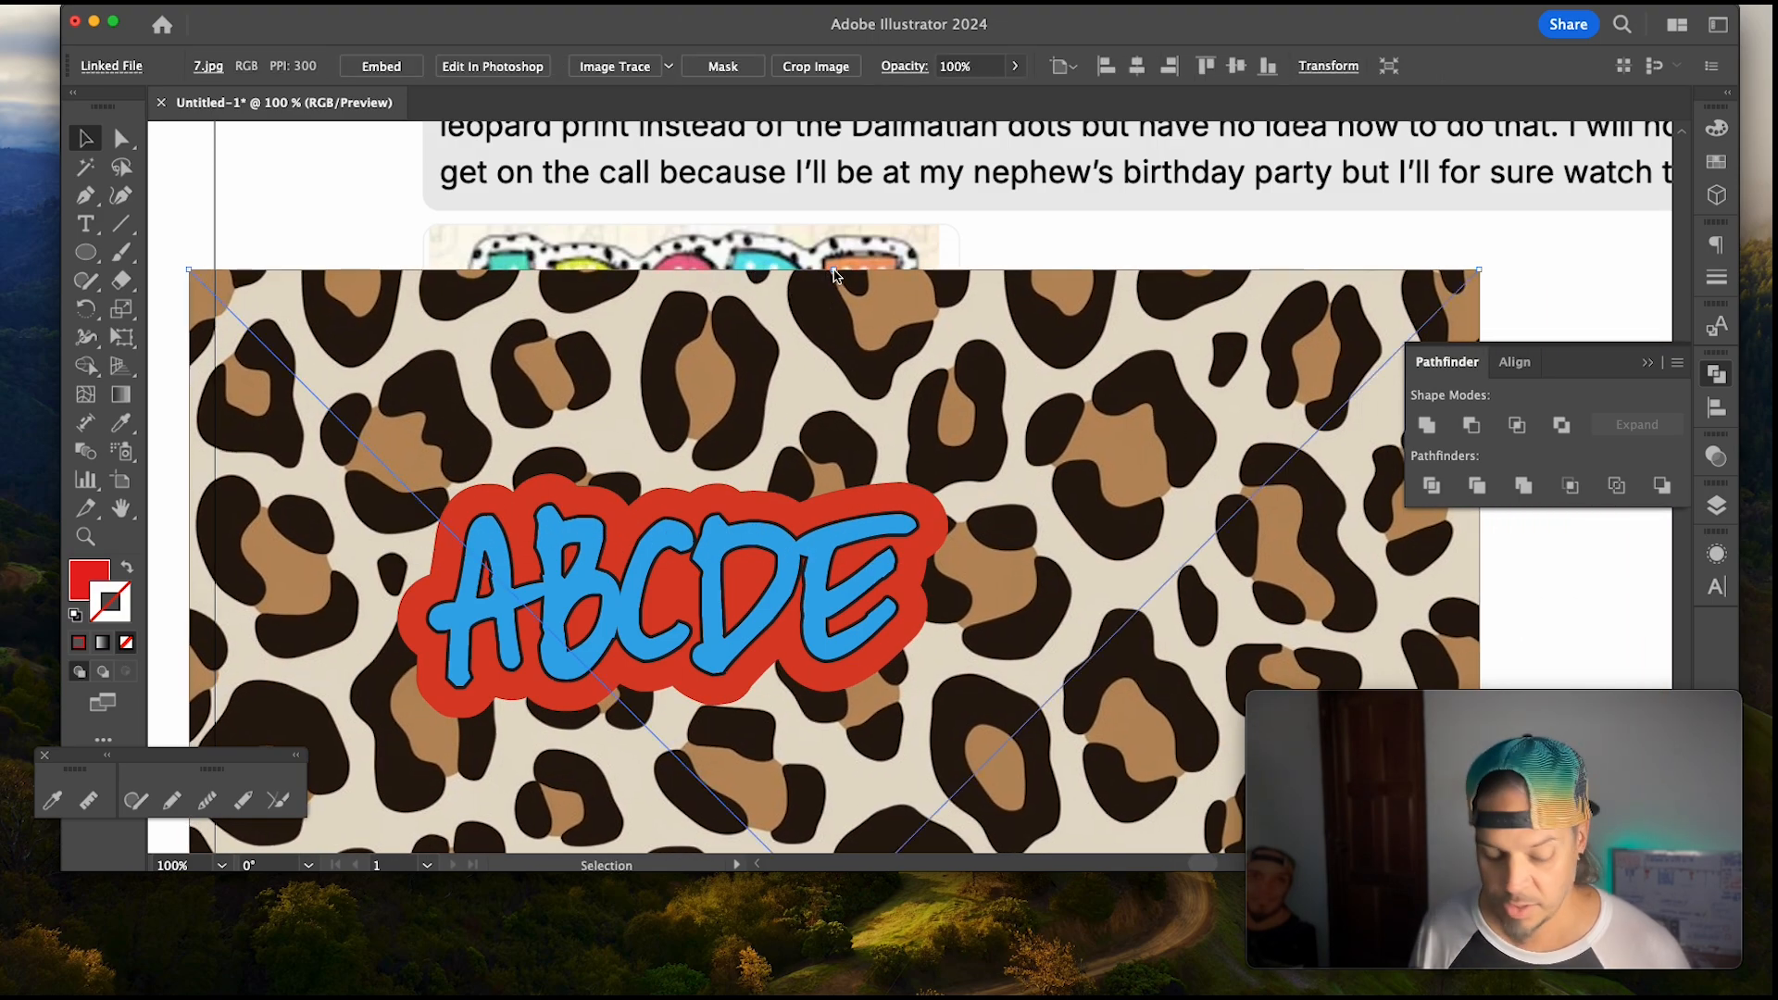
# Step: Scale the leopard image over the backing shape and make a clipping mask from them
pyautogui.moveTo(834, 276); pyautogui.dragTo(817, 428)
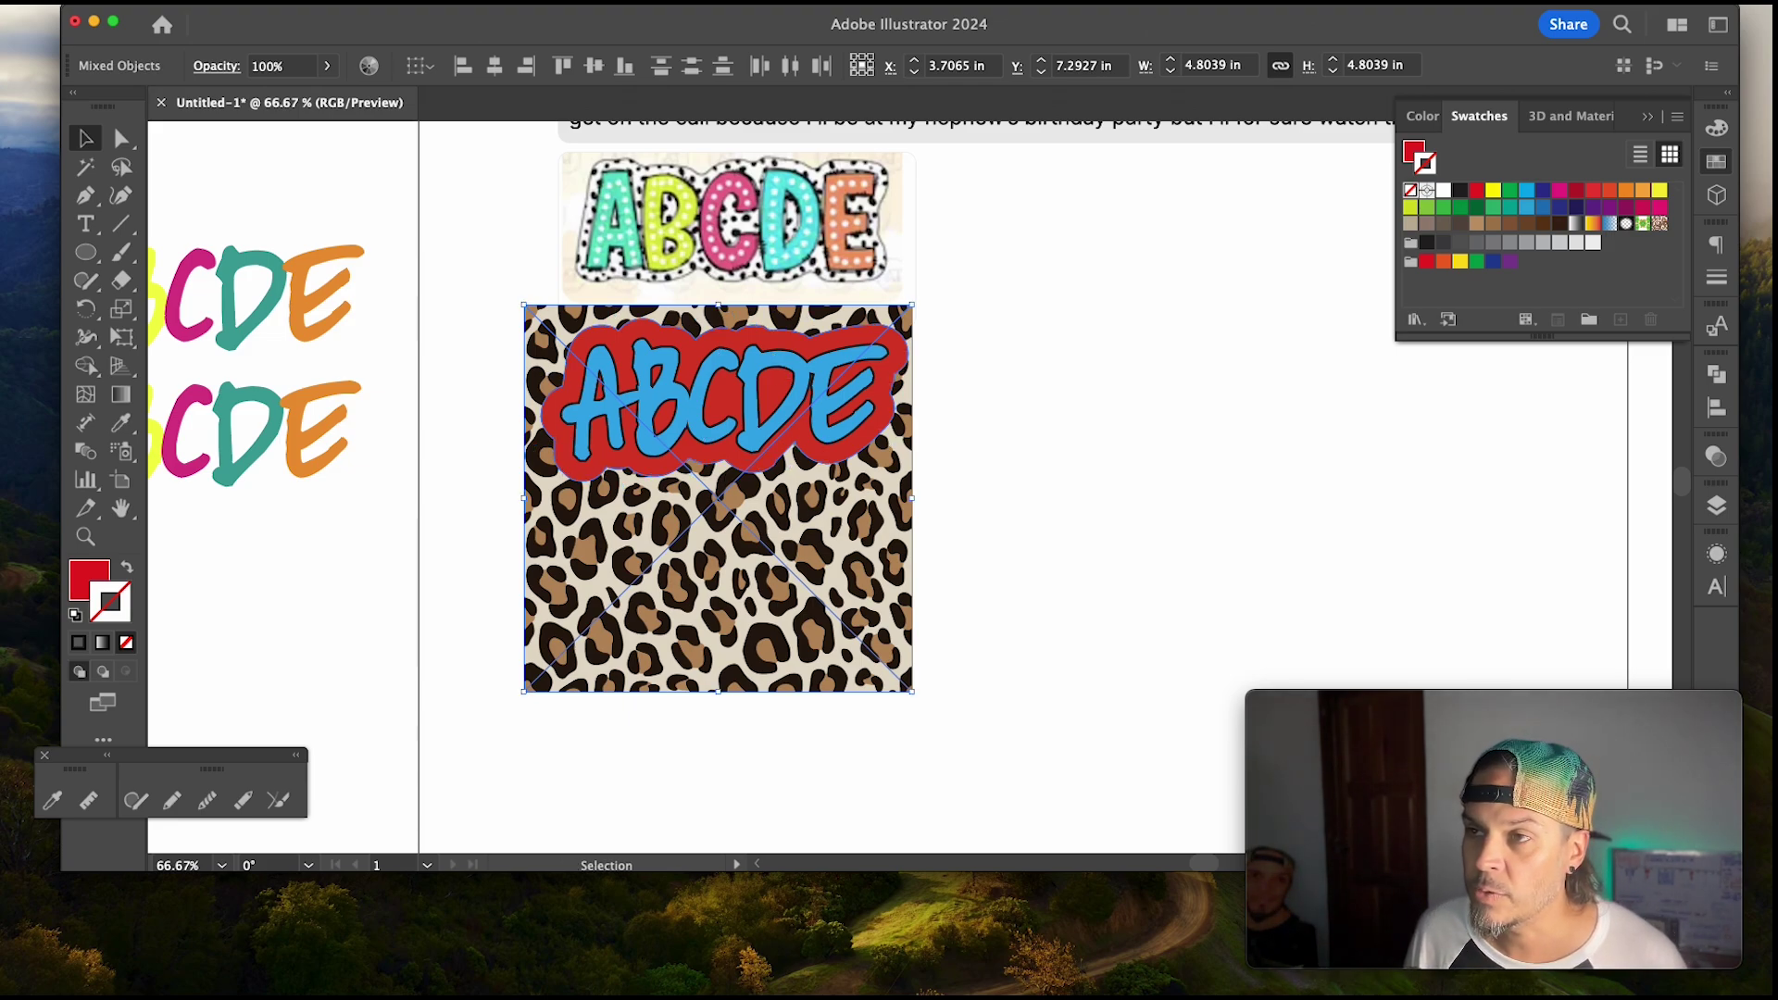
pyautogui.rightClick(715, 498)
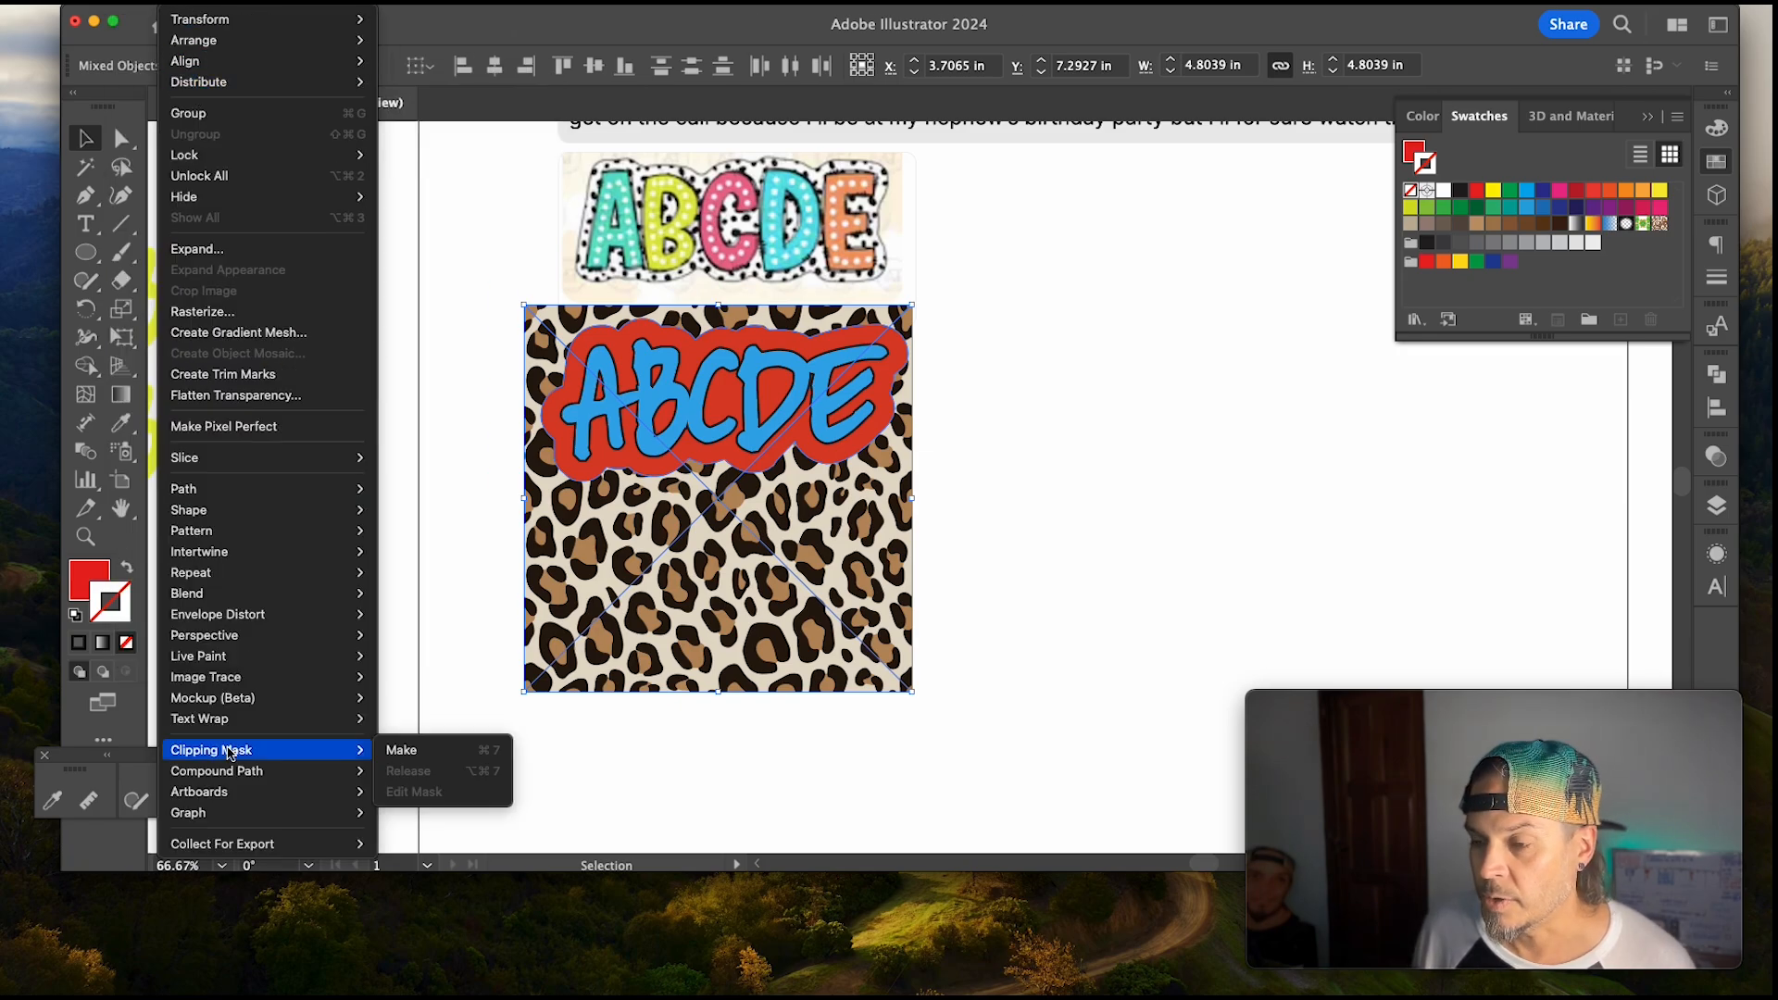
pyautogui.moveTo(430, 750)
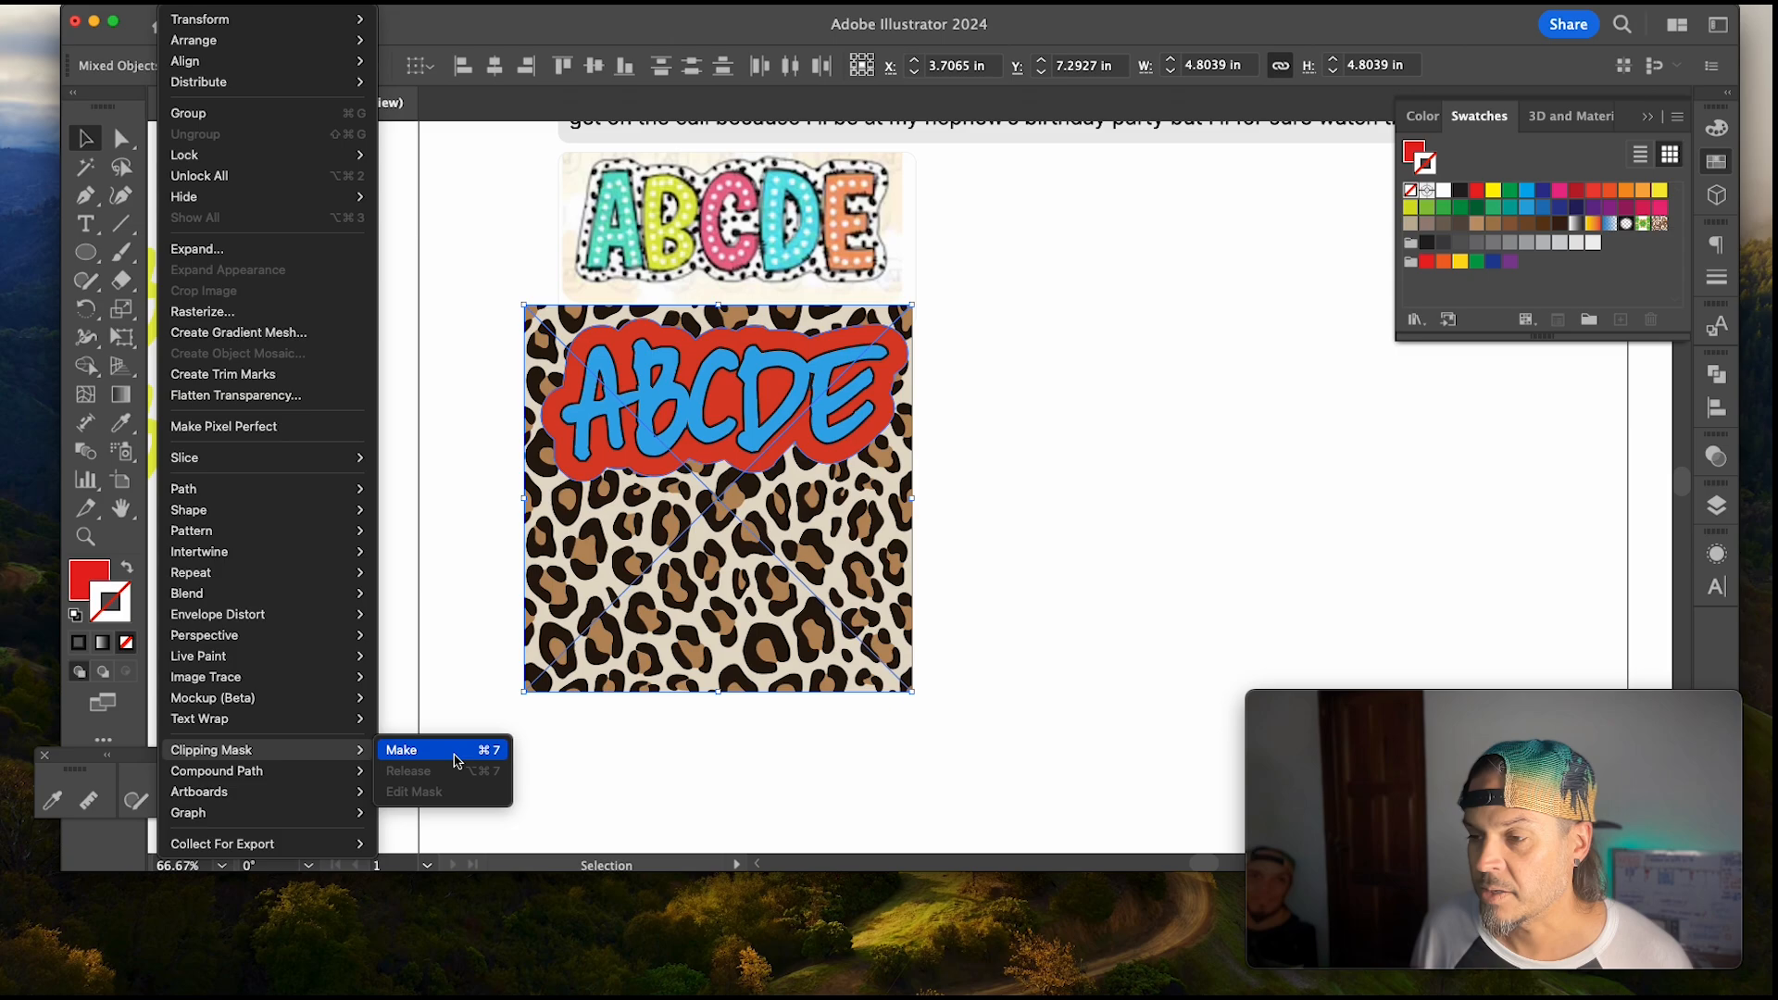
pyautogui.click(400, 750)
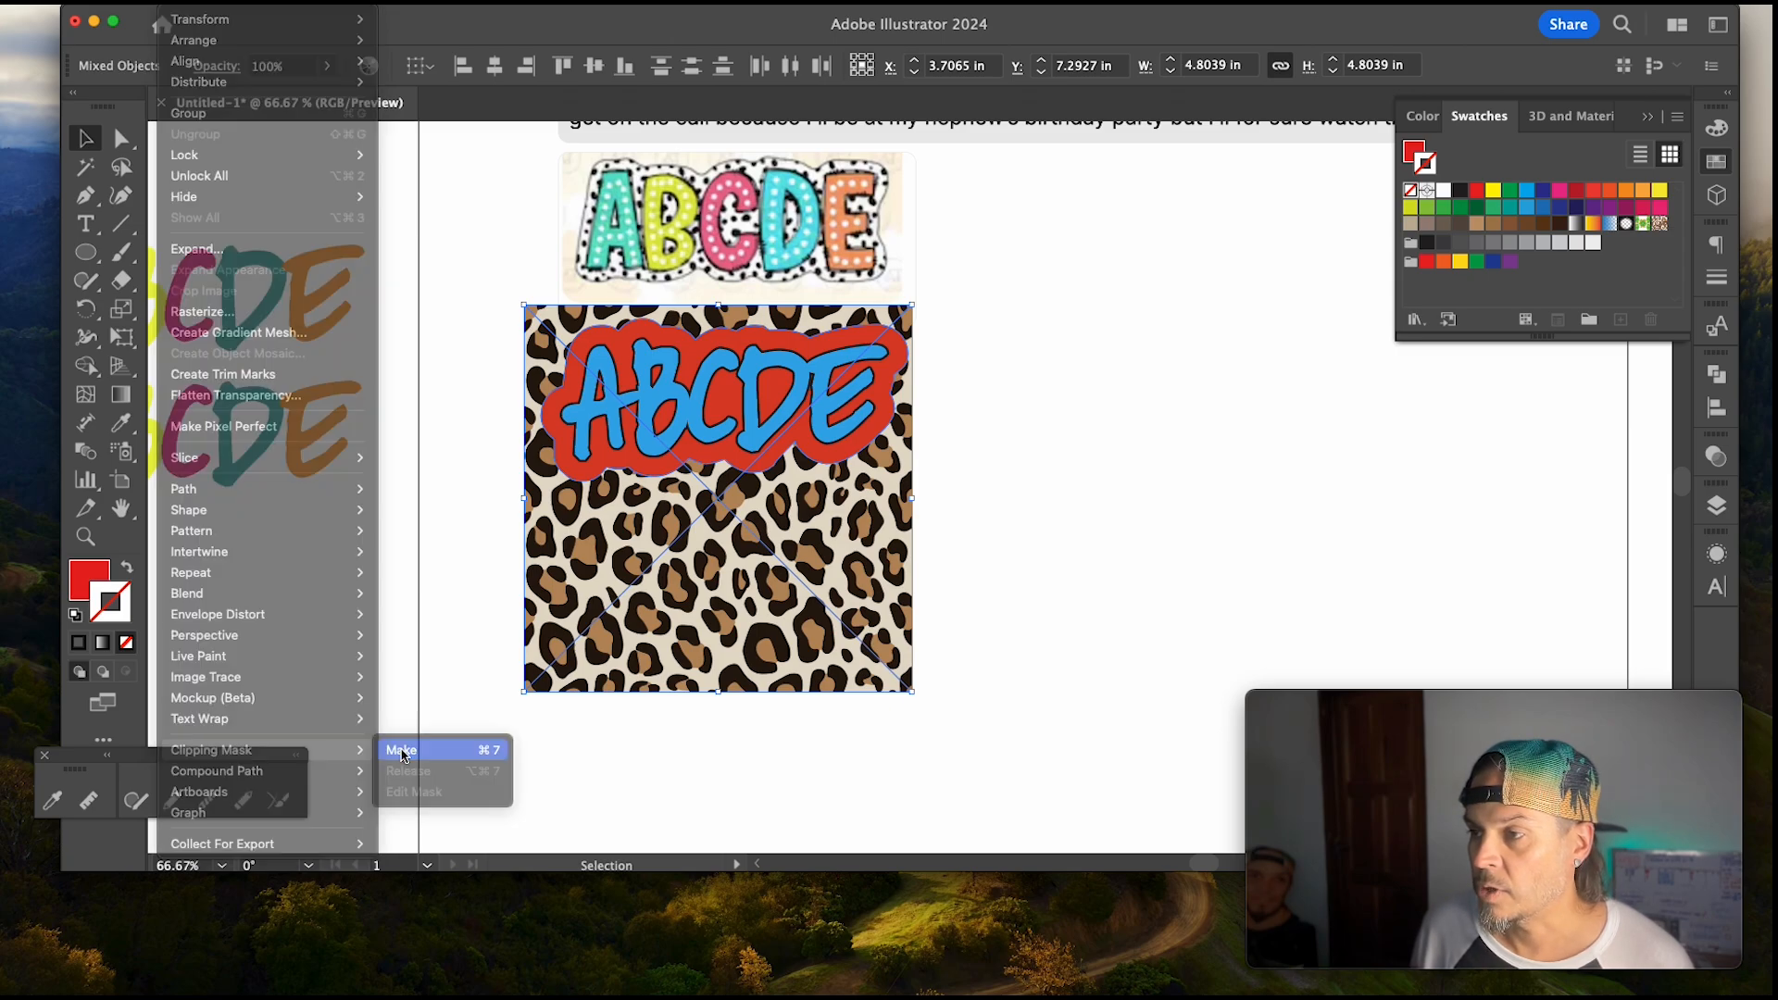
pyautogui.click(400, 750)
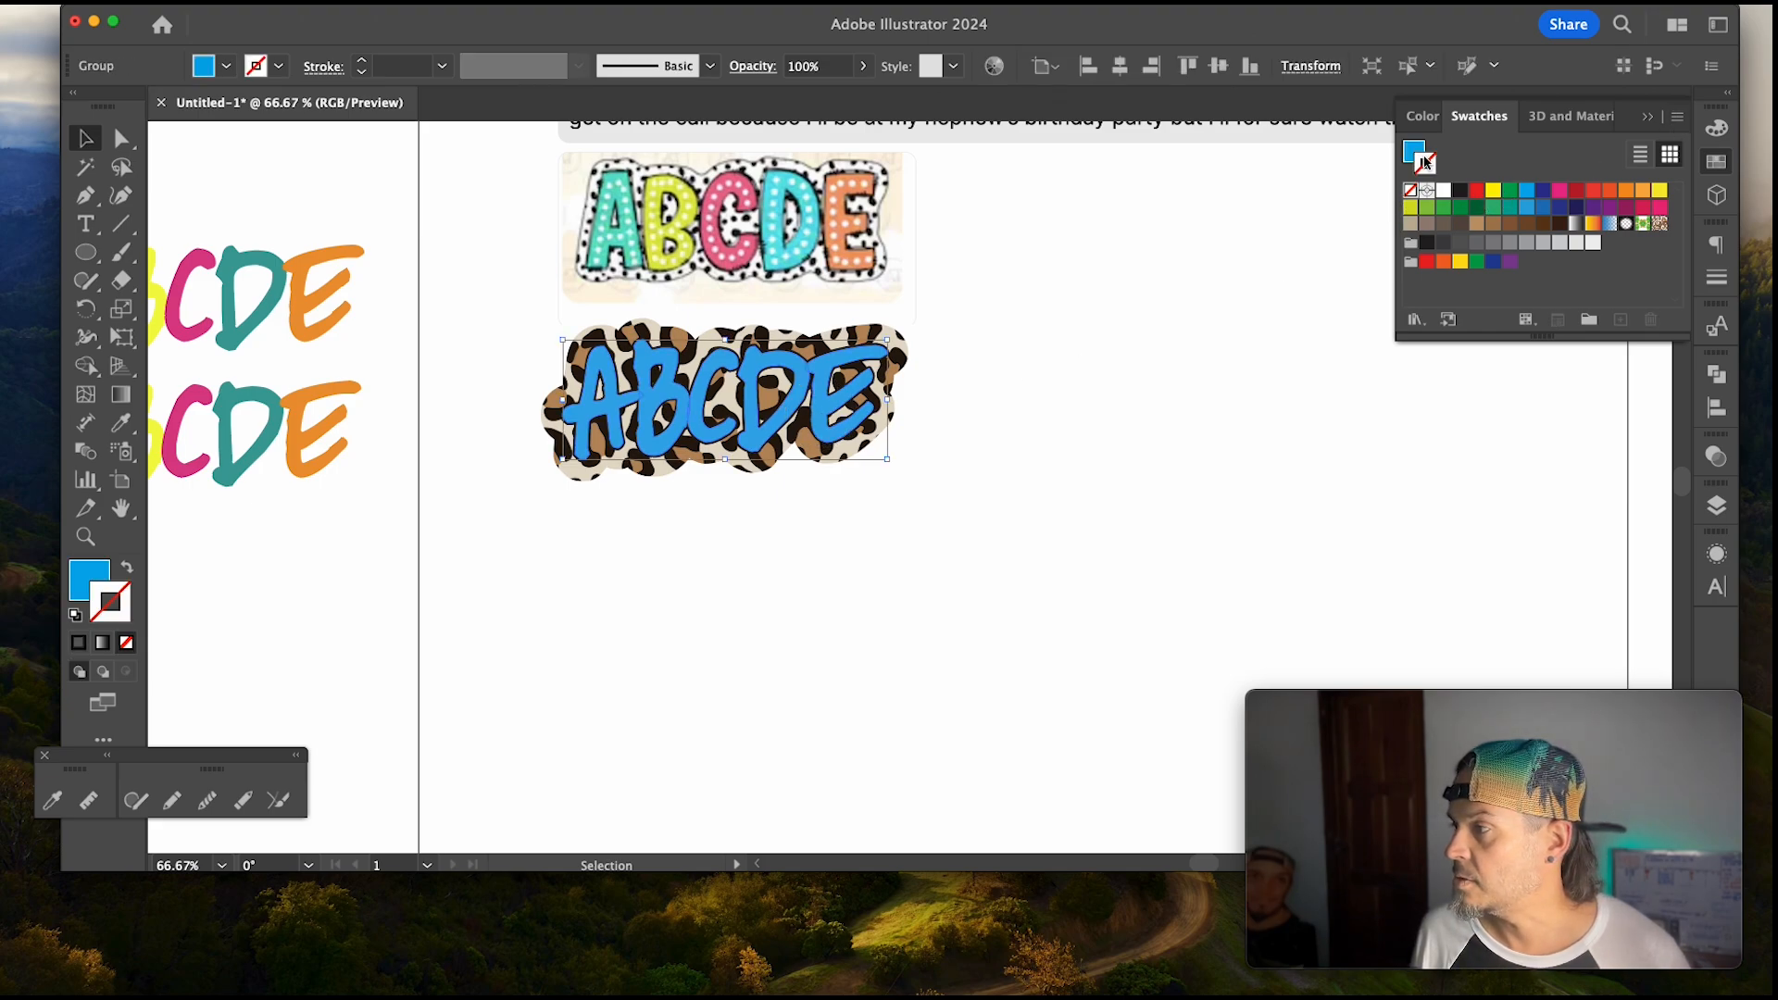
# Step: Lighten the letters to sky blue and move the leopard square aside to the right
pyautogui.click(1528, 191)
pyautogui.write('70d9f9')
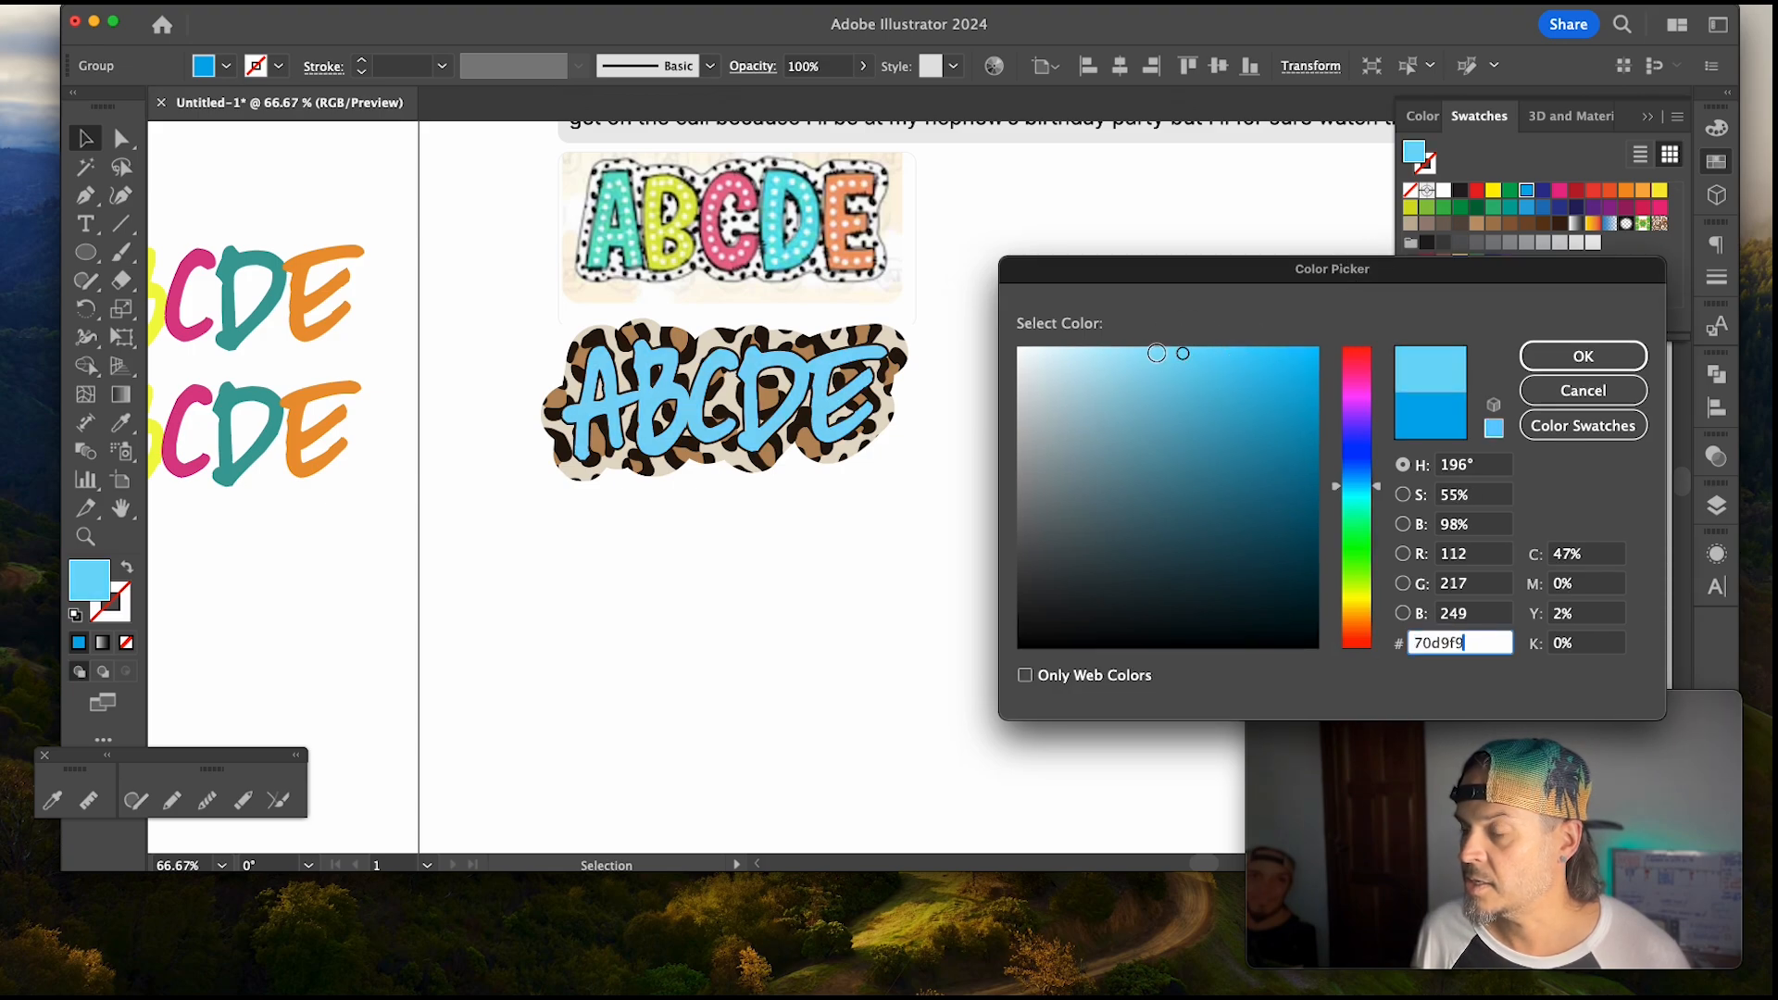
pyautogui.click(1153, 352)
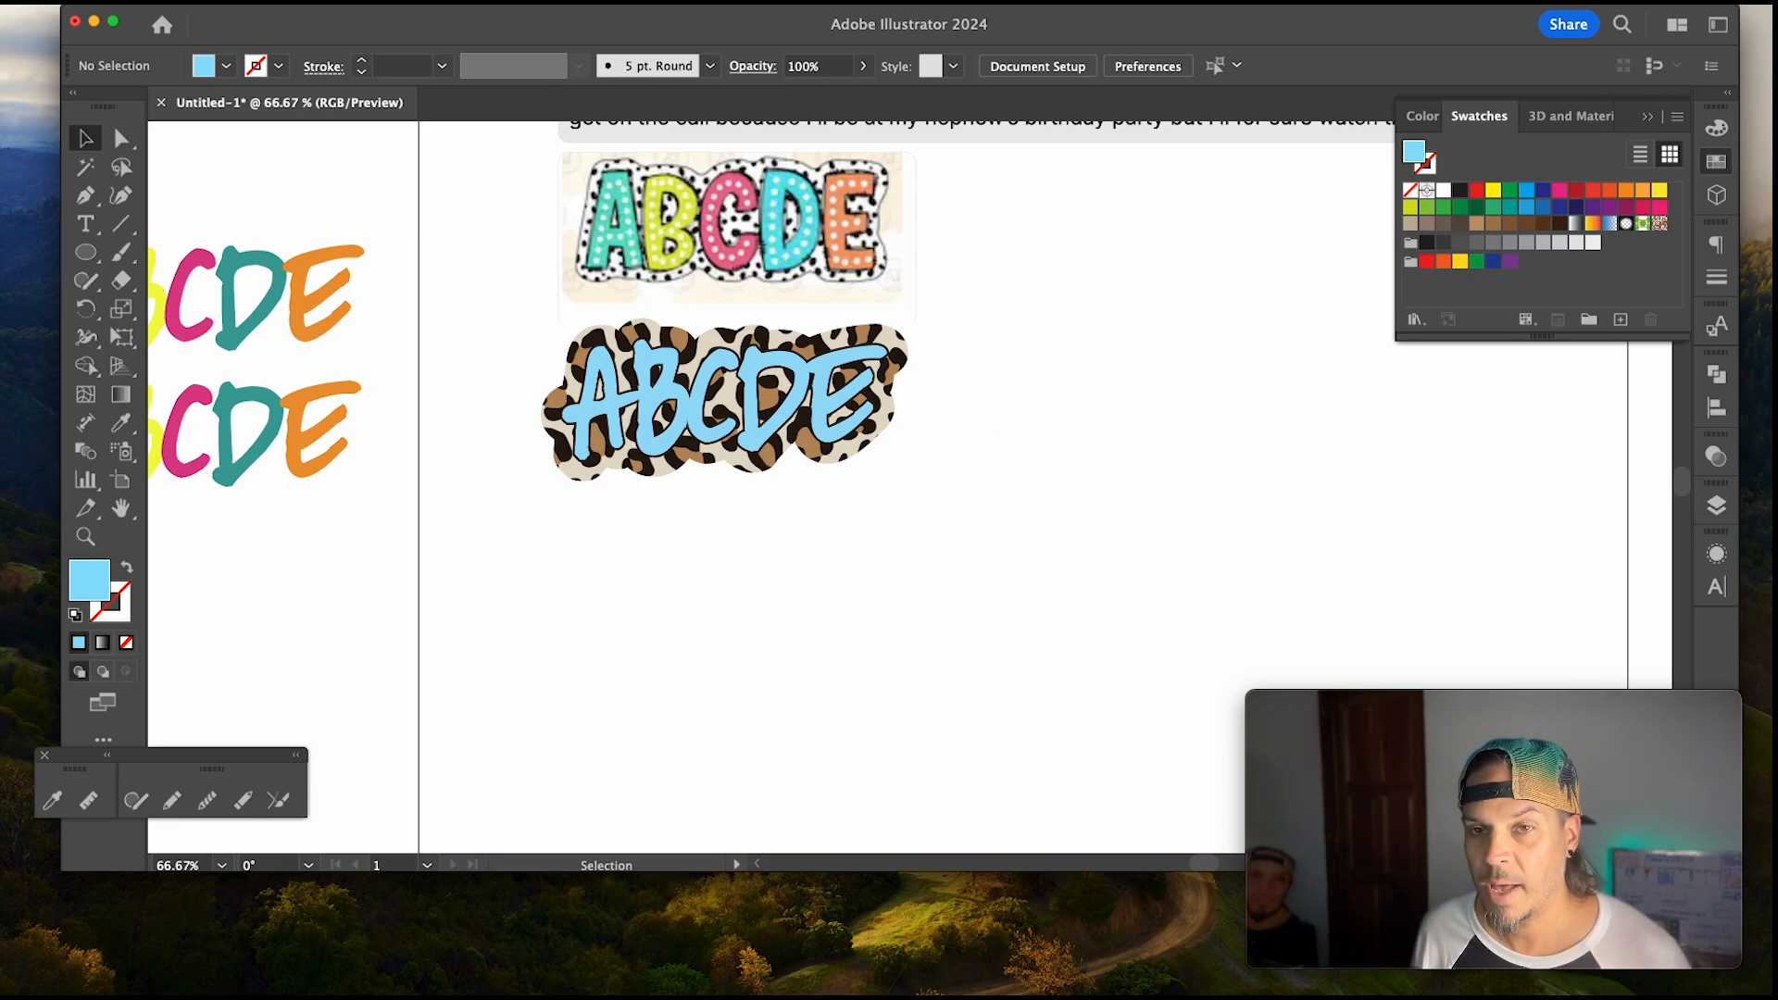
pyautogui.click(820, 460)
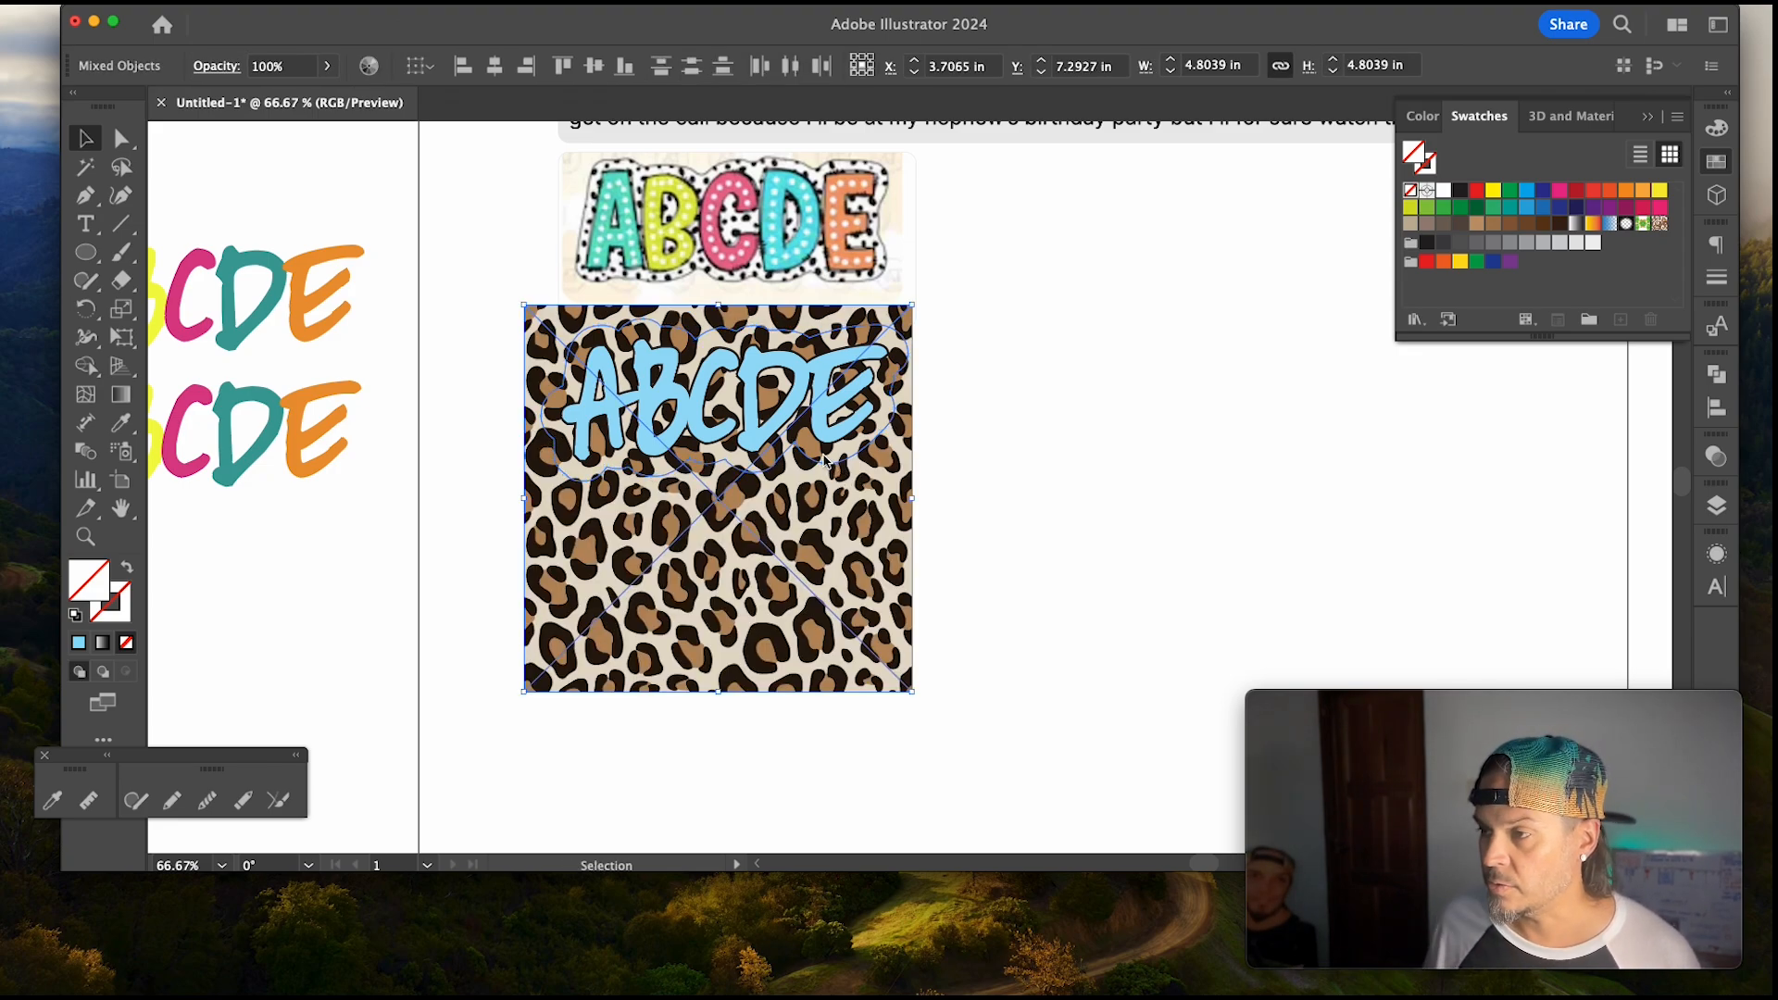
pyautogui.moveTo(717, 498); pyautogui.dragTo(1193, 499)
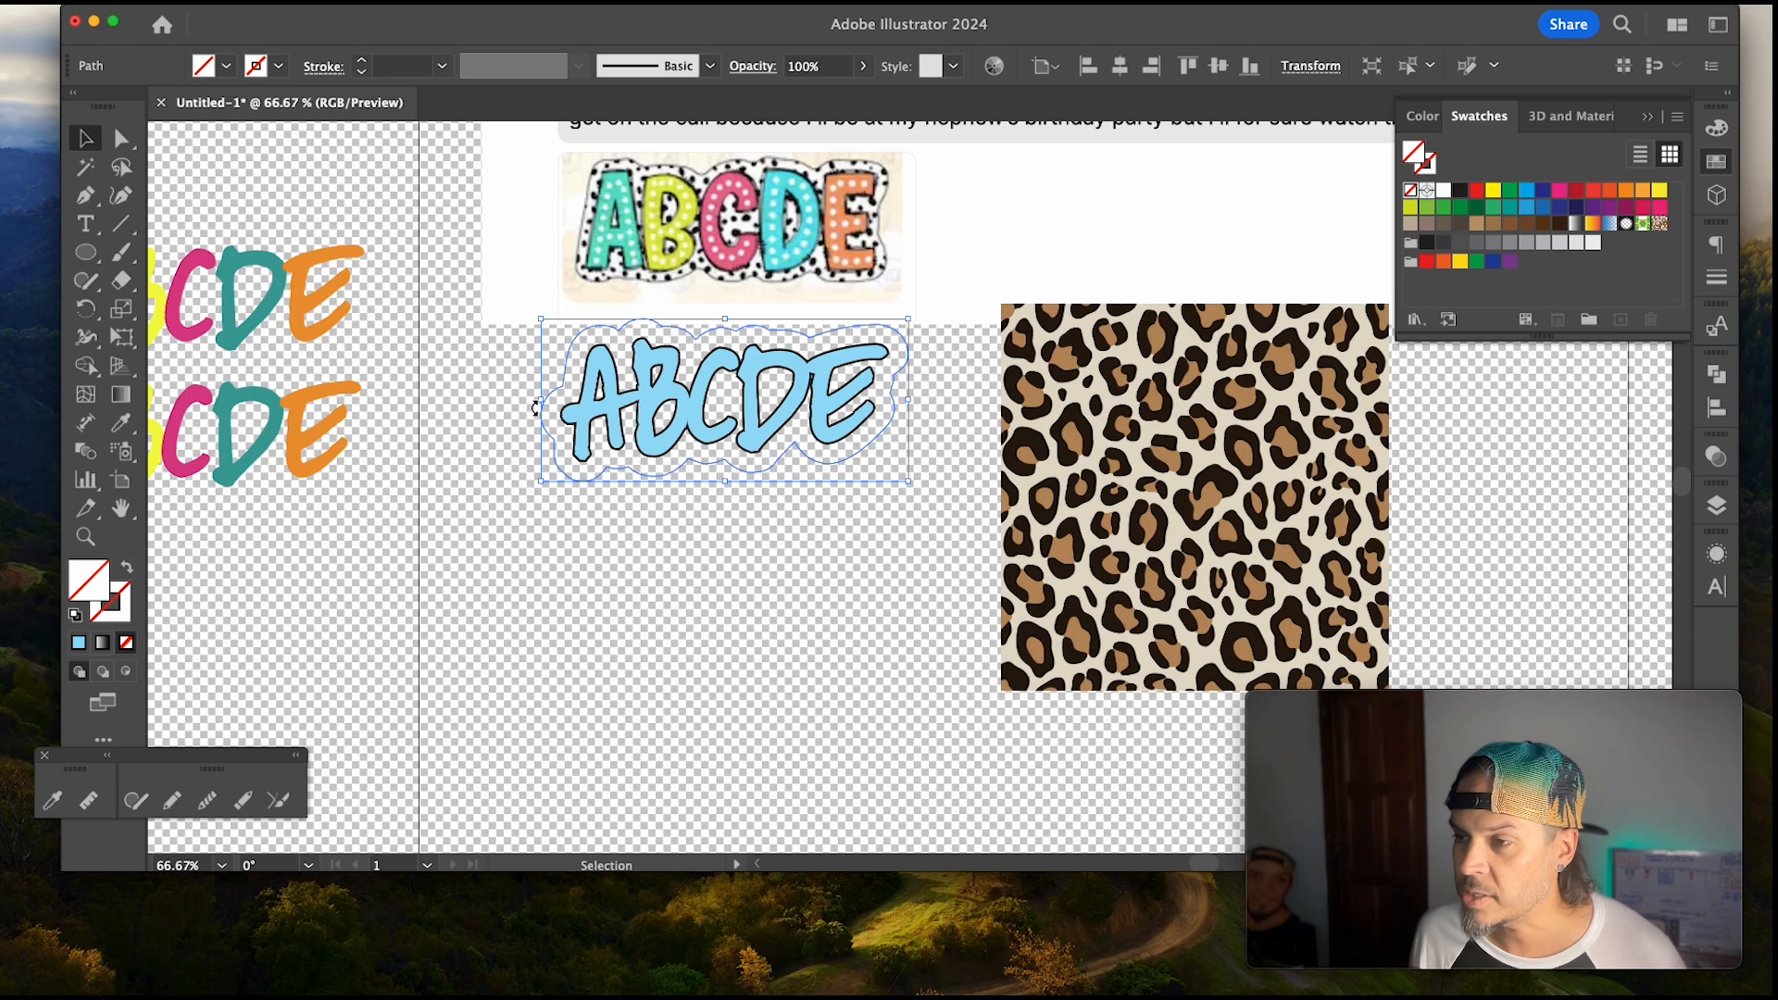
pyautogui.click(780, 527)
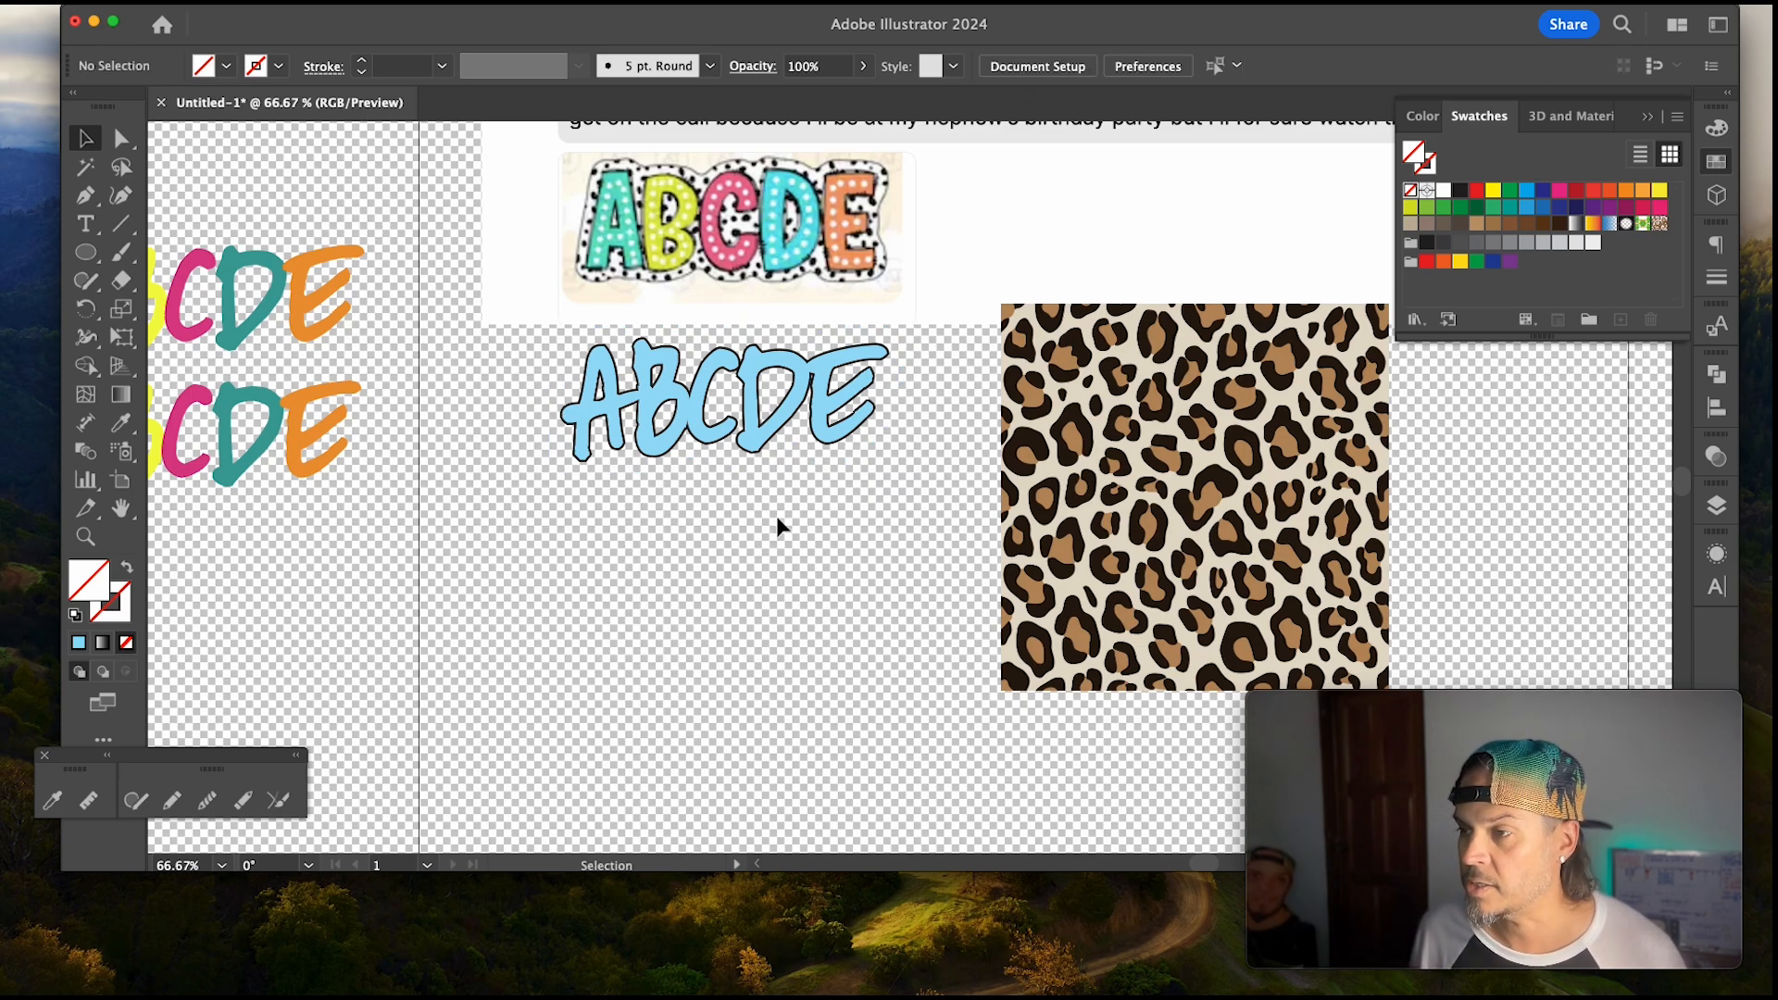
pyautogui.click(723, 401)
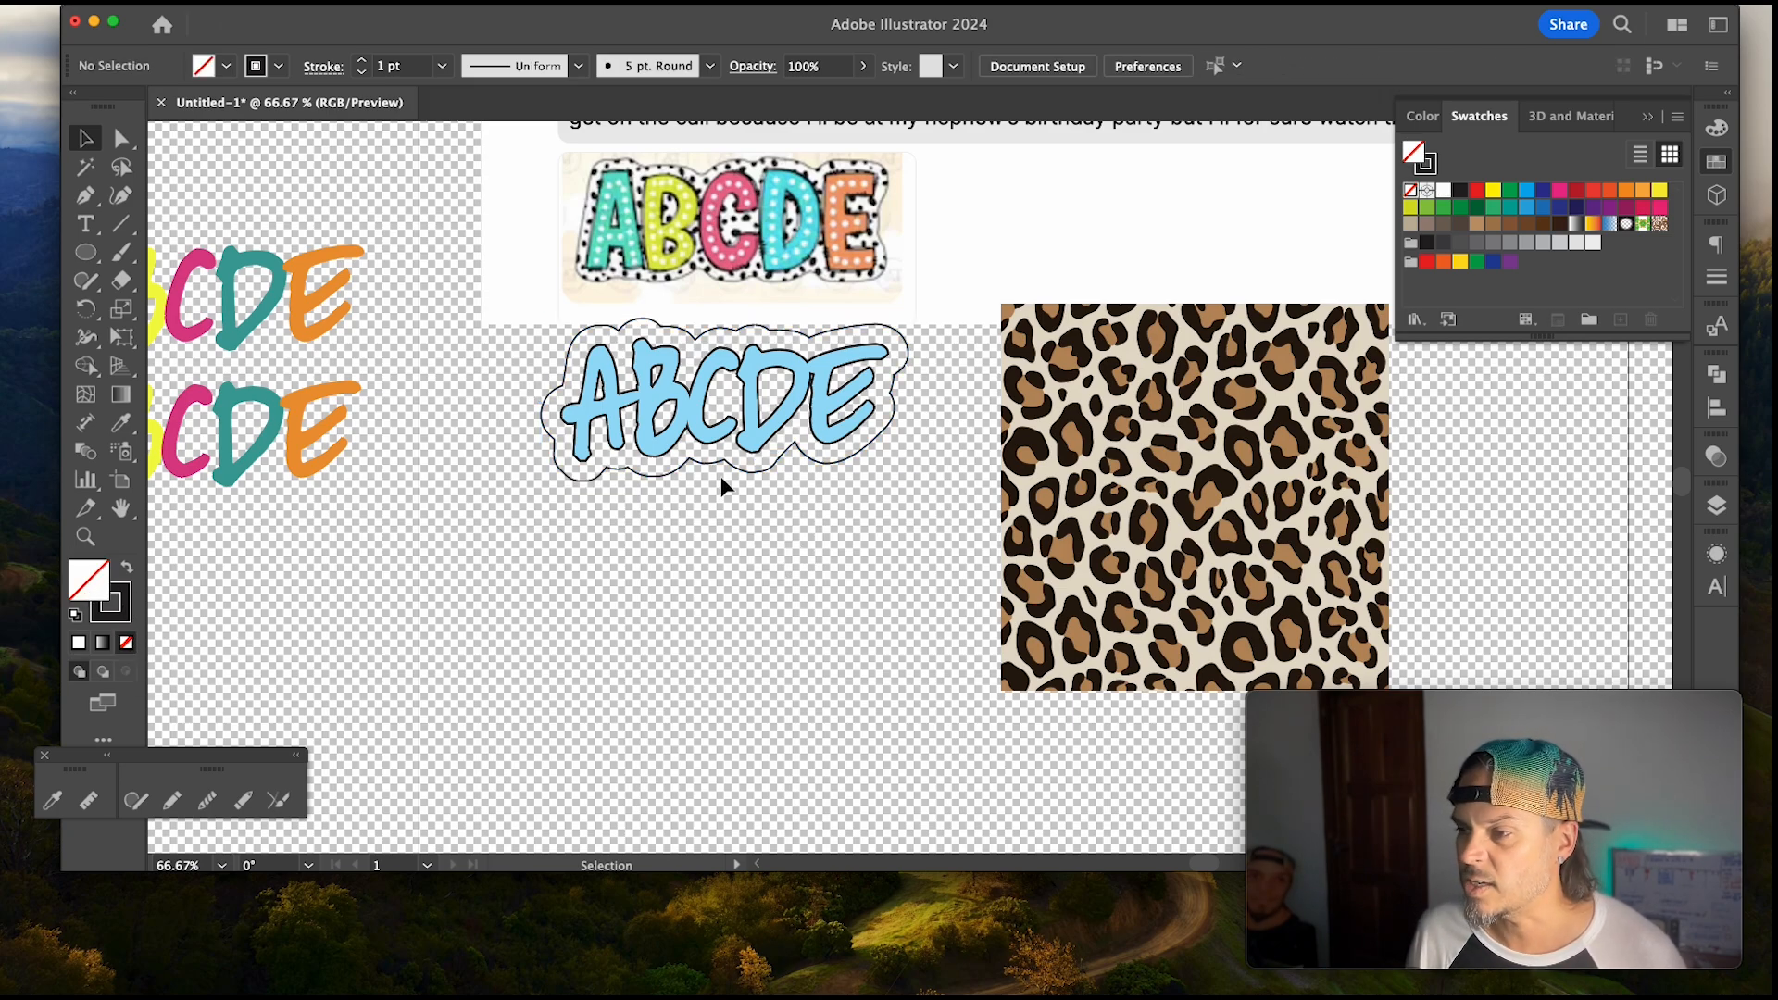
pyautogui.moveTo(1135, 509)
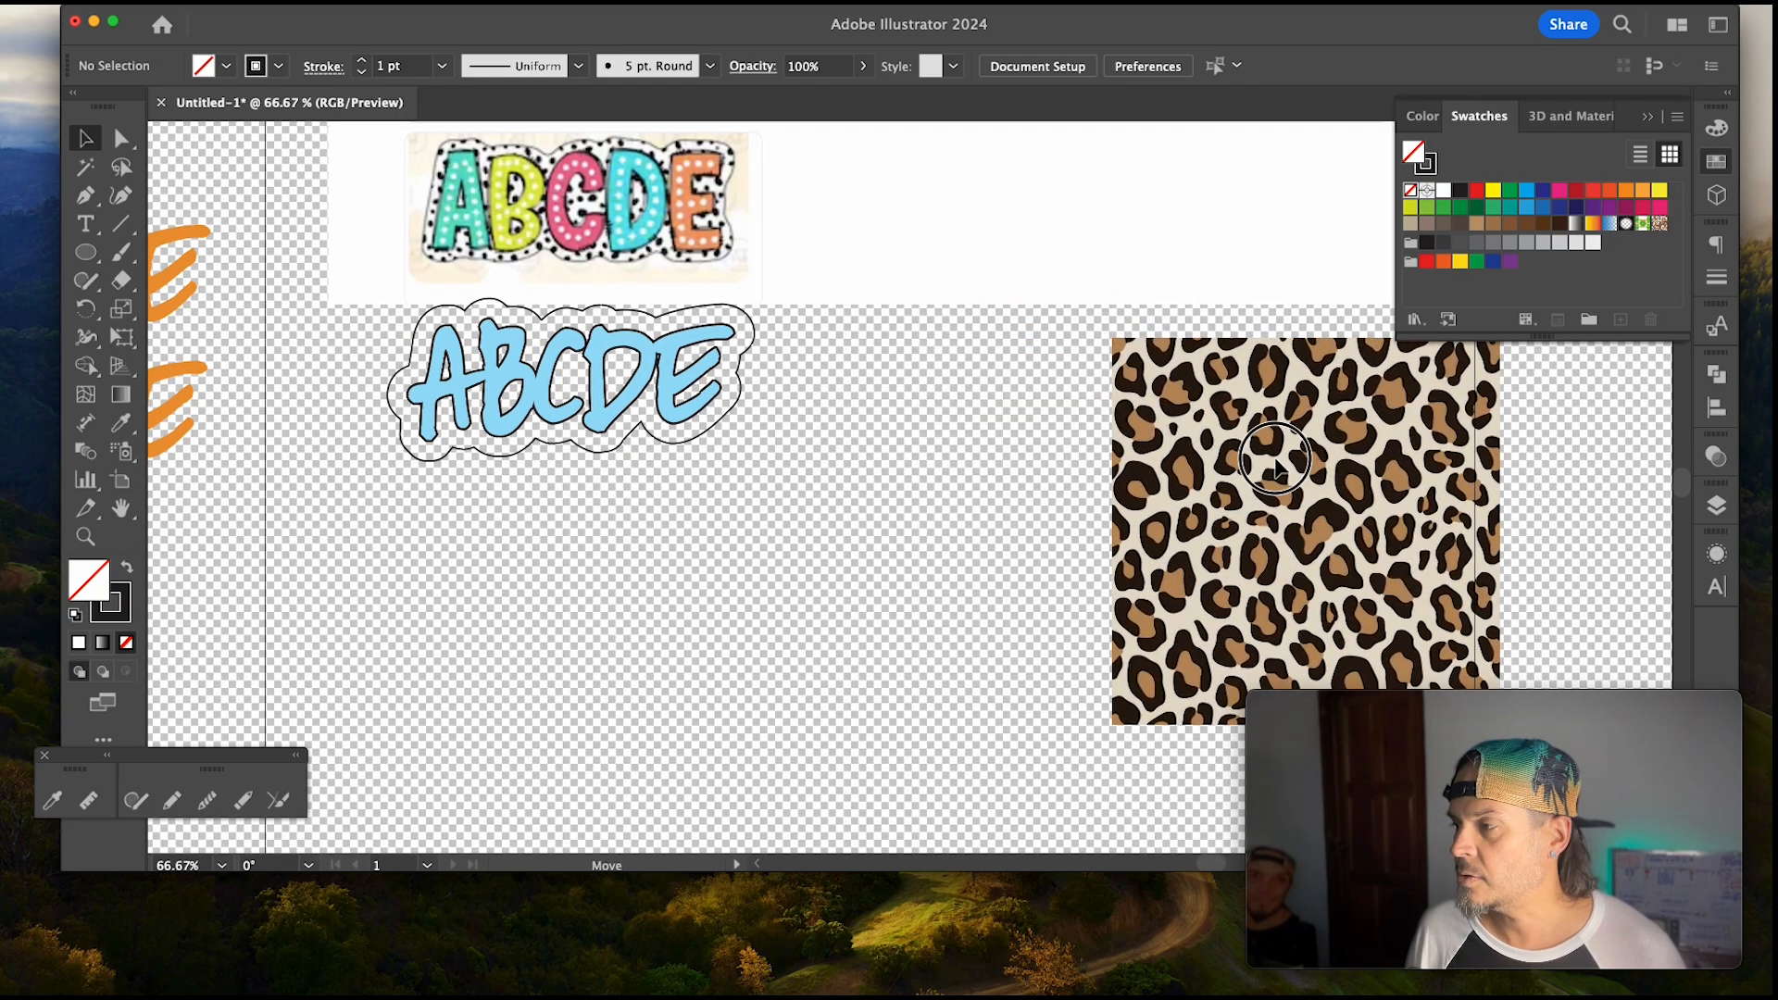
# Step: Option-drag leopard copies beside and below the original to build a tiled panel
pyautogui.click(1274, 464)
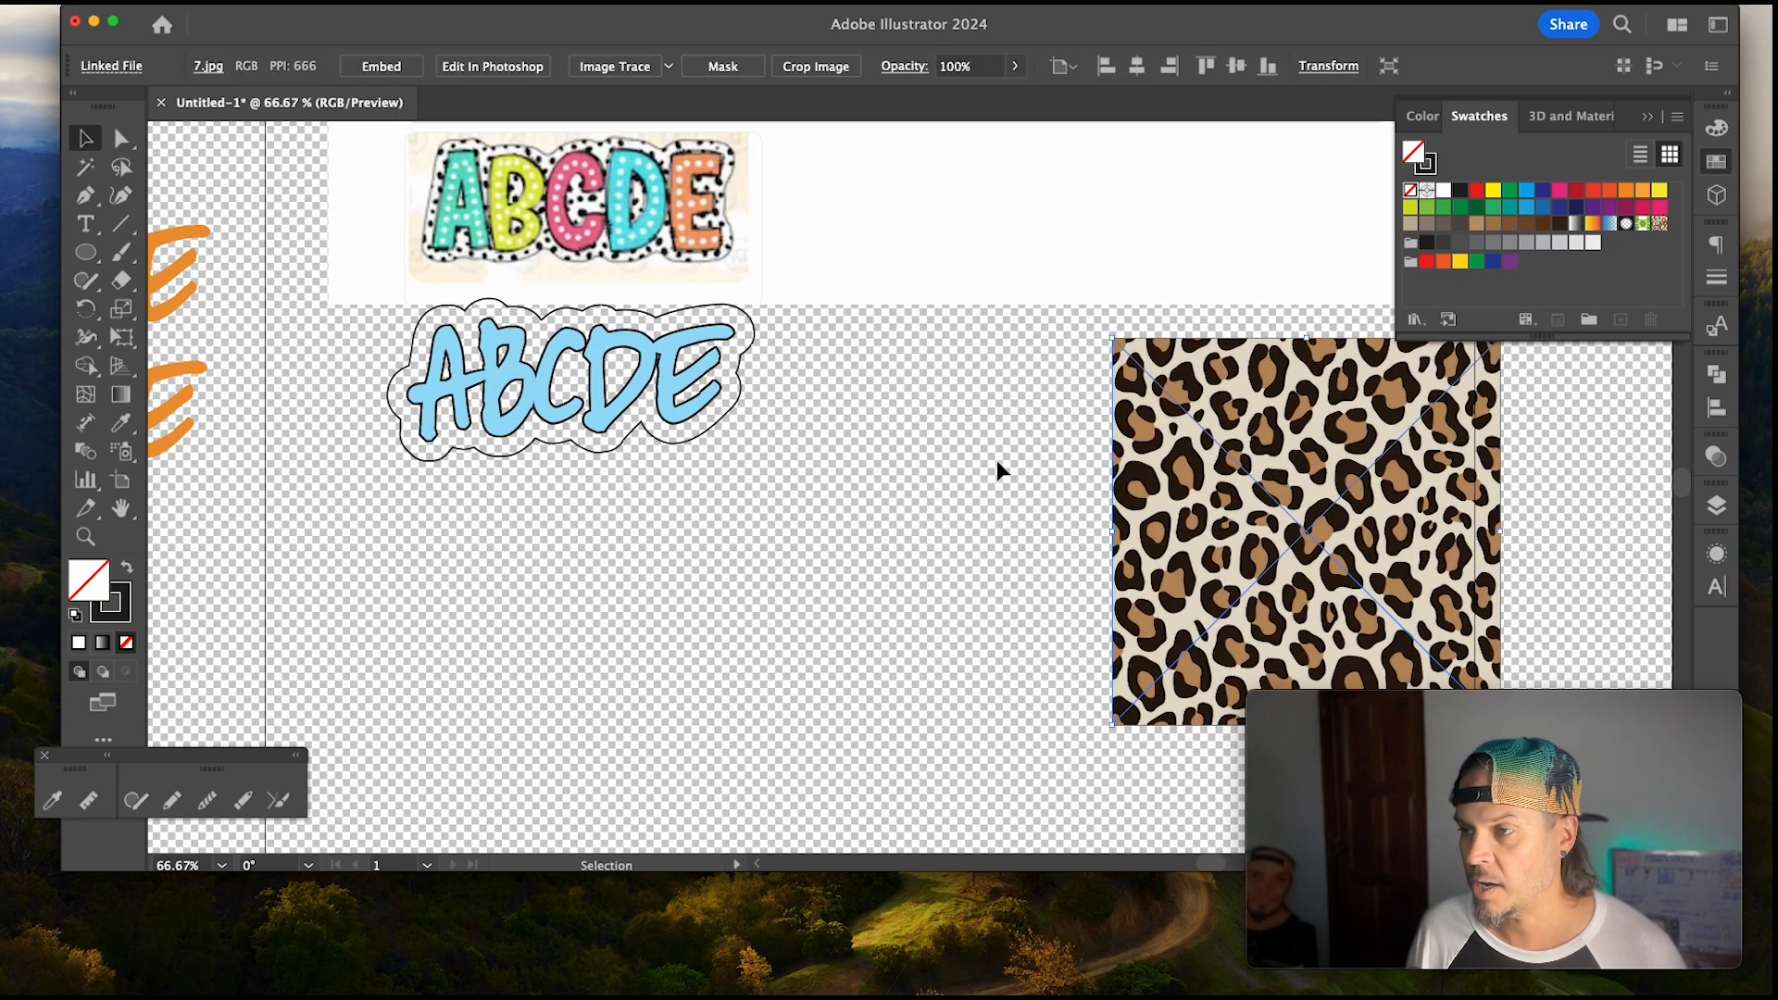
pyautogui.moveTo(1435, 537)
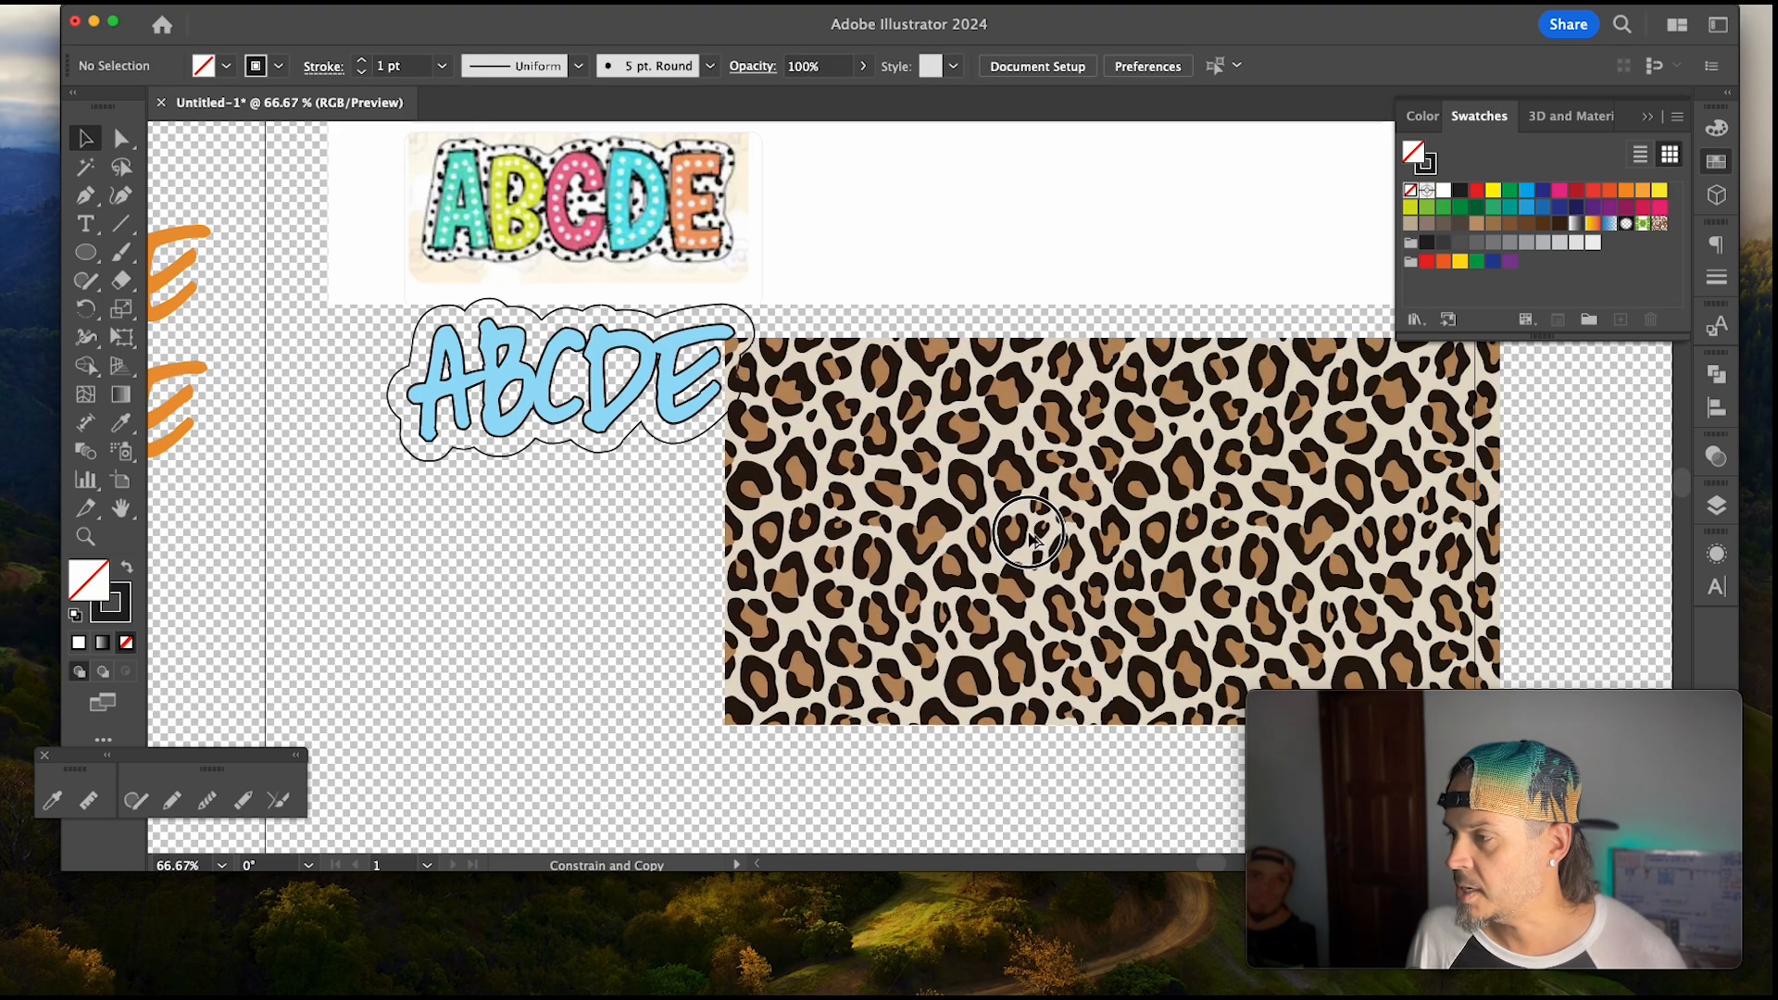
pyautogui.click(1026, 534)
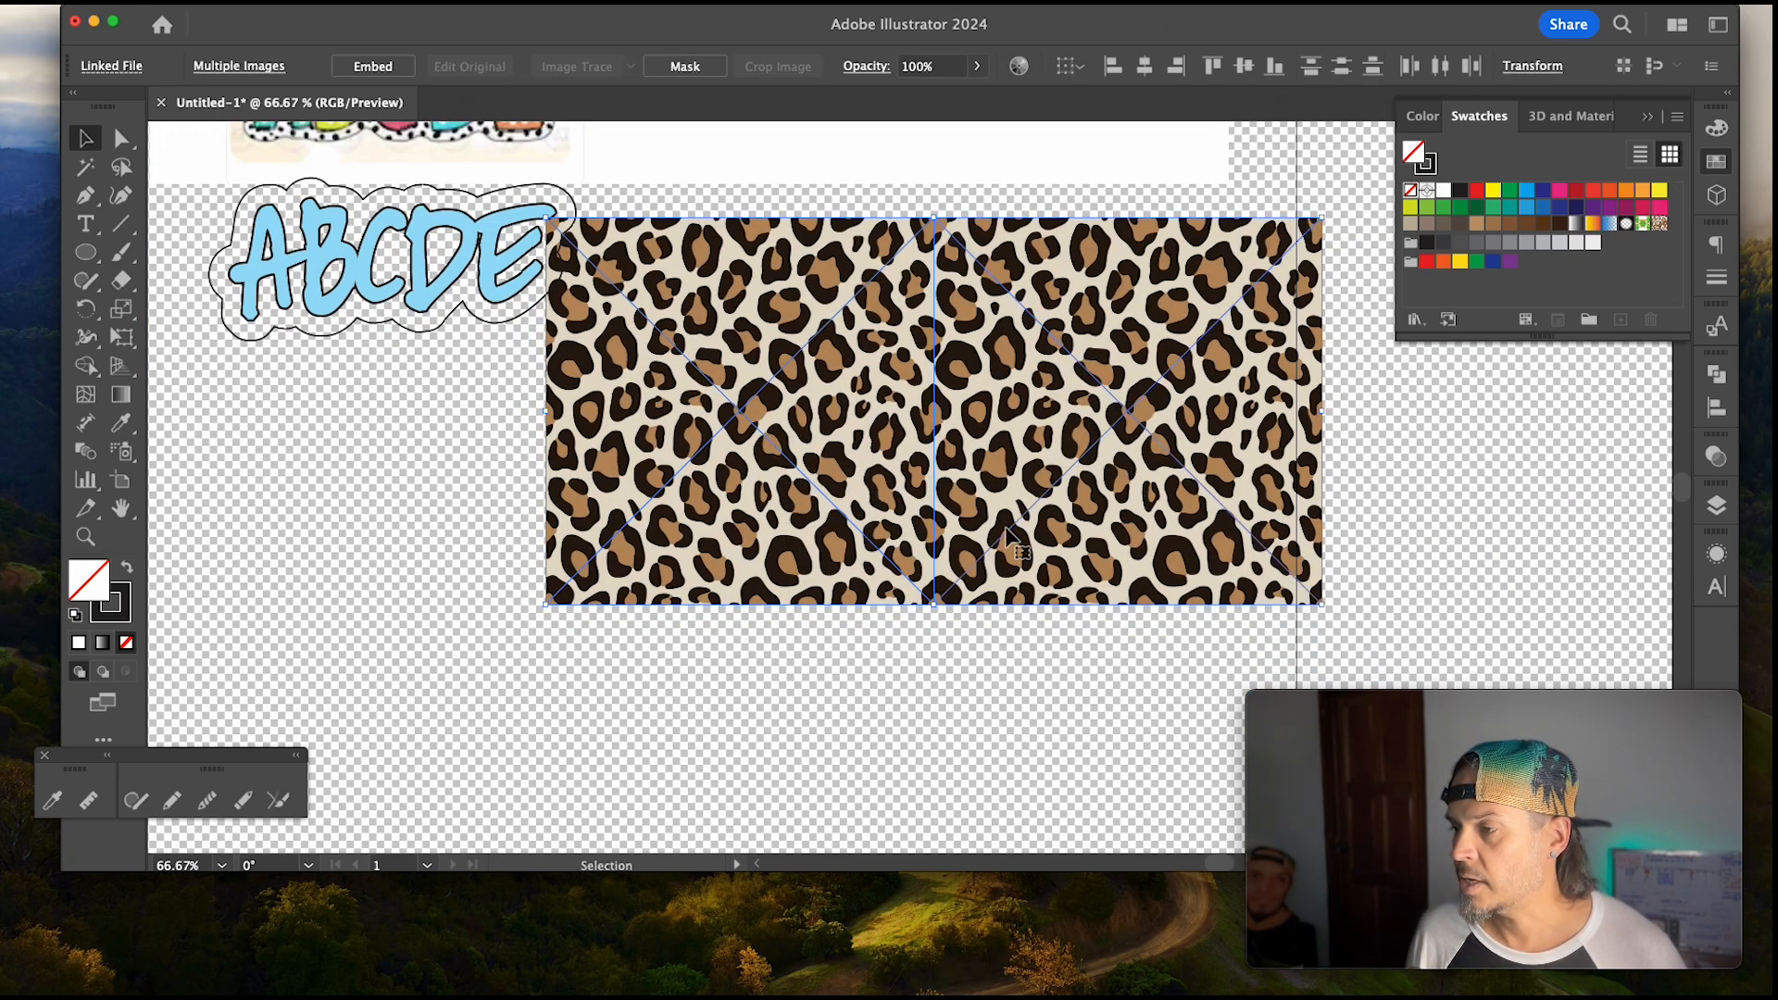
pyautogui.moveTo(1028, 393)
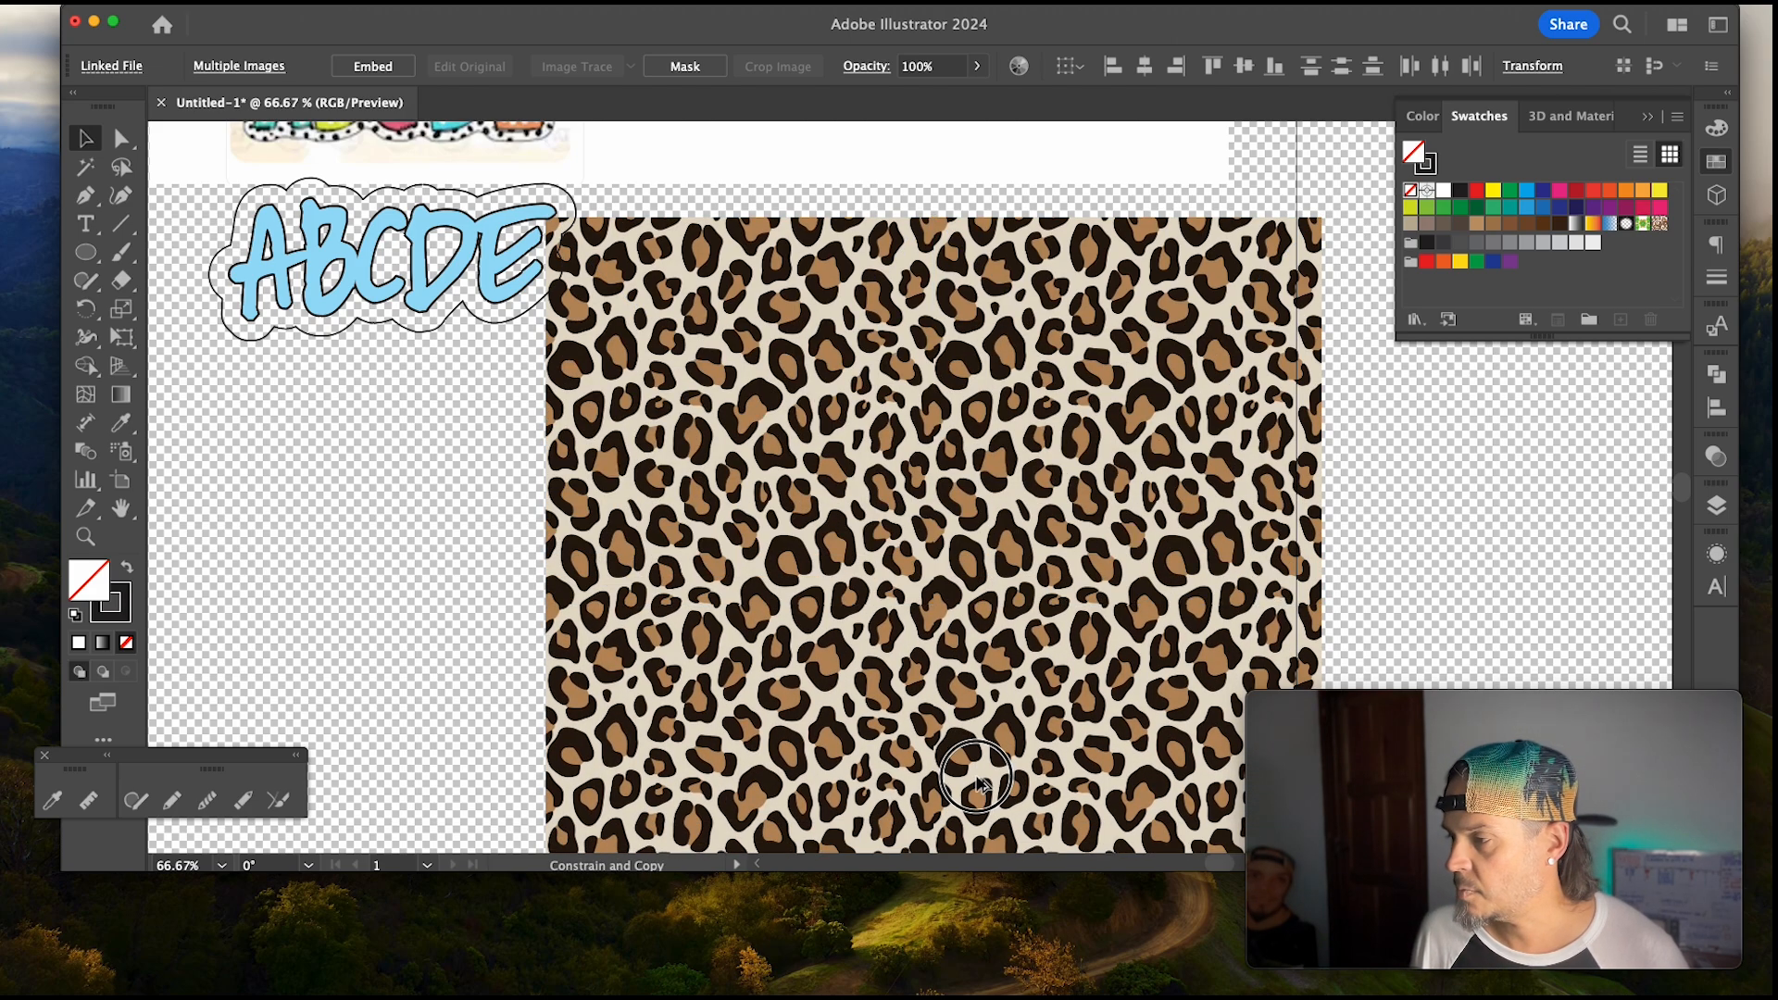
pyautogui.click(974, 780)
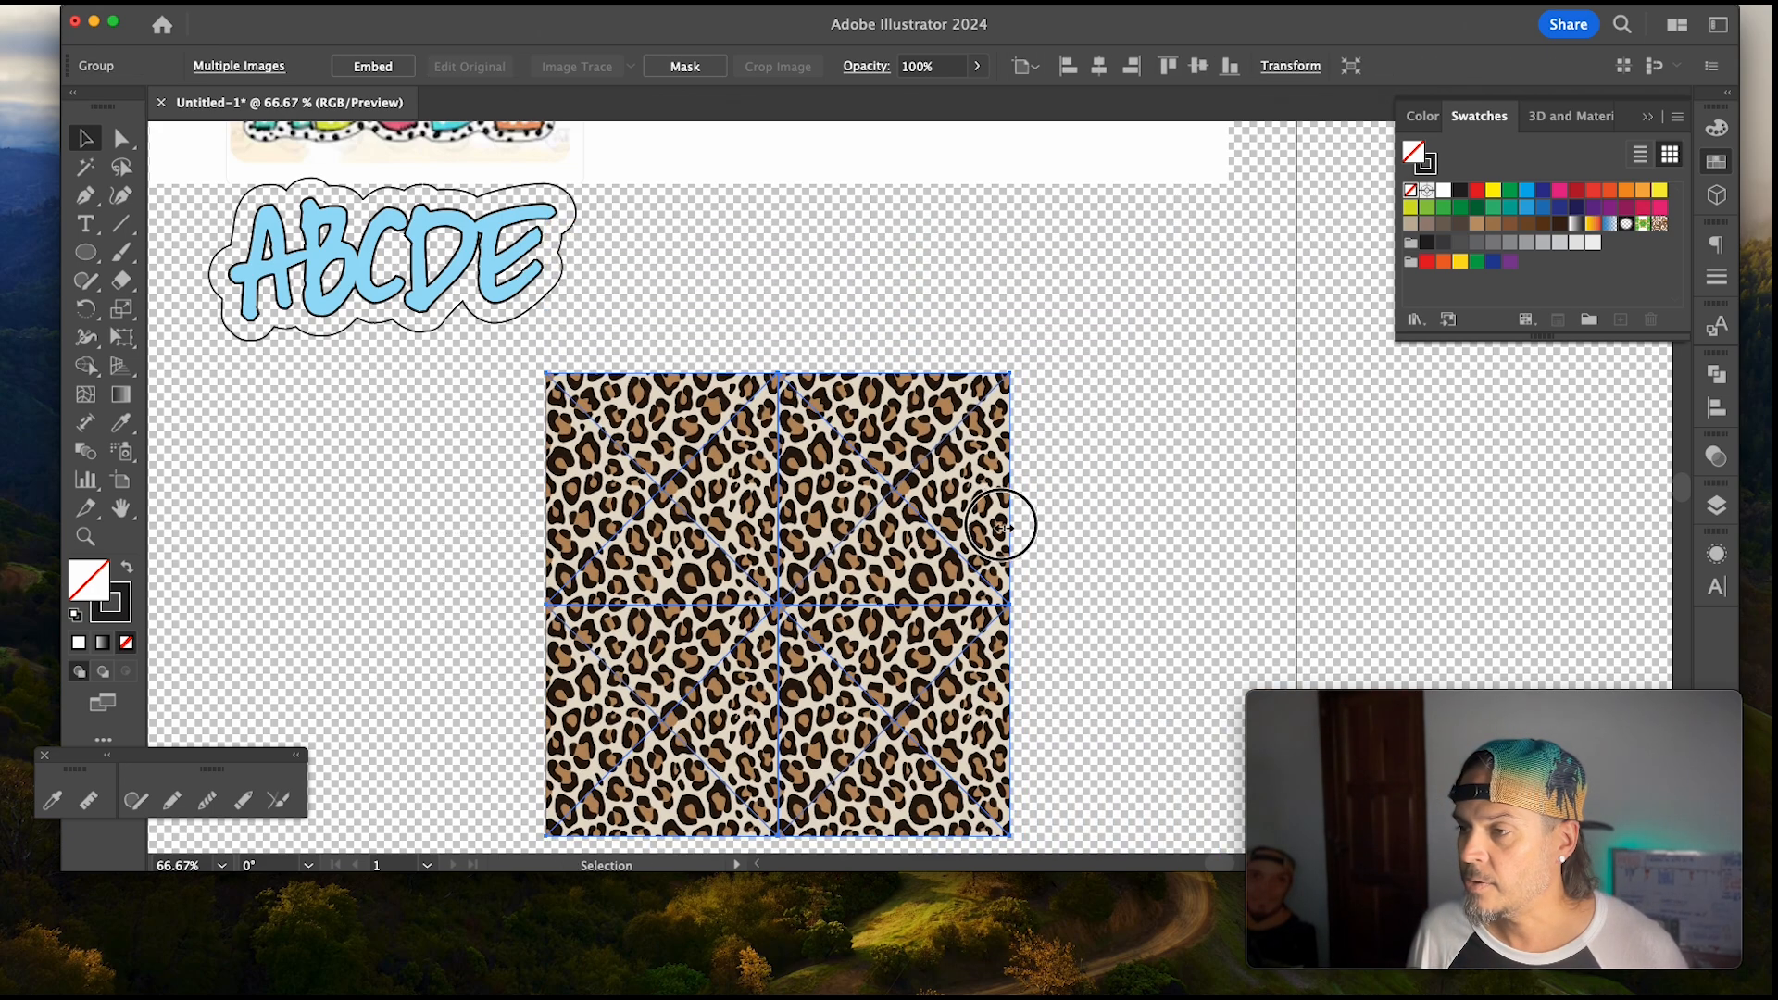
# Step: Move the tiled leopard pattern behind the ABCDE lettering and shrink it to fit
pyautogui.moveTo(1003, 525); pyautogui.dragTo(499, 357)
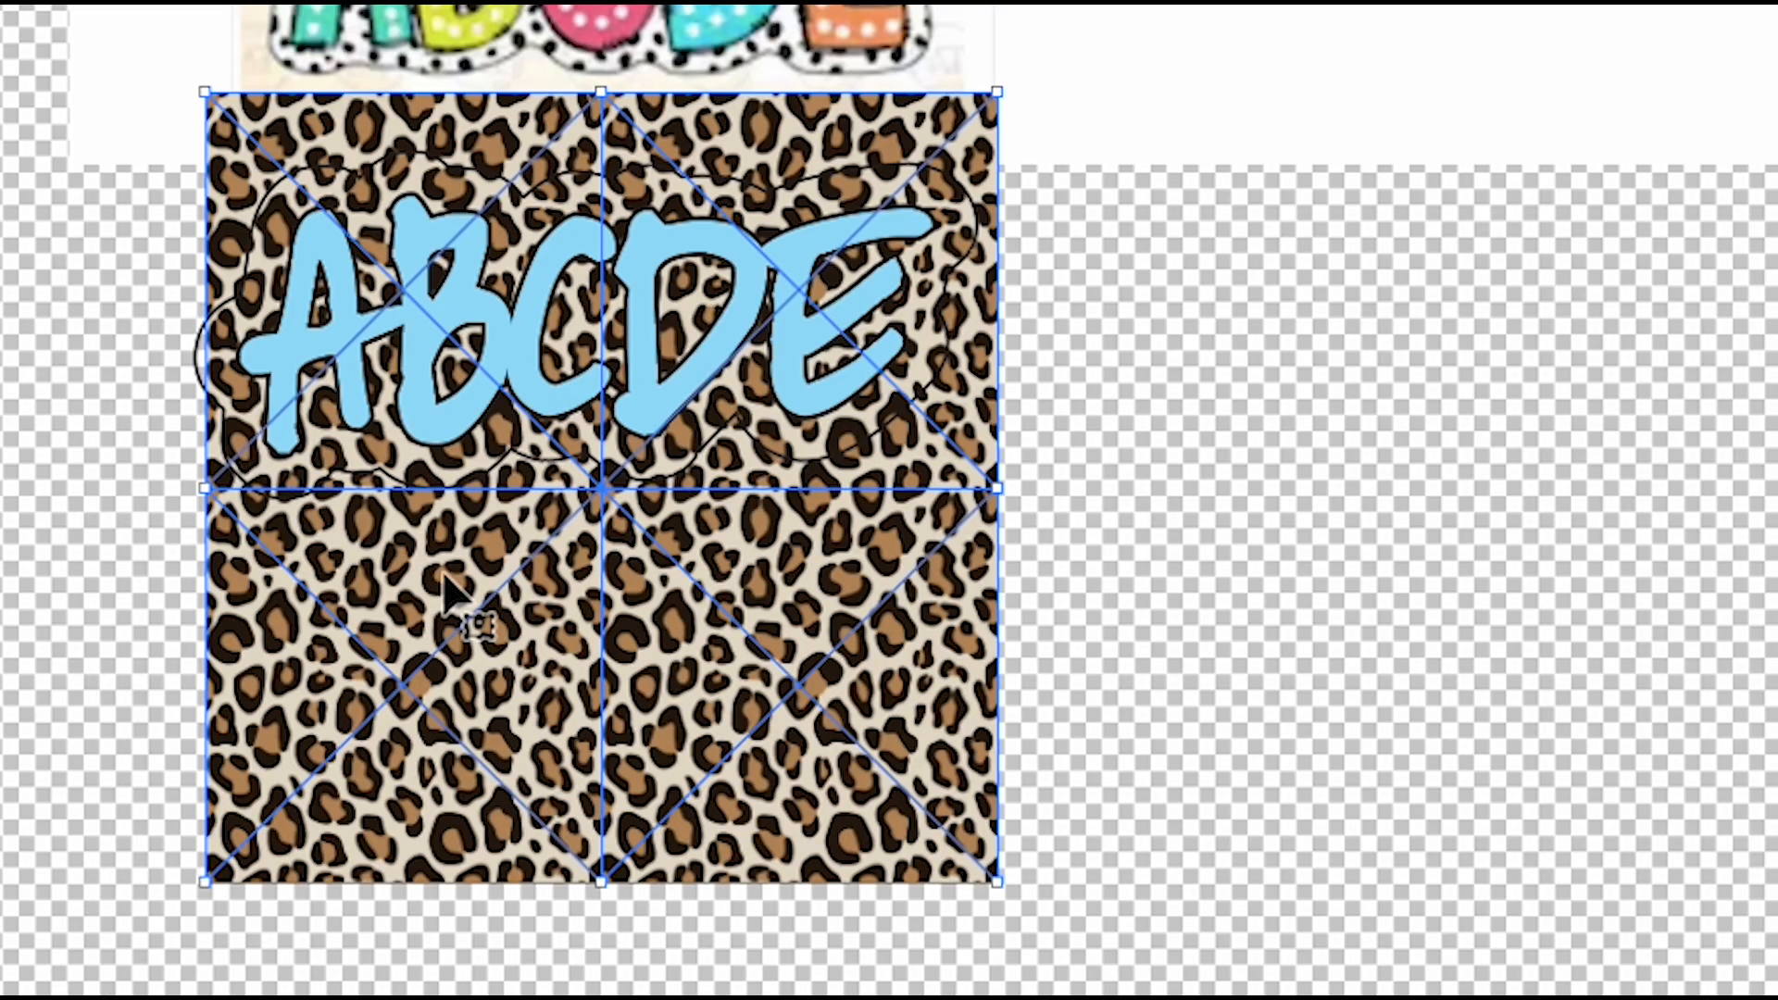
pyautogui.moveTo(657, 734)
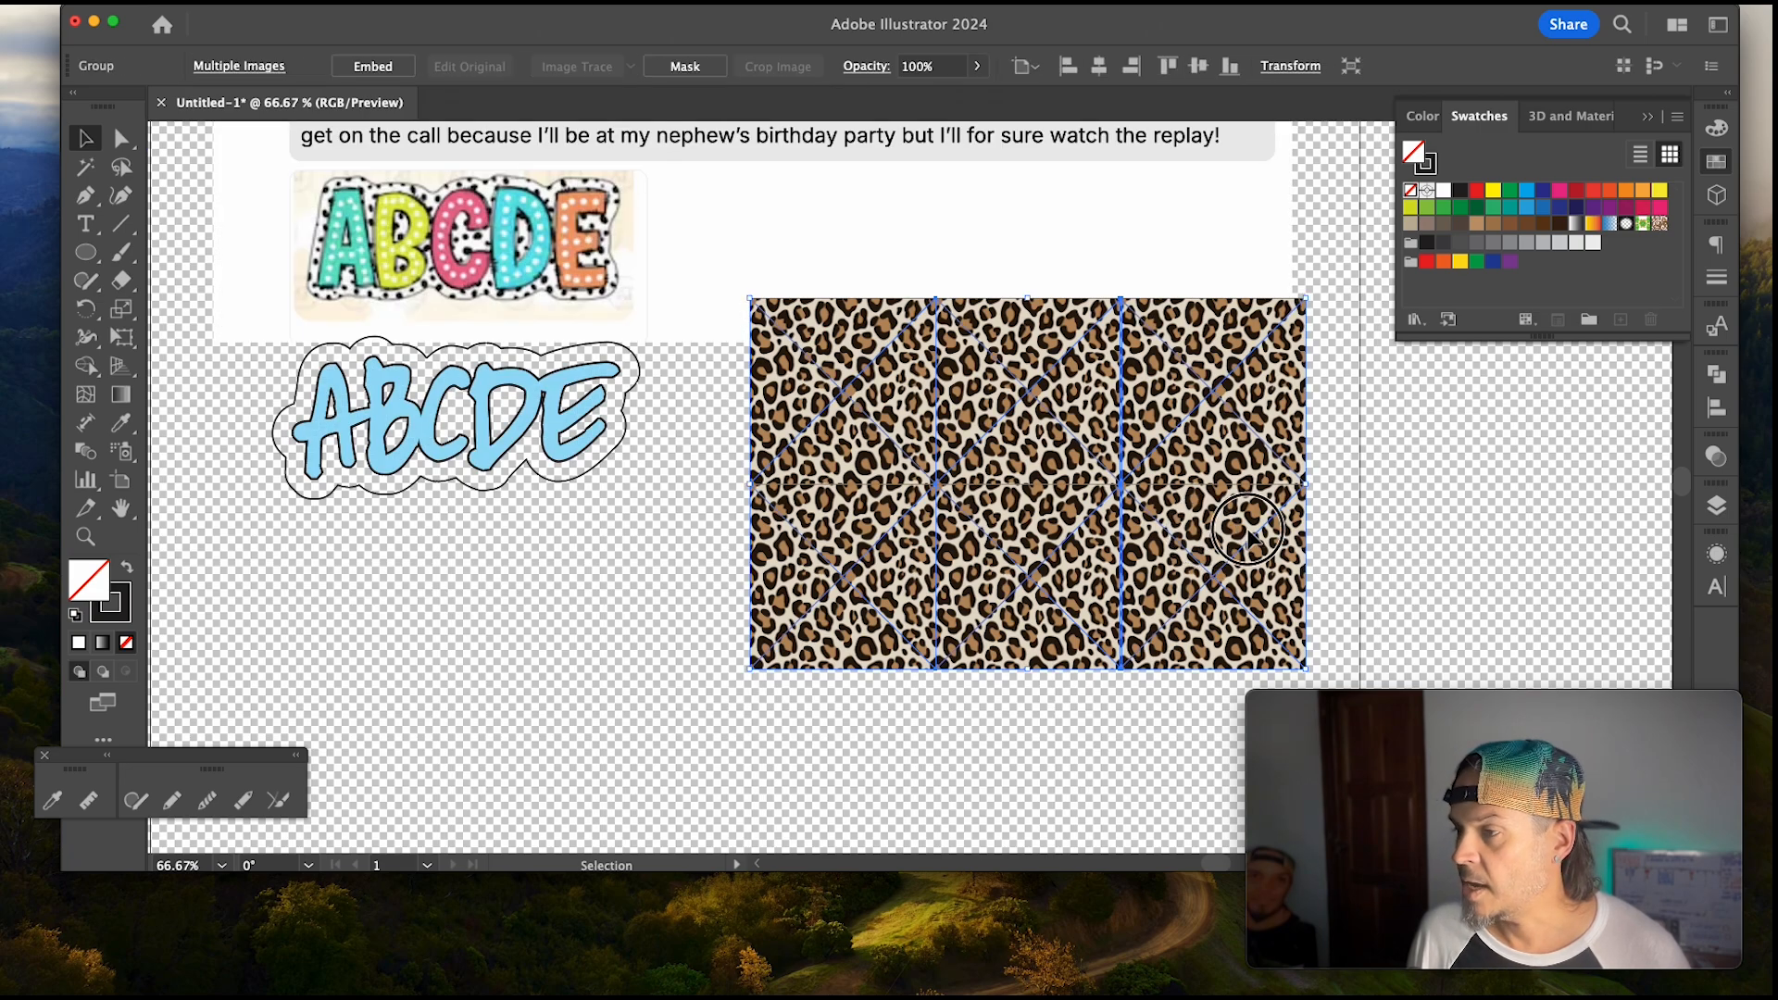
pyautogui.moveTo(1026, 481); pyautogui.dragTo(493, 481)
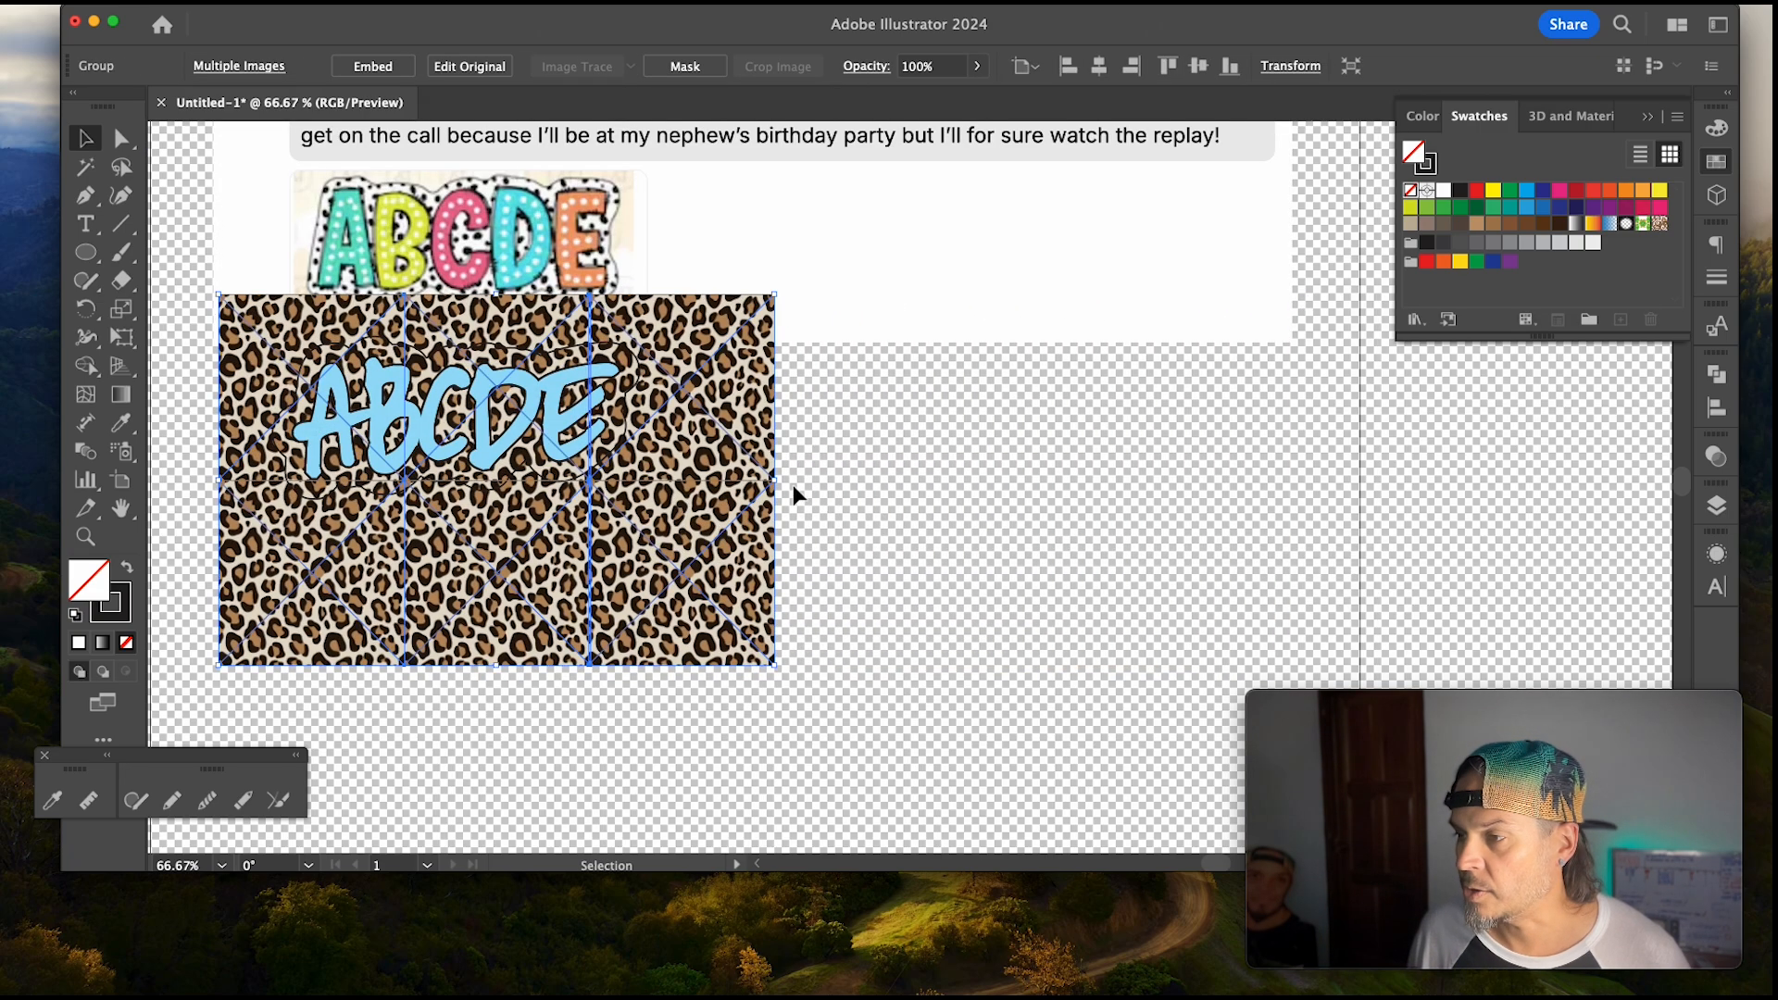
pyautogui.moveTo(776, 667); pyautogui.dragTo(680, 595)
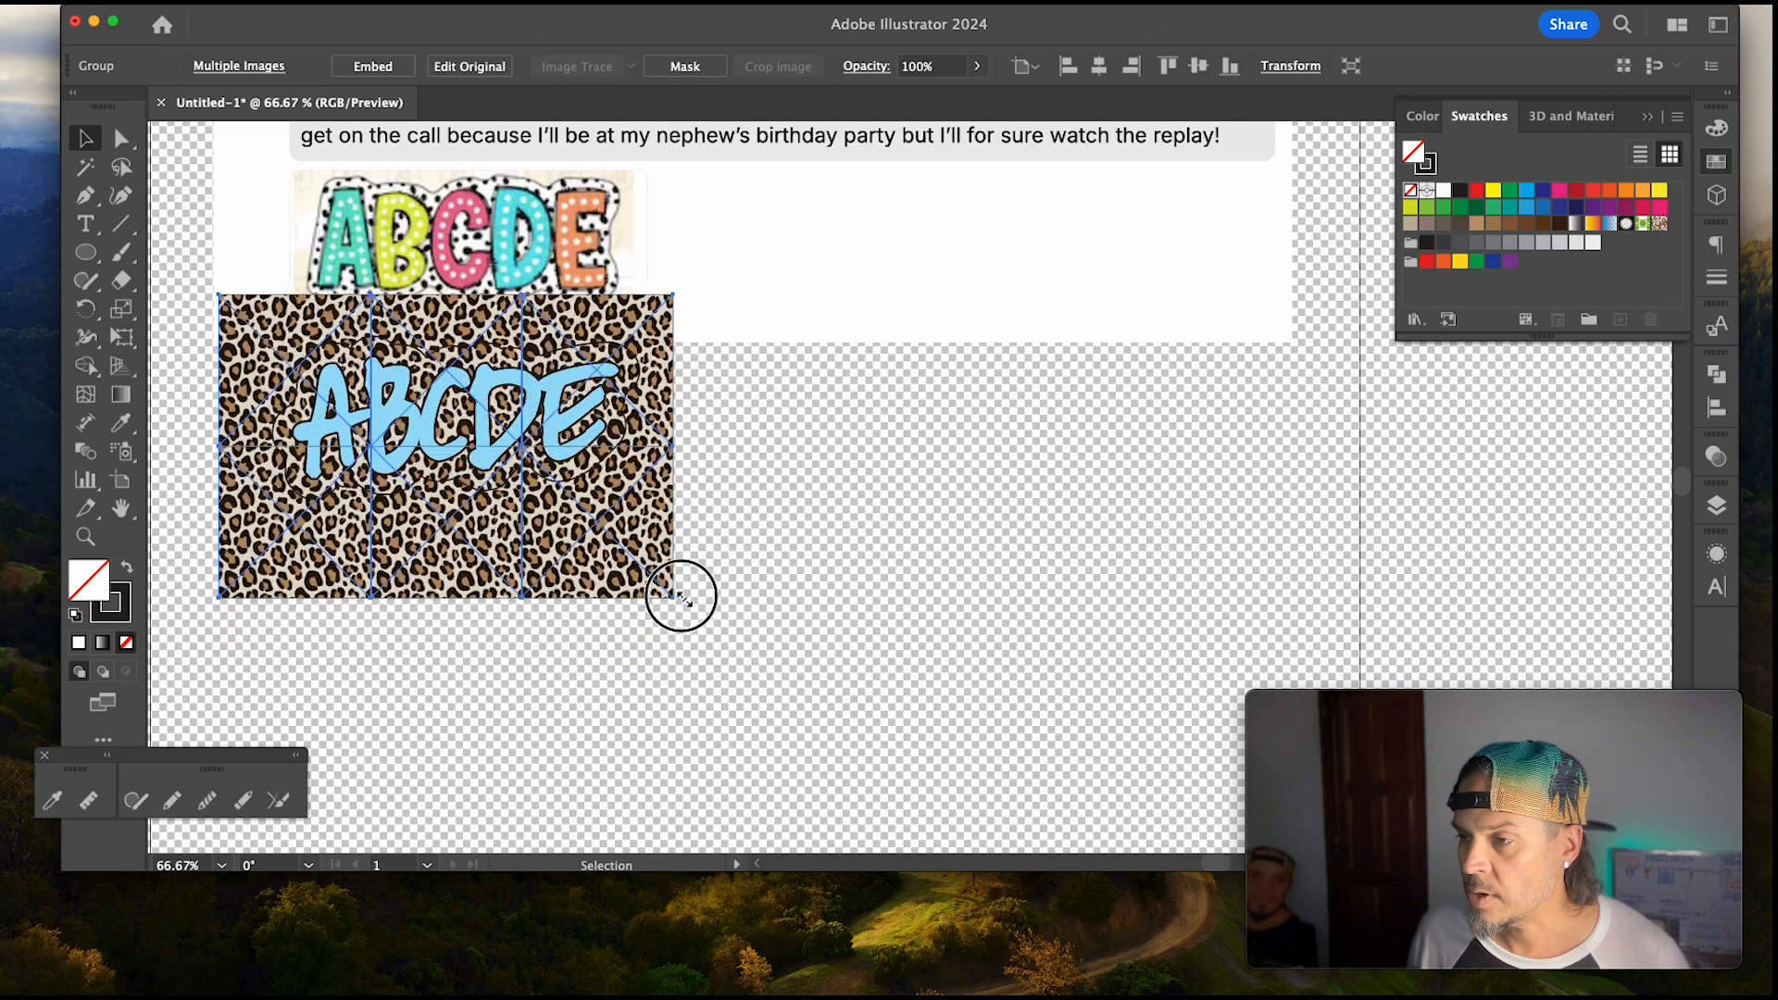
pyautogui.moveTo(680, 598); pyautogui.dragTo(678, 583)
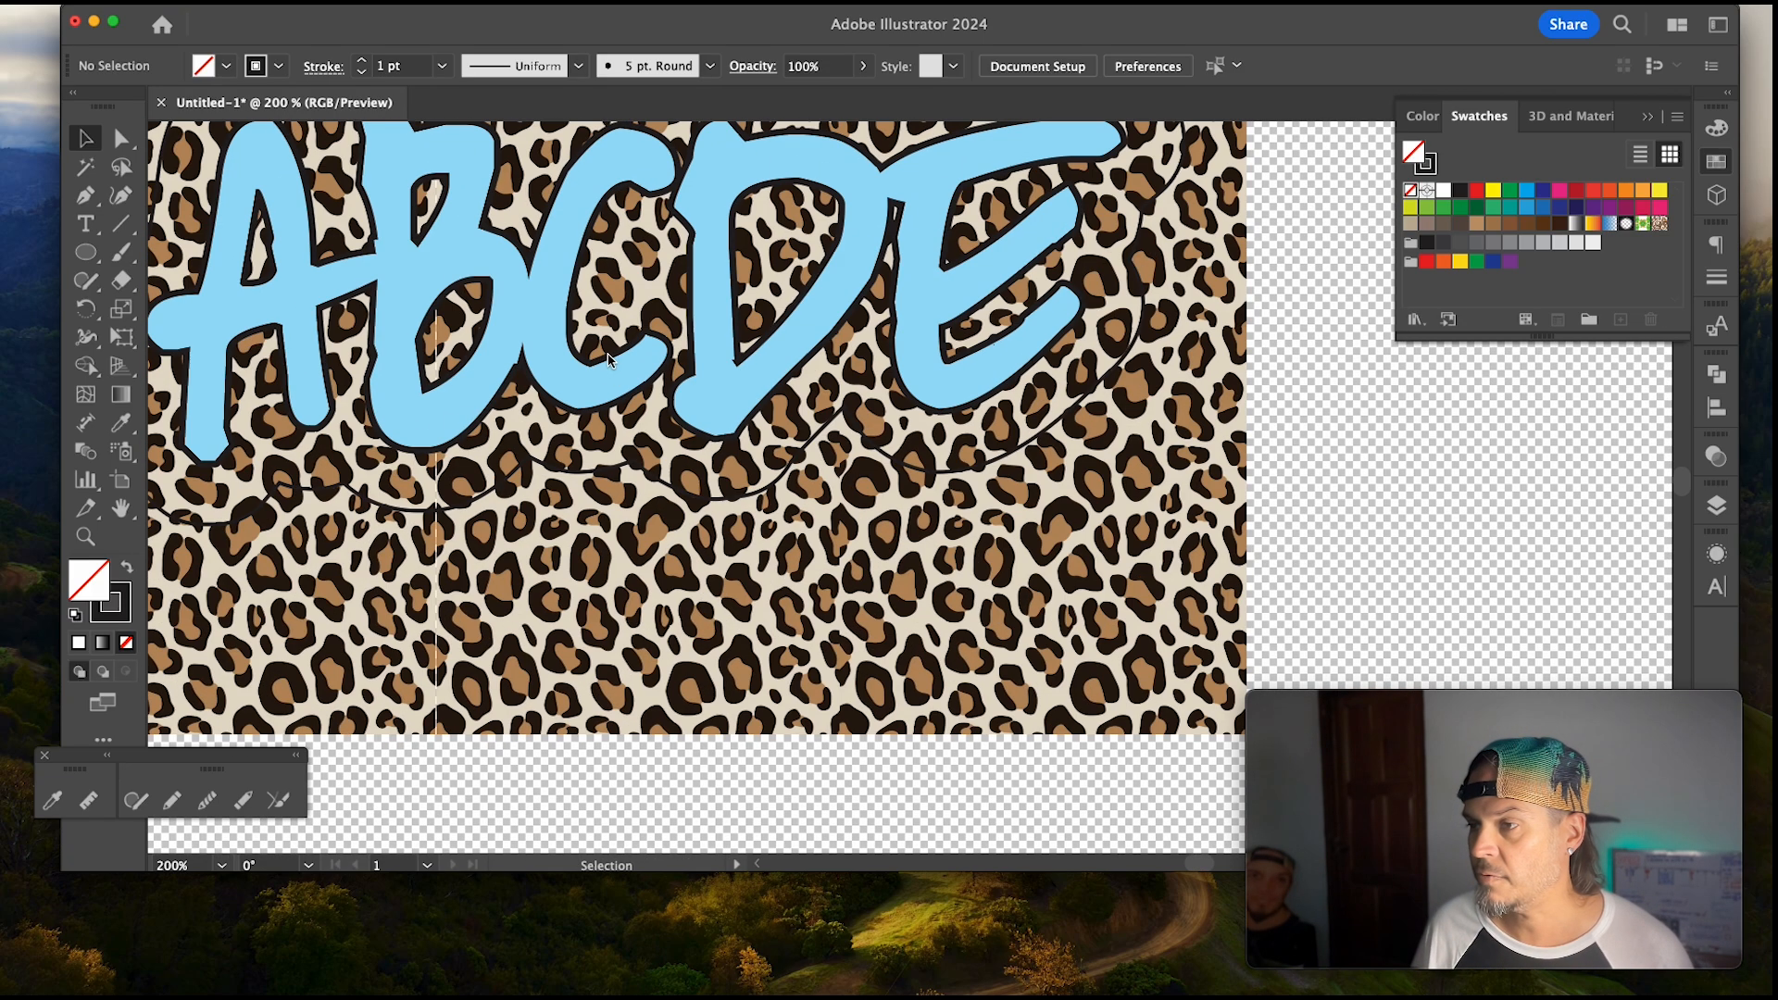
pyautogui.moveTo(578, 602)
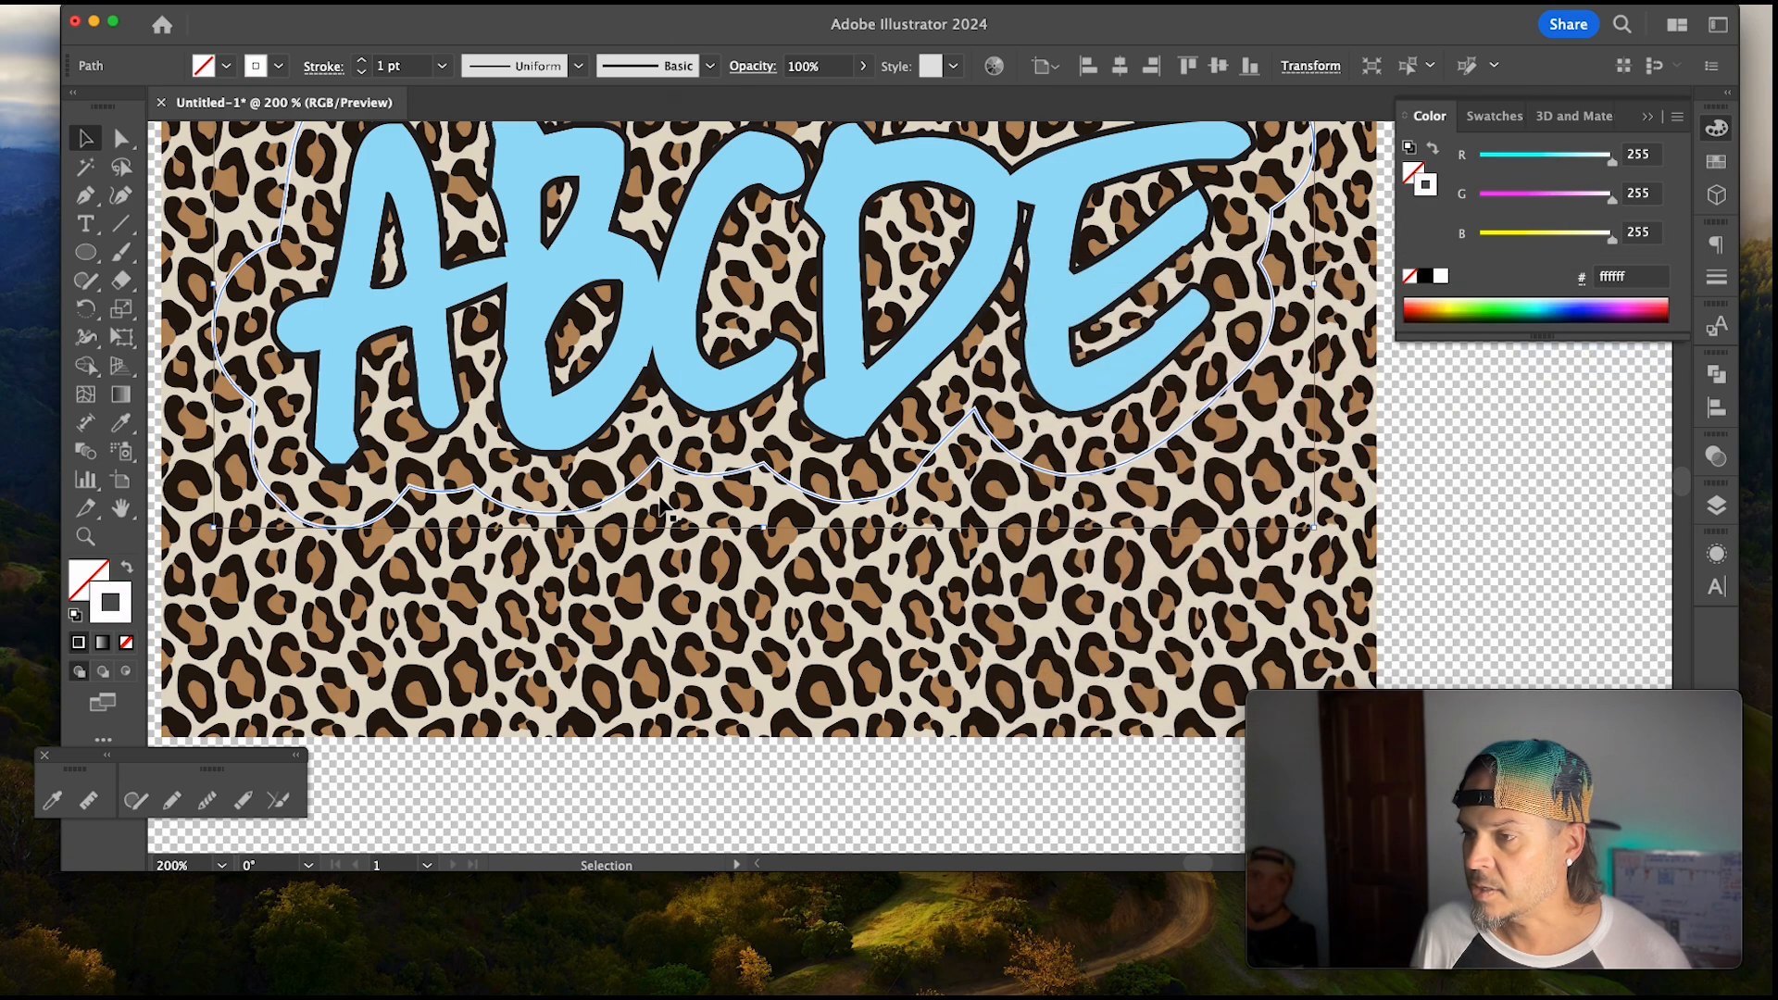
pyautogui.moveTo(1611, 559)
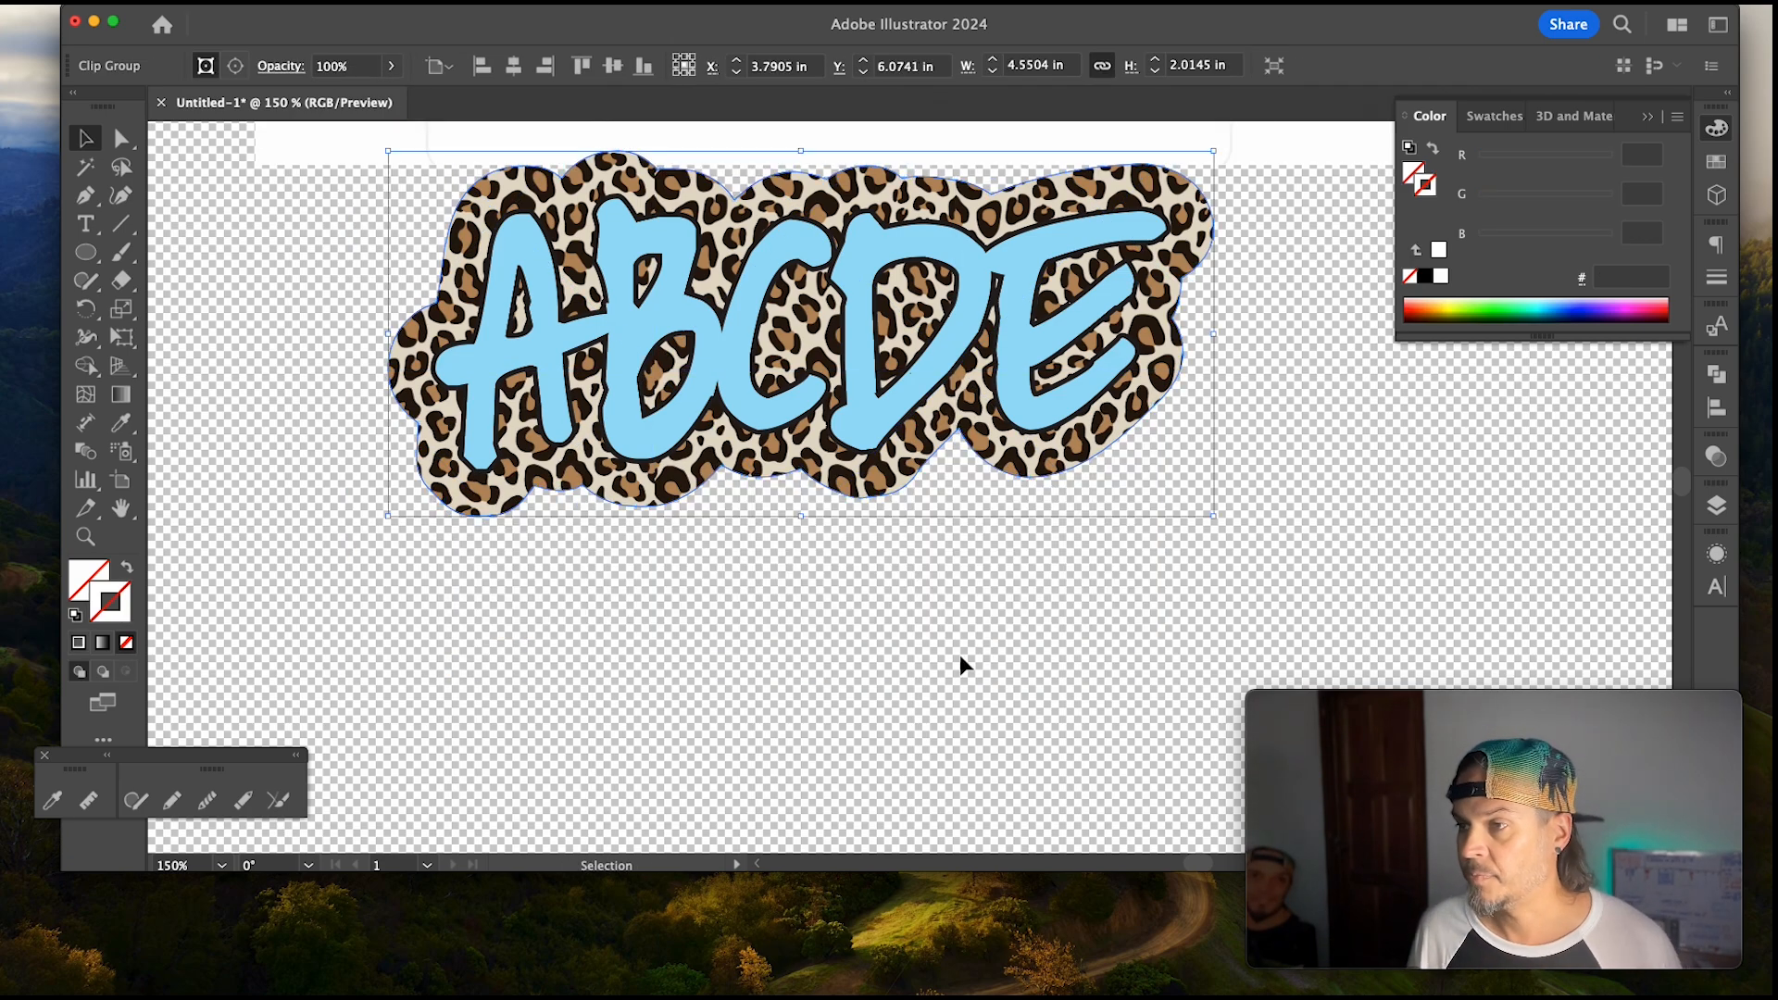
# Step: Marquee-select the blue ABCDE with its leopard backing and copy it
pyautogui.scroll(-3)
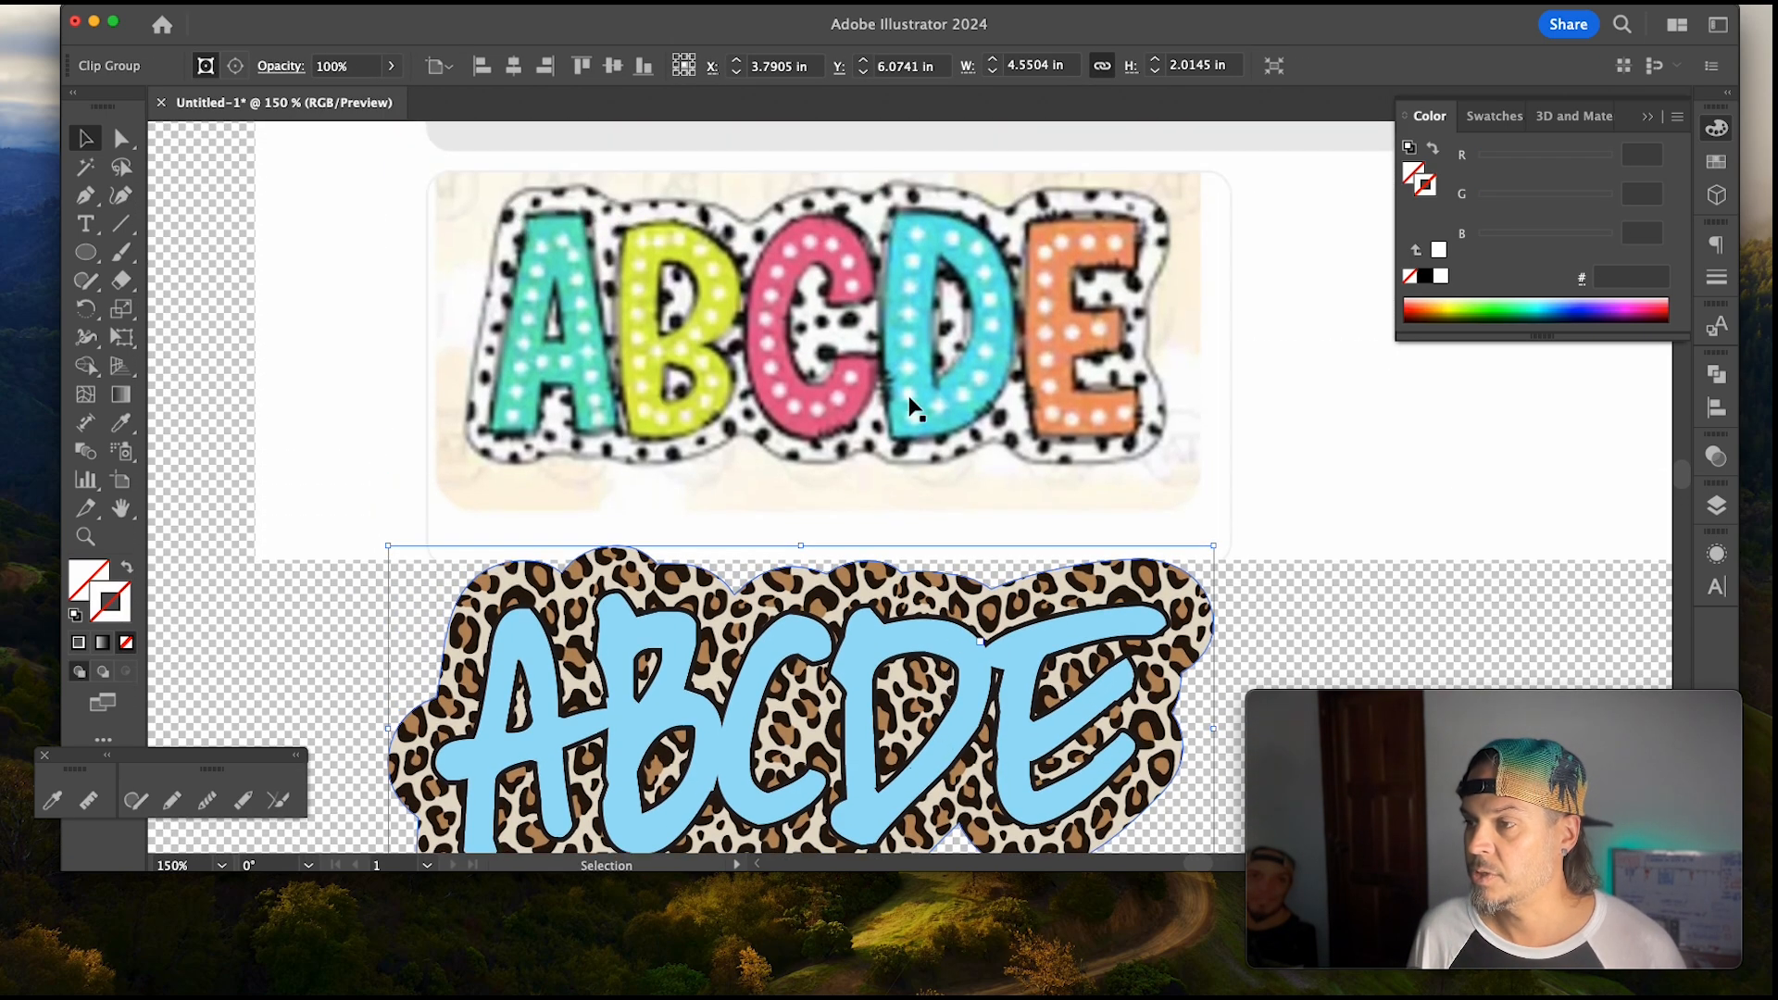
pyautogui.scroll(-3)
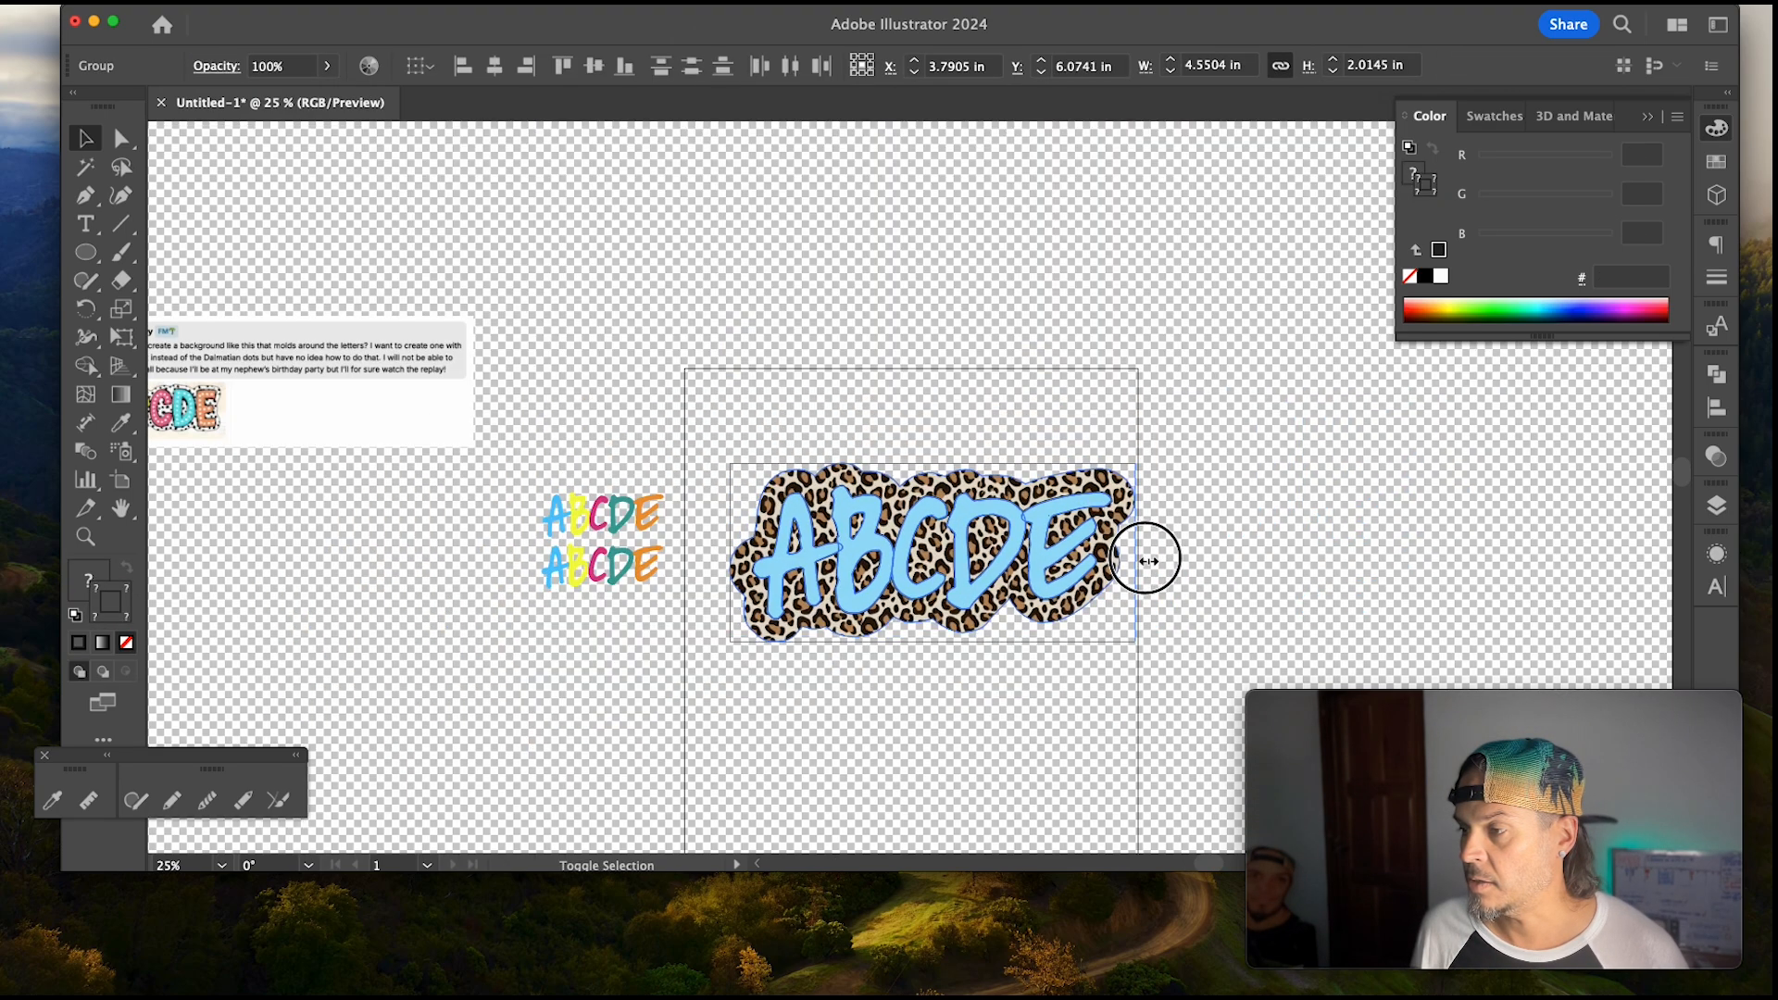
pyautogui.moveTo(1145, 559); pyautogui.dragTo(1128, 646)
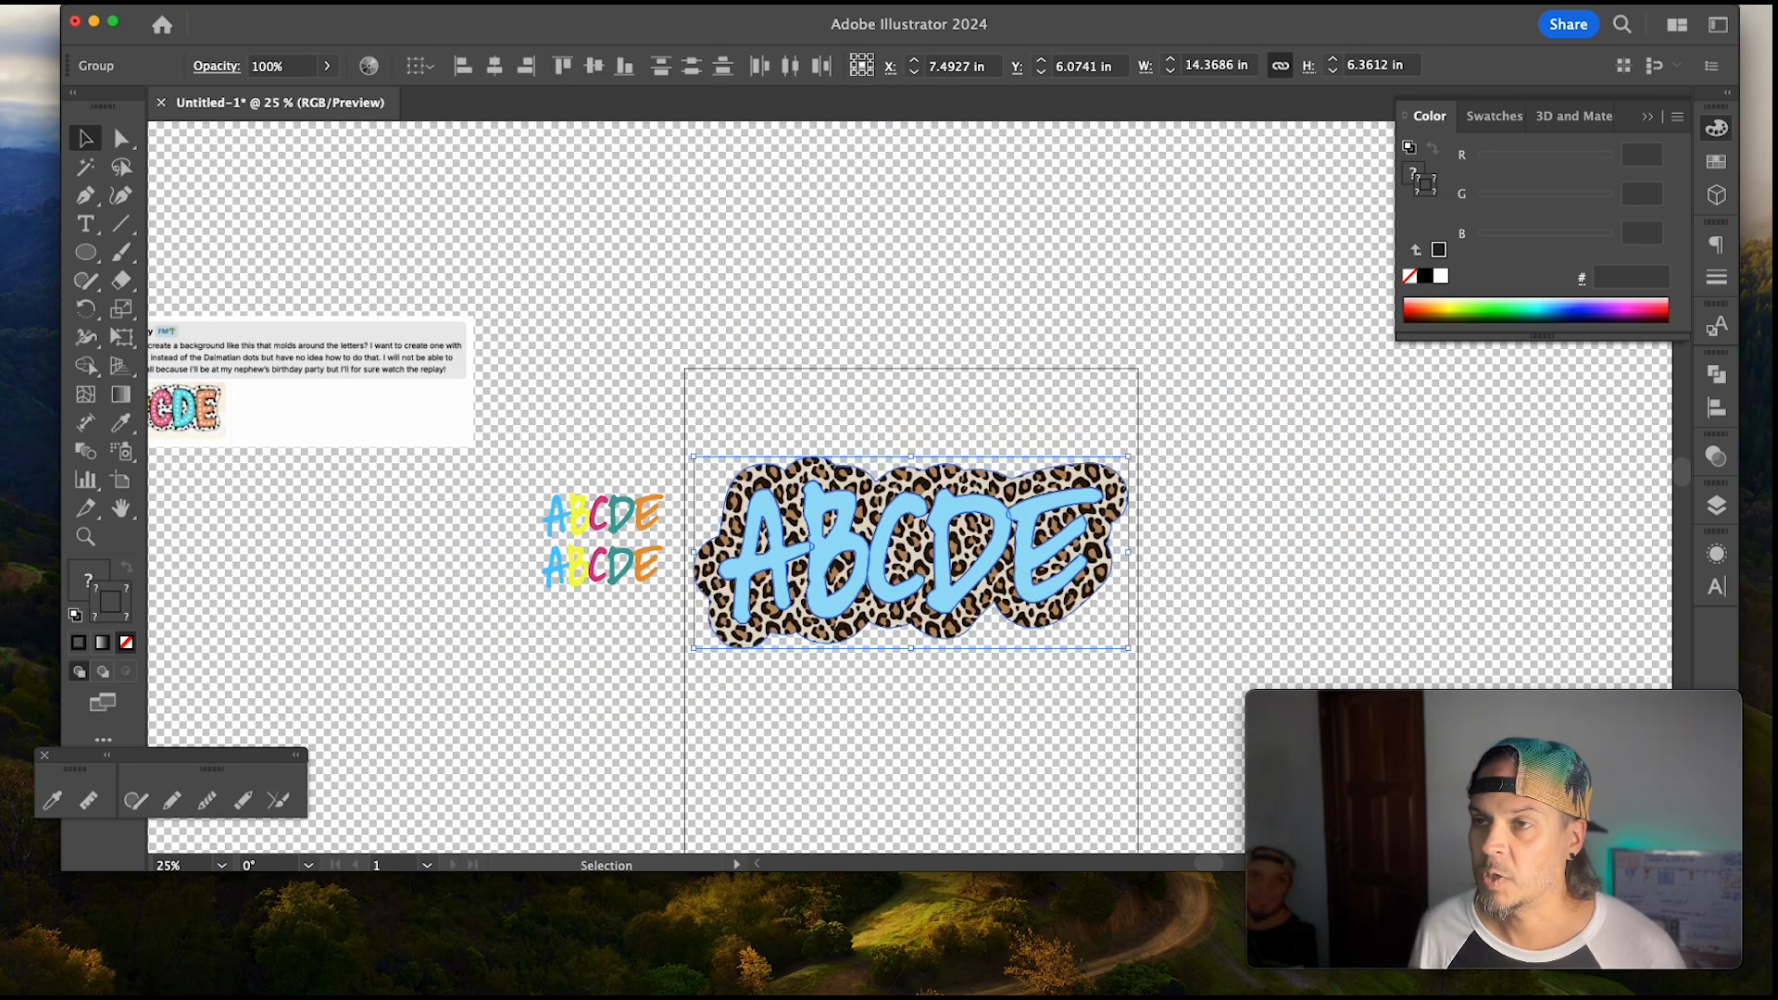
pyautogui.click(67, 22)
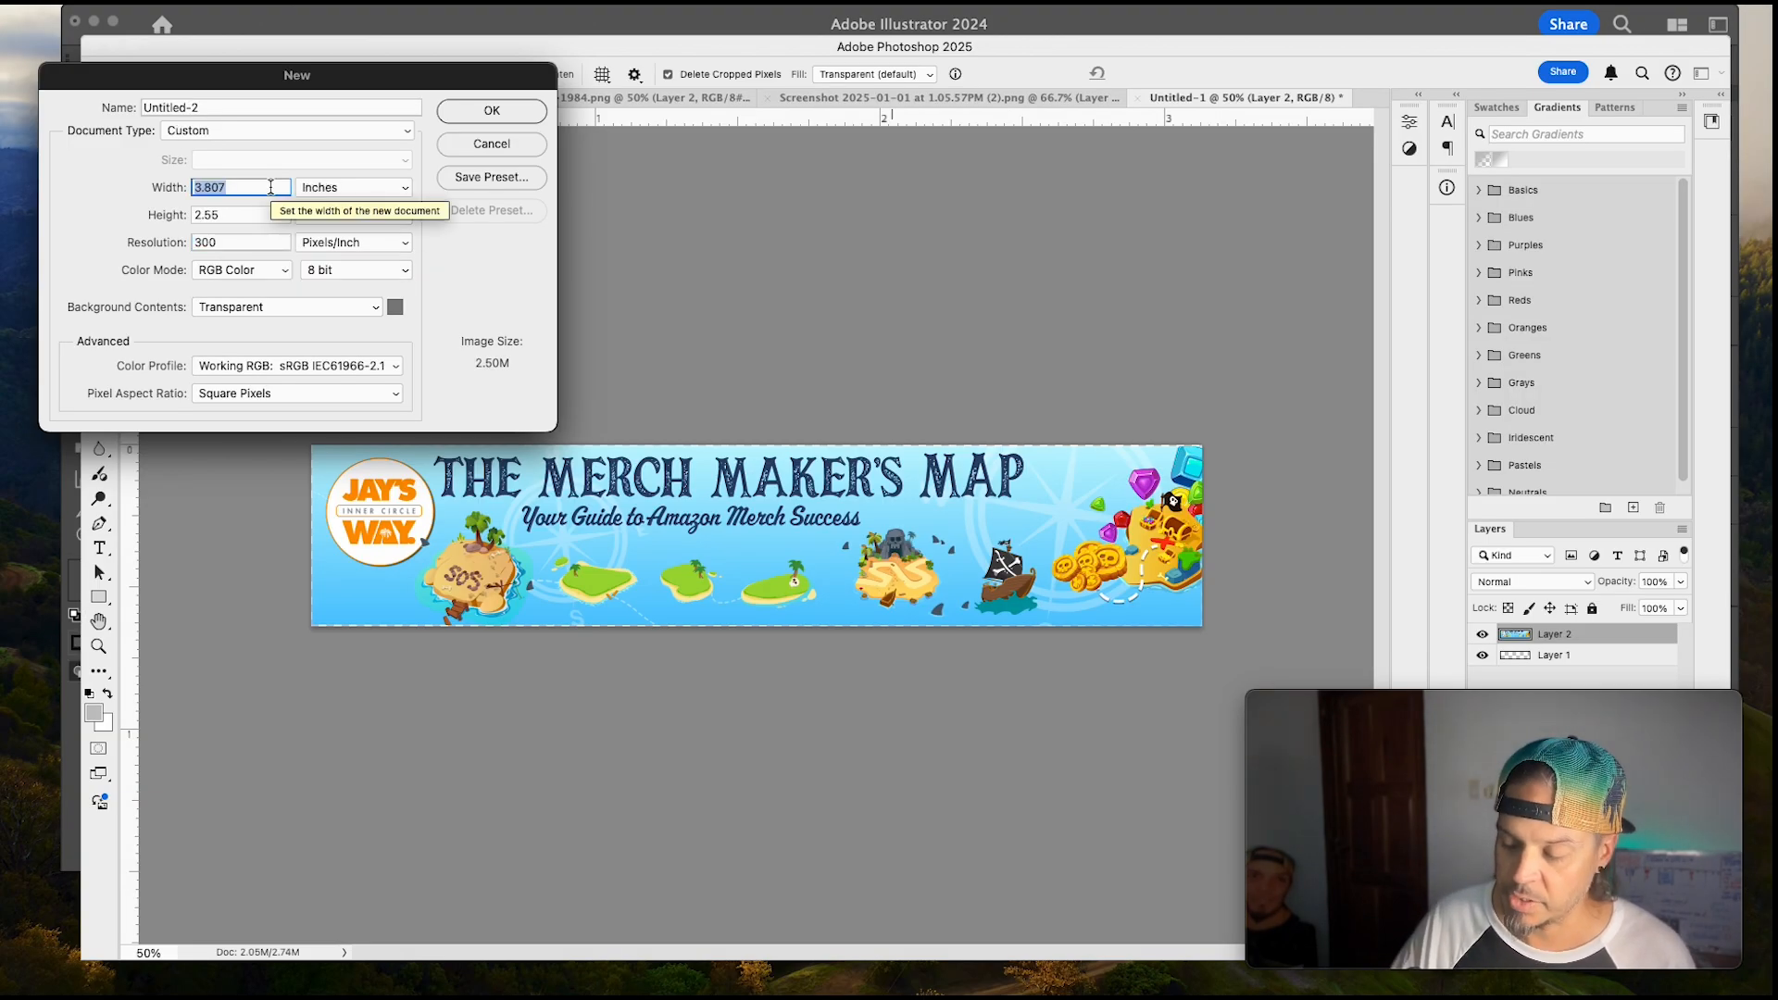
# Step: Create a 12 in wide transparent document, paste the artwork as pixels and enlarge it to the canvas
pyautogui.write('12')
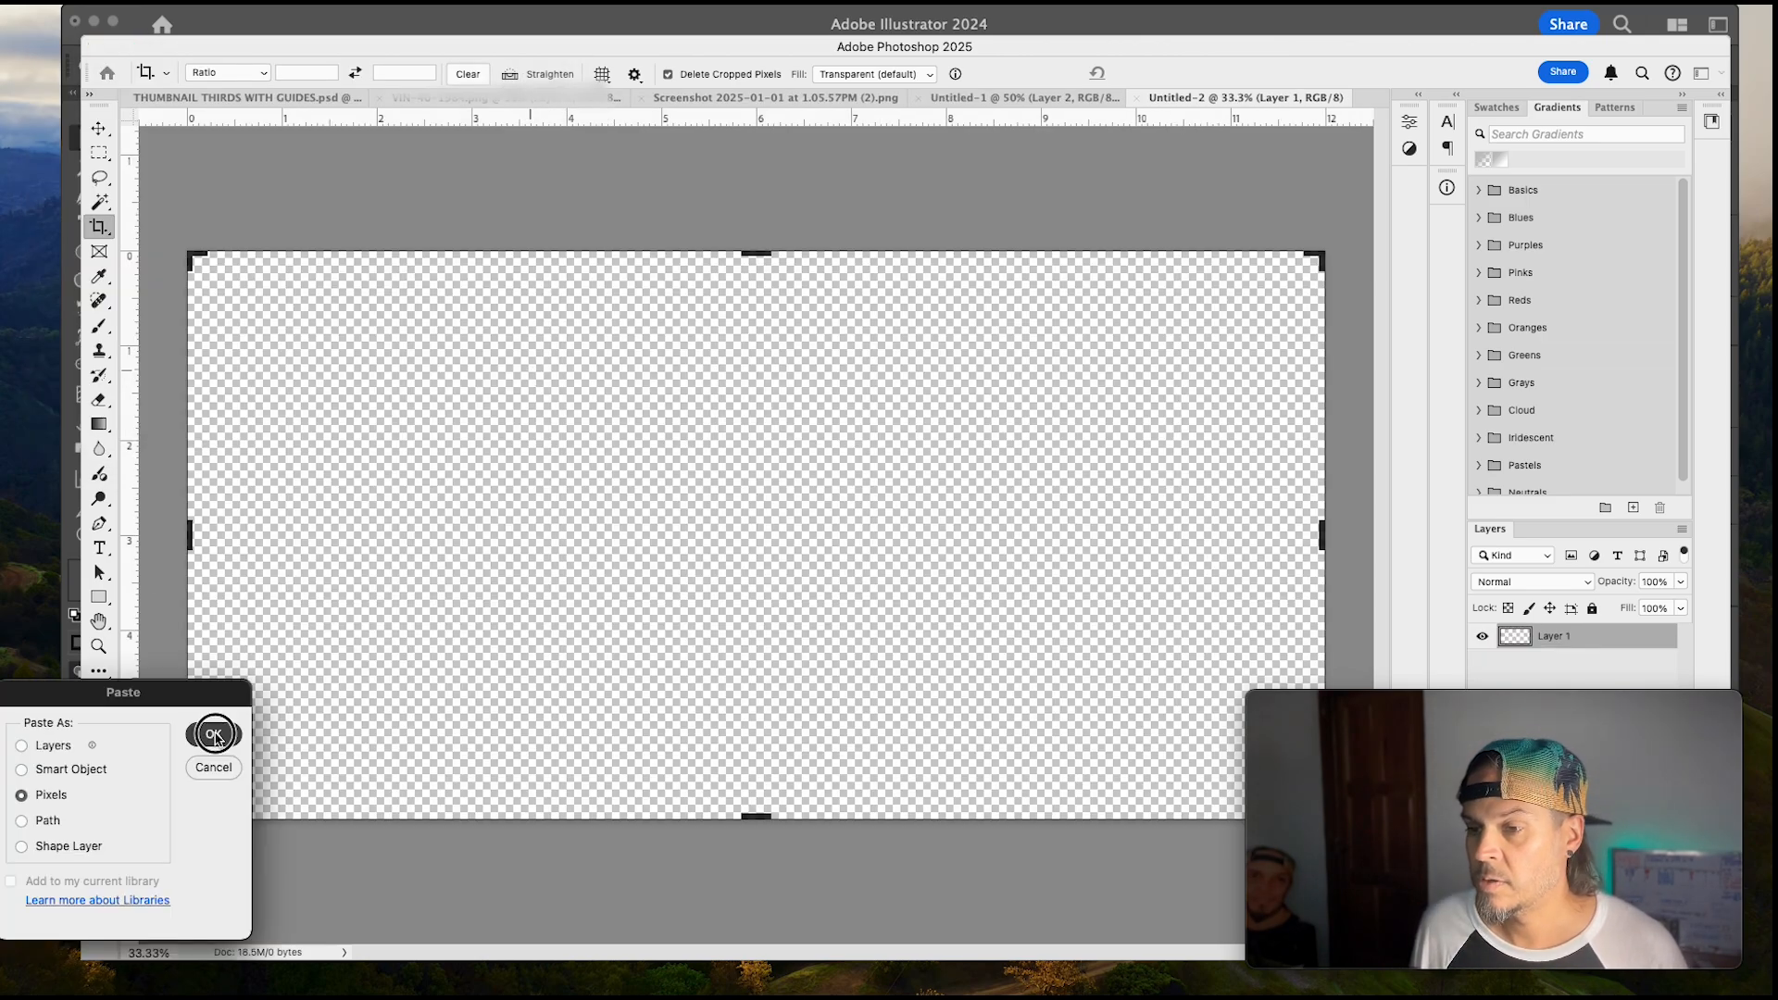
pyautogui.click(213, 734)
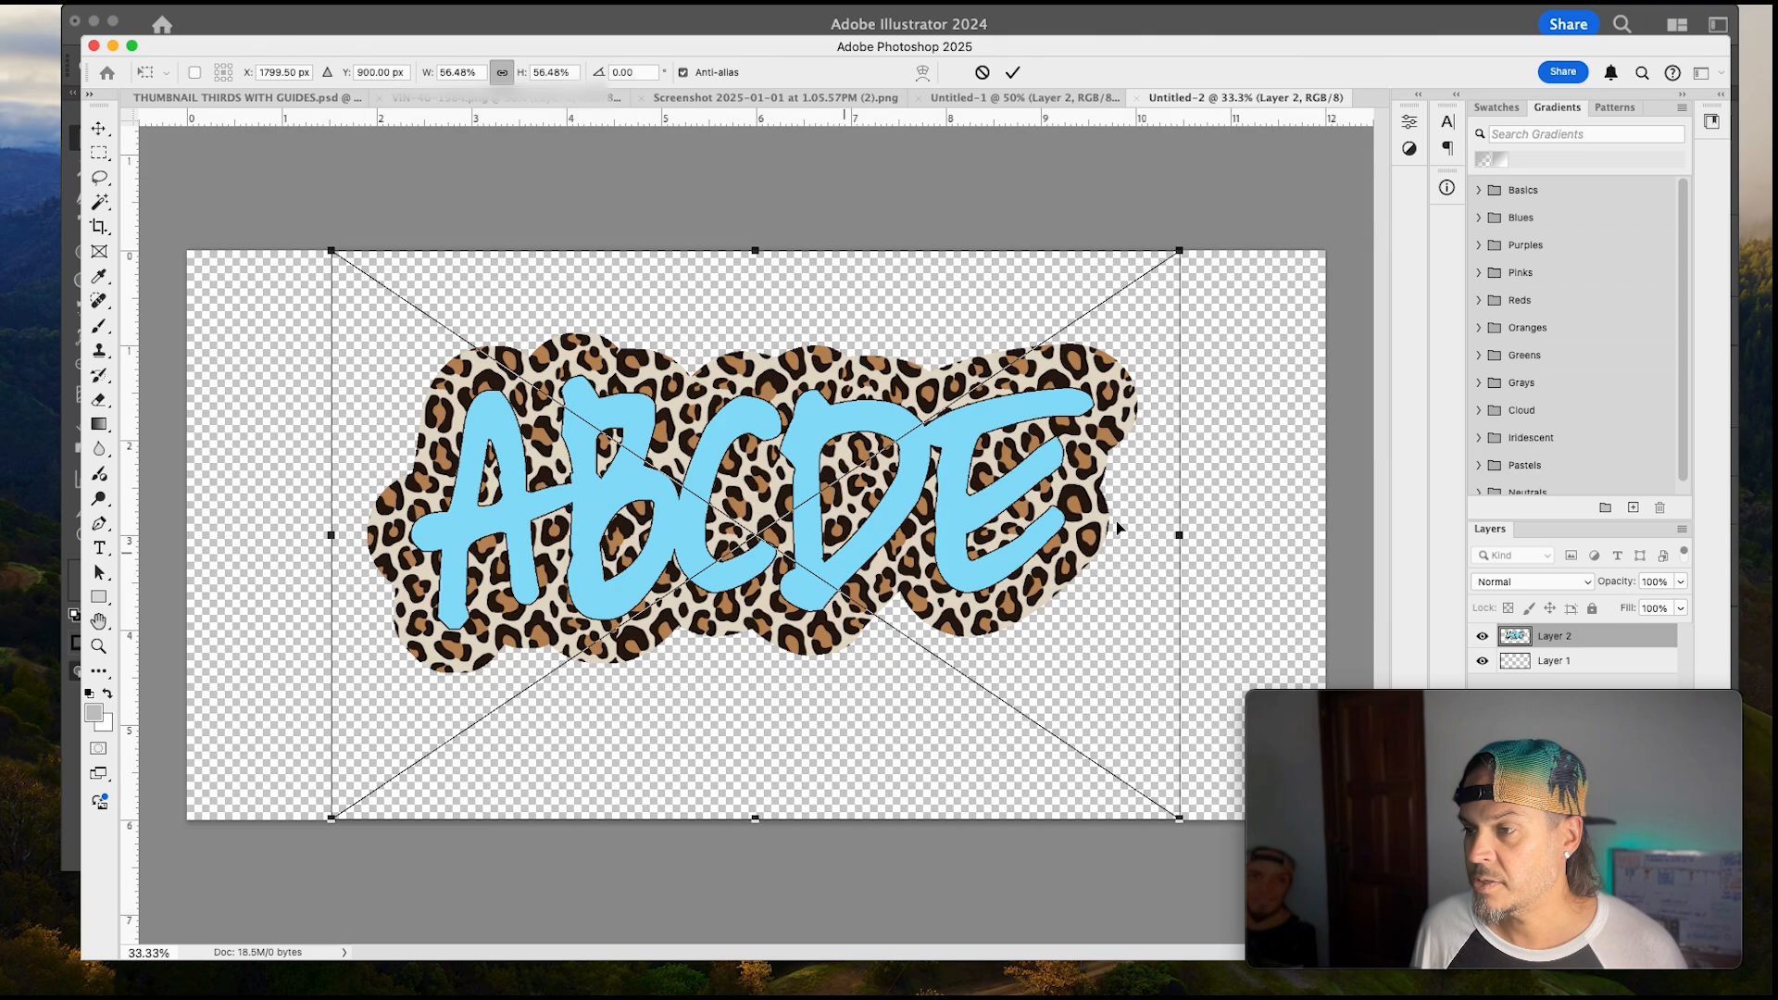
pyautogui.moveTo(1121, 530)
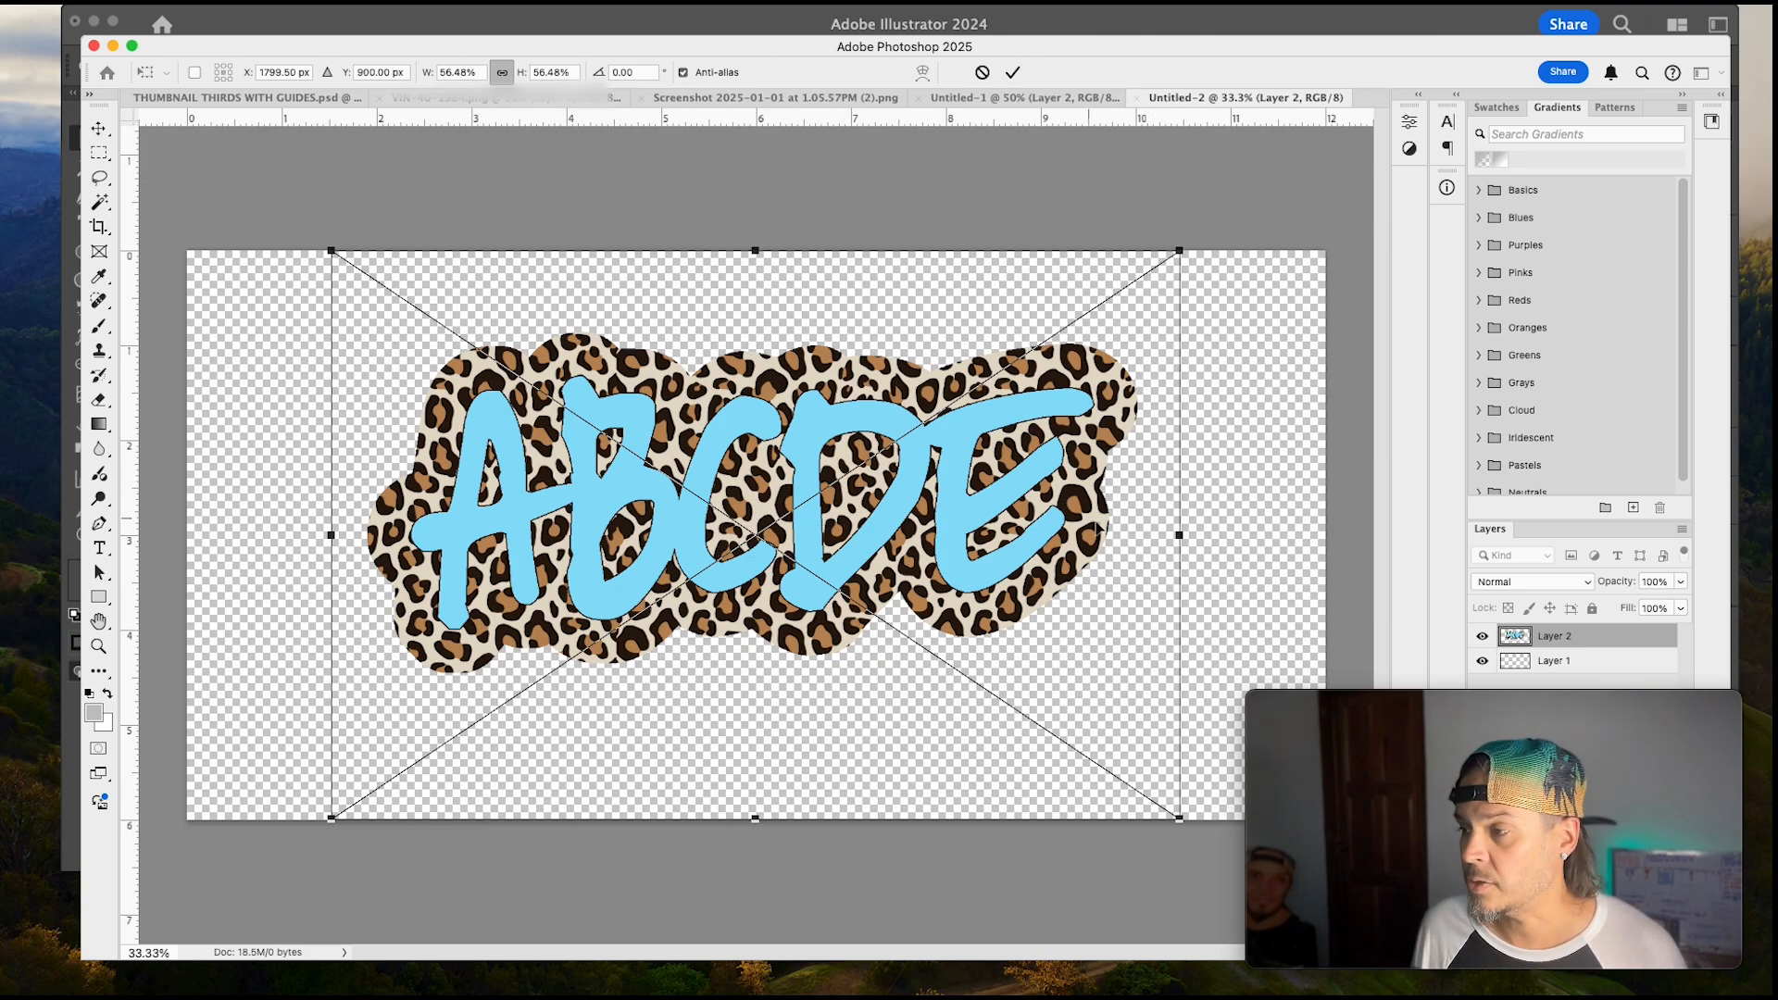
pyautogui.moveTo(1178, 534); pyautogui.dragTo(1350, 533)
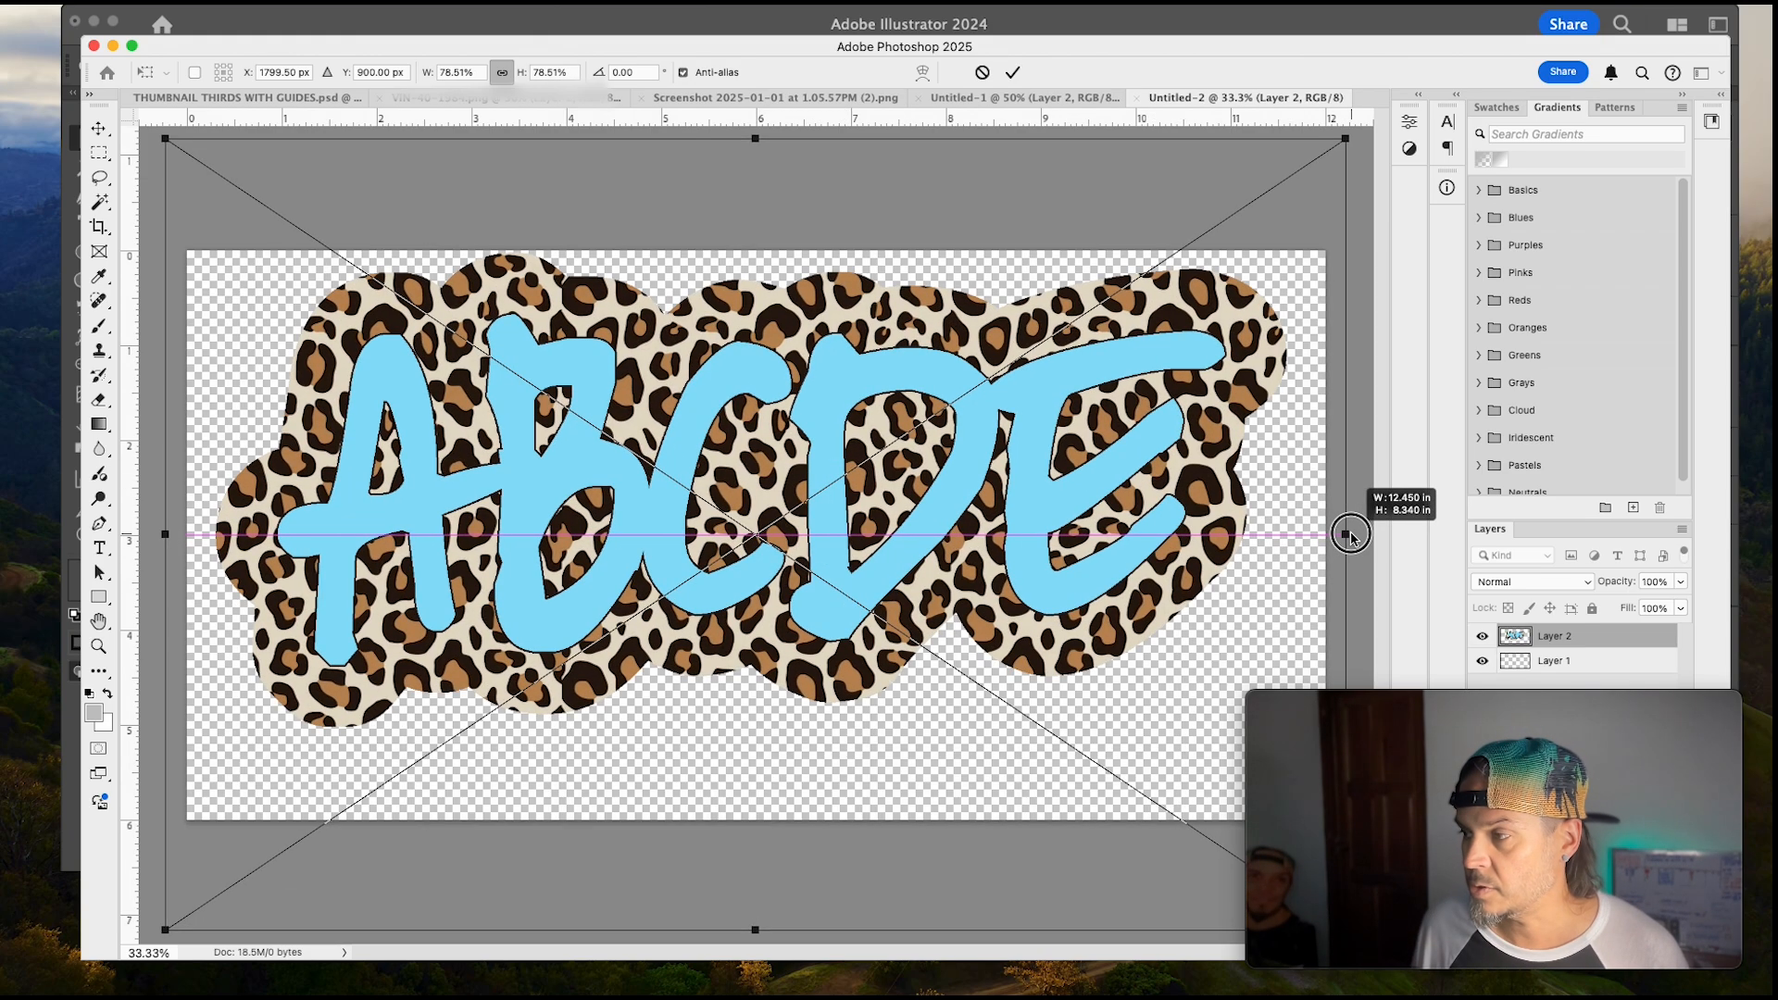
pyautogui.moveTo(1351, 533); pyautogui.dragTo(1373, 533)
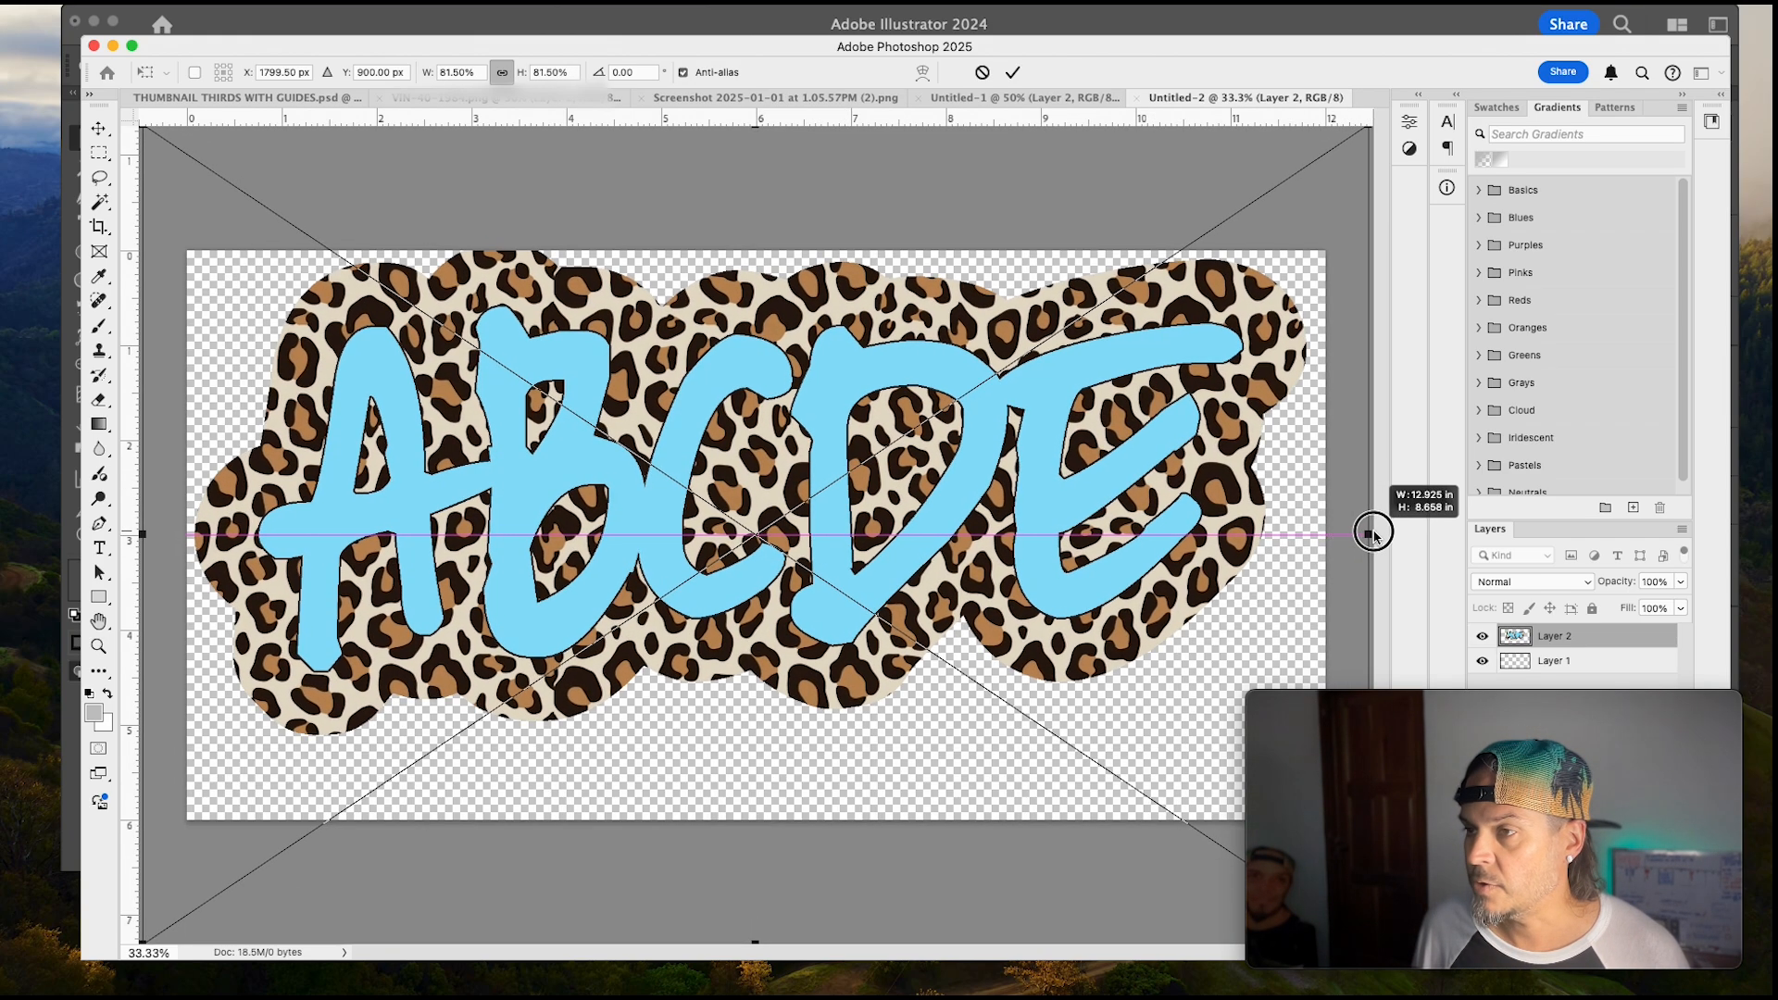
pyautogui.moveTo(1373, 533); pyautogui.dragTo(1387, 543)
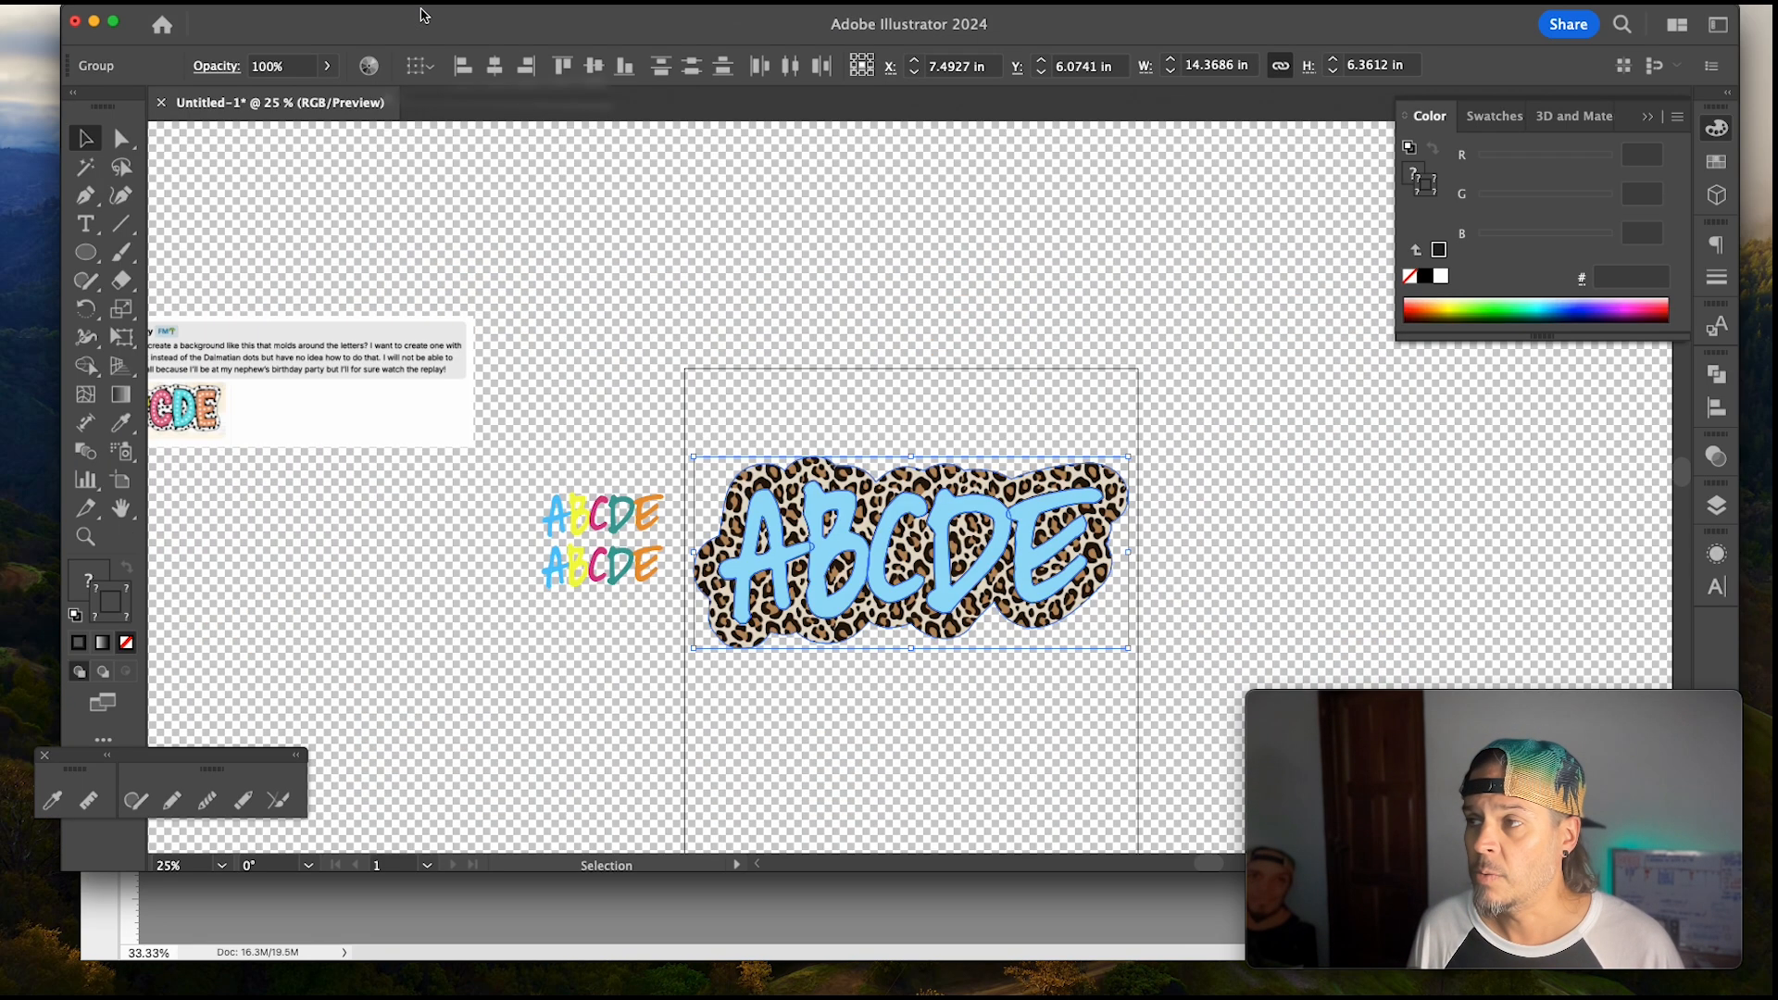
pyautogui.moveTo(1323, 579)
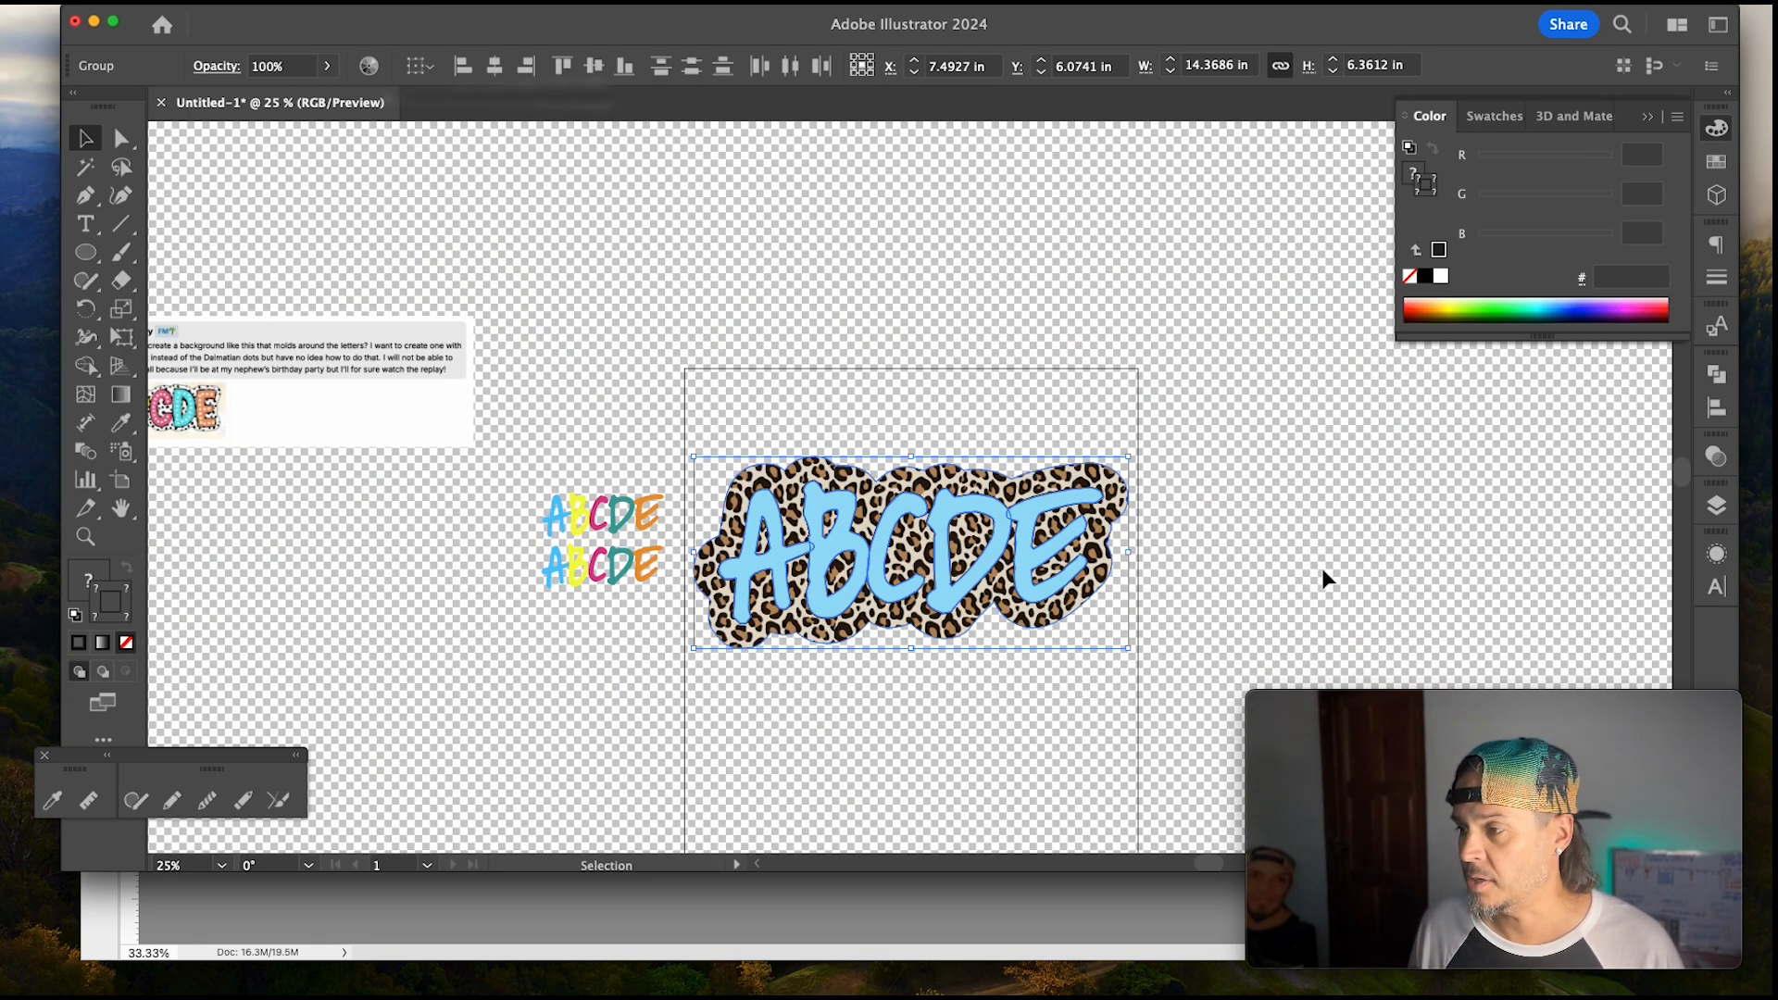
# Step: Search Creative Fabrica for "dotted font", open Dotted Rainbow and send it to Font Book
pyautogui.click(912, 678)
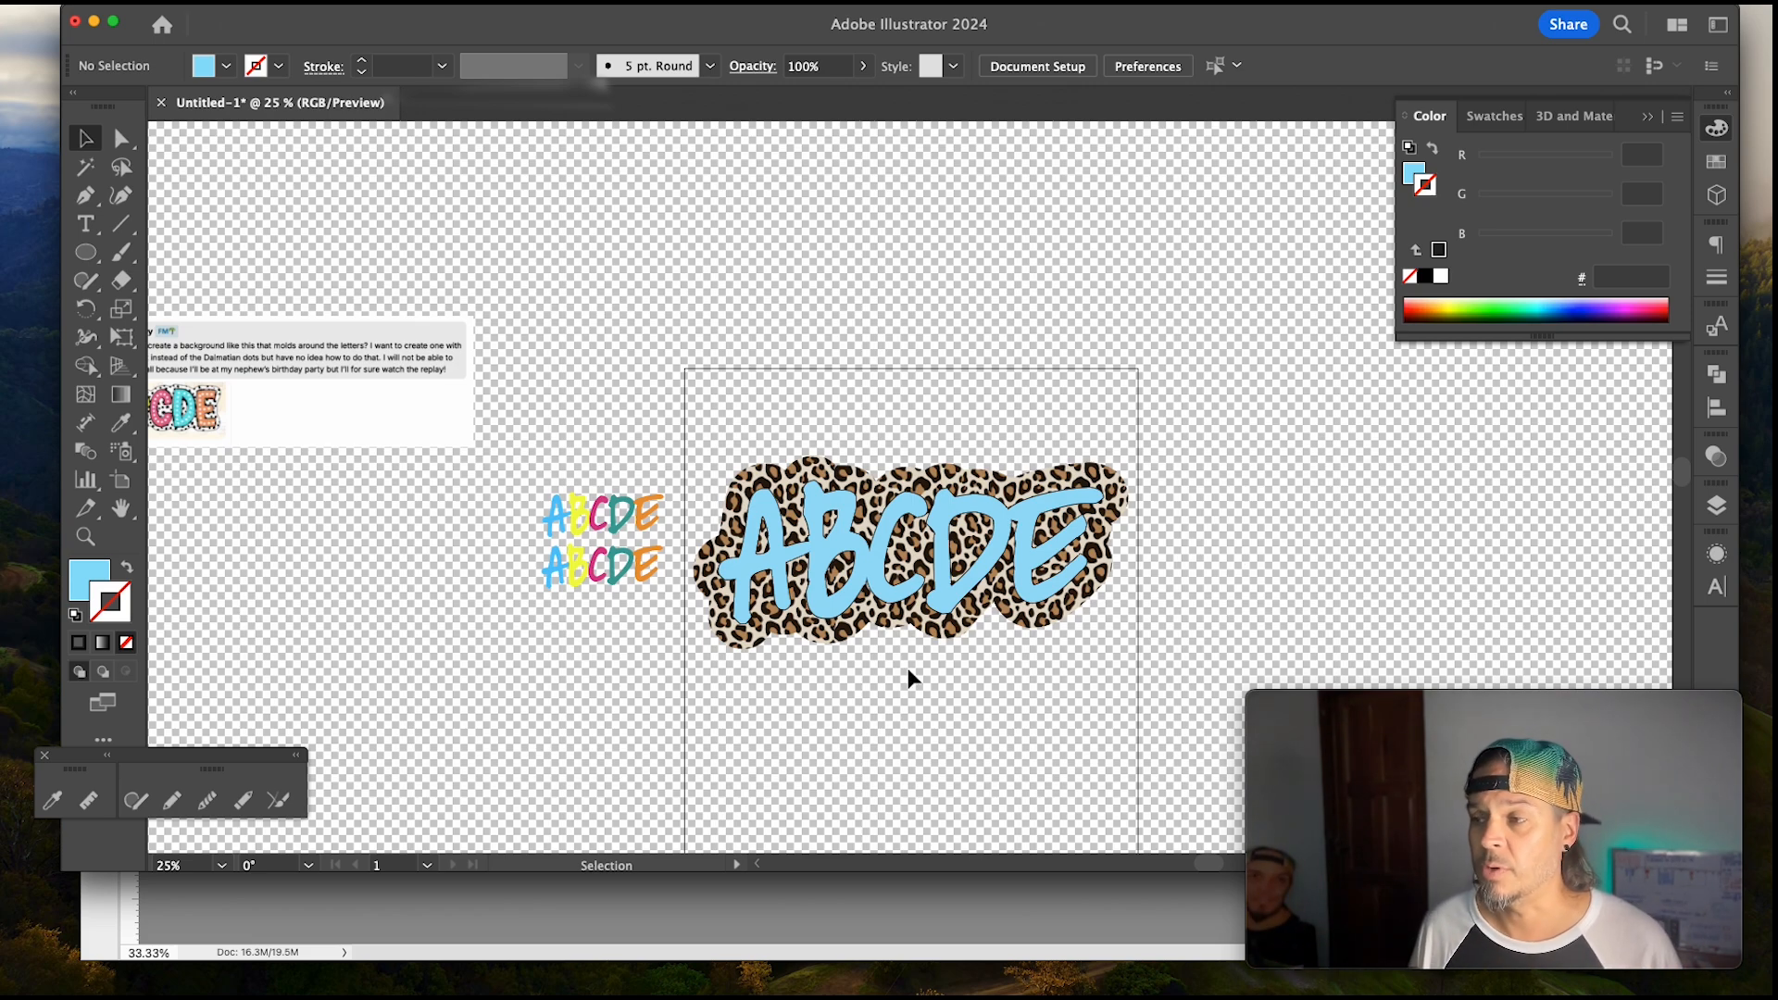
pyautogui.click(913, 565)
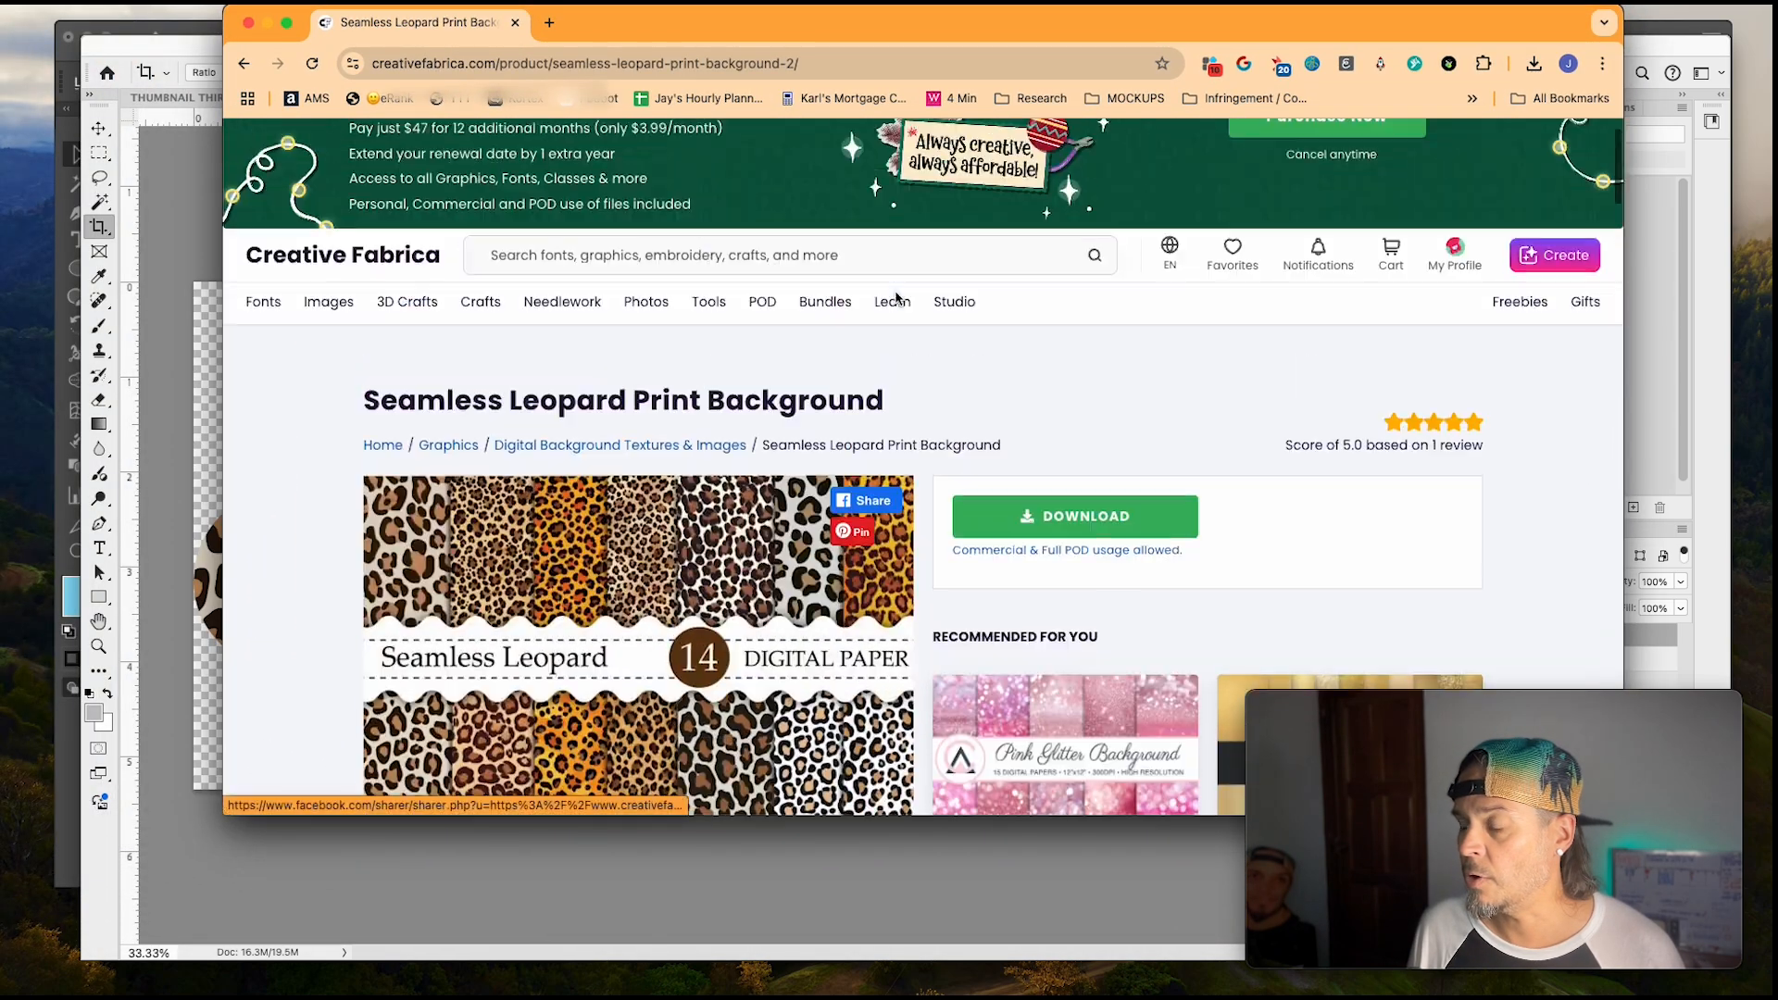
pyautogui.write('dotted font')
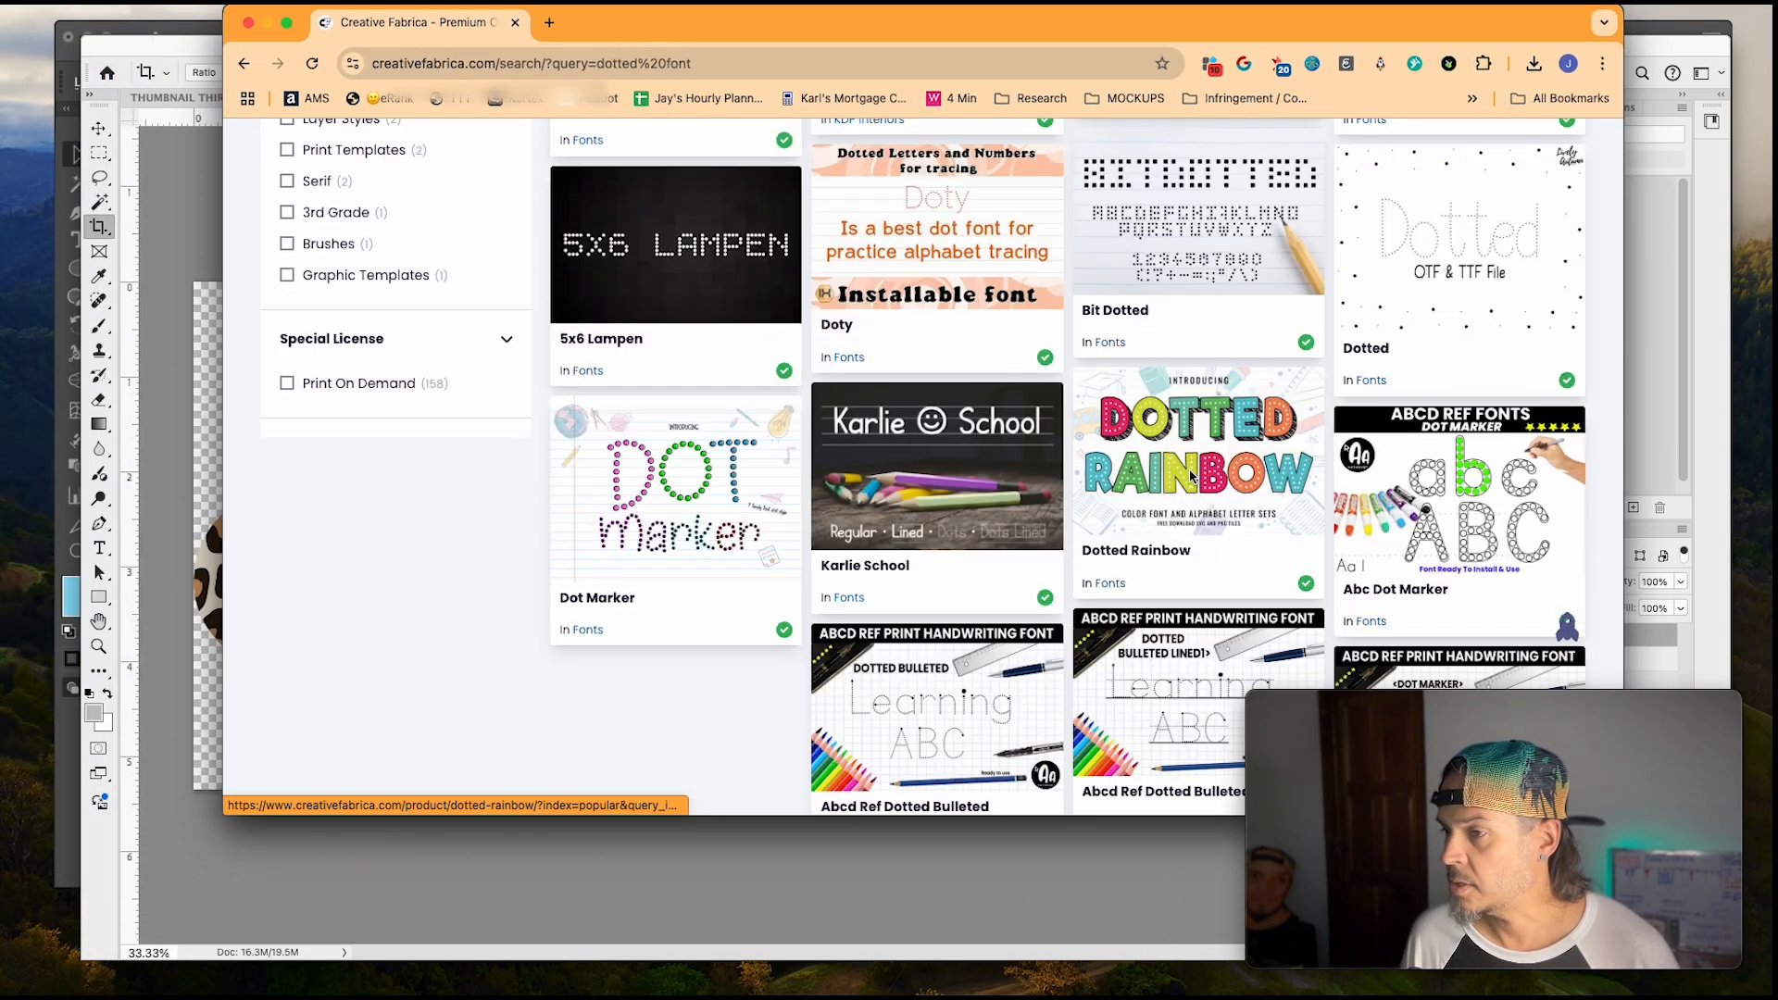
pyautogui.click(1193, 474)
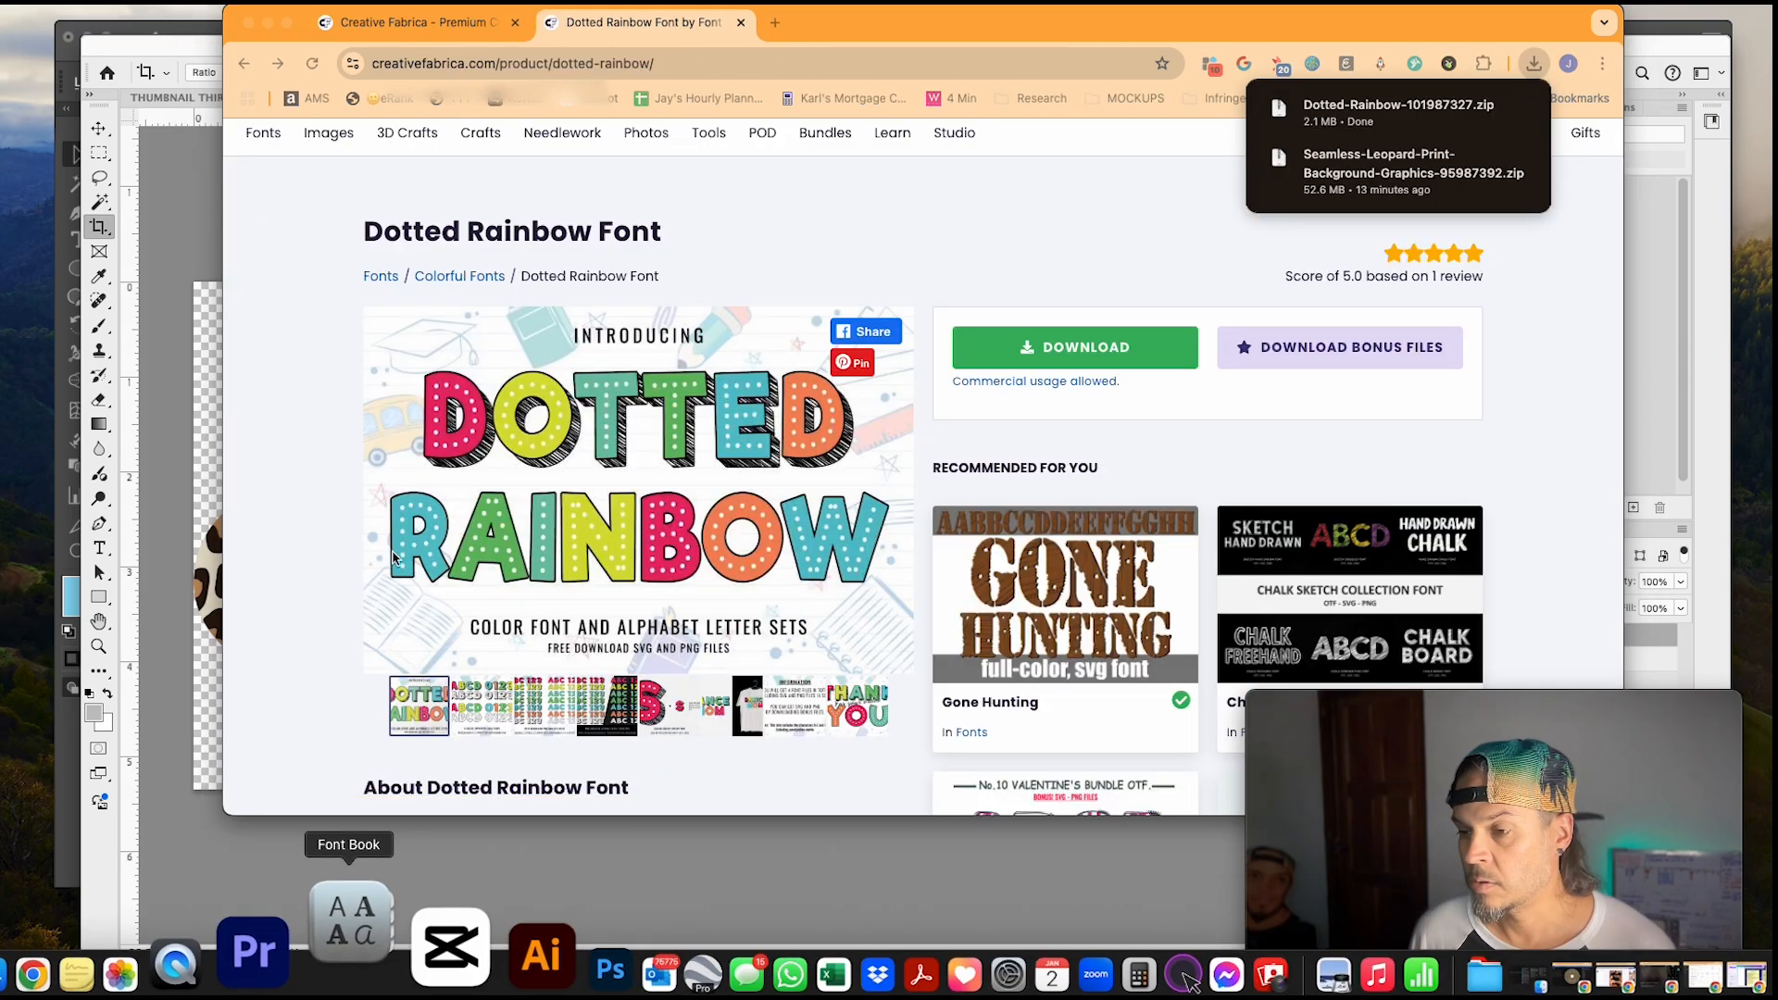
pyautogui.click(348, 923)
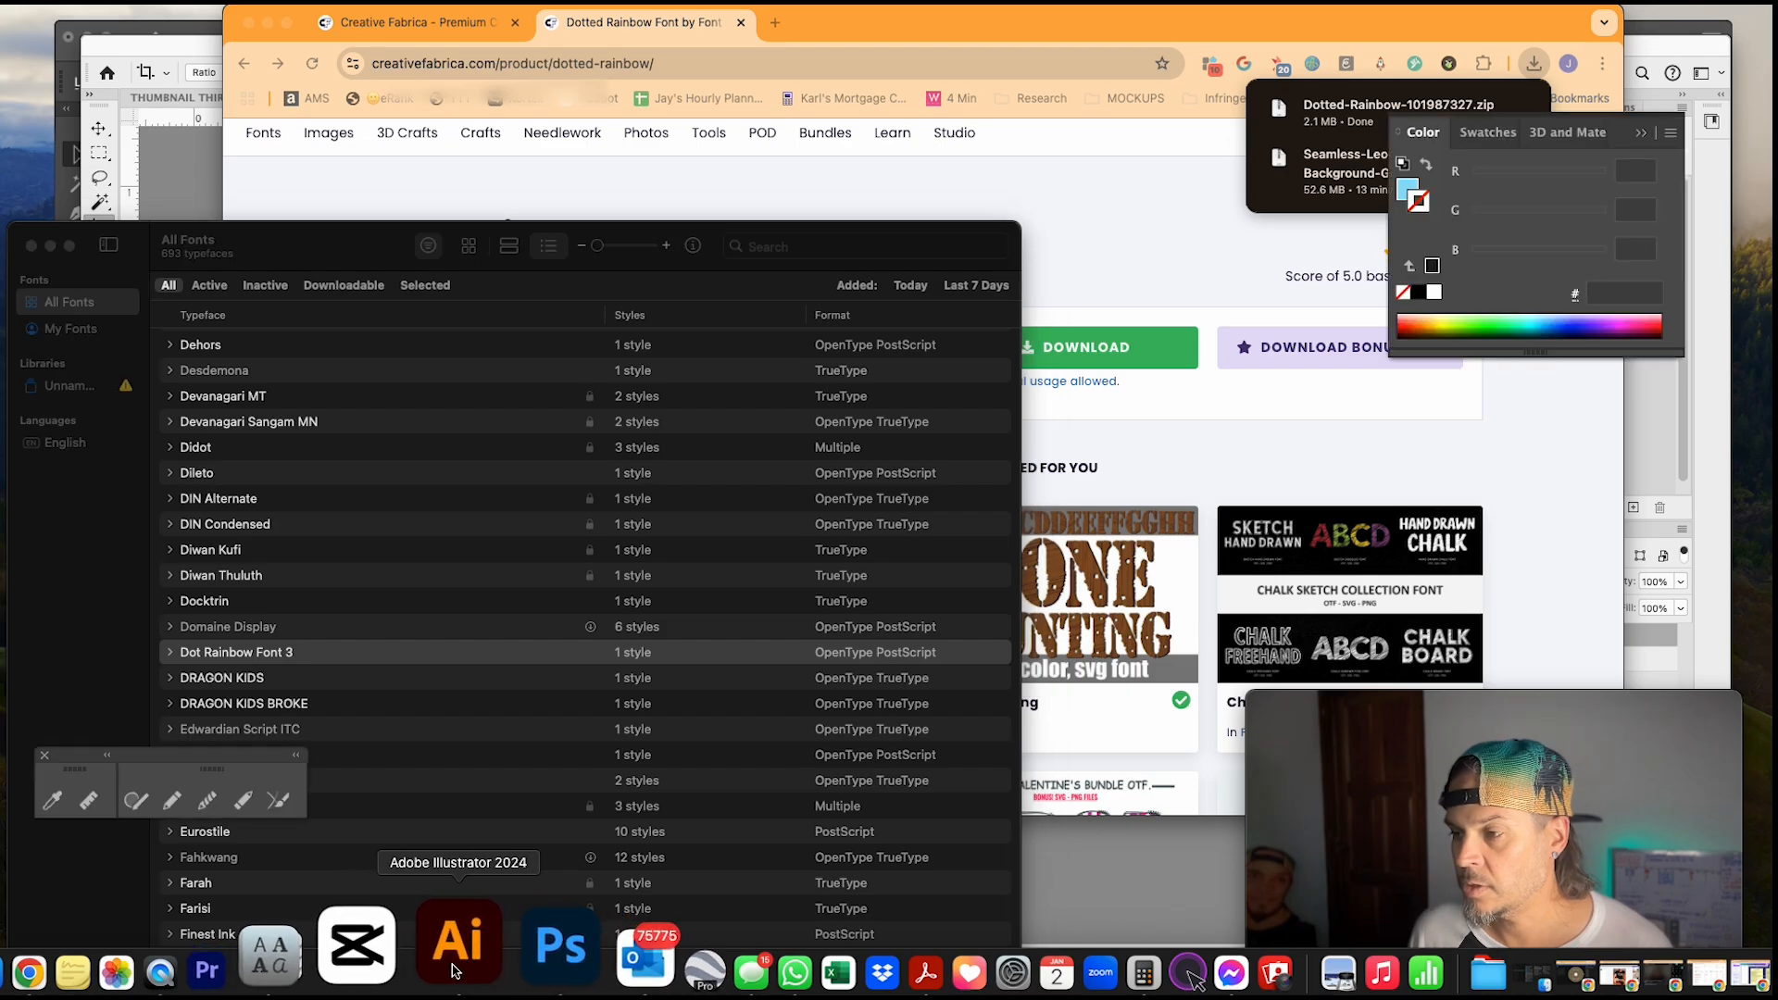
# Step: Apply Dot Rainbow Font 3 Regular to the lower ABCDE with Optical kerning and -52 tracking
pyautogui.click(459, 945)
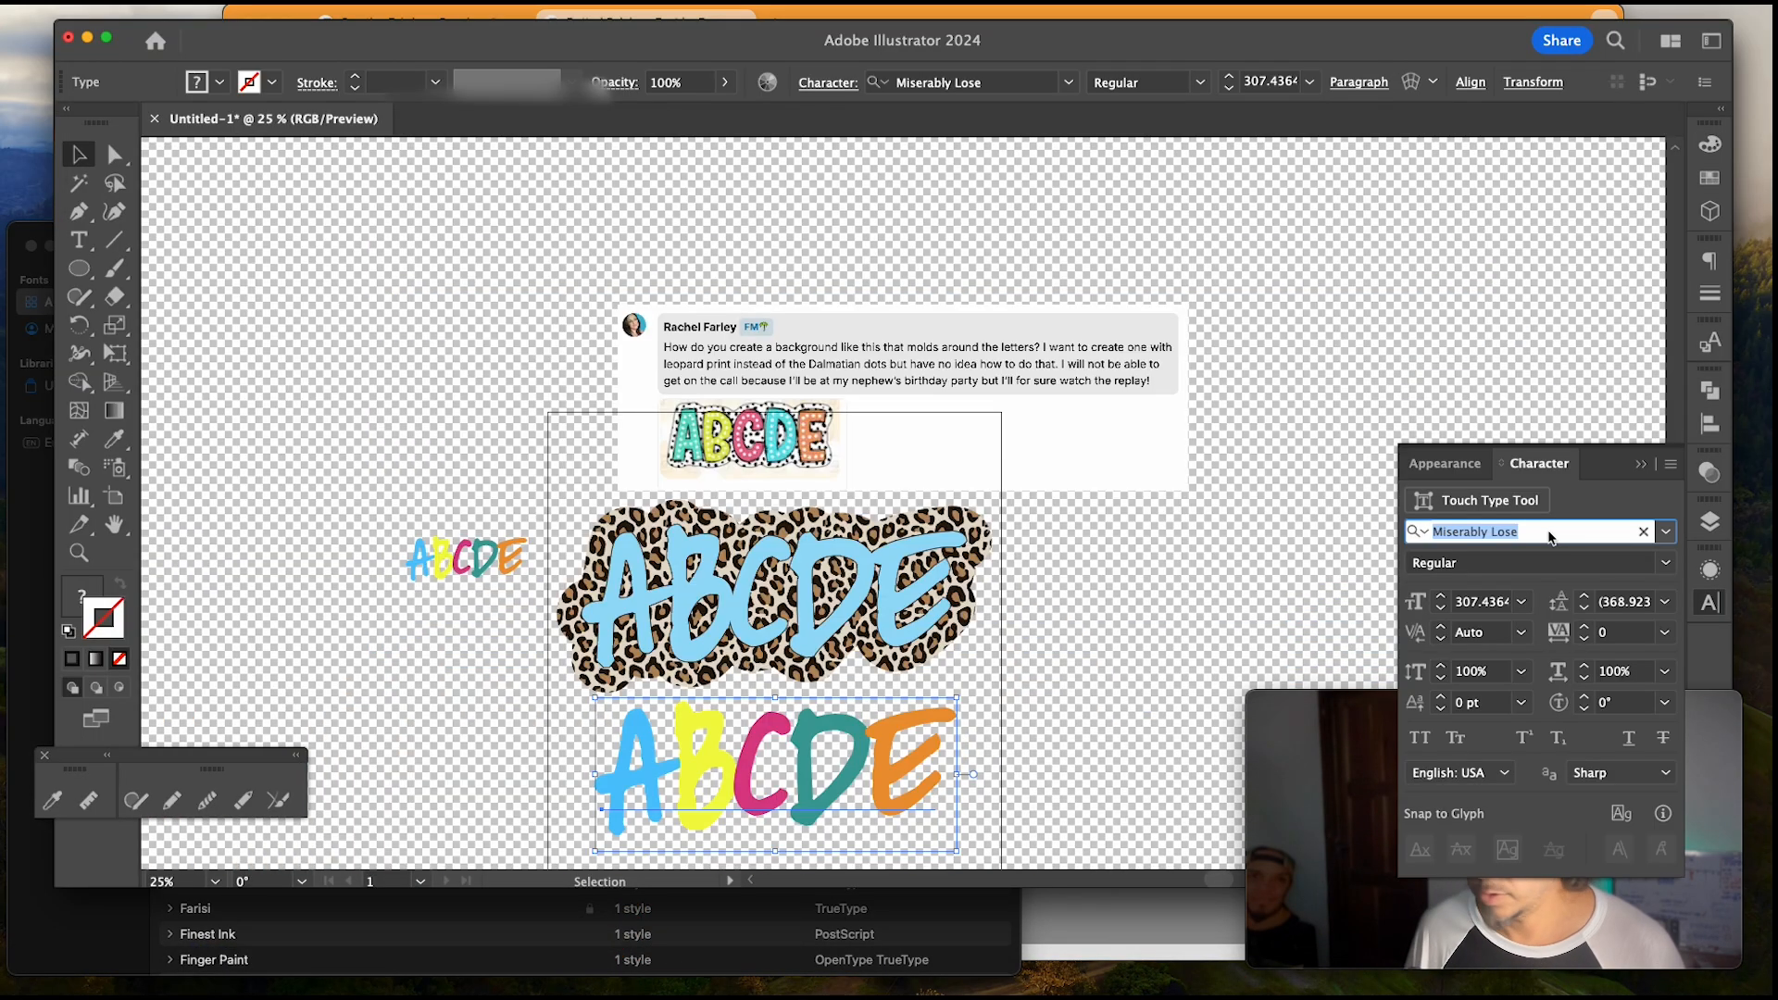
pyautogui.write('dot')
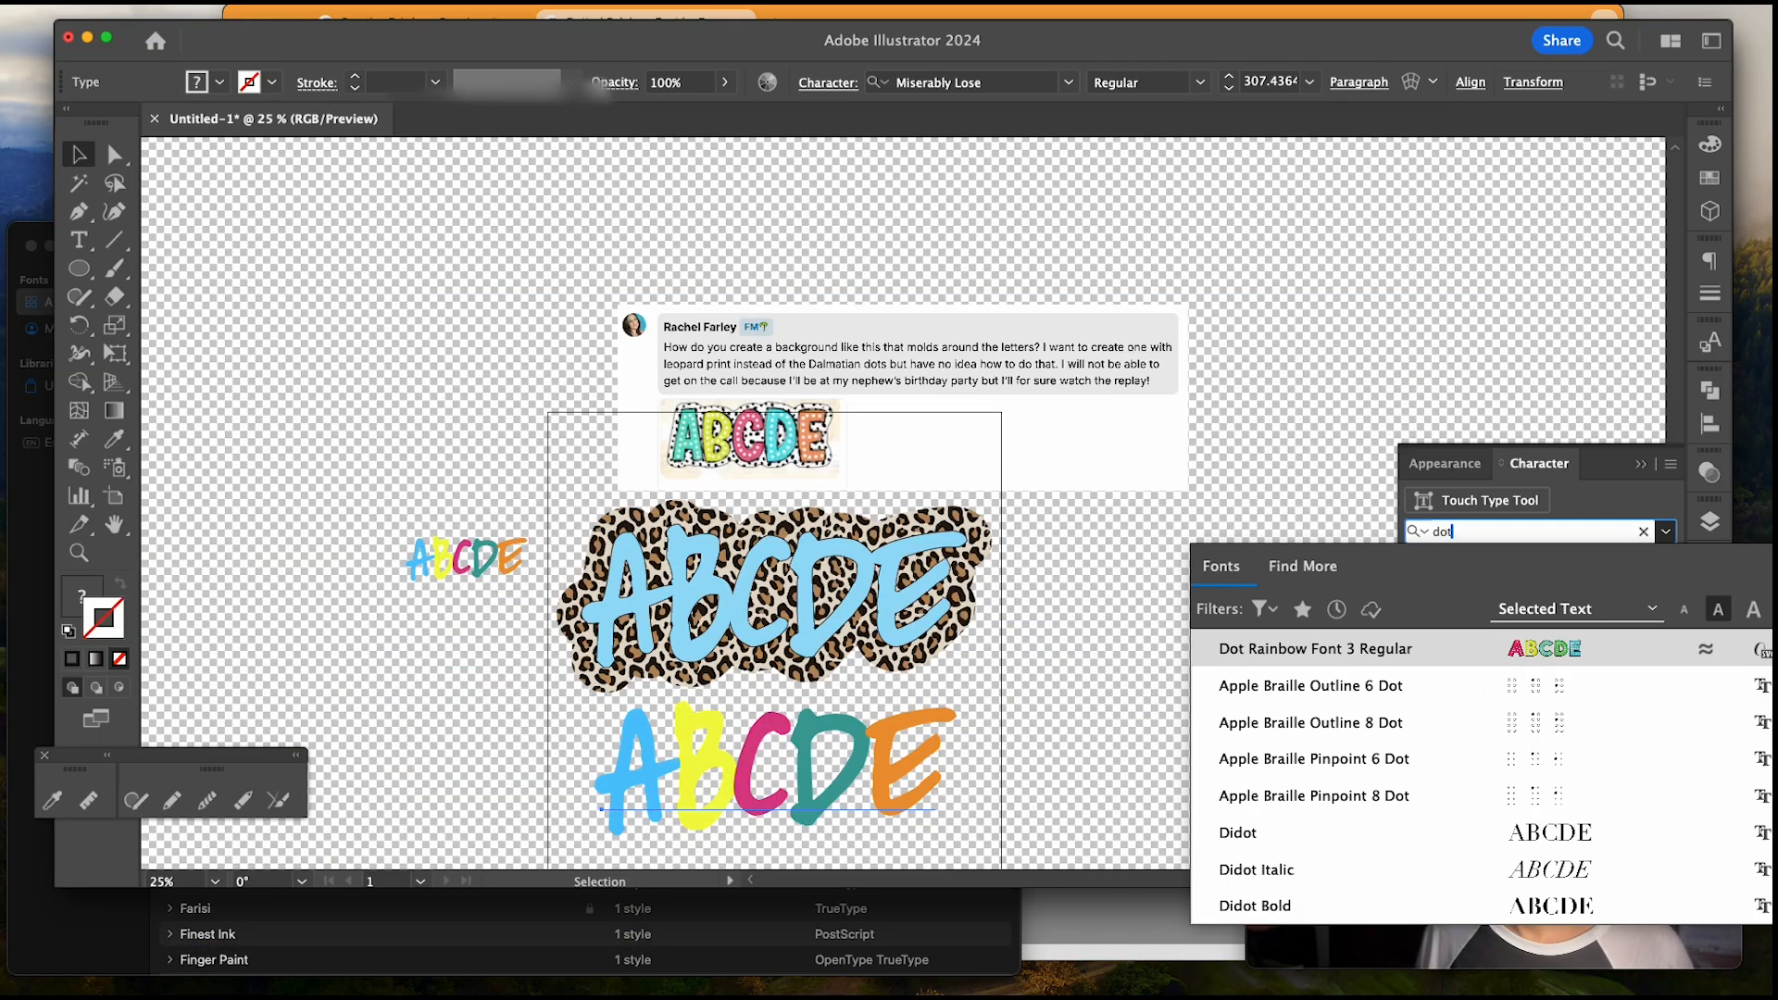
pyautogui.click(1315, 648)
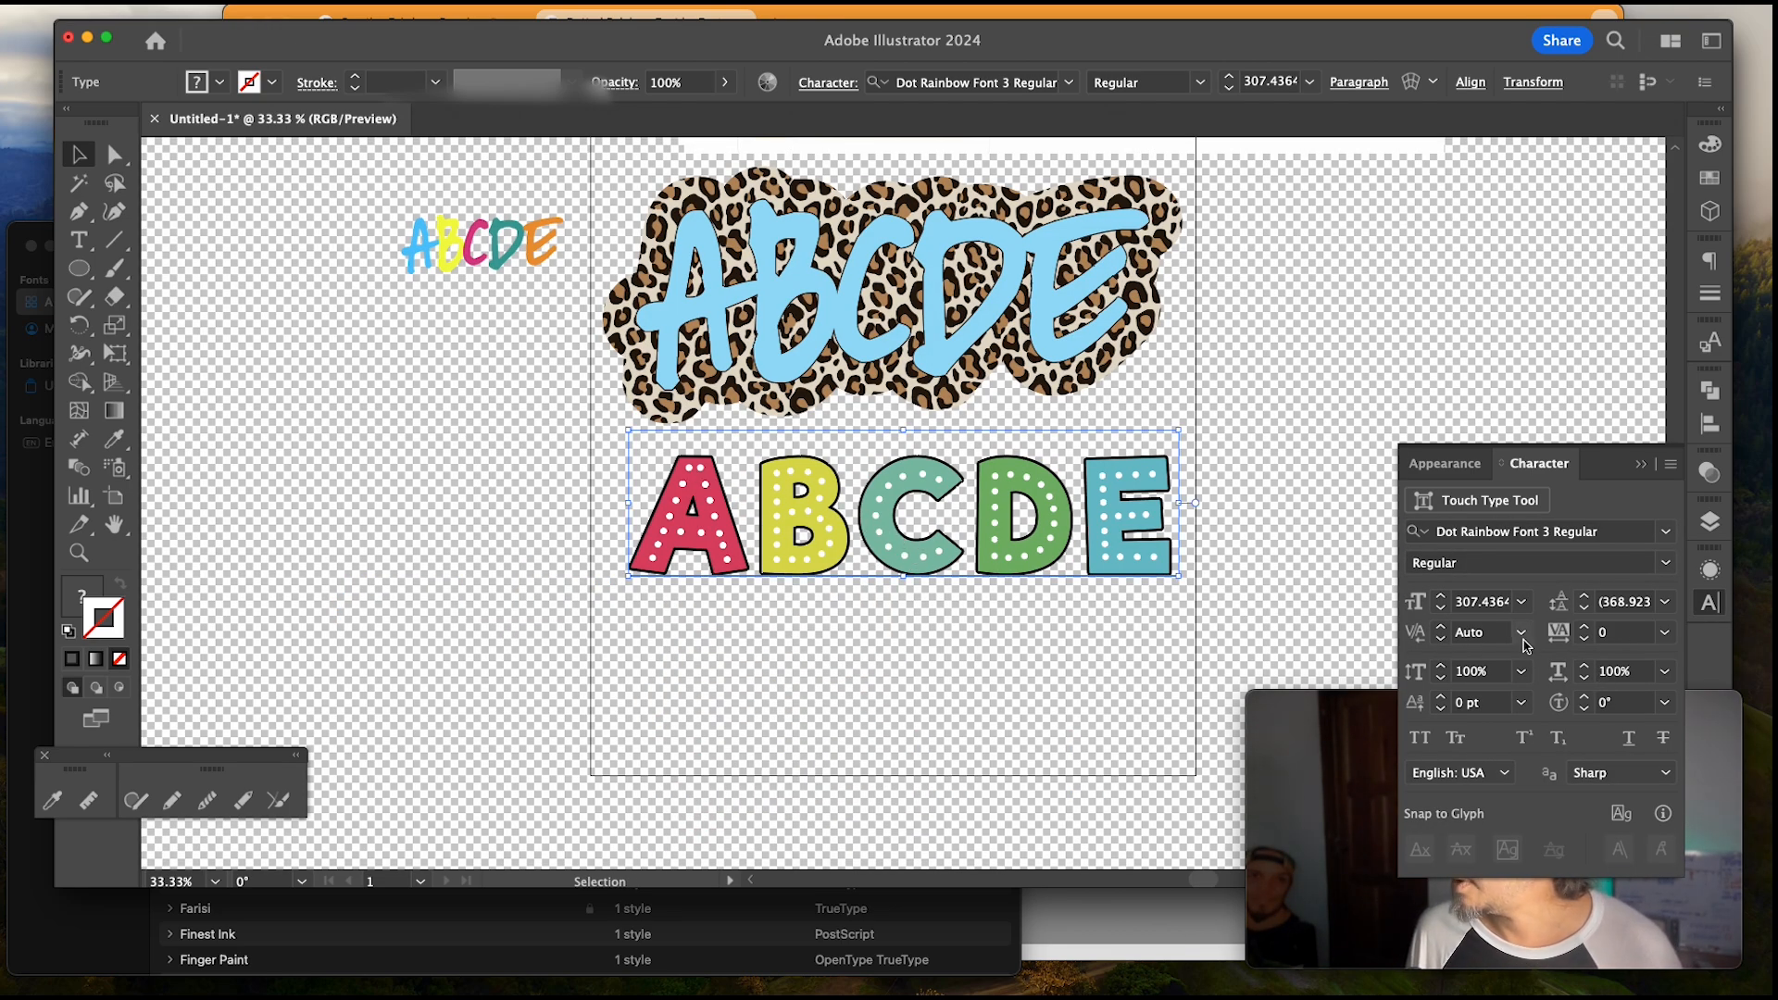
pyautogui.click(1519, 634)
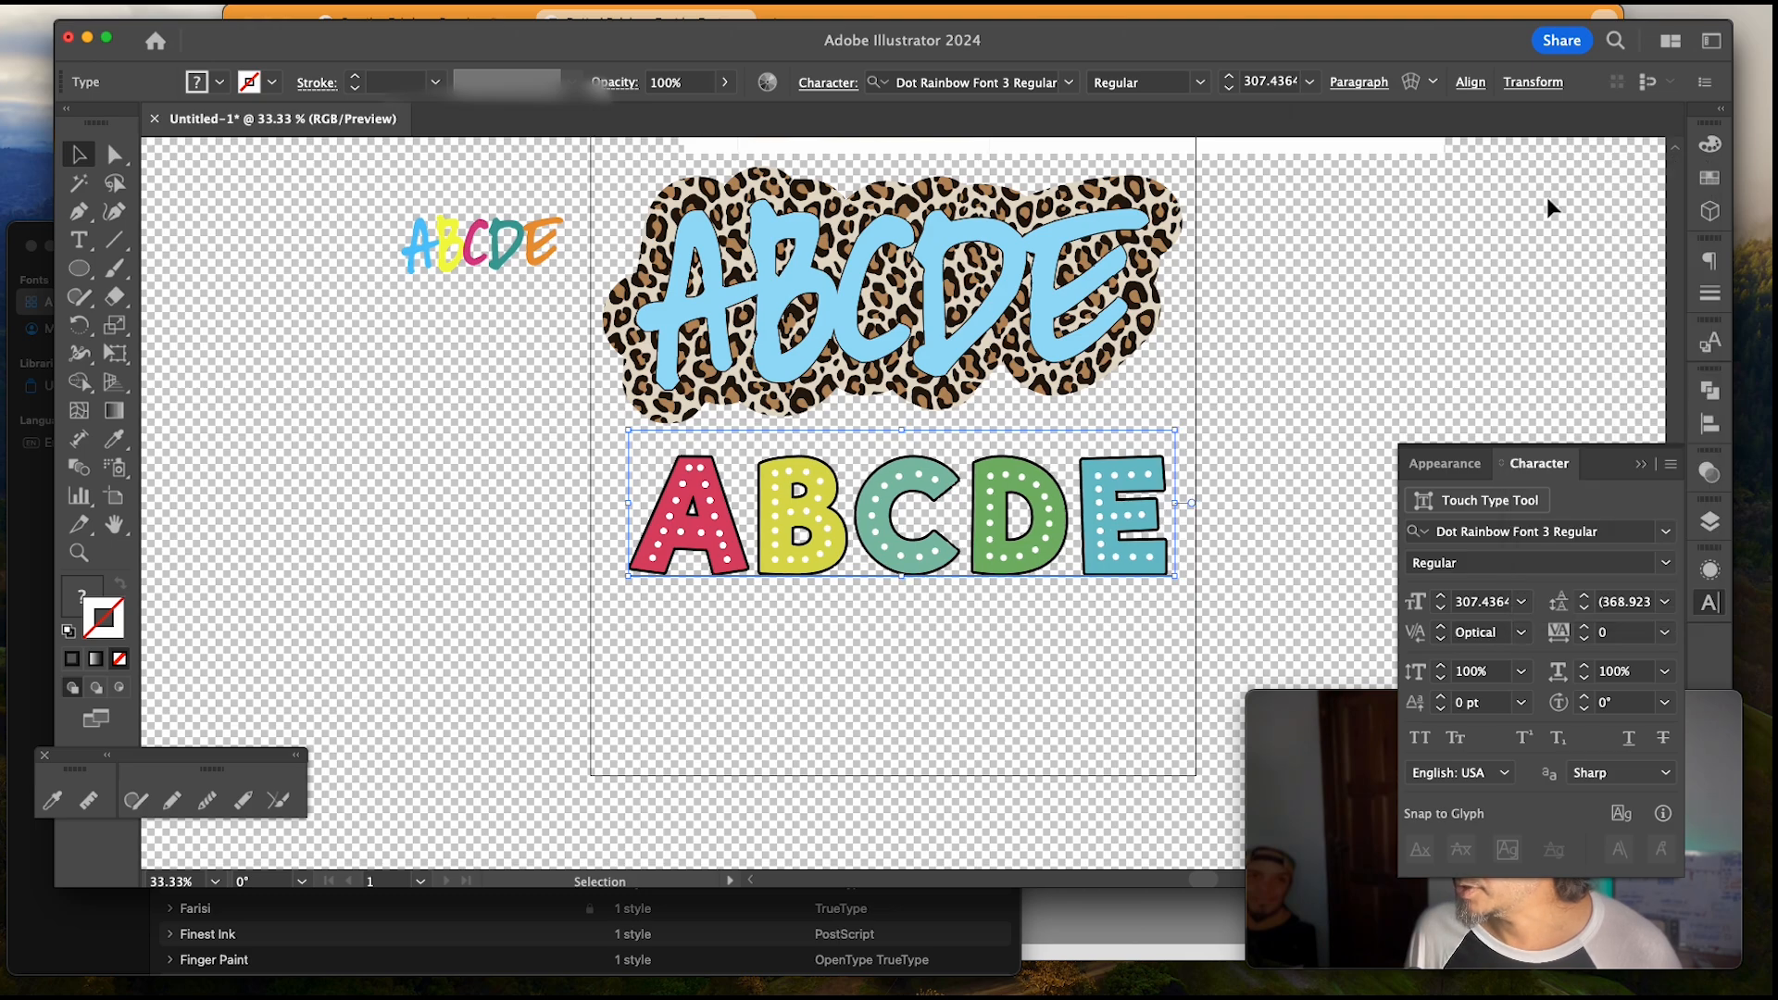
pyautogui.moveTo(1586, 645)
pyautogui.write('-52')
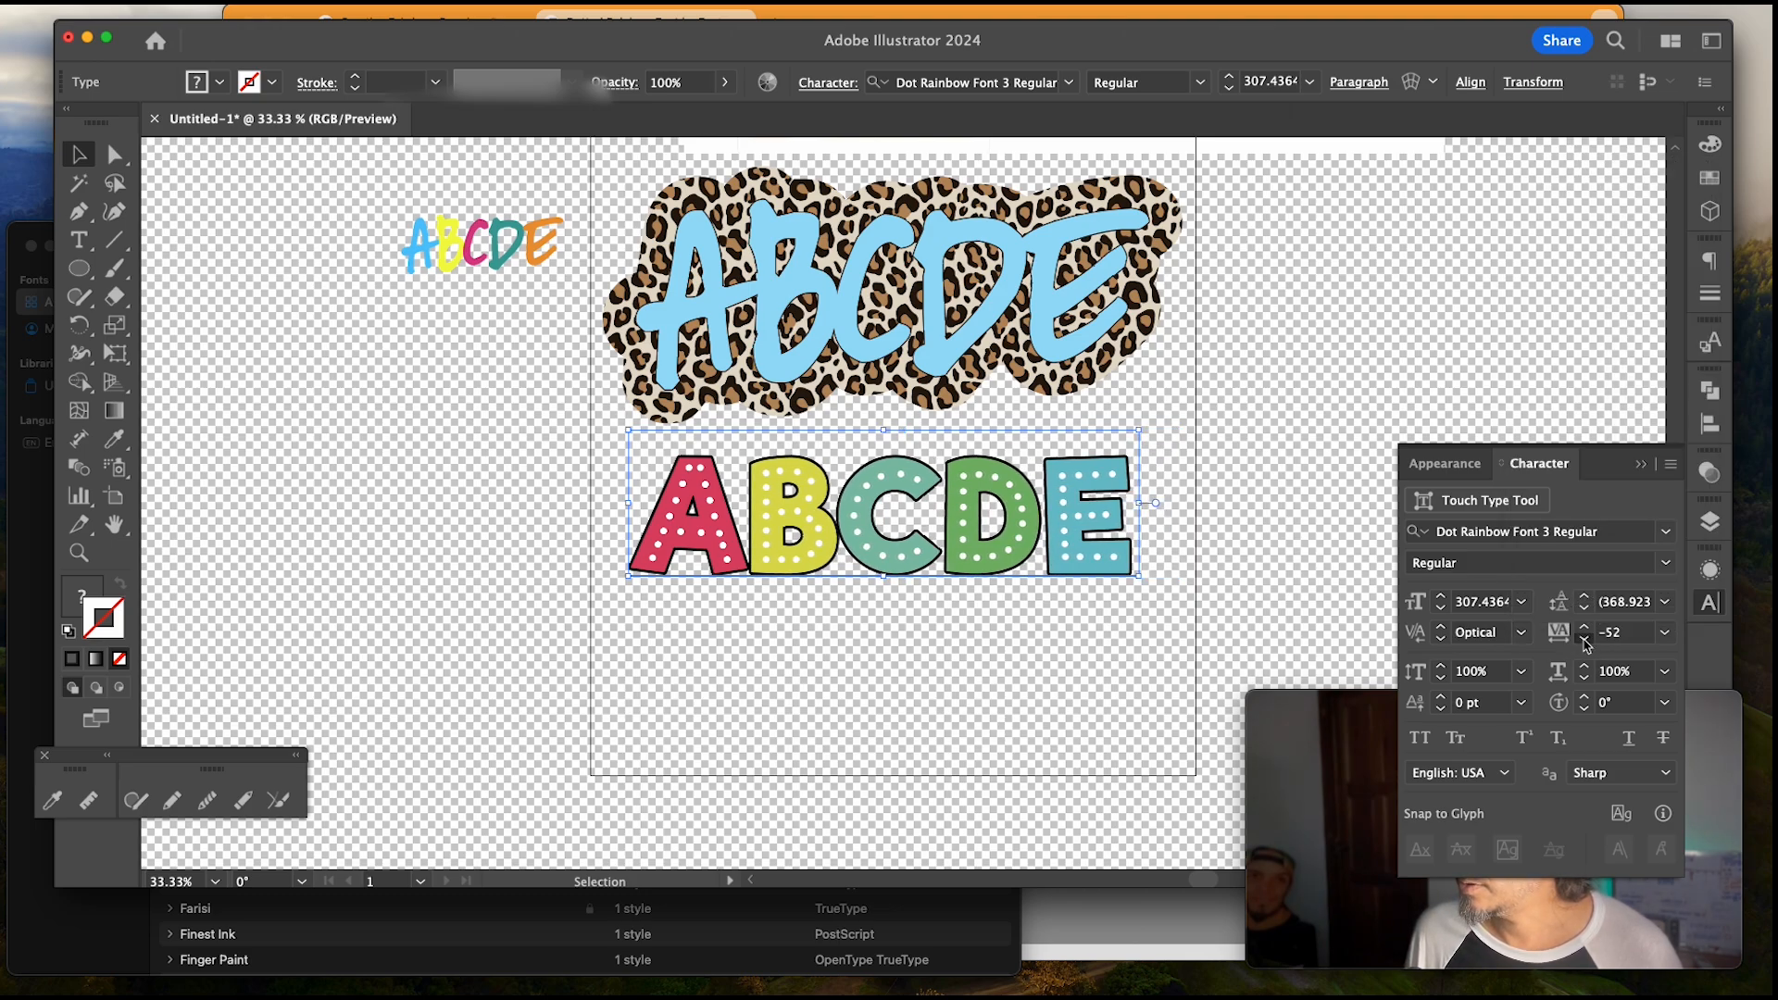
pyautogui.click(1586, 639)
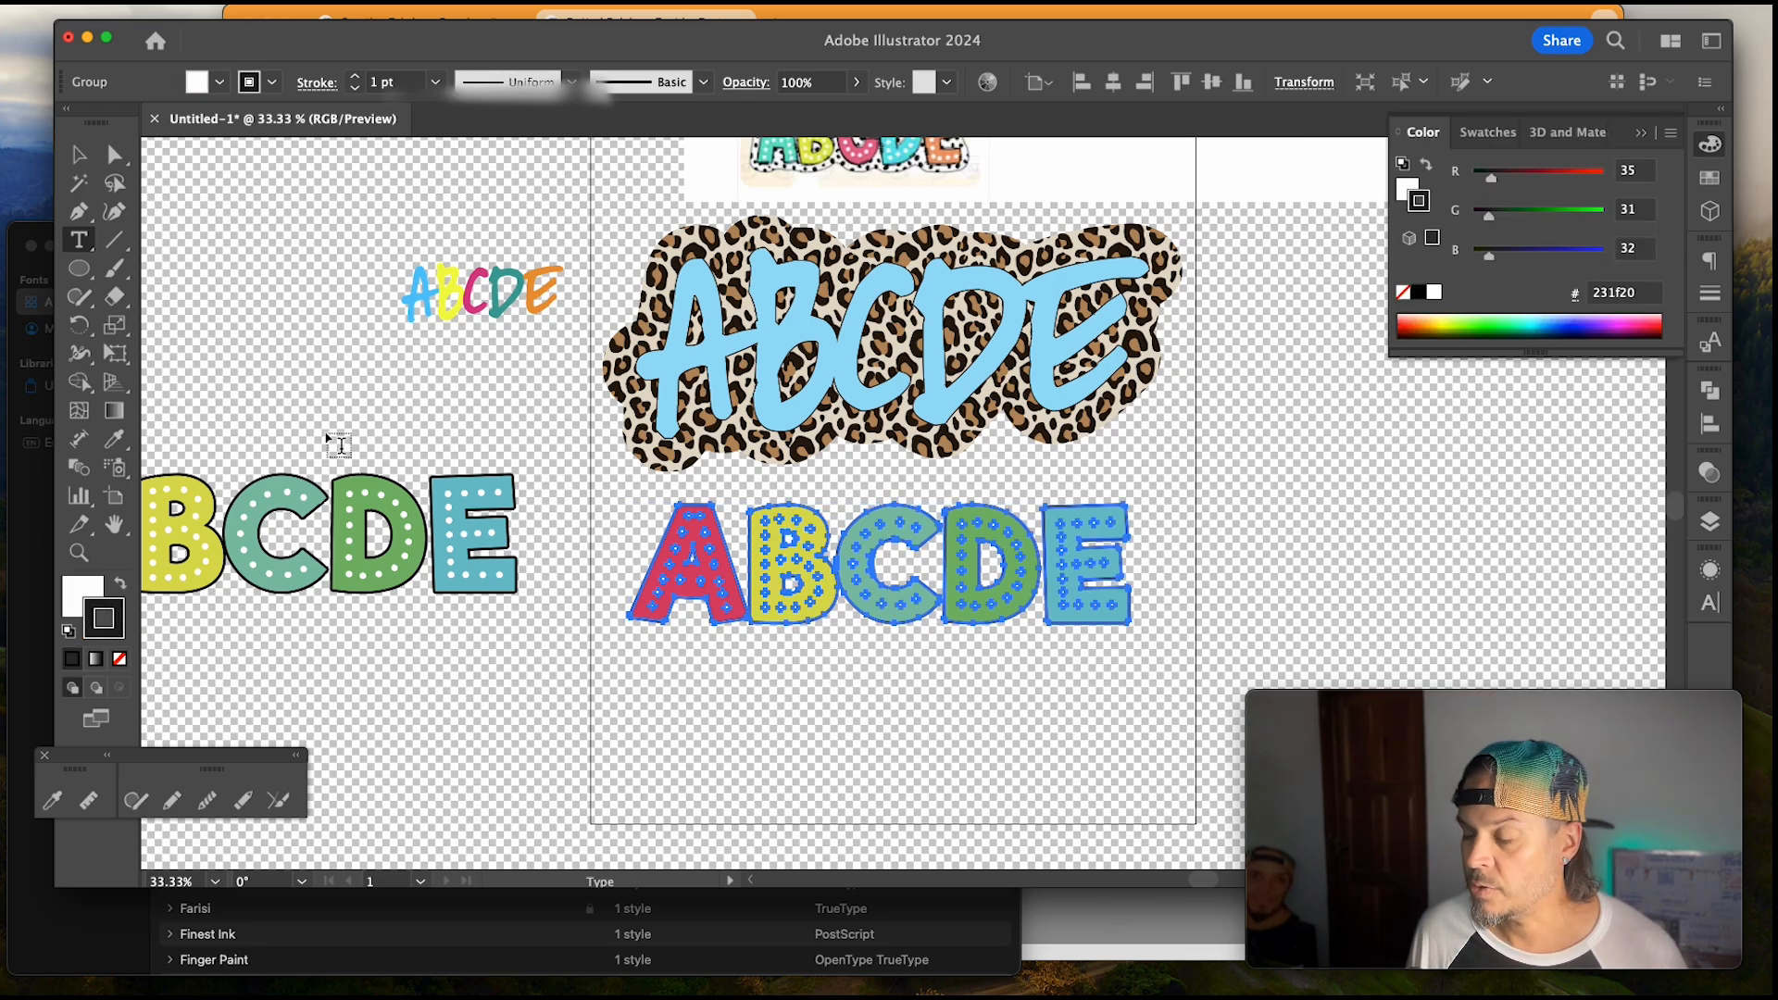
pyautogui.moveTo(1578, 188)
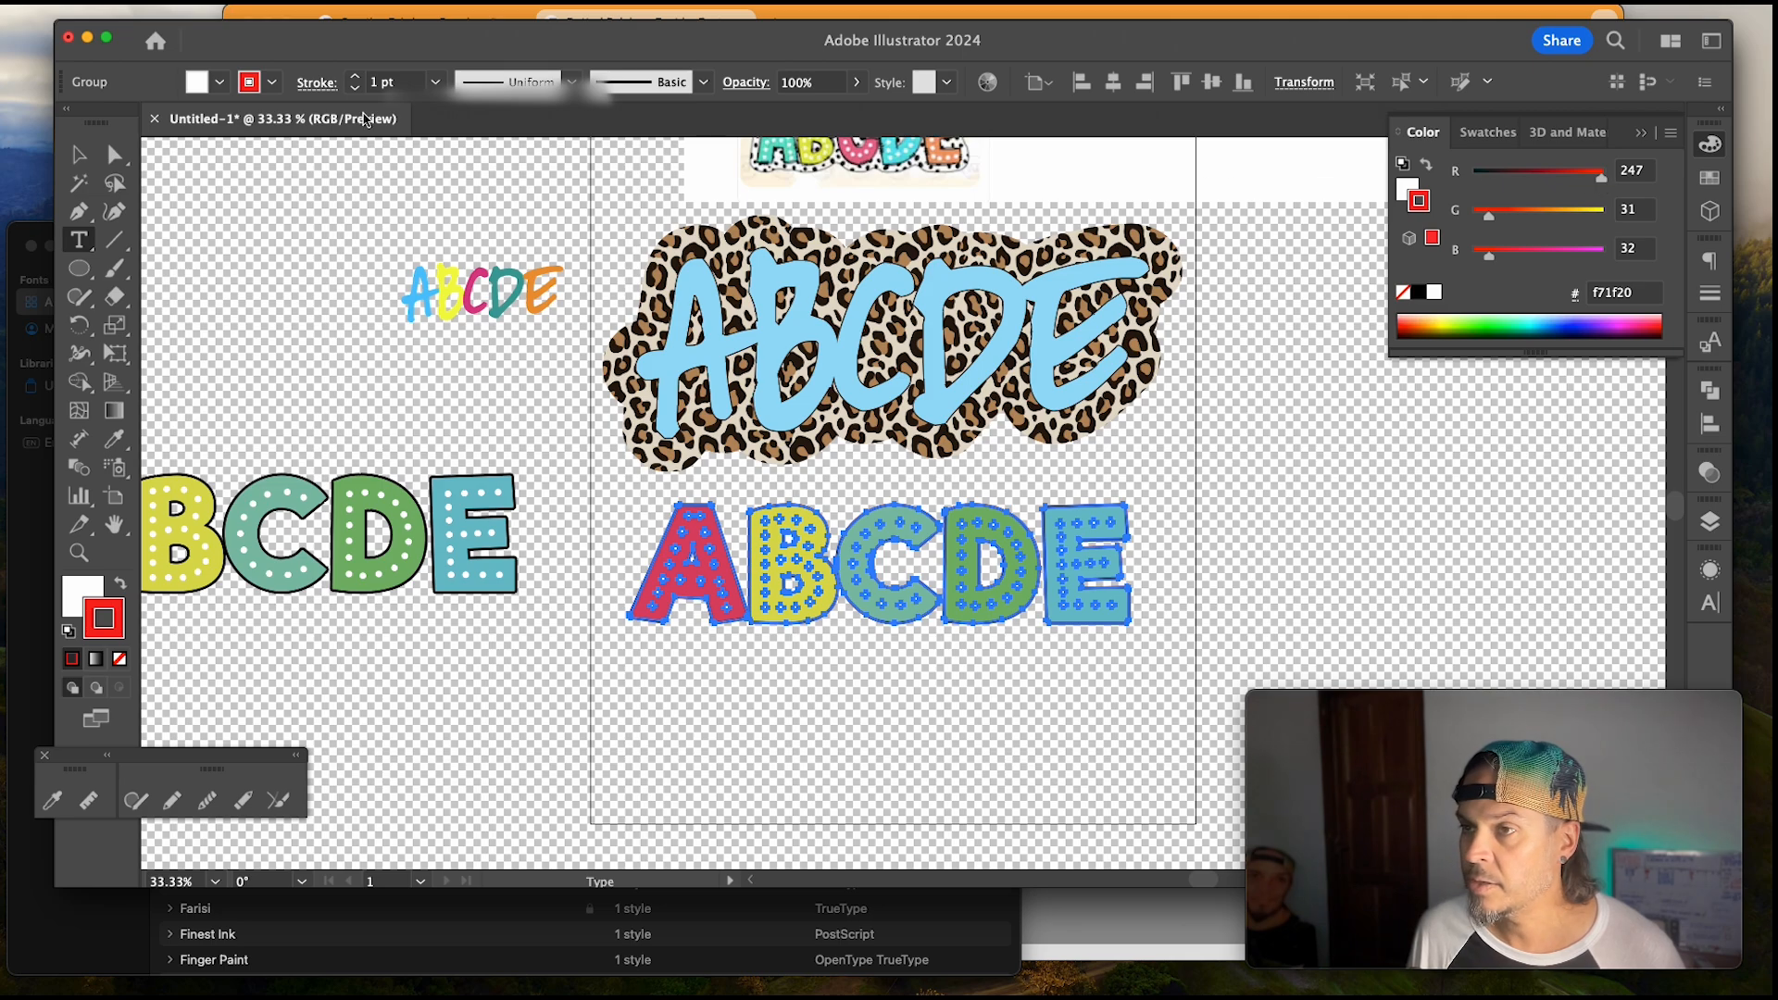
# Step: Give the copied ABCDE a red 85 pt stroke with round caps and round joins
pyautogui.click(355, 76)
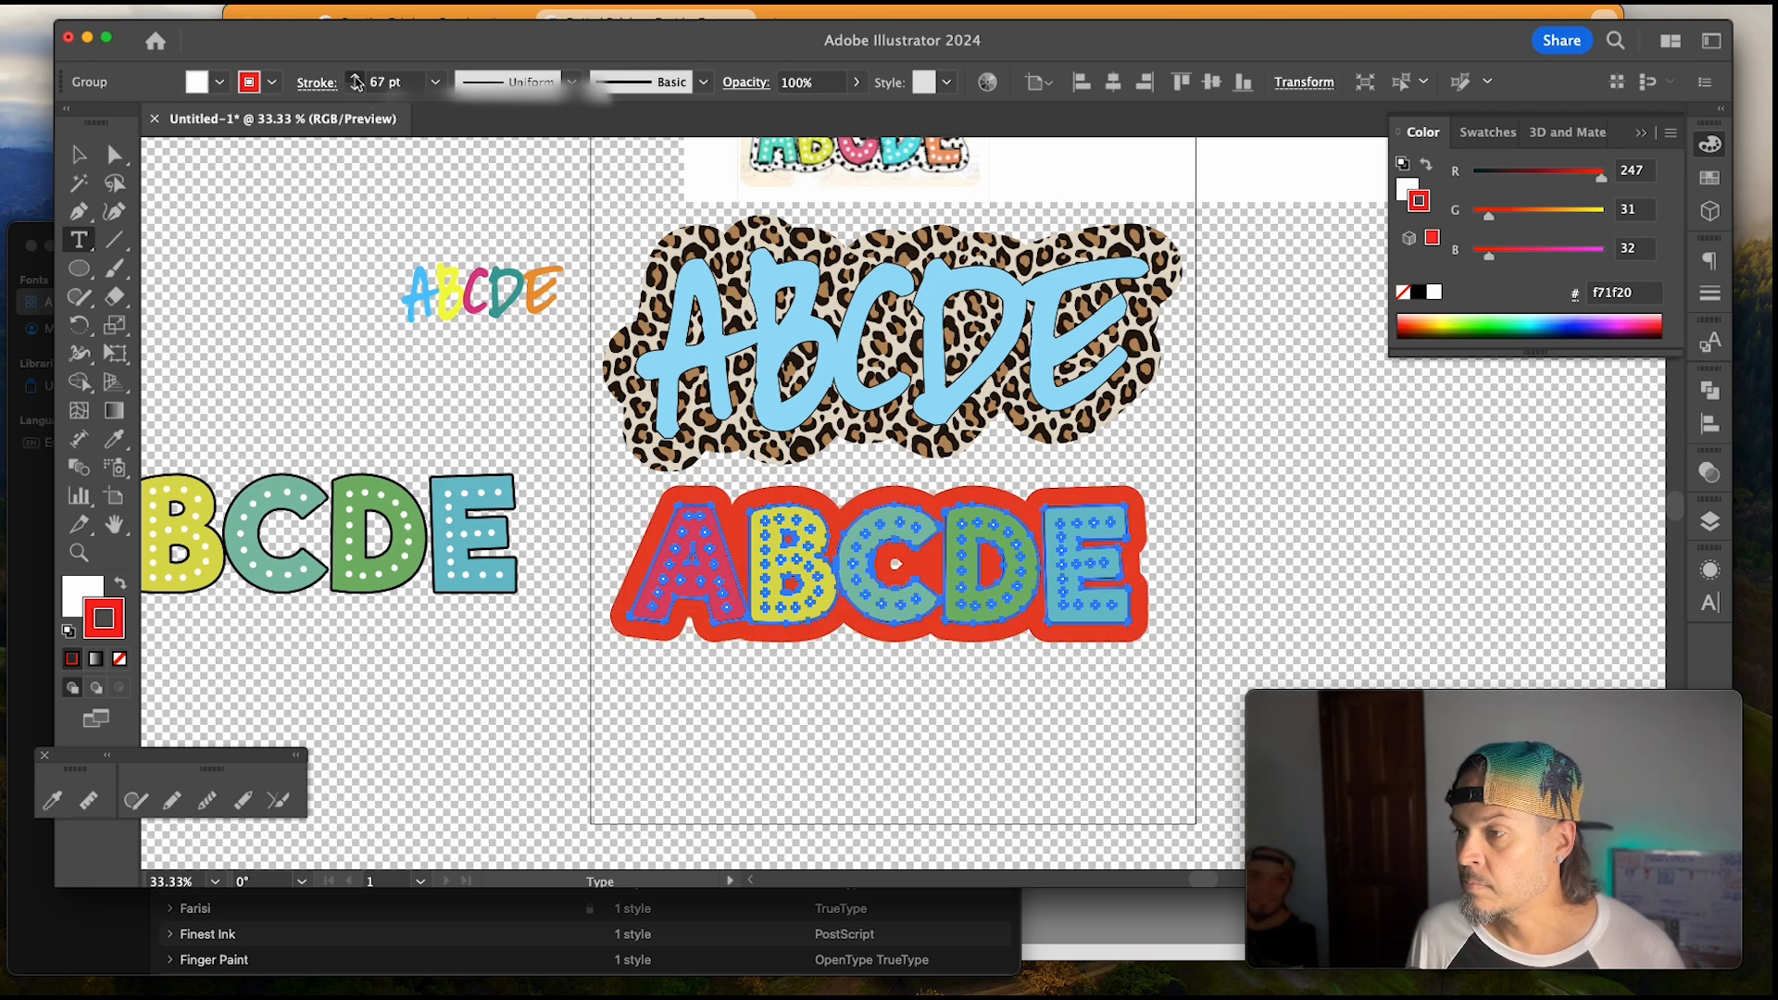
pyautogui.click(371, 81)
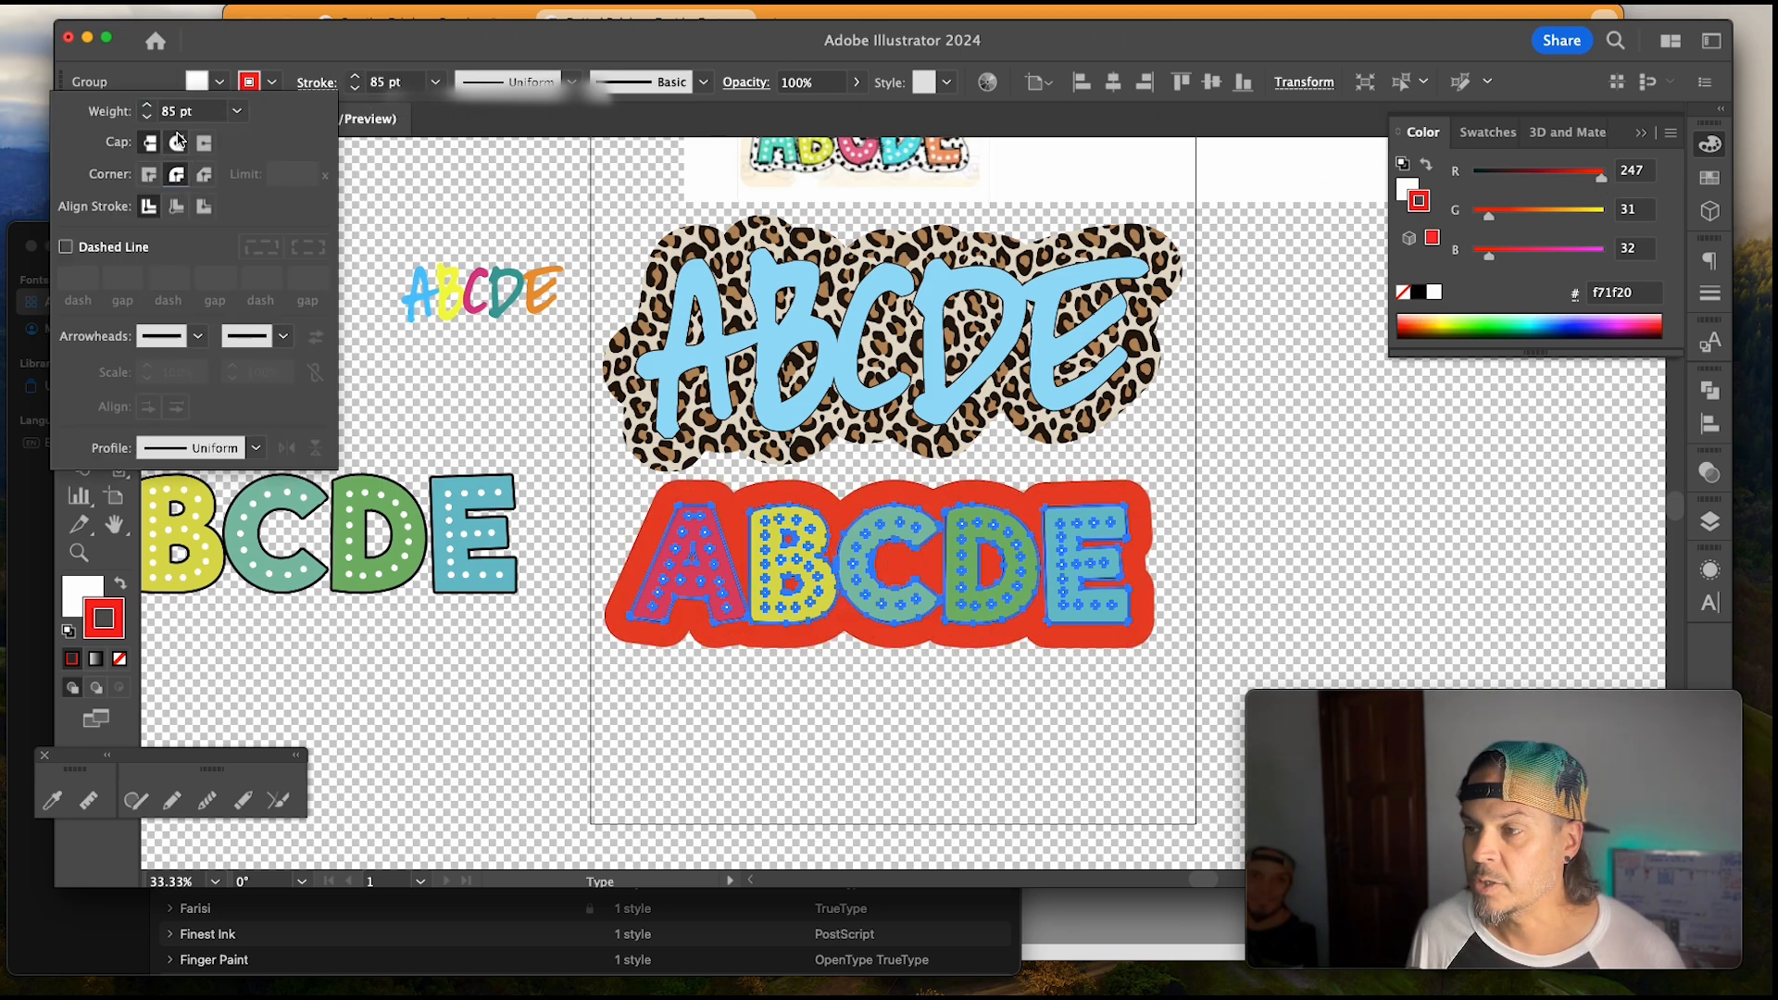
pyautogui.click(176, 143)
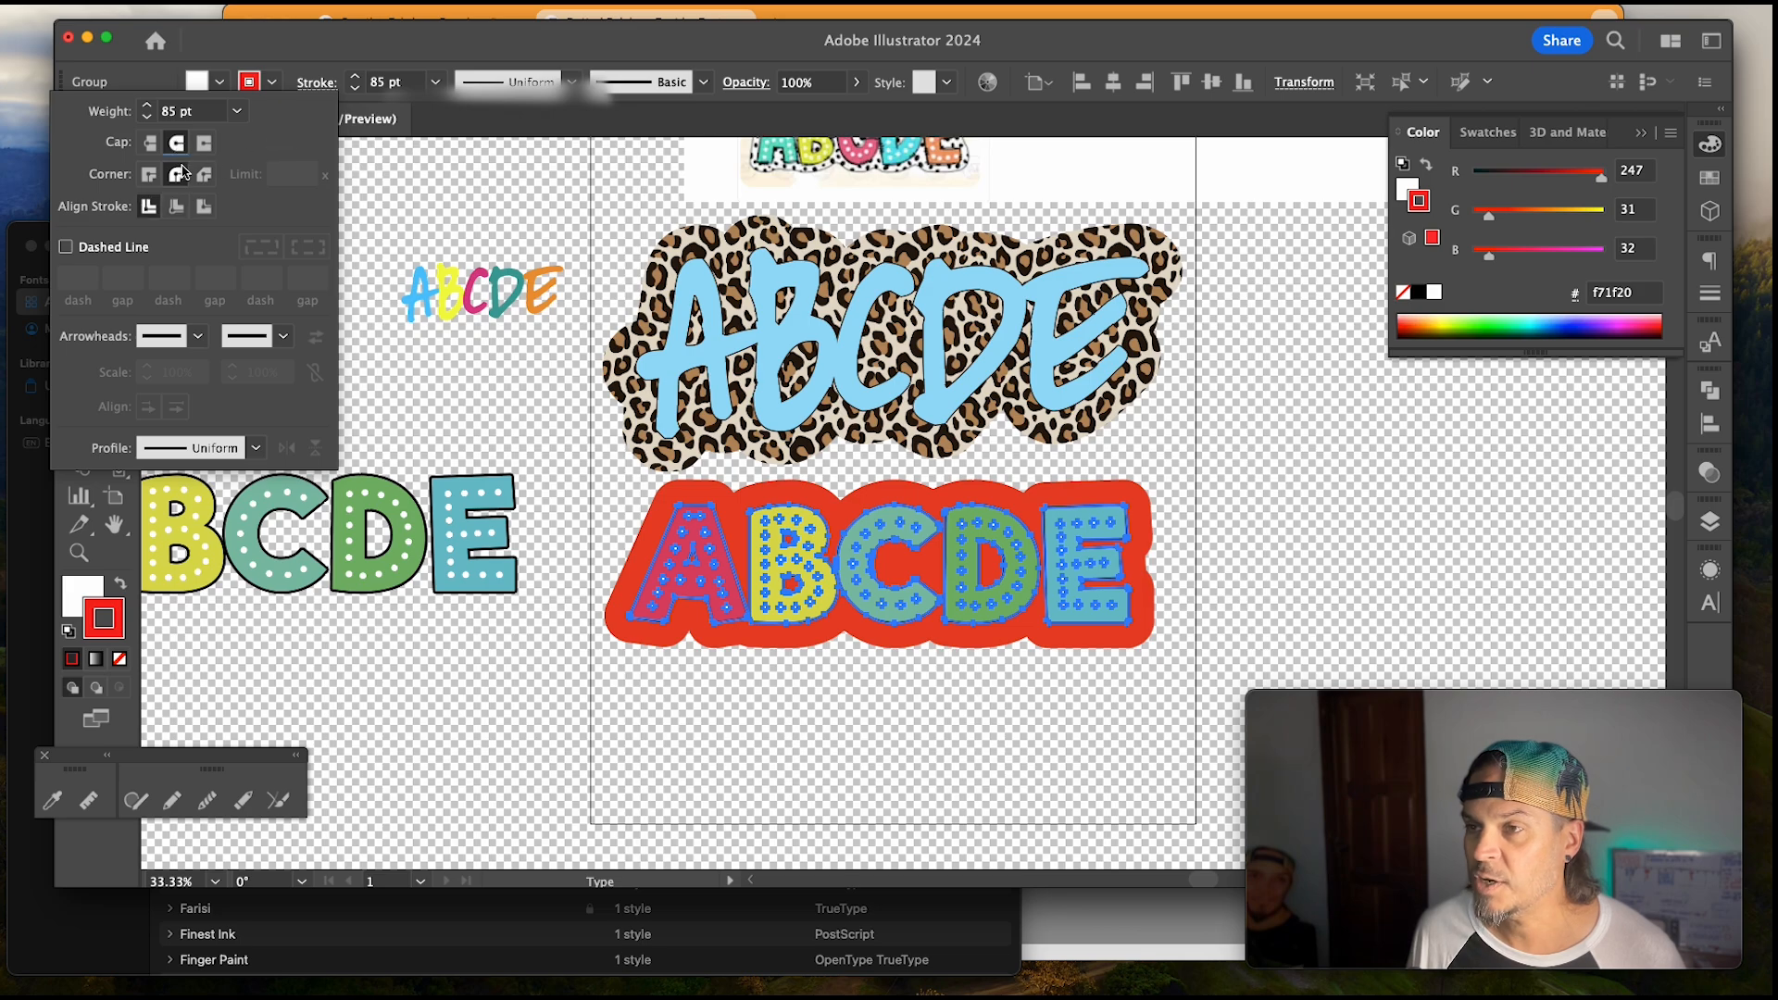
pyautogui.click(888, 571)
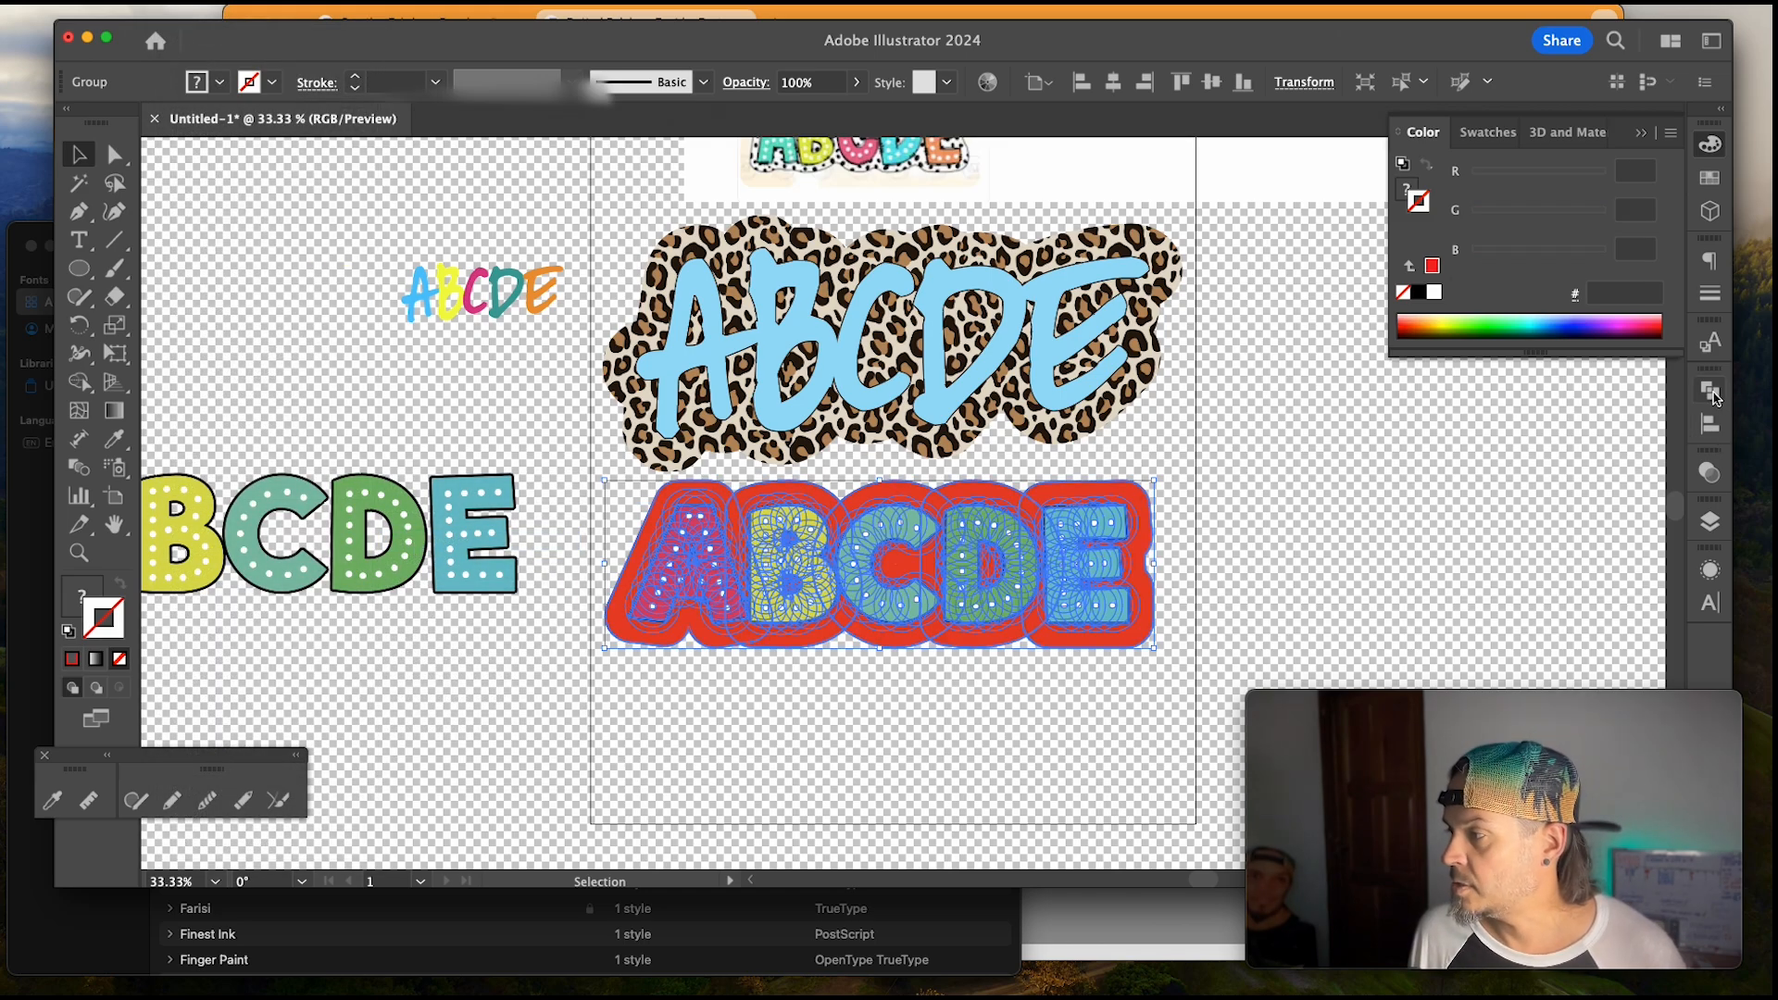
# Step: Bring up the Pathfinder panel and select the red-outlined ABCDE group
pyautogui.click(1707, 389)
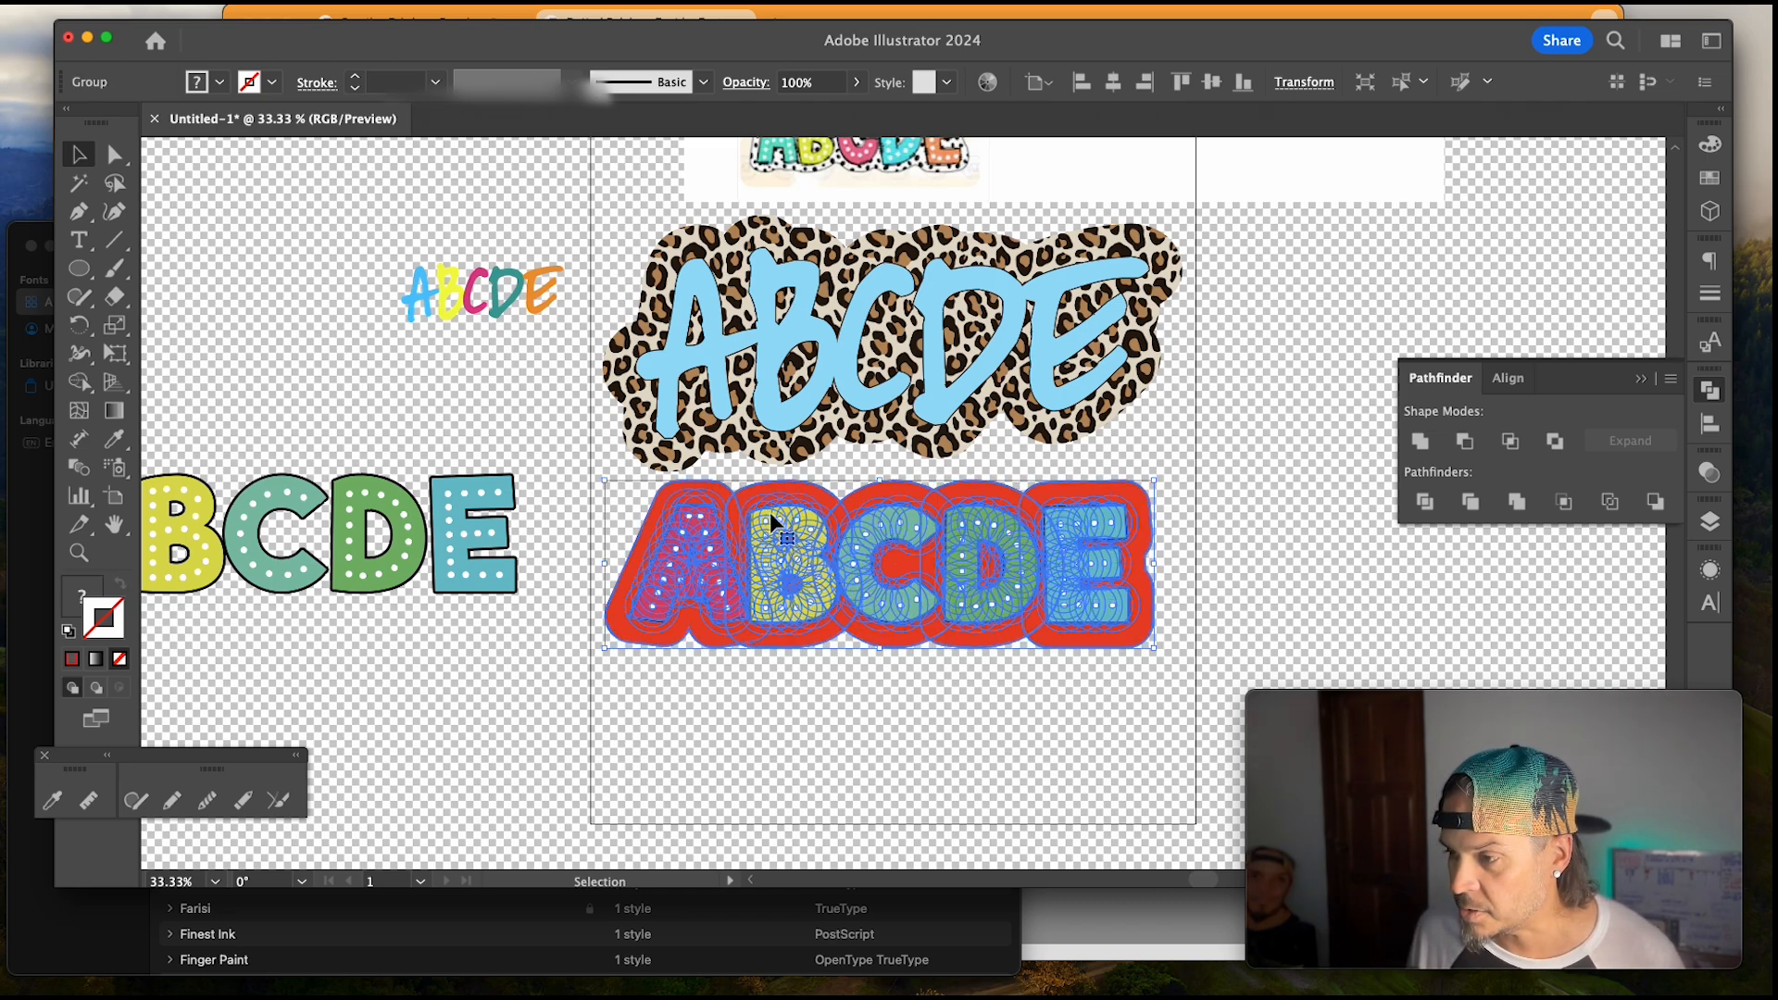
pyautogui.click(1419, 441)
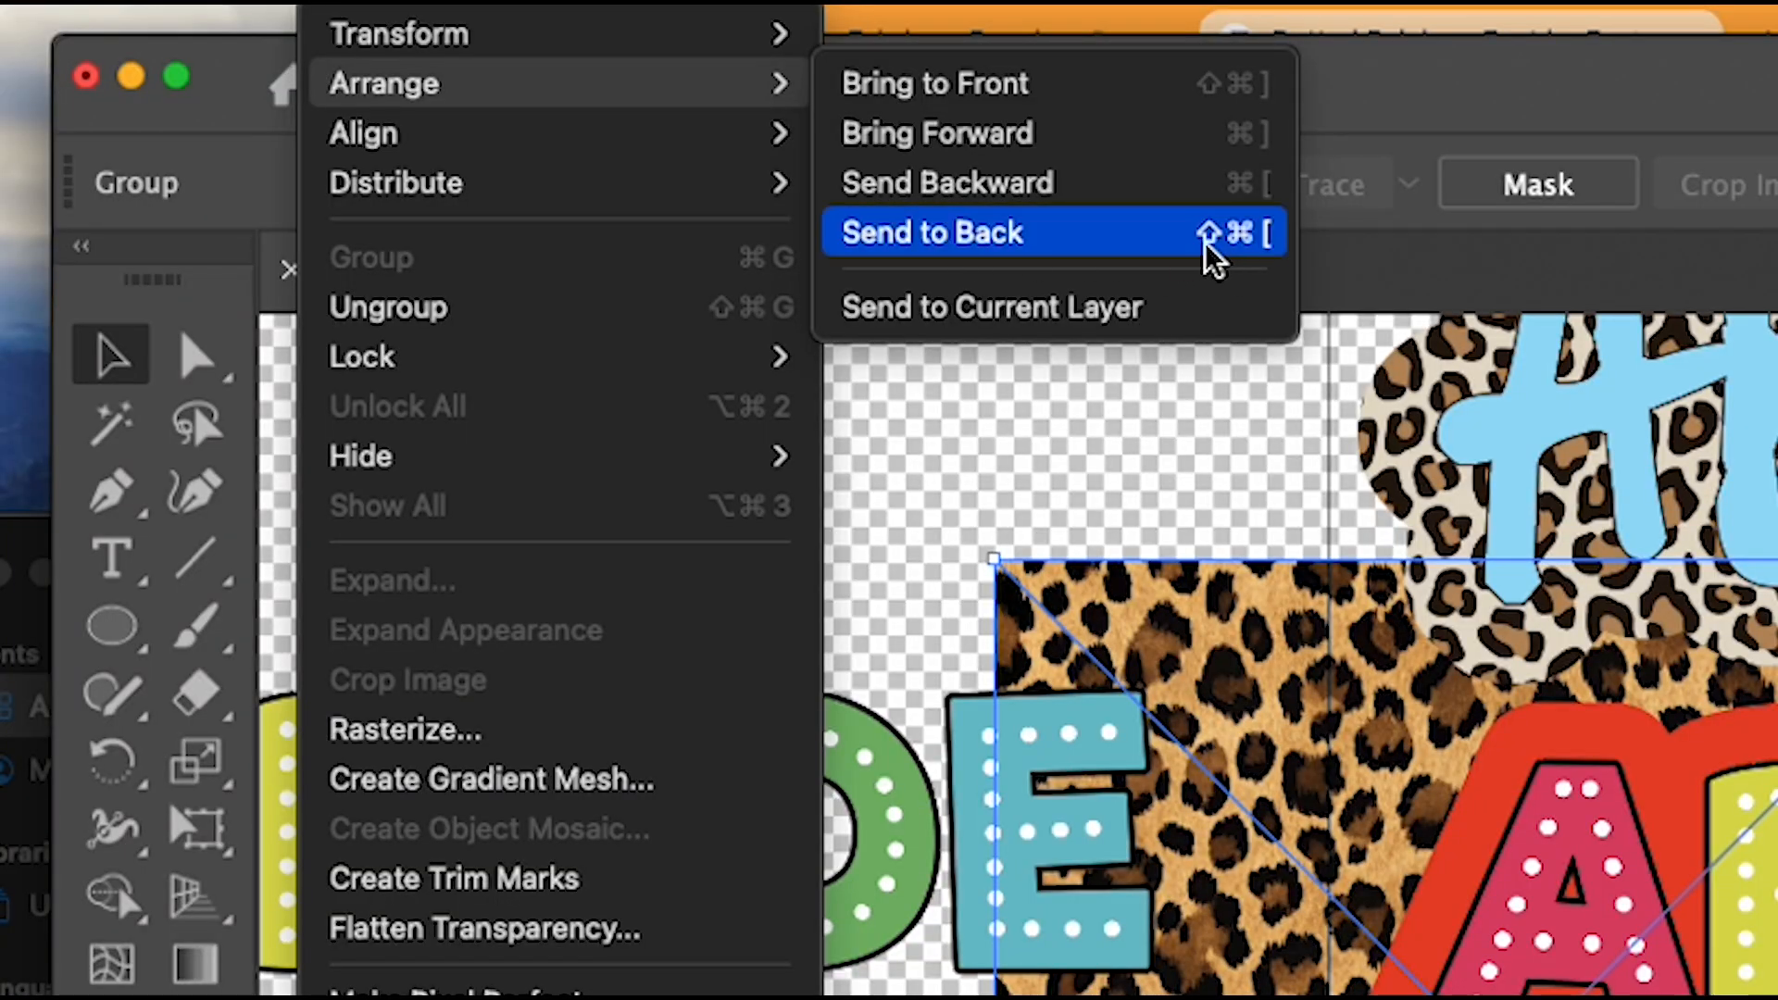
pyautogui.moveTo(1267, 244)
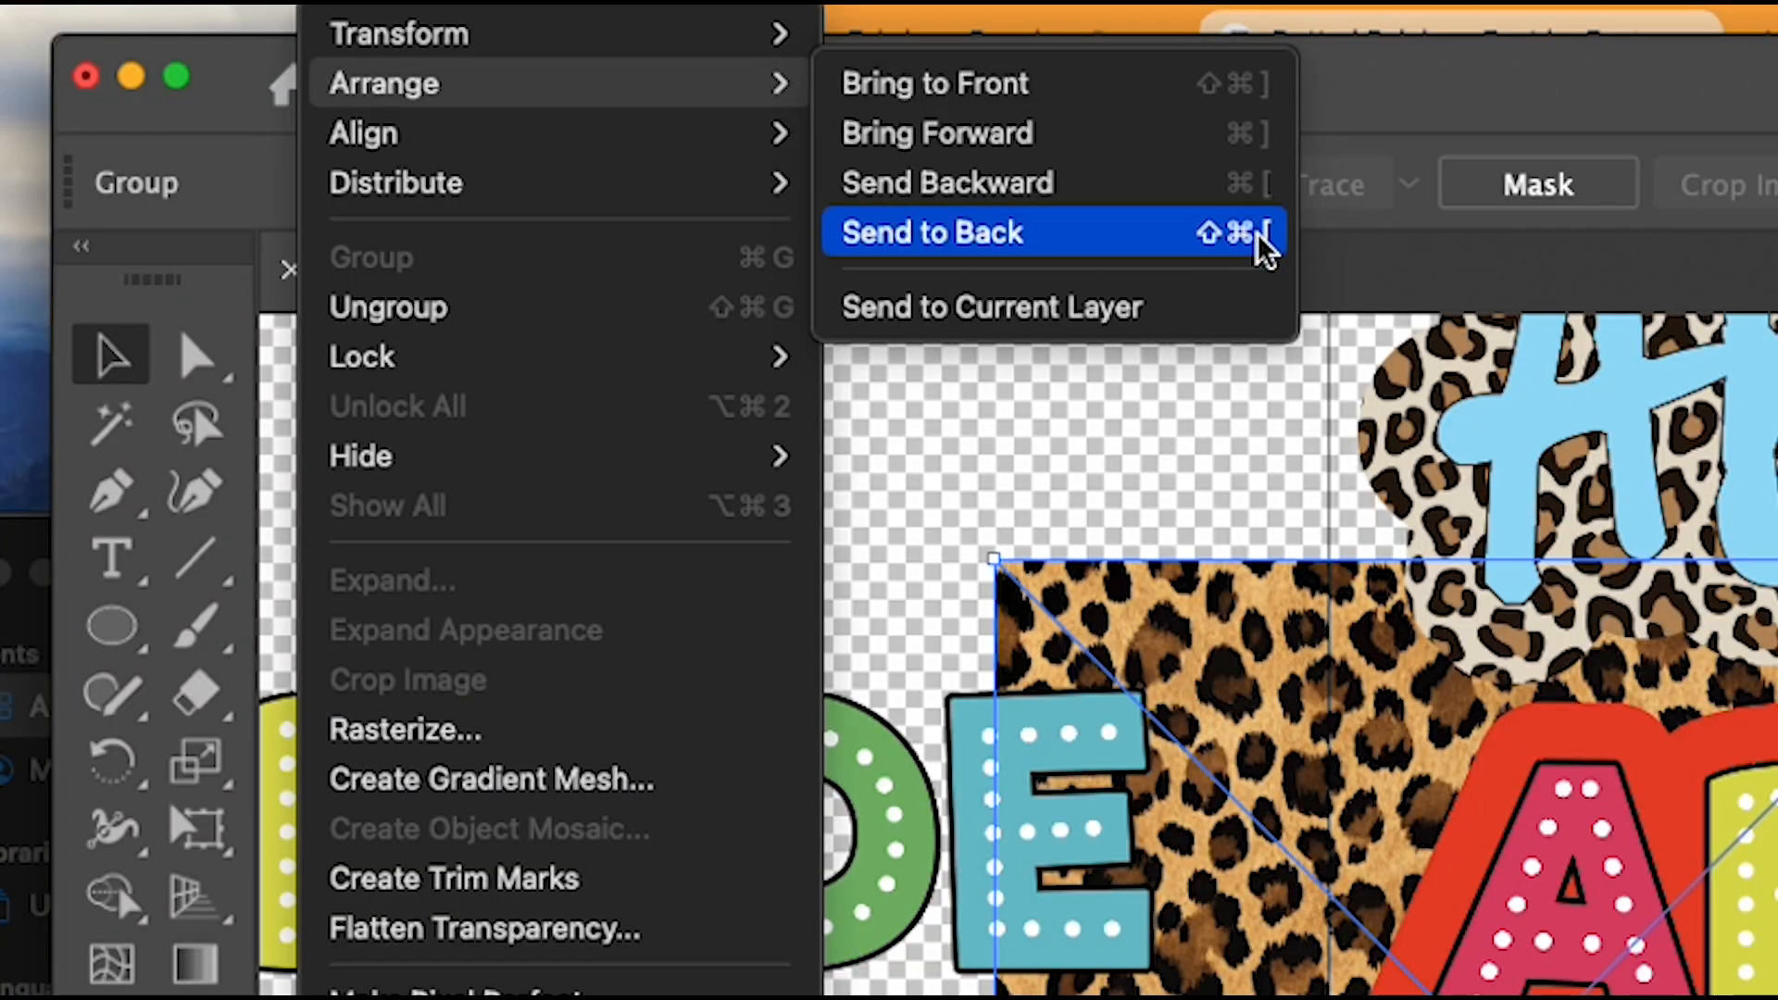
# Step: Send the leopard image to the back and scale it down to surround the lettering
pyautogui.click(930, 231)
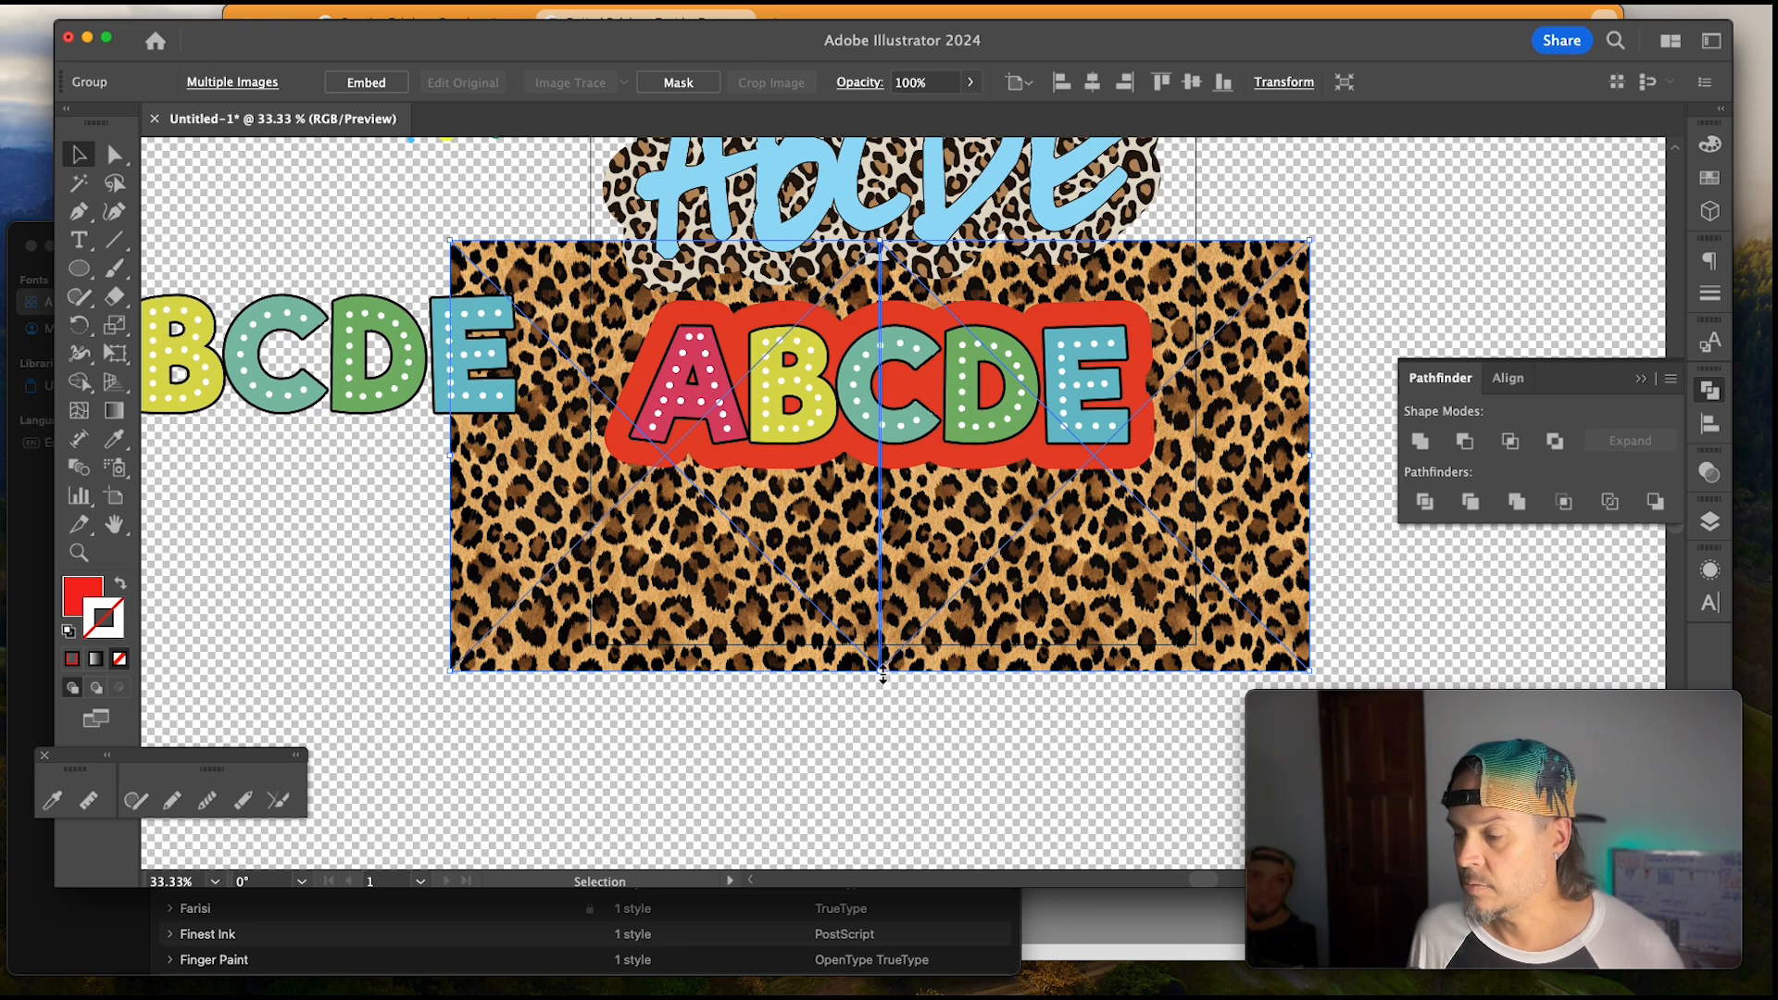
pyautogui.moveTo(883, 672); pyautogui.dragTo(880, 544)
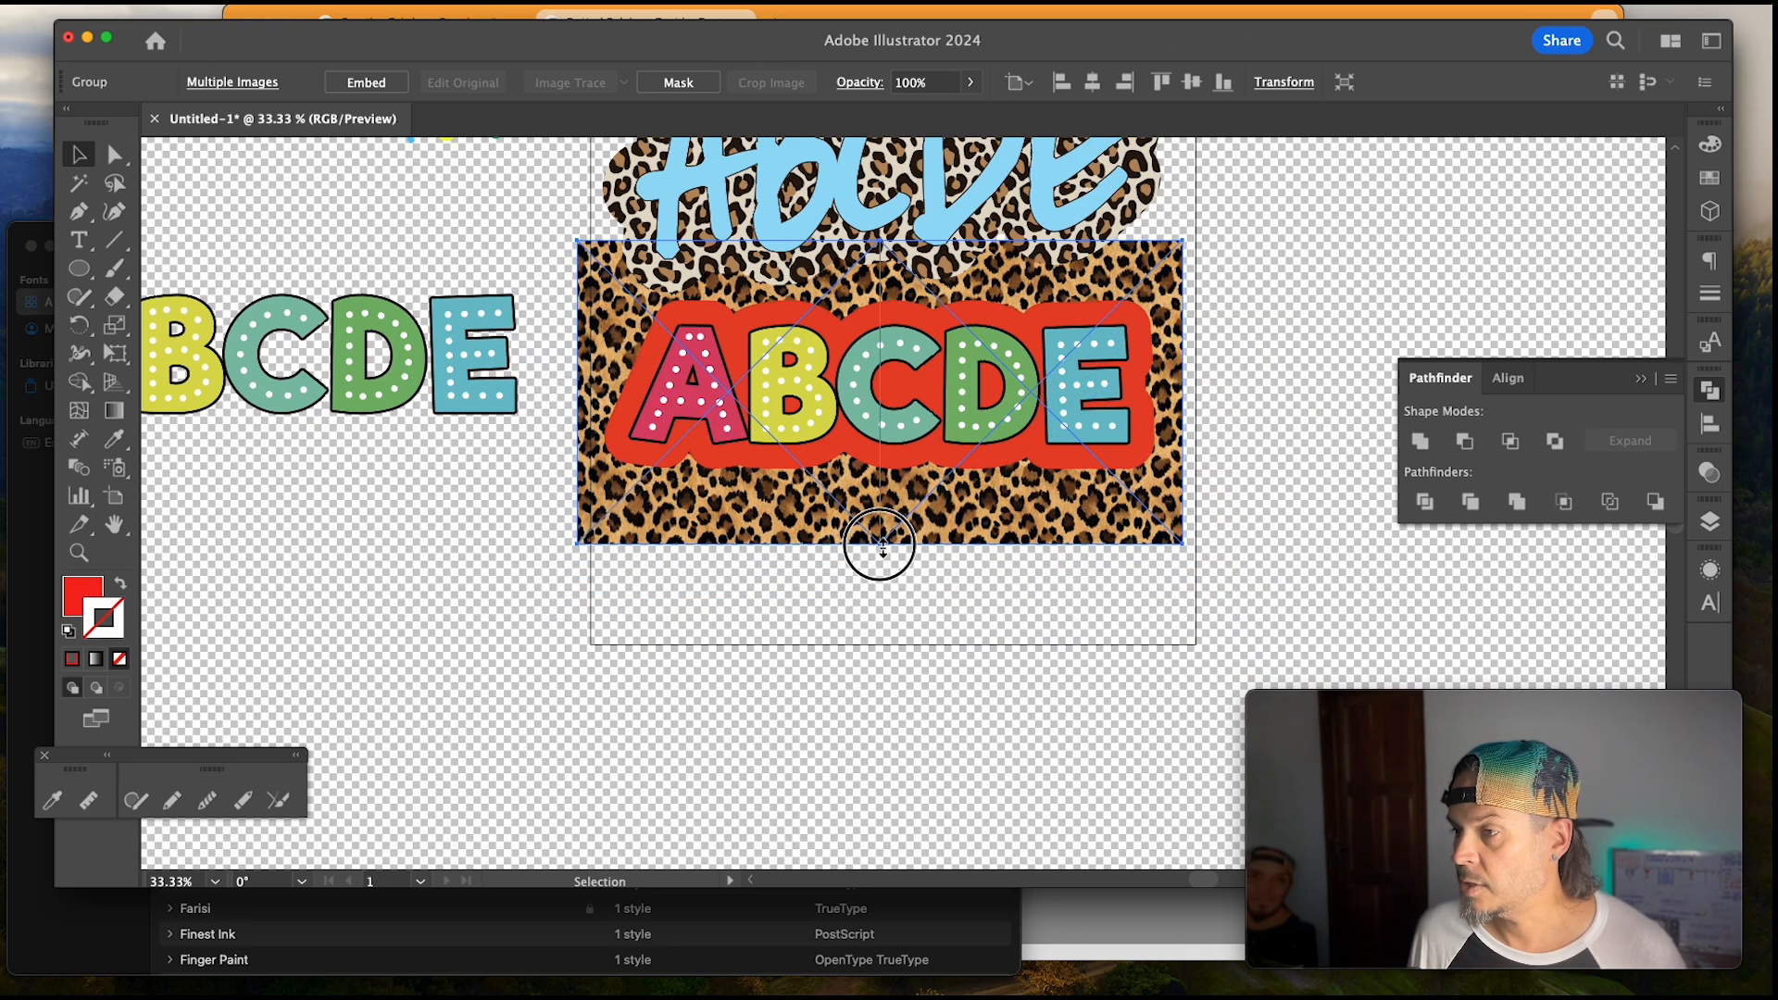